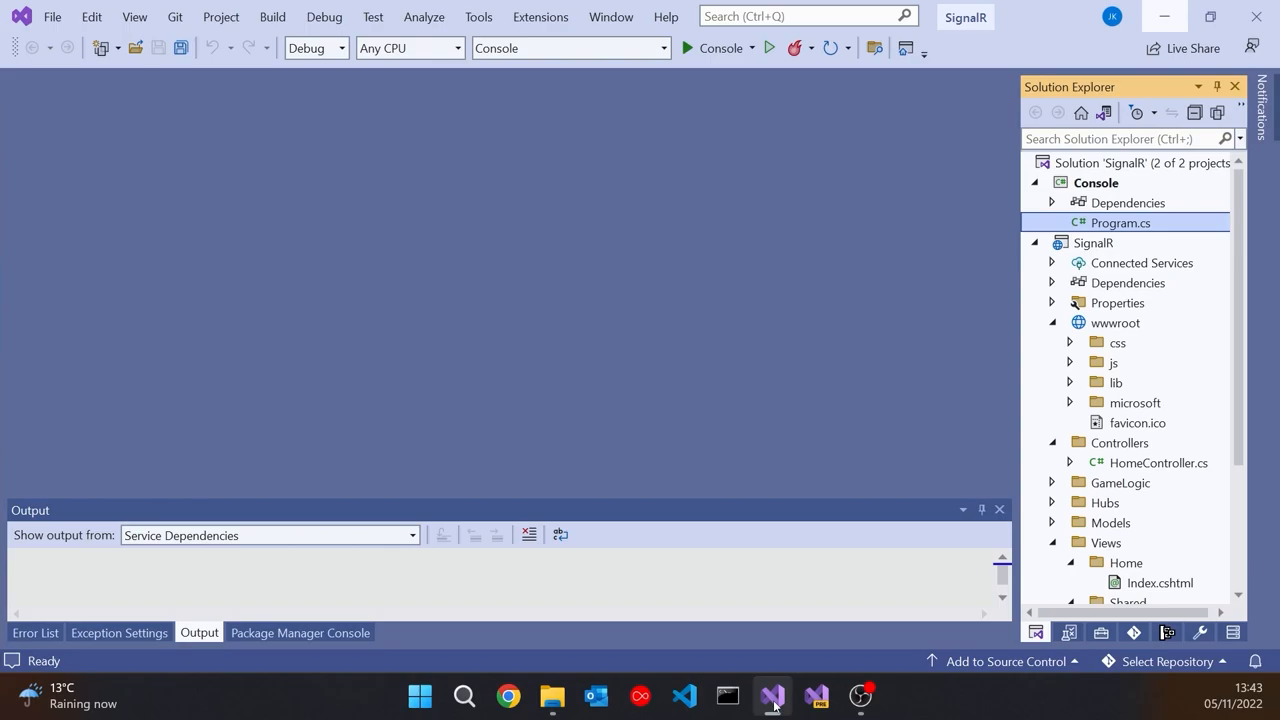
{"action": "mouse_move", "coordinate": [1147, 467]}
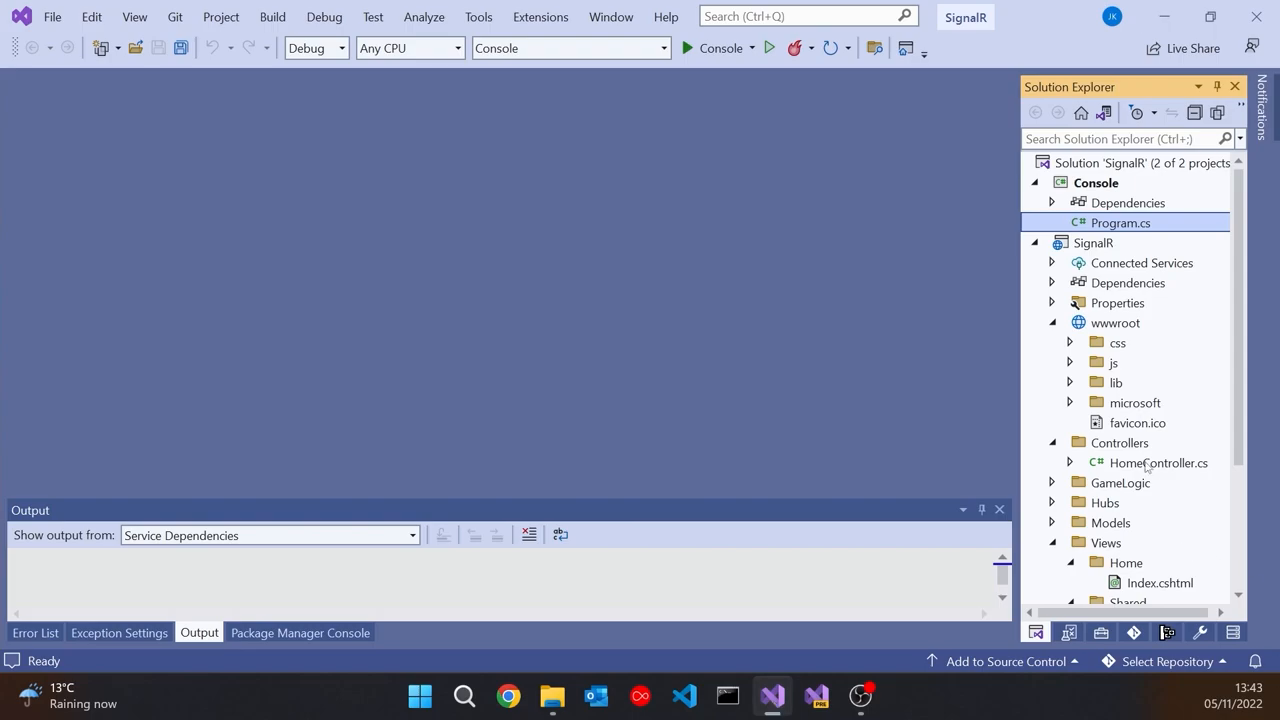
- Open HomeController.cs and check how ViewBag.Title is used in the shared _Layout.cshtml
{"action": "double_click", "coordinate": [1158, 462]}
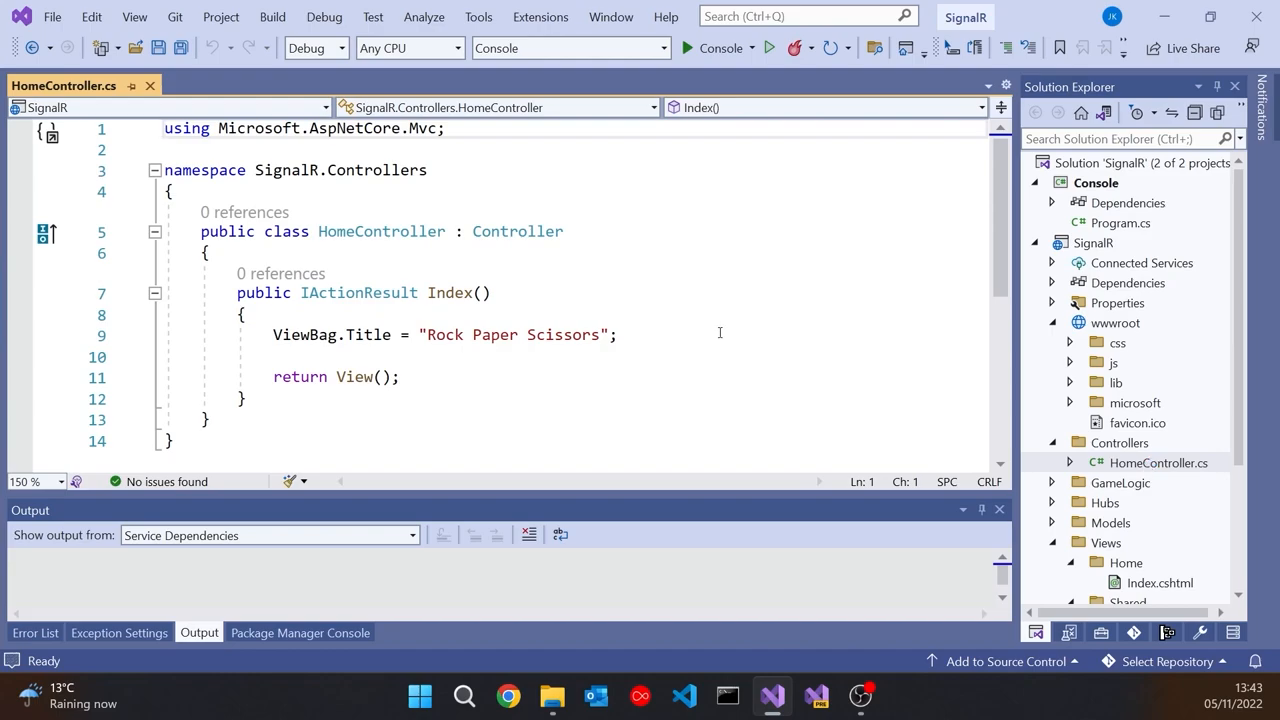
{"action": "left_click_drag", "start_coordinate": [273, 334], "coordinate": [513, 334]}
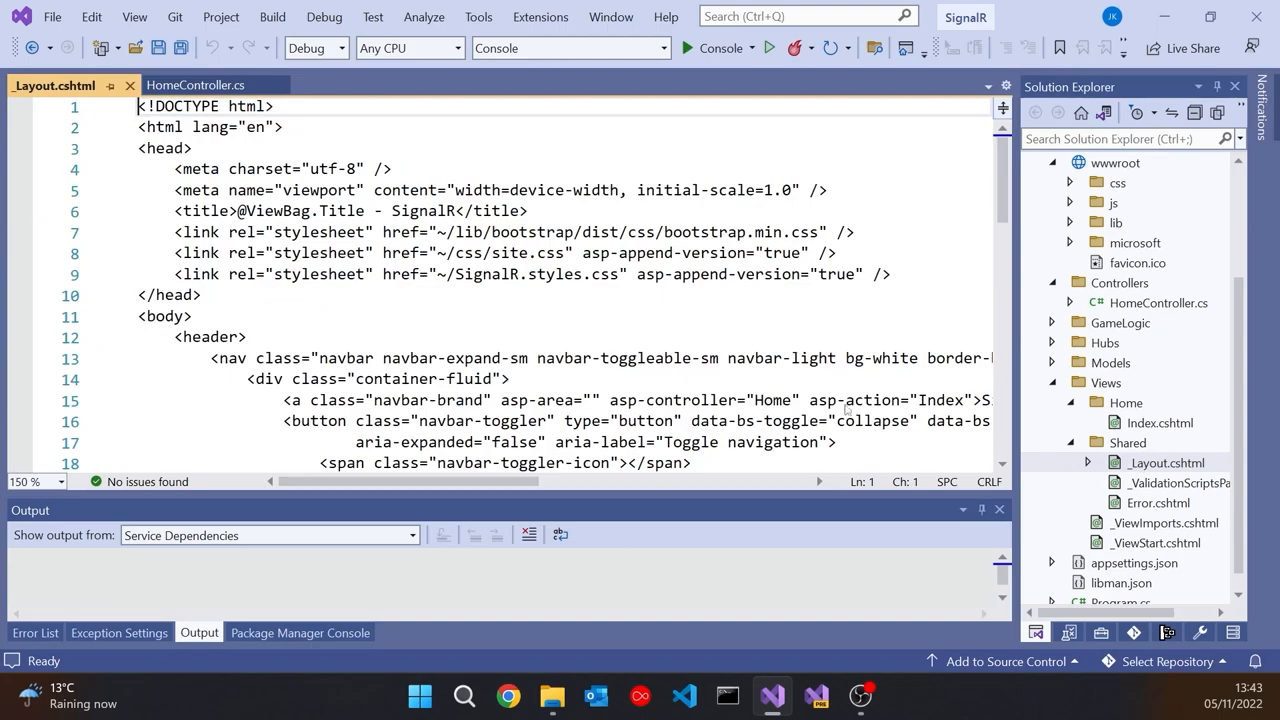
{"action": "double_click", "coordinate": [272, 210]}
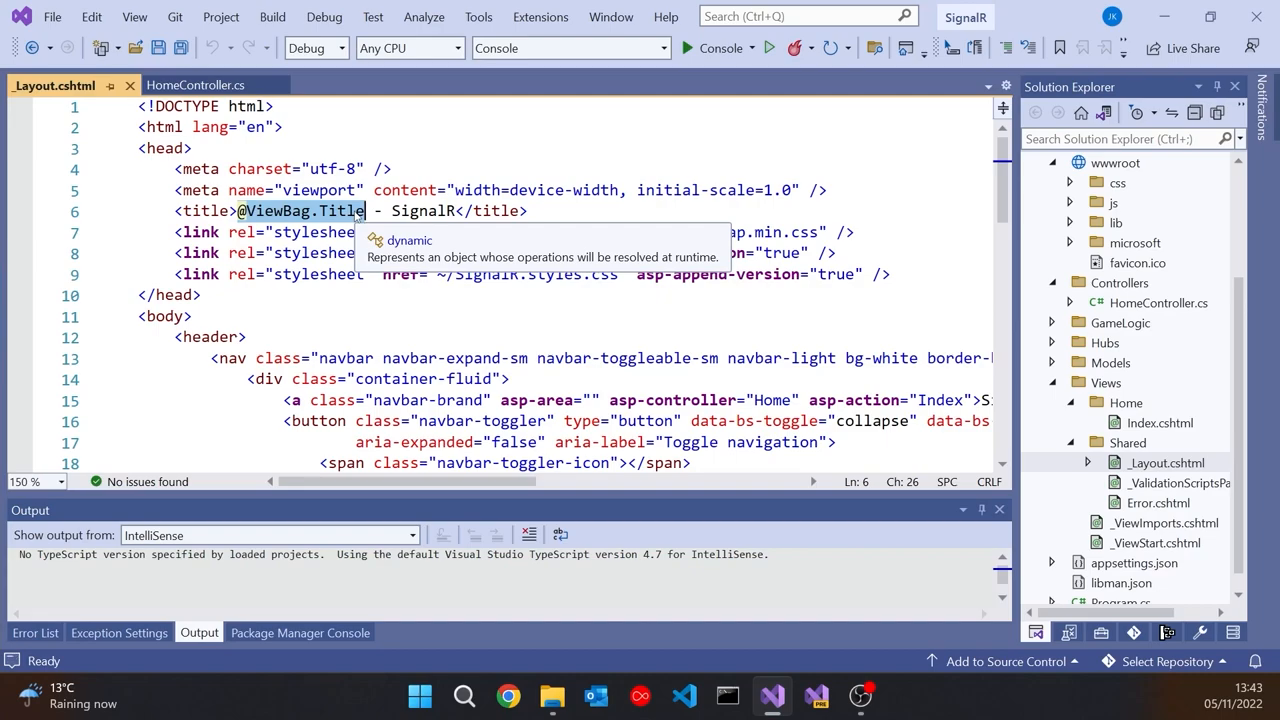
- Rename the ViewBag Title property to Wibble in HomeController's Index action
{"action": "left_click", "coordinate": [193, 85]}
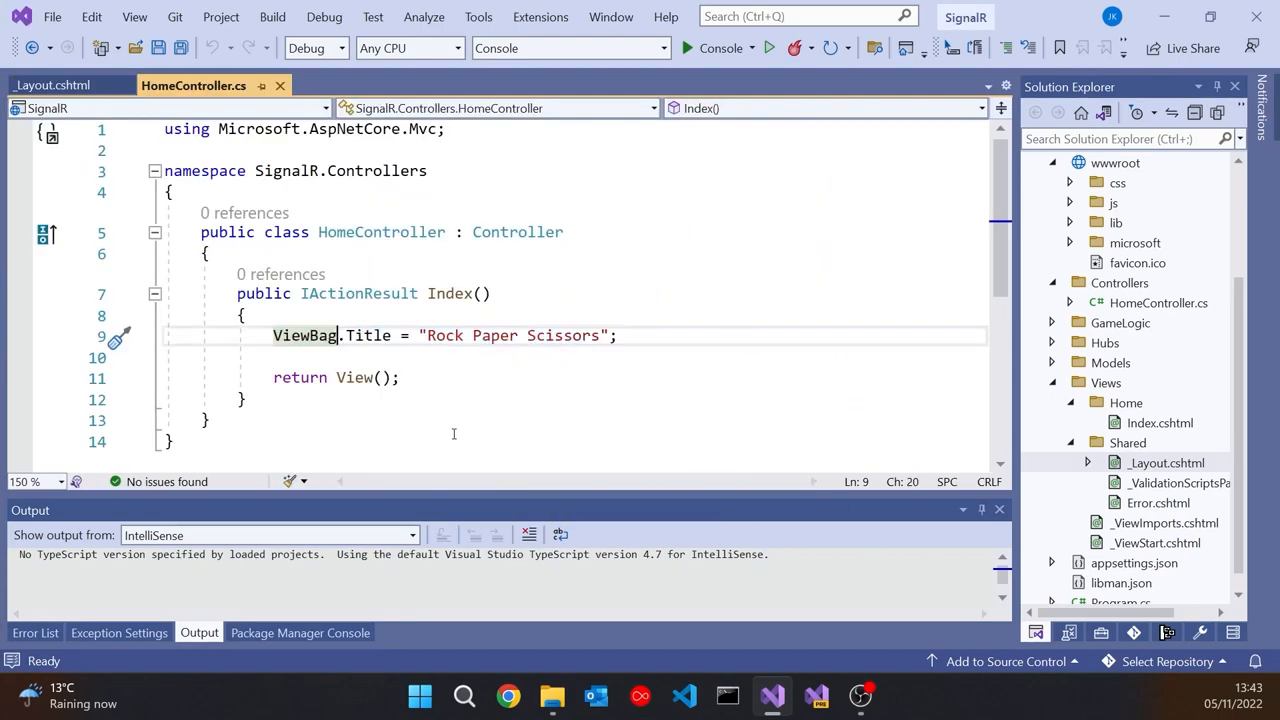
{"action": "type", "text": "."}
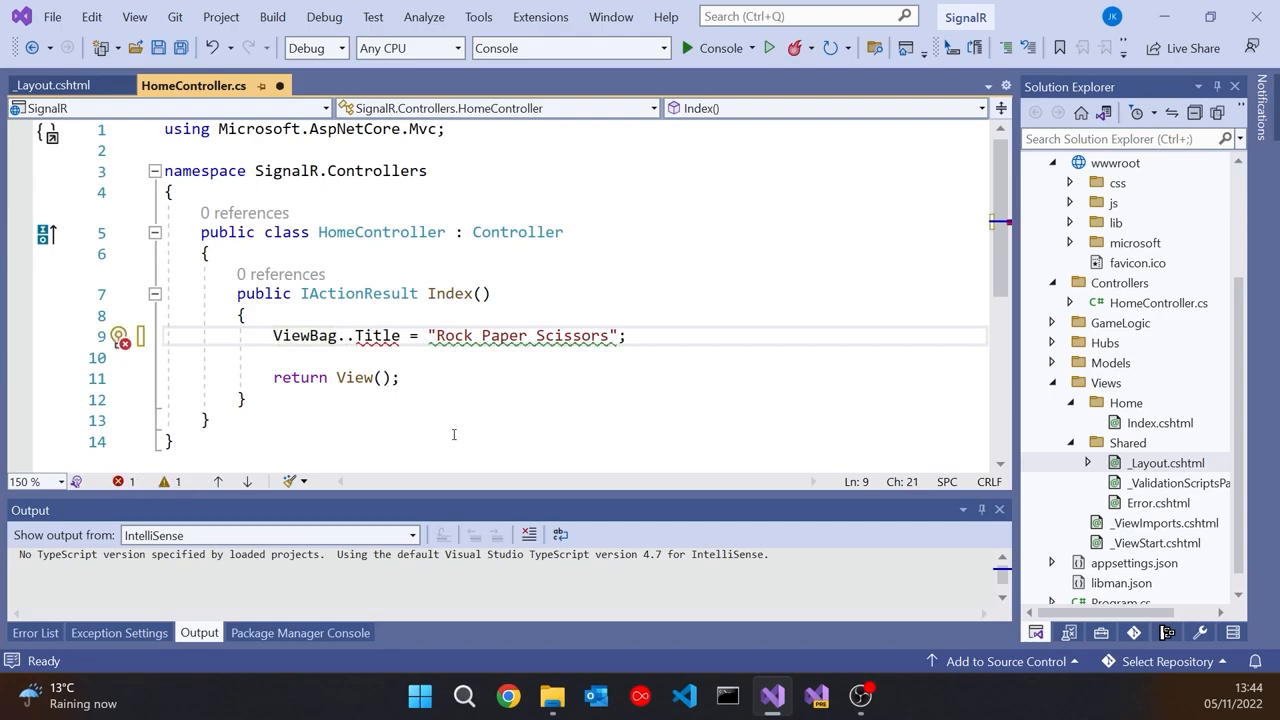
{"action": "key", "text": "Backspace"}
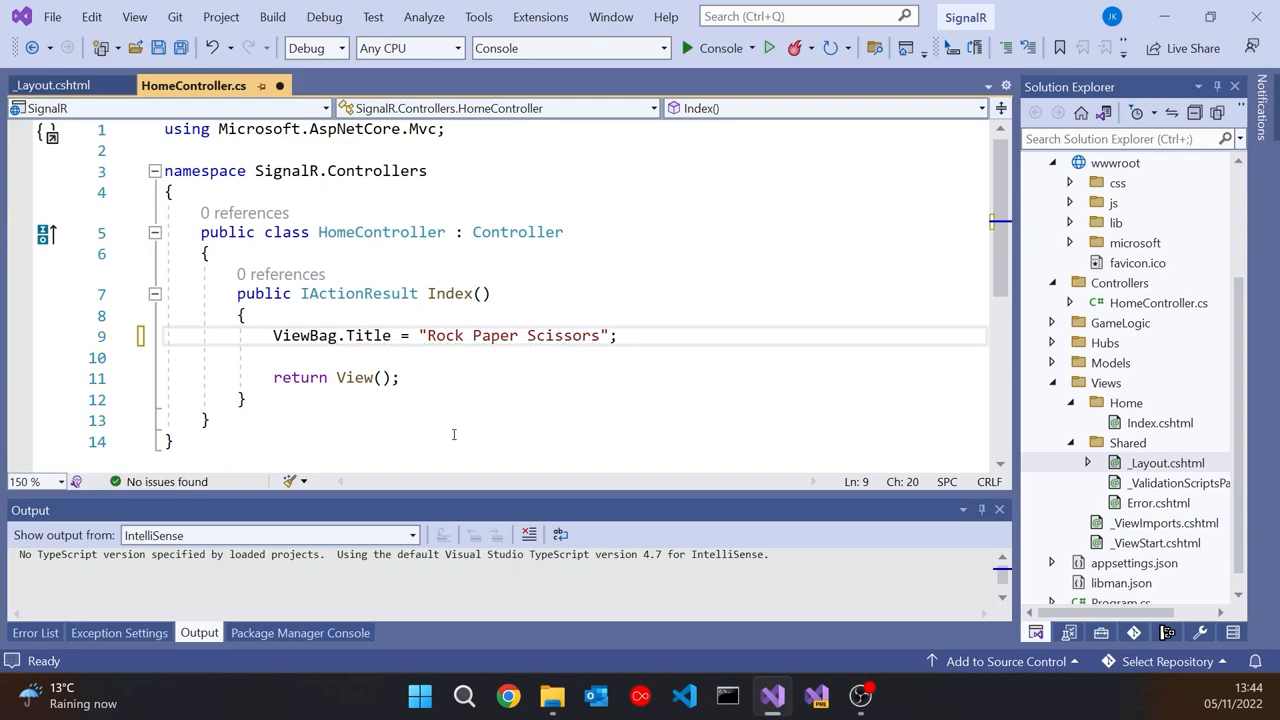
{"action": "double_click", "coordinate": [367, 335]}
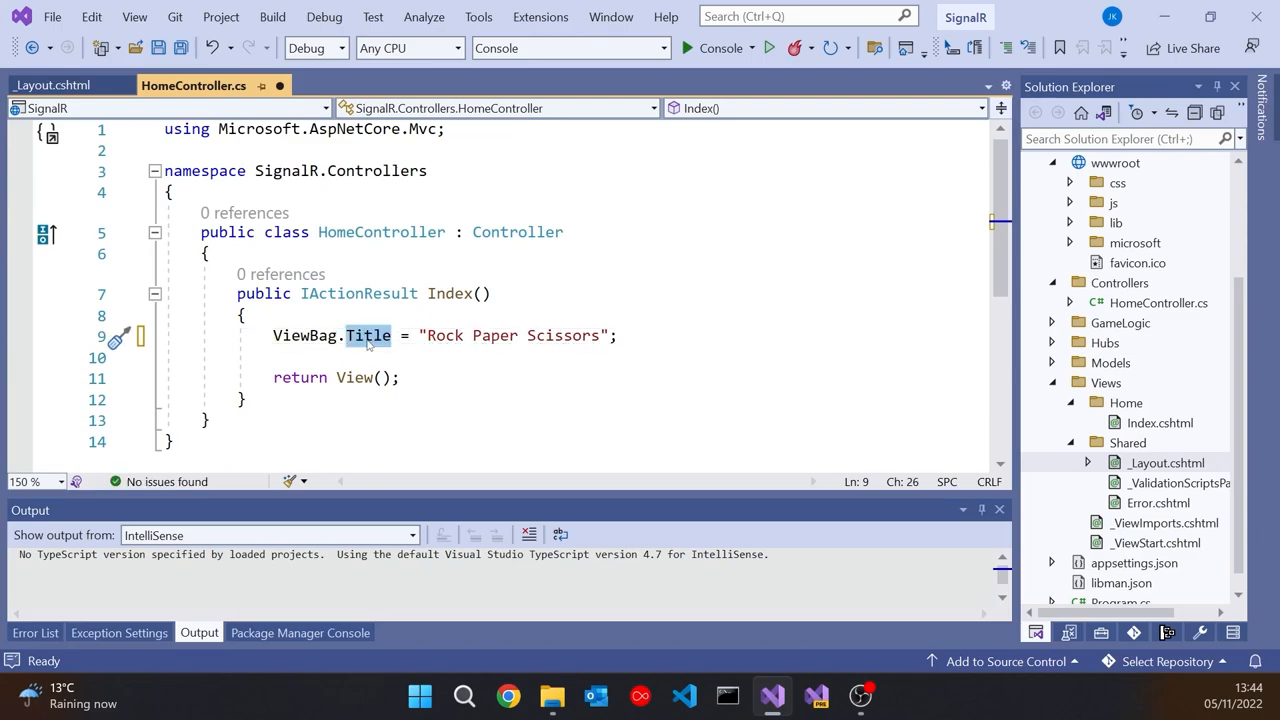
{"action": "type", "text": "Wibble"}
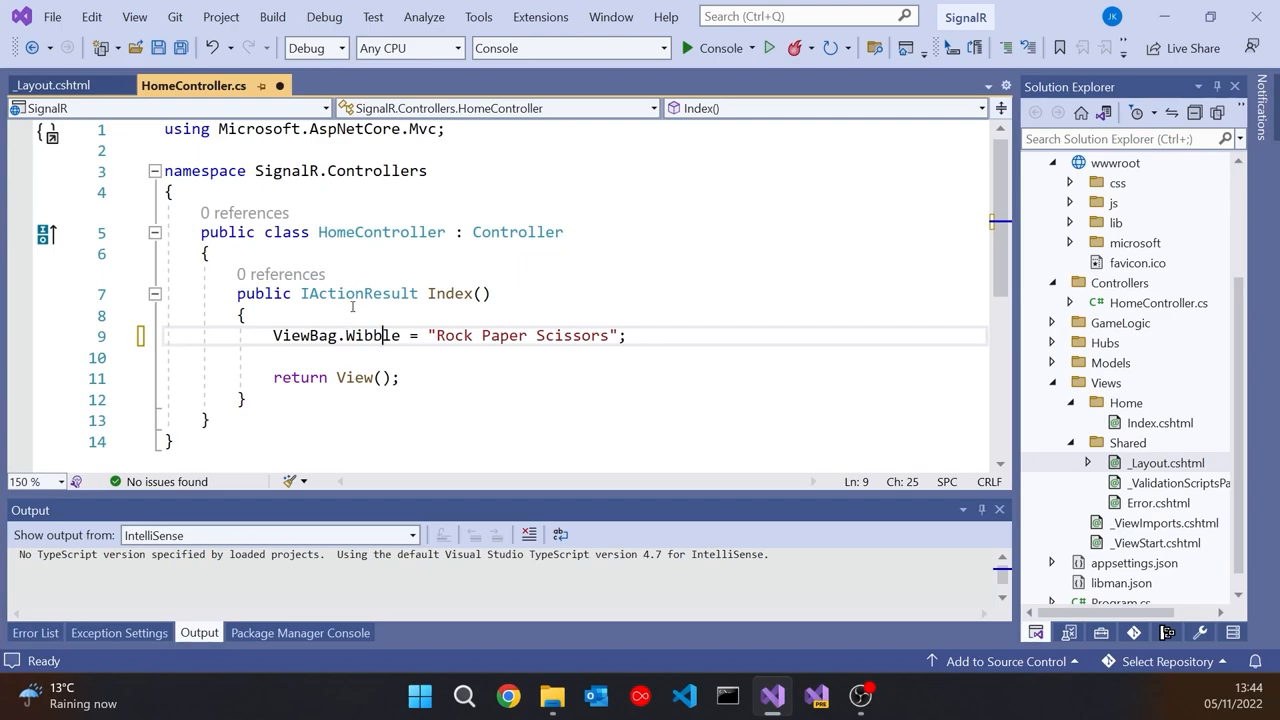
- Insert ViewData["Wibble"] = "Rock Paper Scissors"; above the ViewBag line in HomeController
{"action": "key", "text": "Enter"}
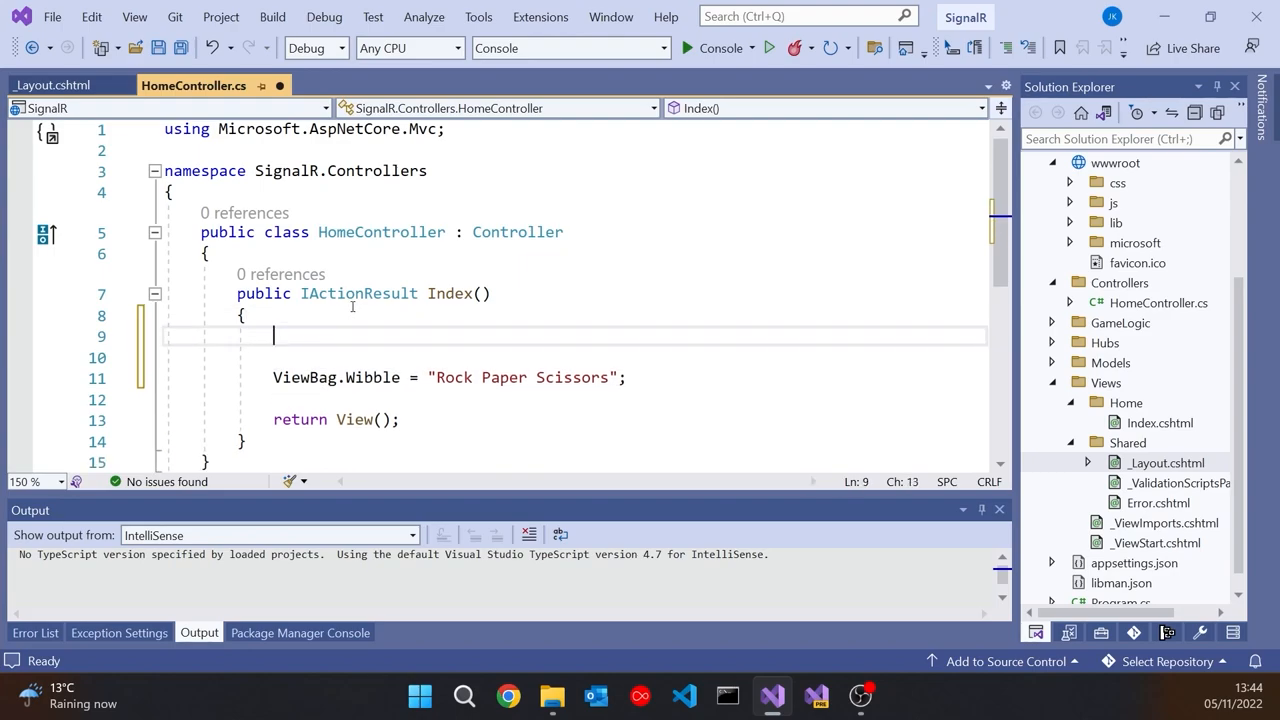
{"action": "type", "text": "ViewData[\""}
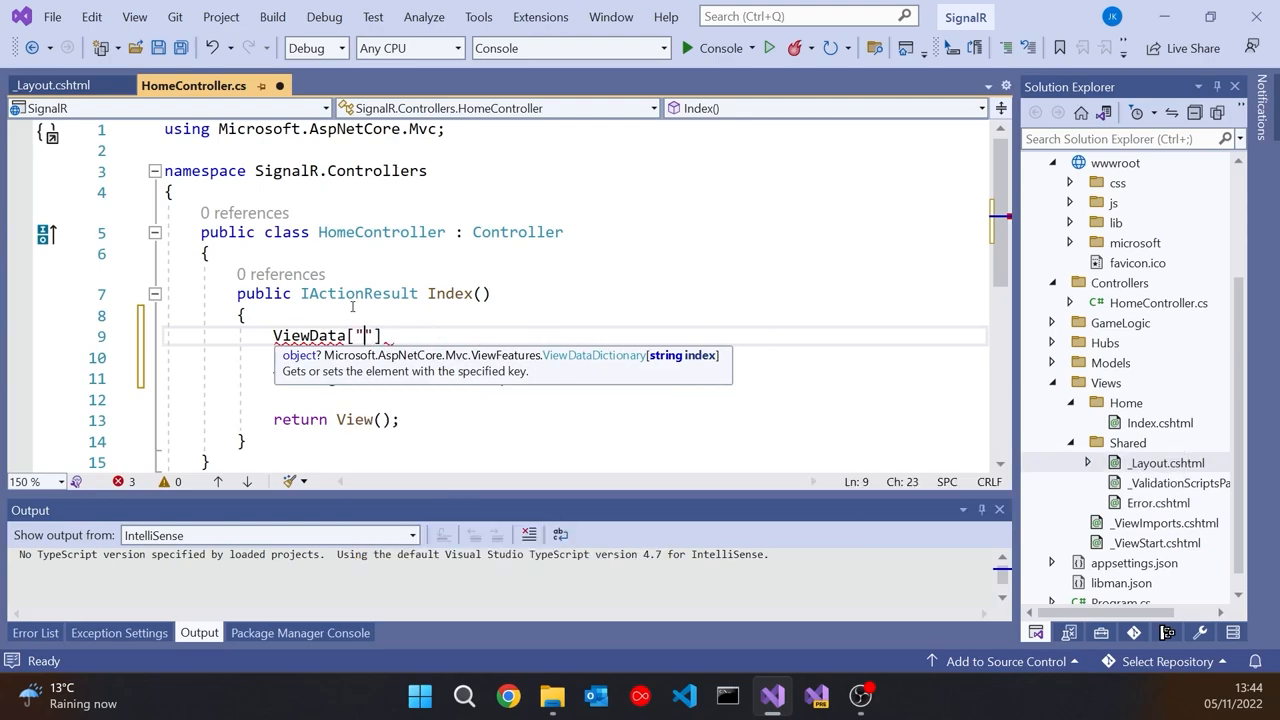
{"action": "type", "text": "ViewBag.Wibble = \"Rock Paper Scissors\";"}
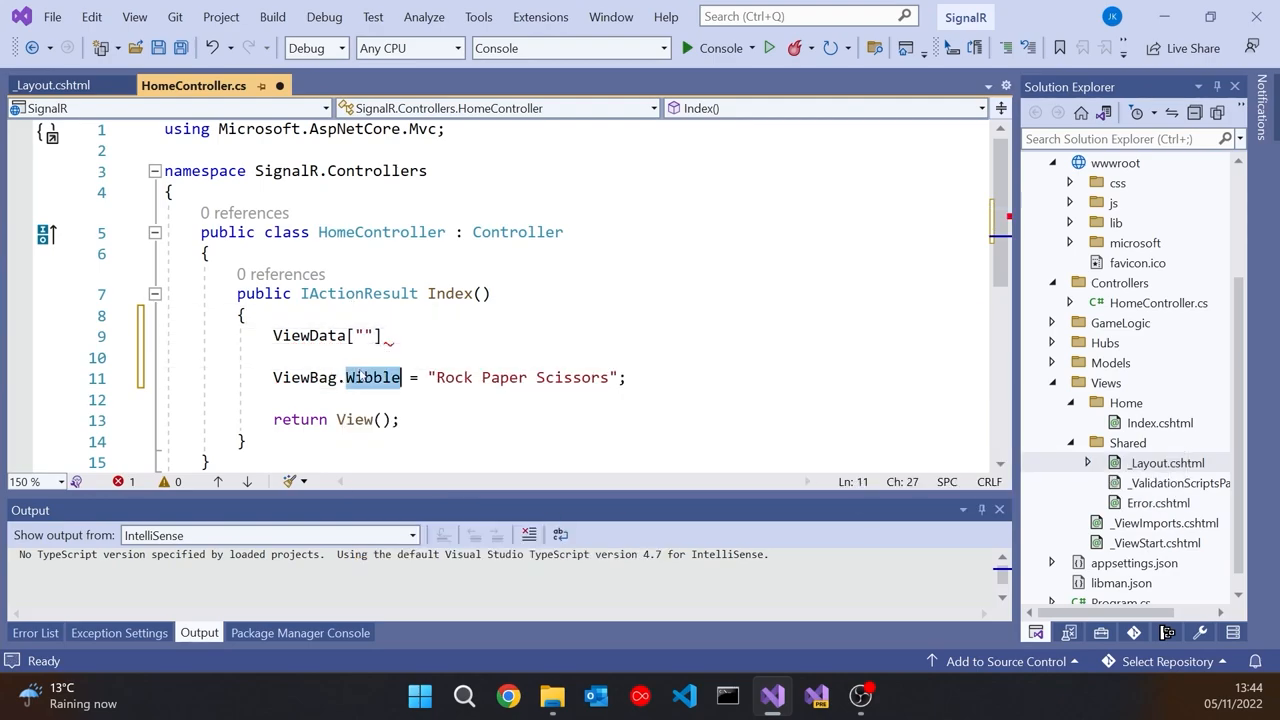
{"action": "type", "text": "Wibble"}
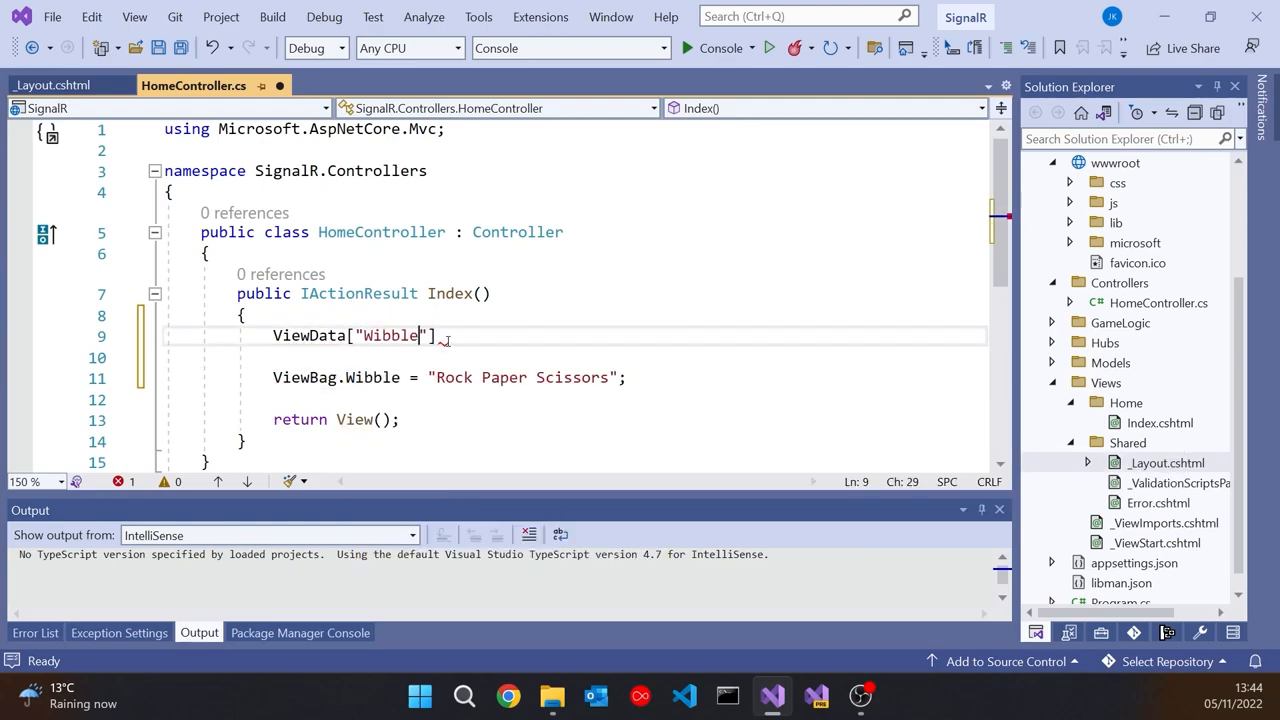
{"action": "type", "text": "= \"Rock Paper Scissors"}
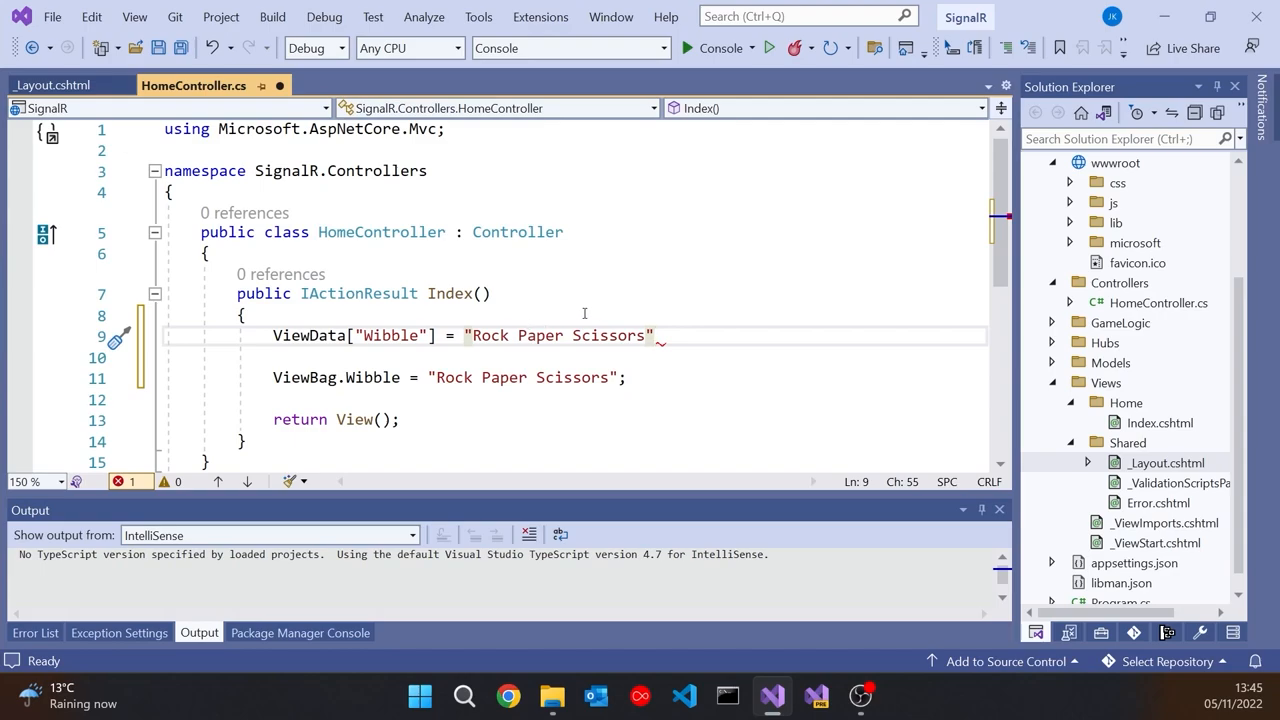
{"action": "type", "text": ";"}
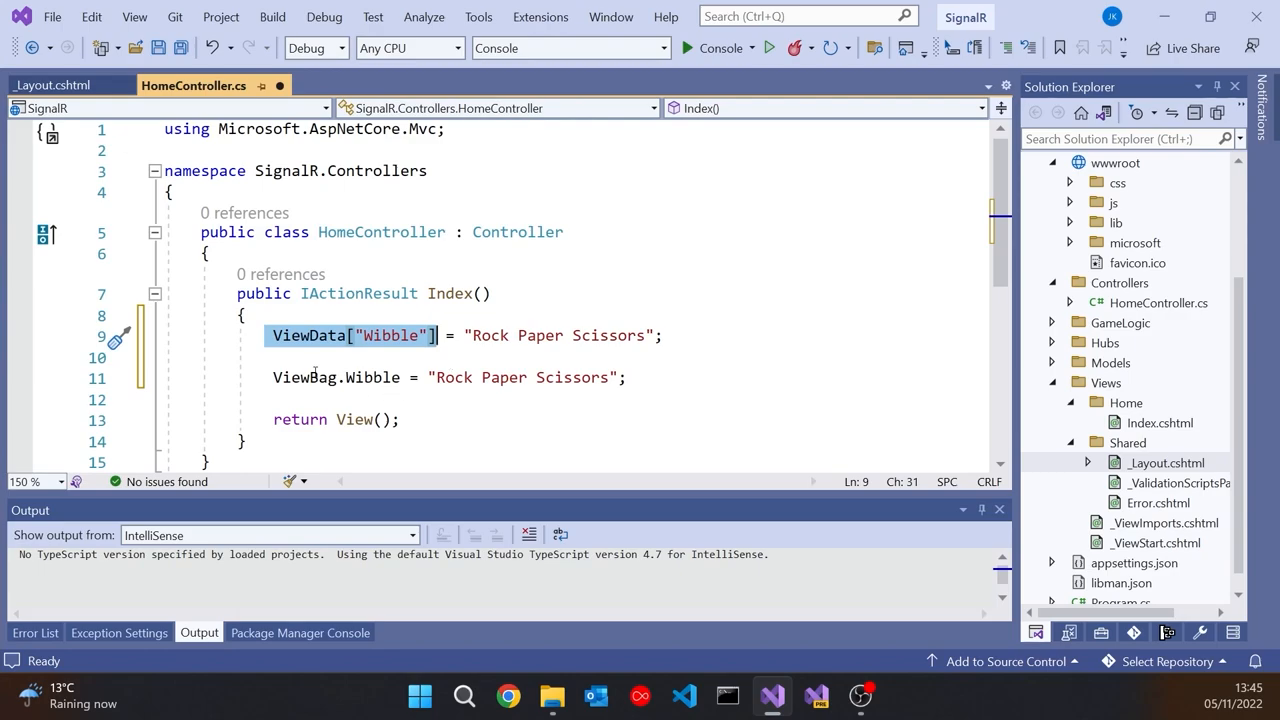
{"action": "double_click", "coordinate": [366, 377]}
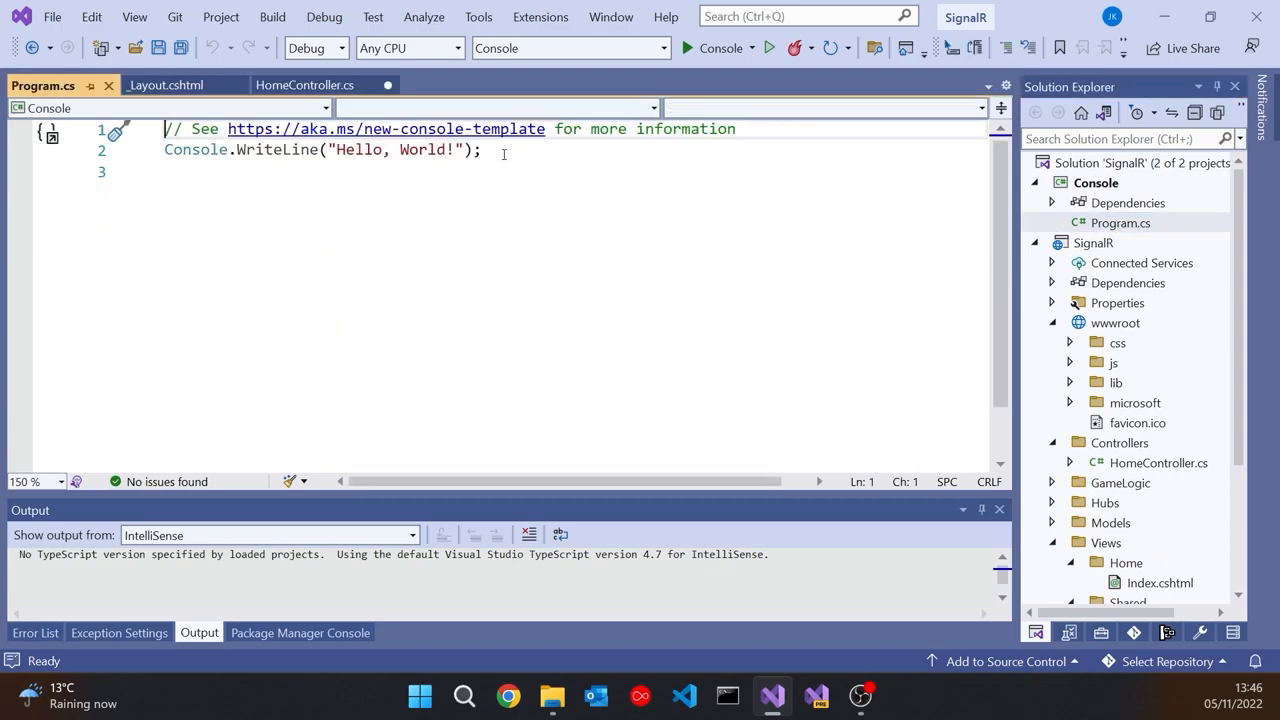
- Replace Program.cs with a try/catch block that prints the exception's type name
{"action": "key", "text": "ctrl+a"}
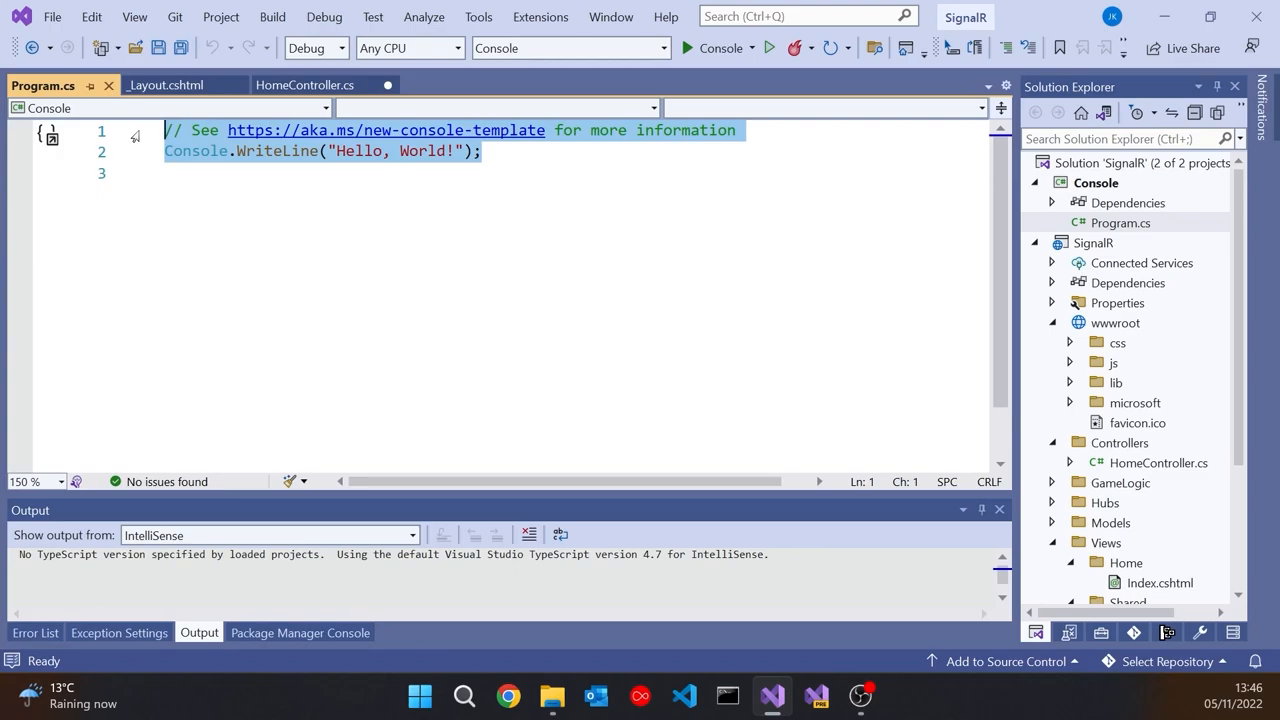
{"action": "type", "text": "try"}
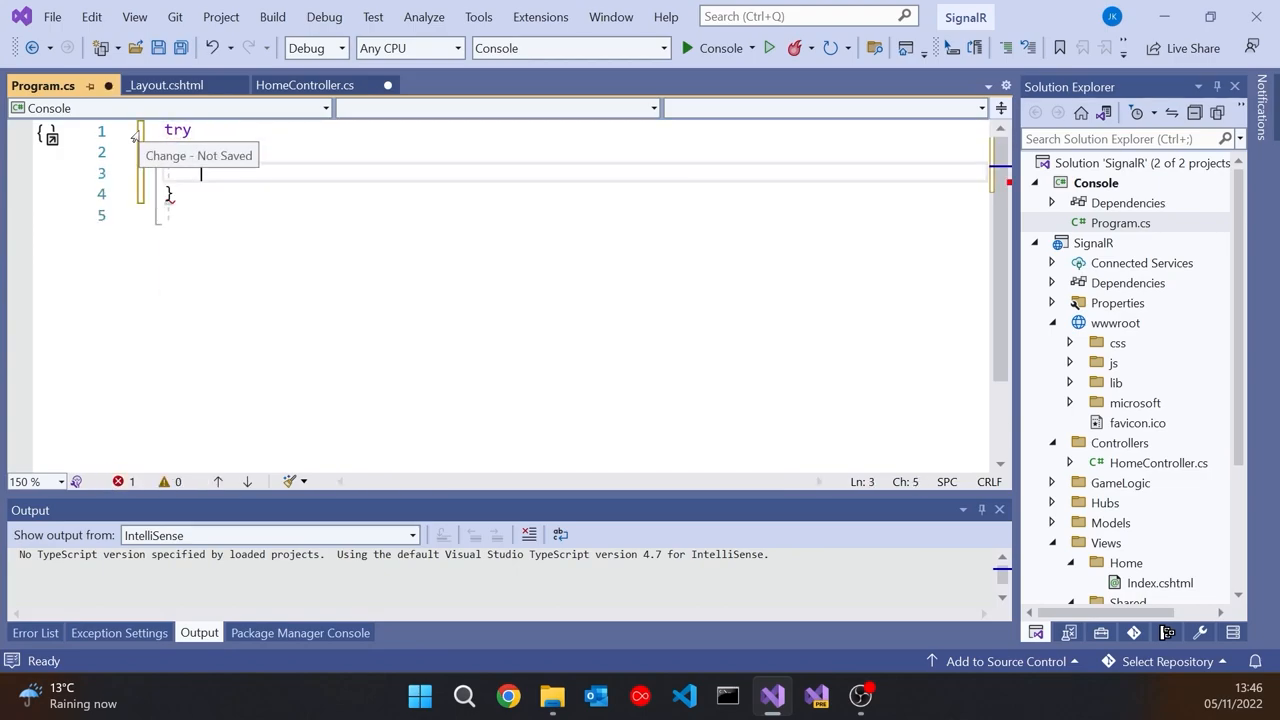
{"action": "type", "text": "catch"}
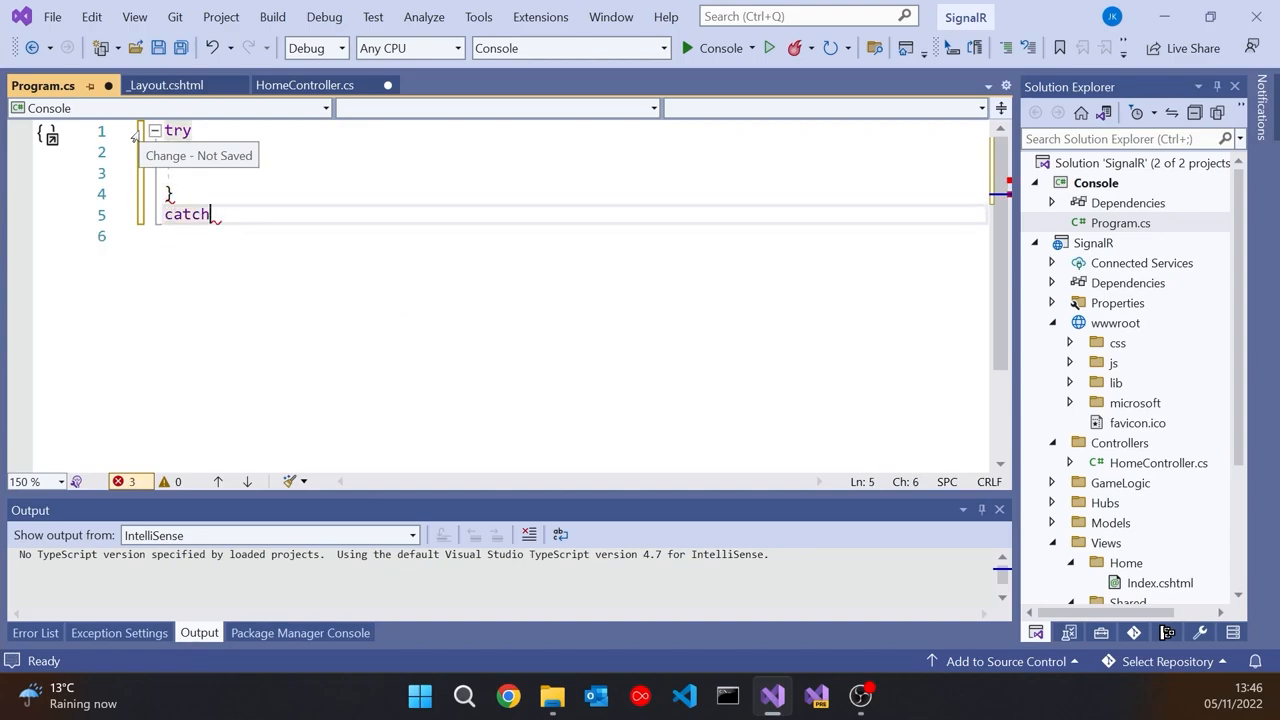
{"action": "type", "text": "(Exception ex)"}
{"action": "type", "text": "Console.WriteLine();"}
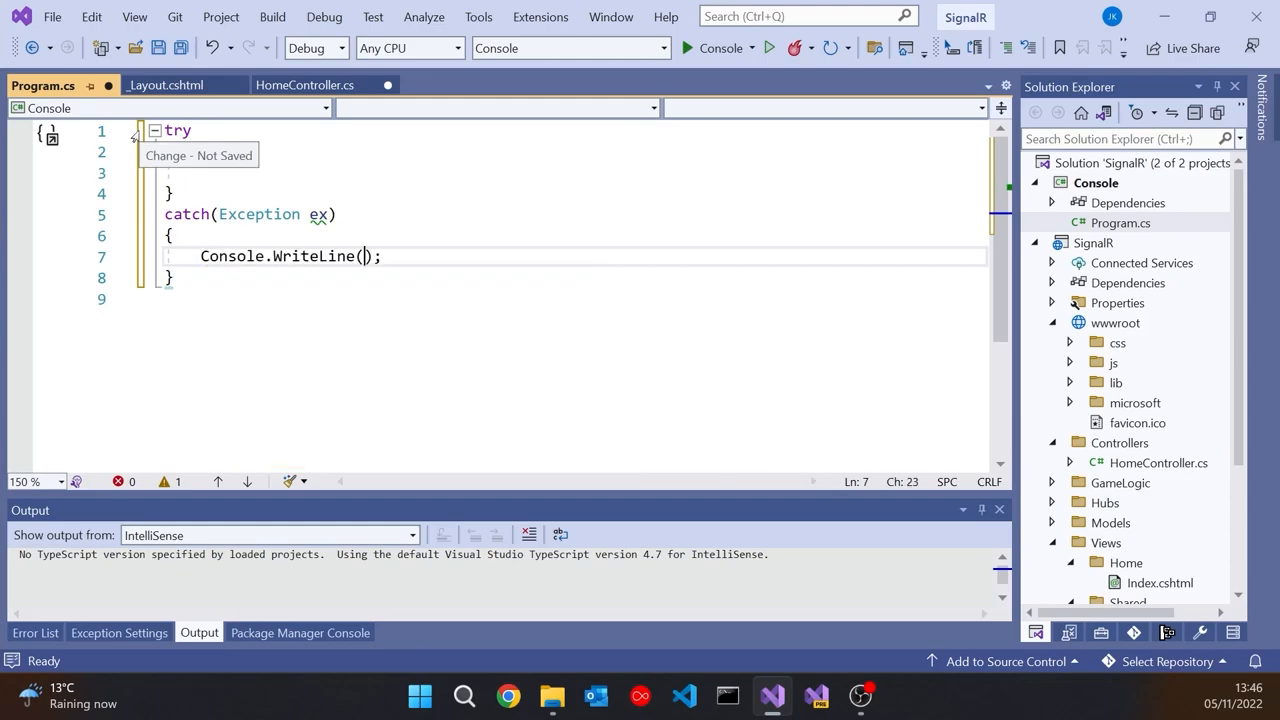
{"action": "type", "text": "$\""}
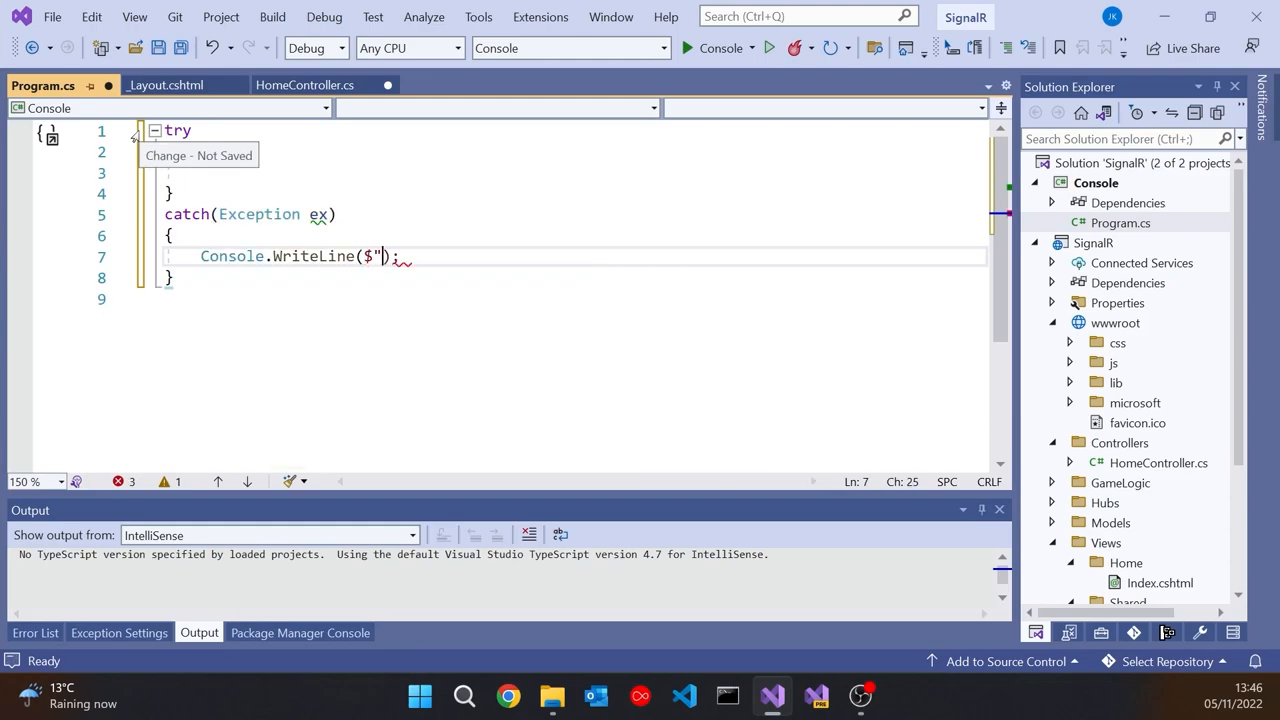
{"action": "type", "text": "{"}
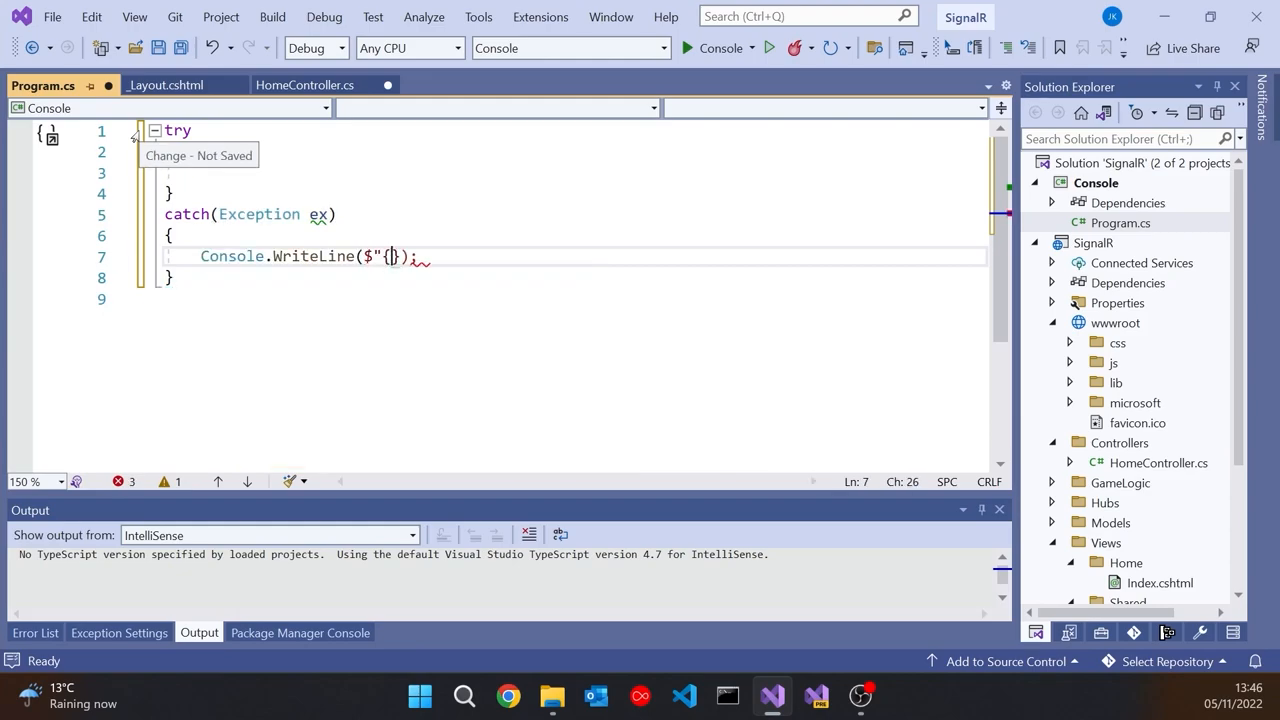
{"action": "type", "text": "ex."}
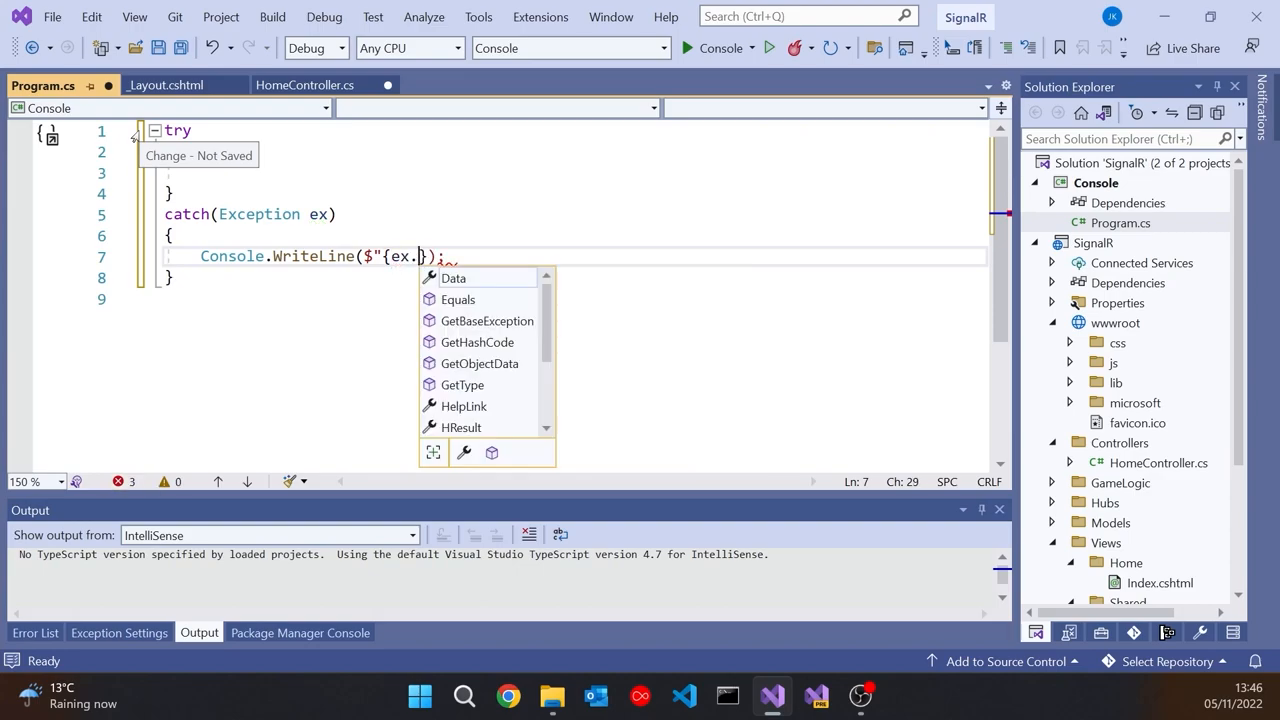
{"action": "type", "text": "GetType()"}
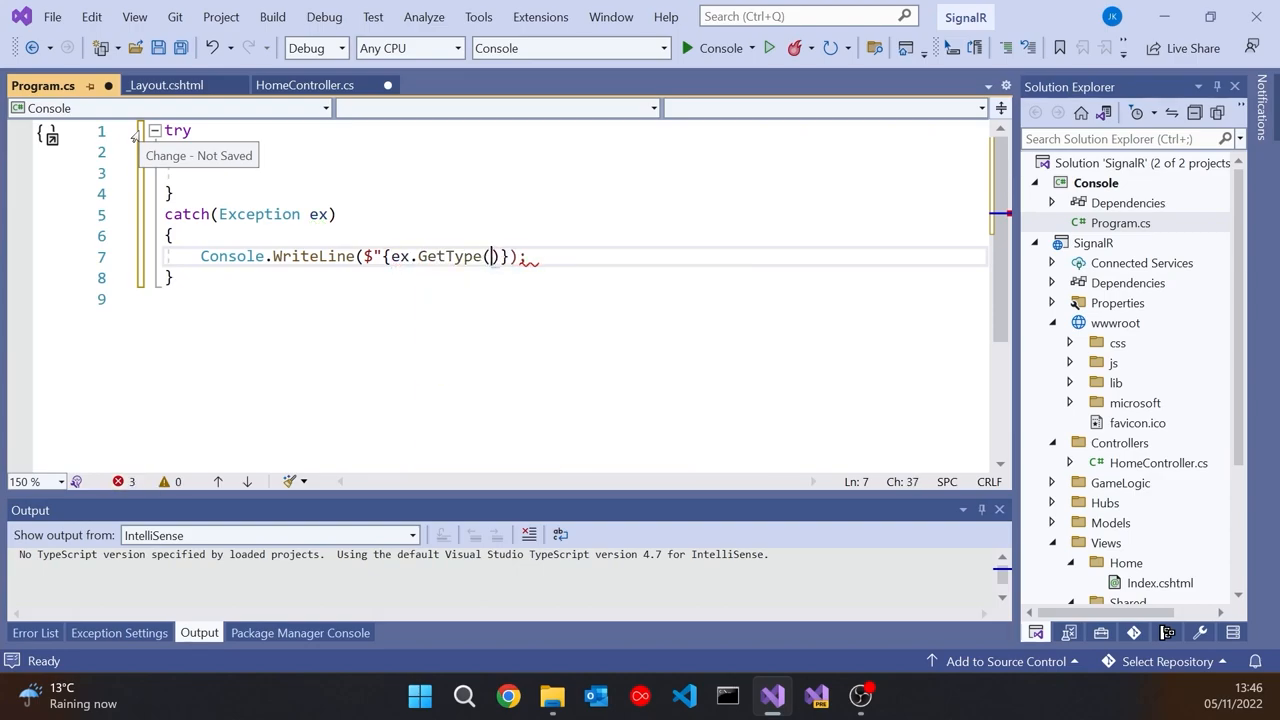
{"action": "type", "text": ".Name}: {ex.Message"}
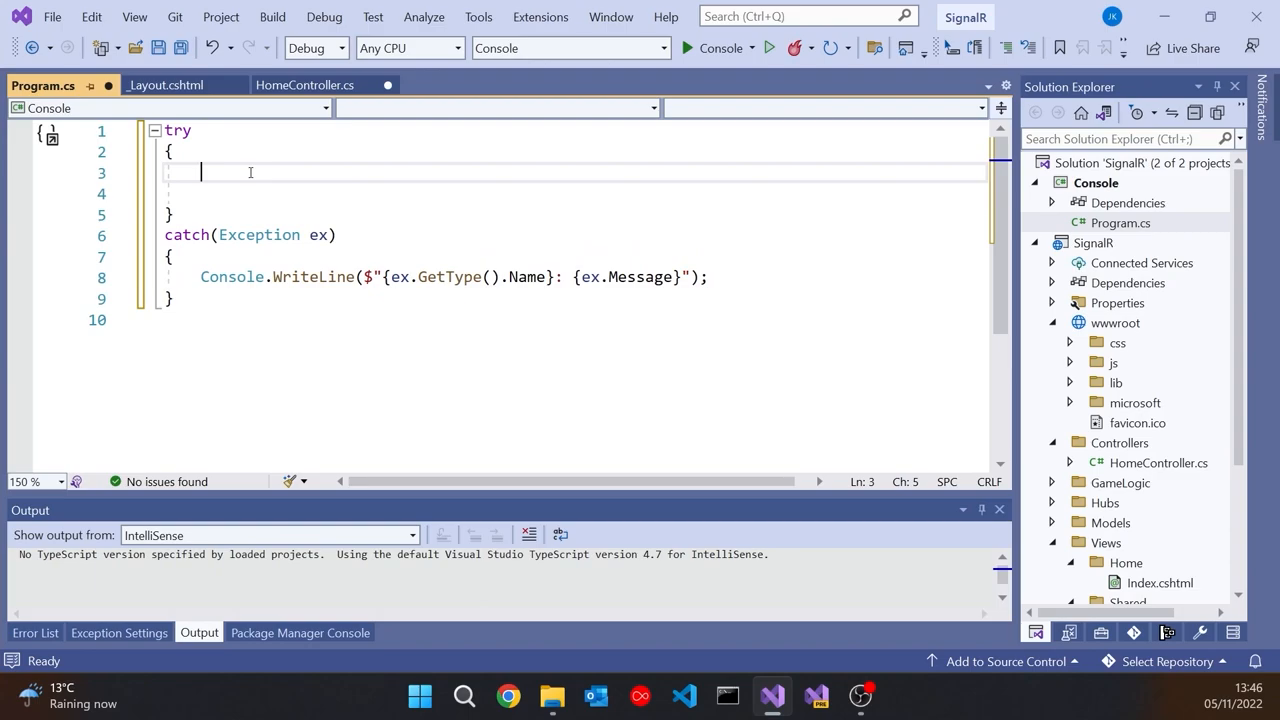
- Declare dynamic obj = "Hello" and print obj.ToUpper() and a nonexistent obj.Wibble()
{"action": "type", "text": "dynamic obj ="}
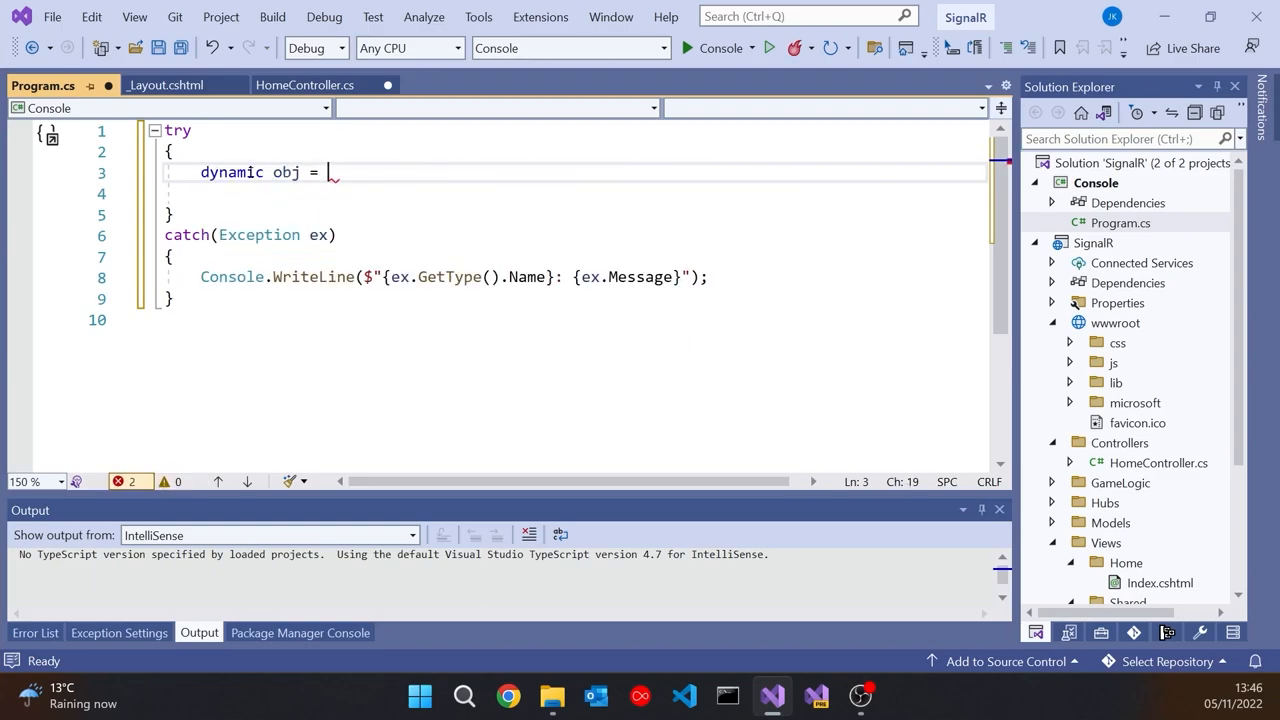
{"action": "type", "text": "\"Hello\""}
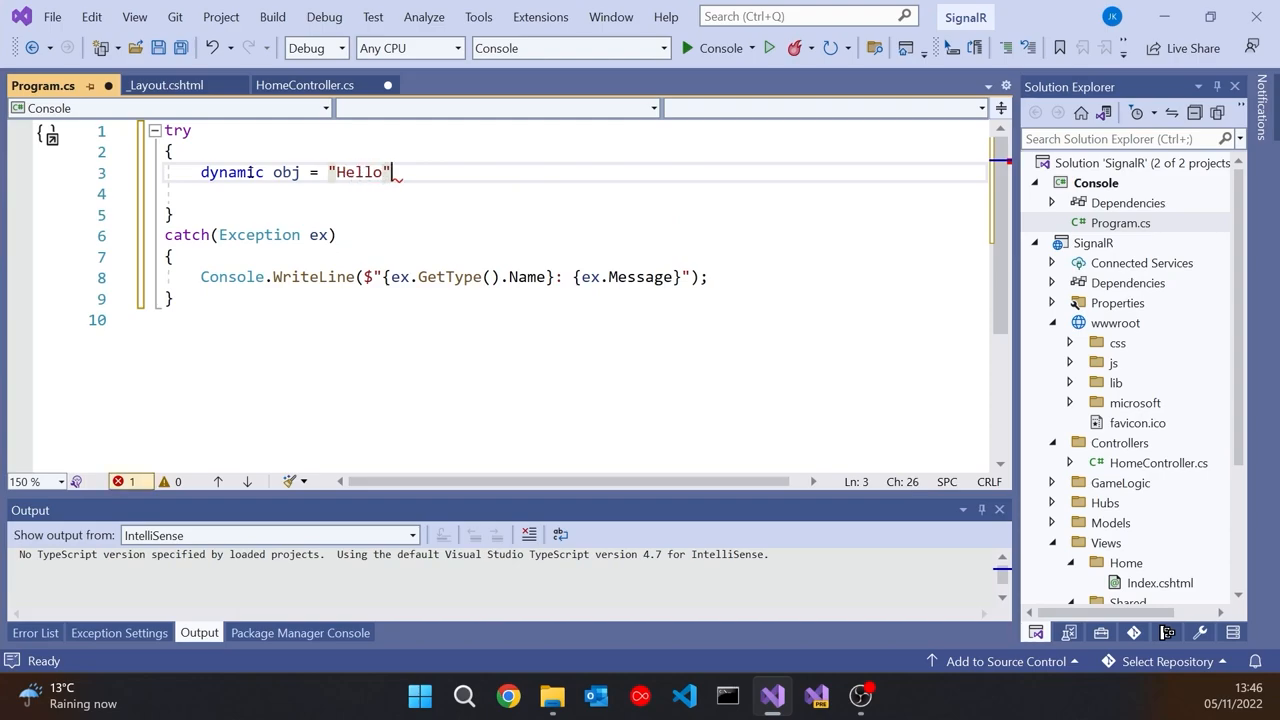
{"action": "type", "text": ";"}
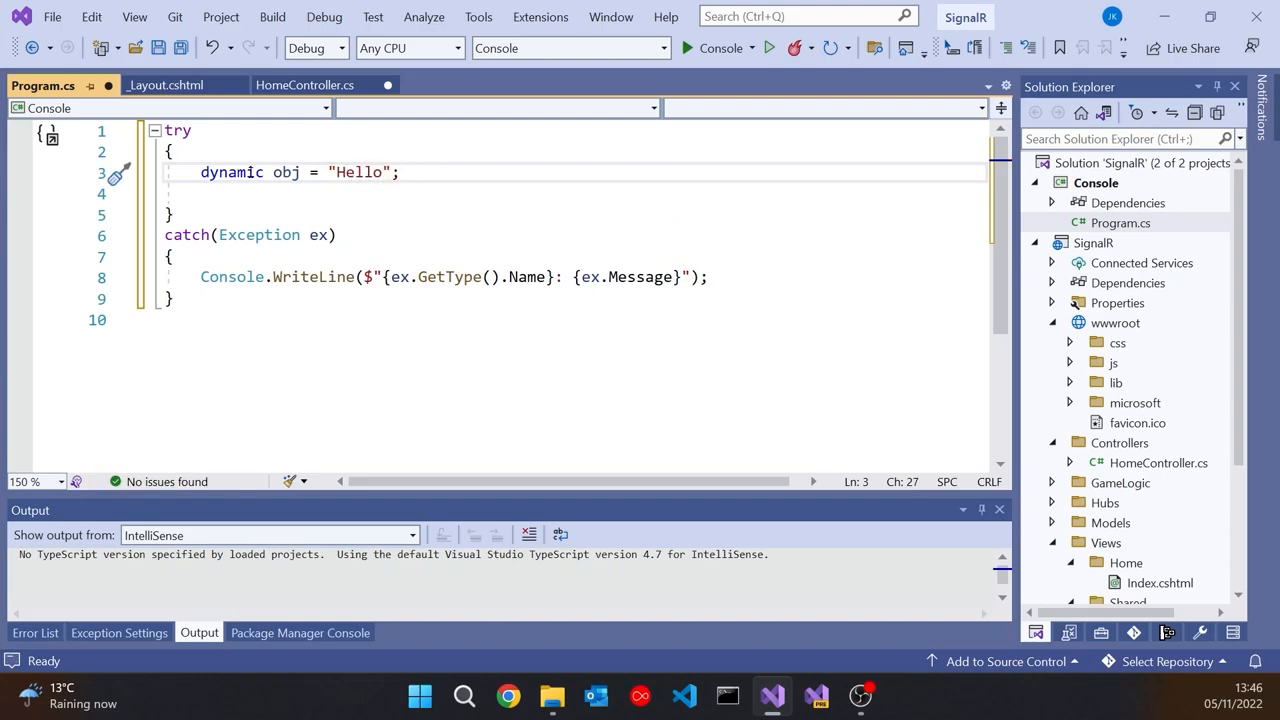
{"action": "key", "text": "enter"}
{"action": "type", "text": "Console.WriteLine();"}
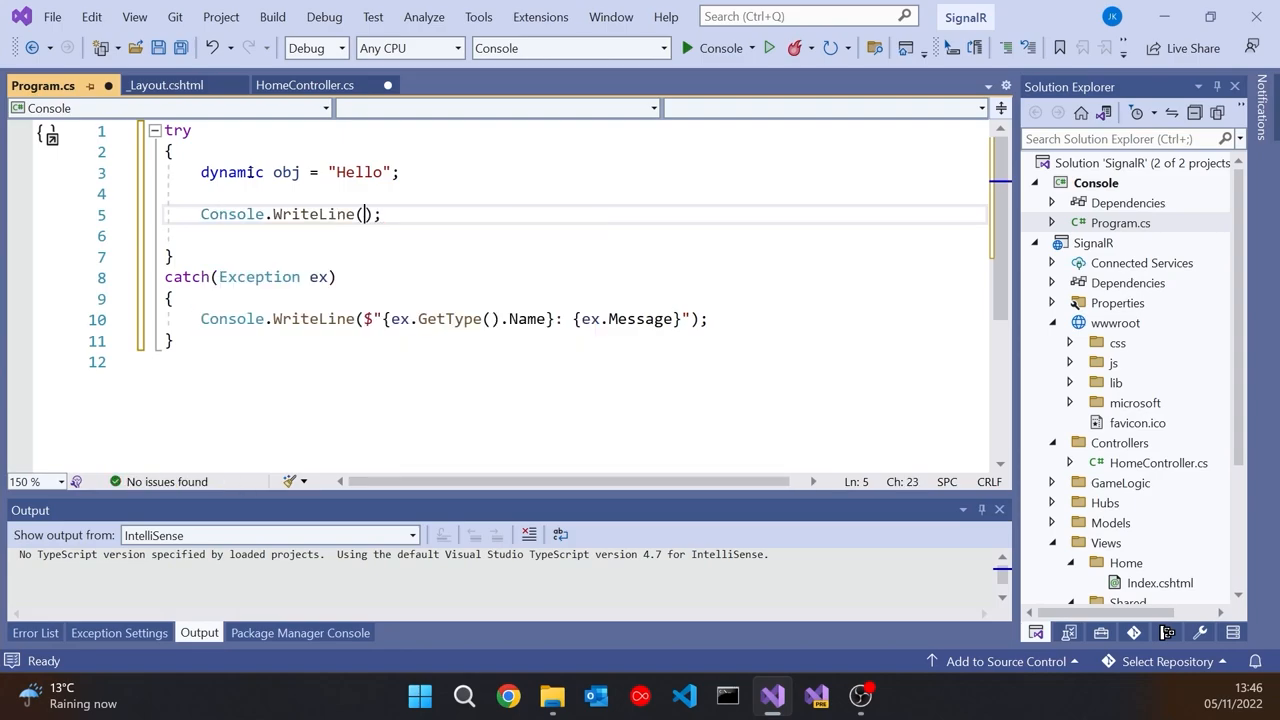
{"action": "type", "text": "obj."}
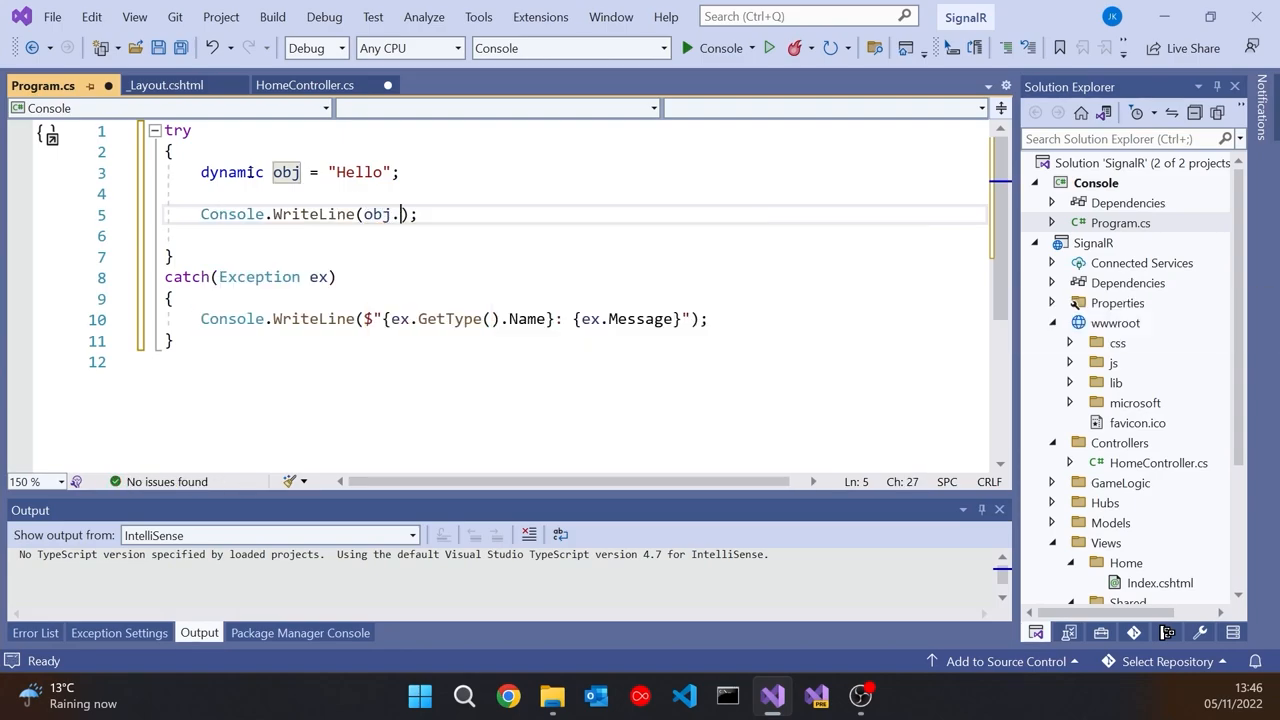
{"action": "type", "text": "ToUpper("}
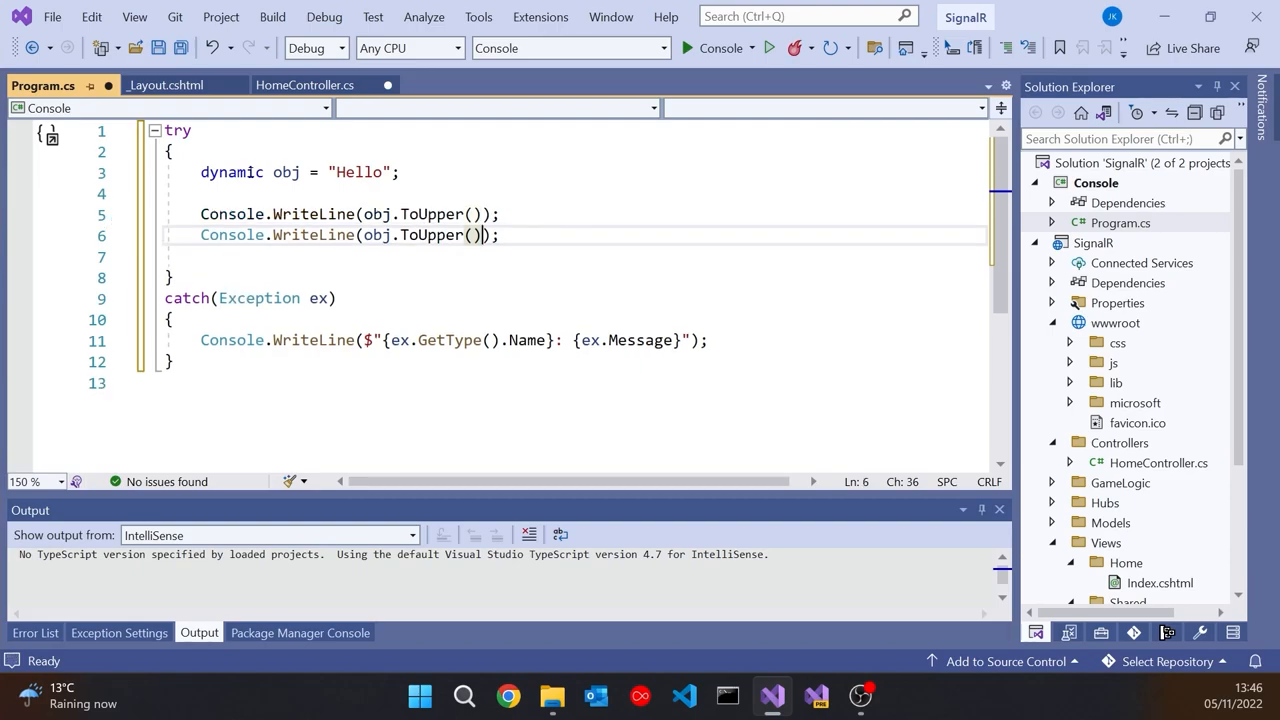
{"action": "double_click", "coordinate": [431, 235]}
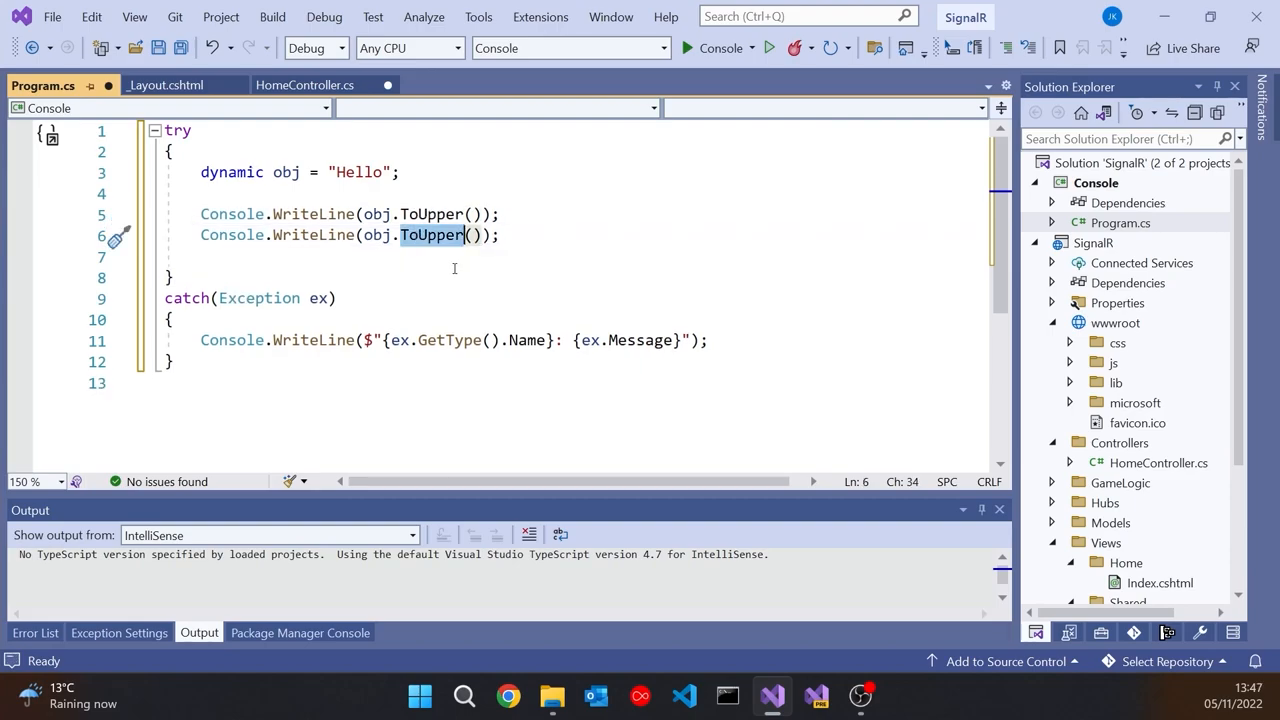
{"action": "type", "text": "Wibble"}
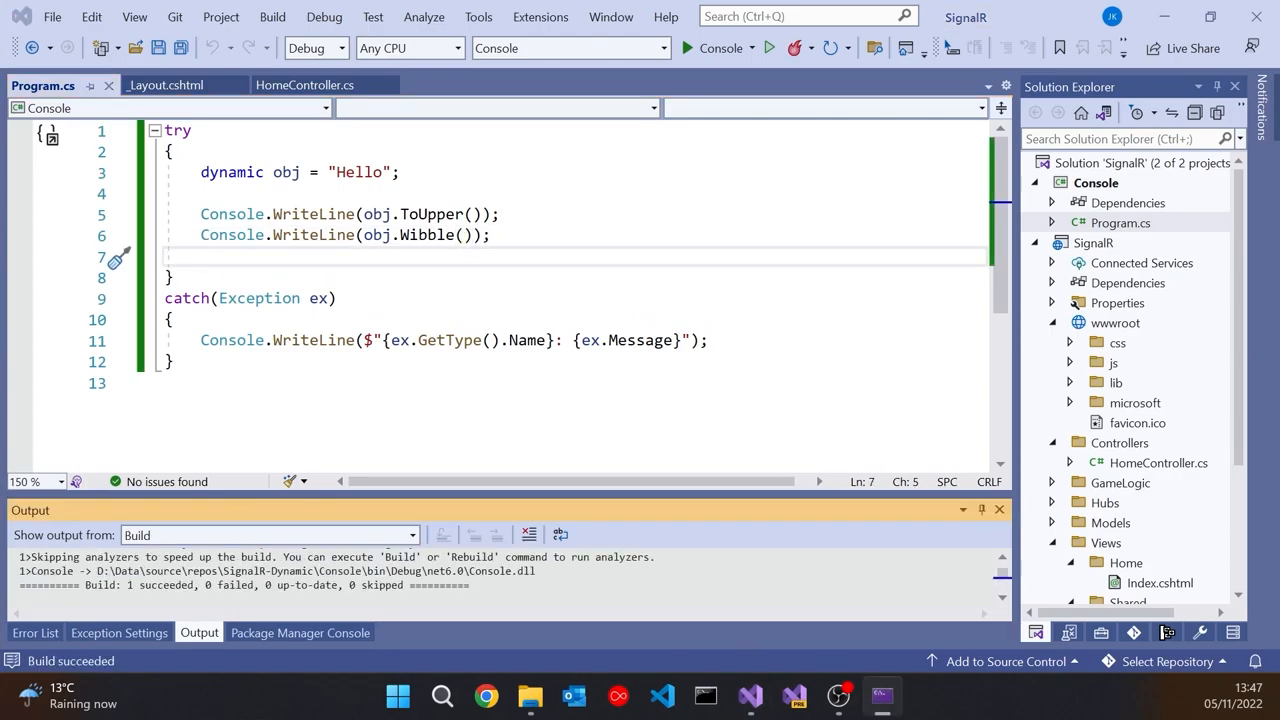
- Add a new C# class named PropertyBag to the Console project through Add New Item
{"action": "left_click", "coordinate": [686, 47]}
{"action": "type", "text": "PropertyBag"}
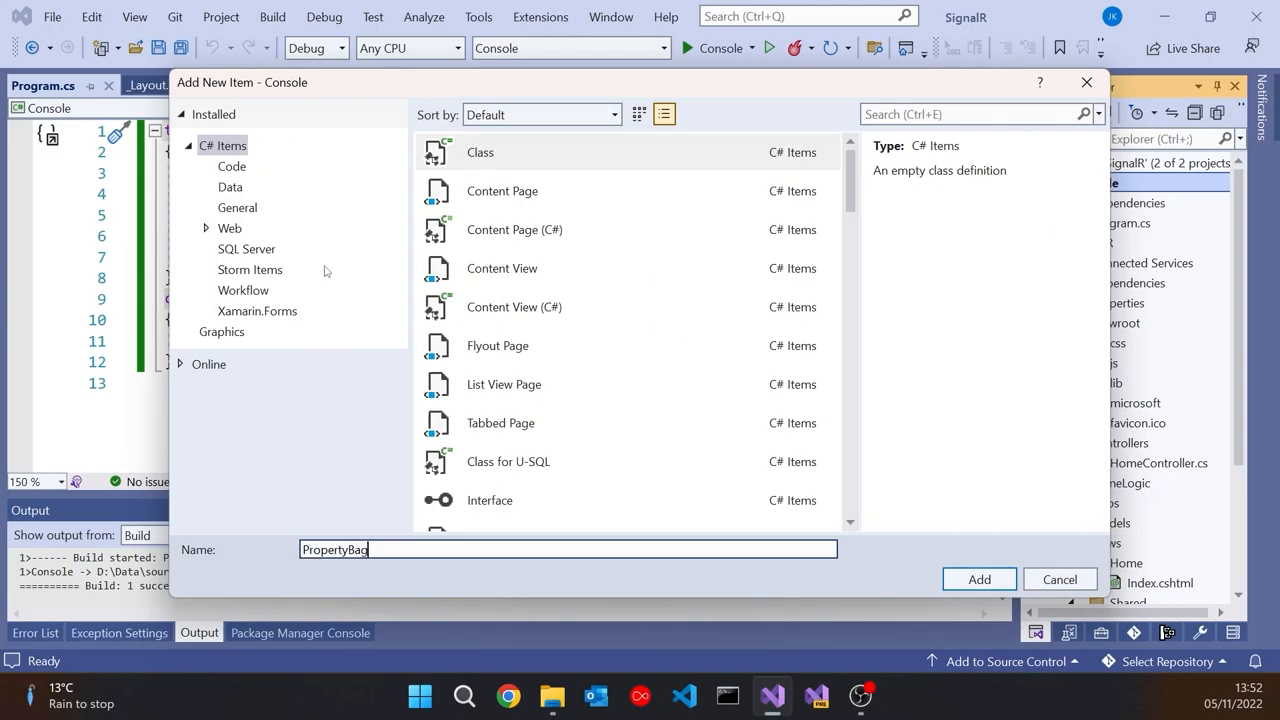
- Create the PropertyBag class and declare dynamic bag = new PropertyBag() in Program.cs
{"action": "left_click", "coordinate": [978, 579]}
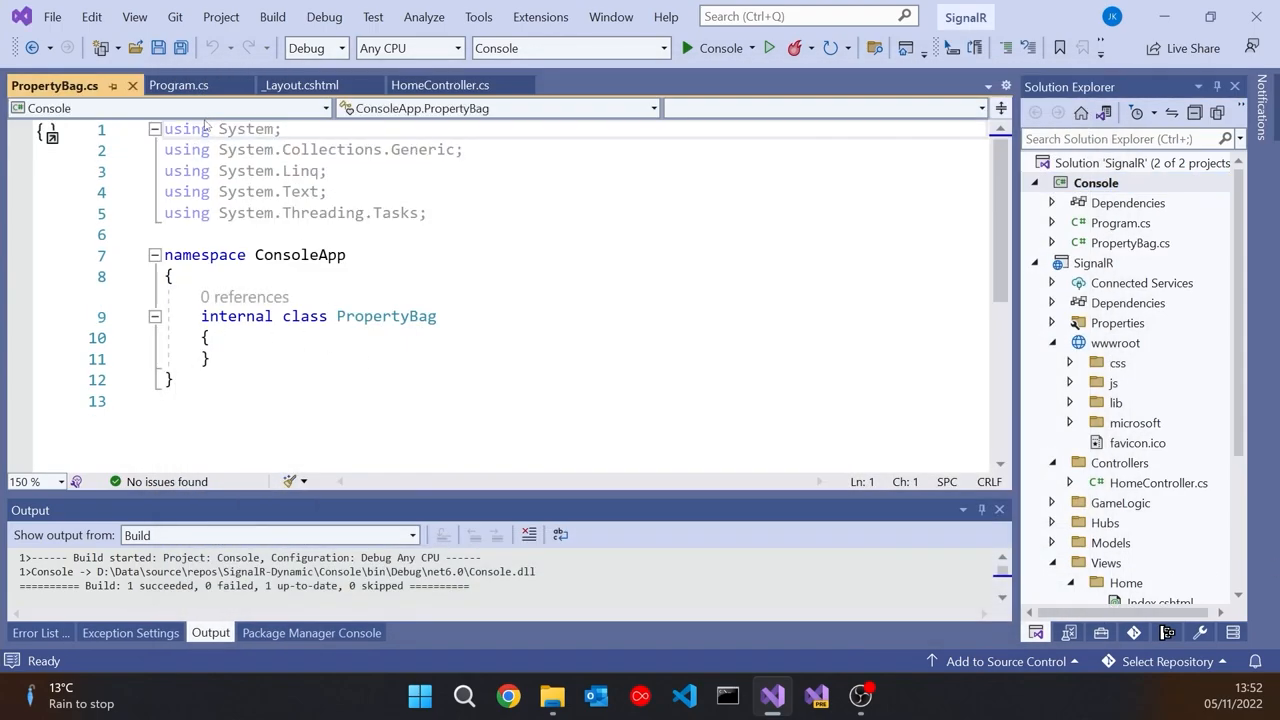
{"action": "left_click", "coordinate": [174, 85]}
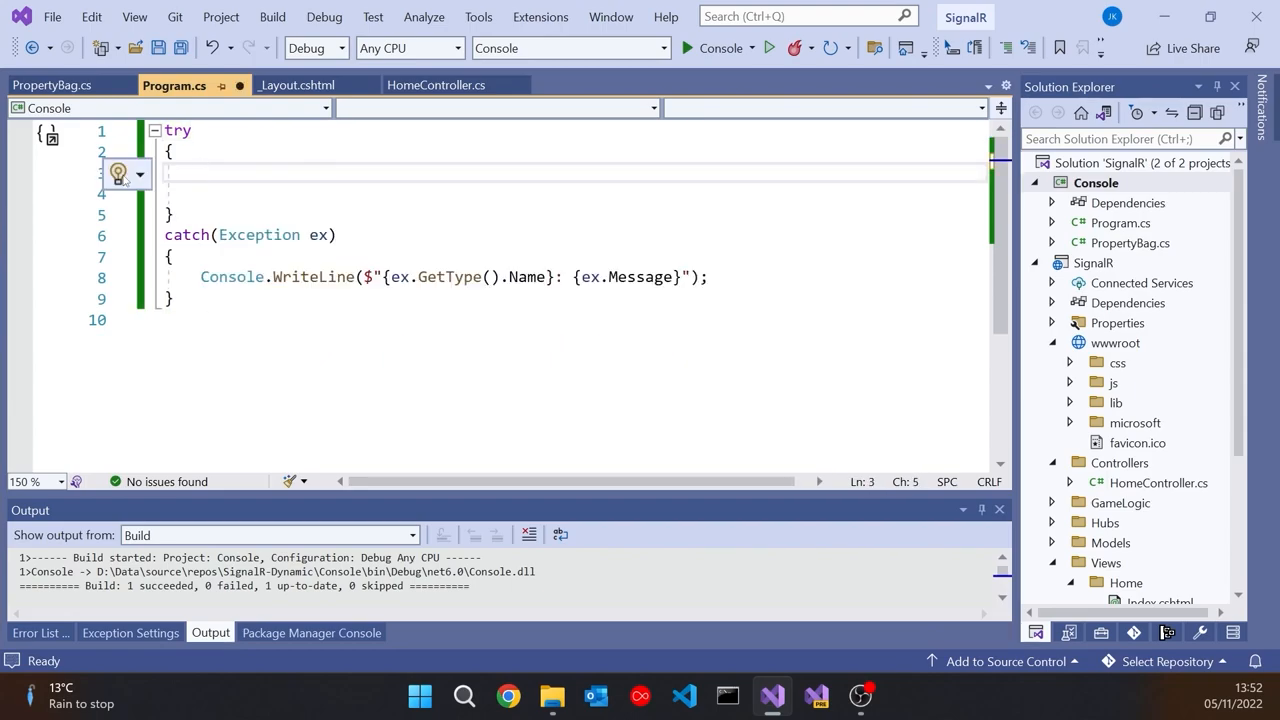
{"action": "type", "text": "dynamic bag"}
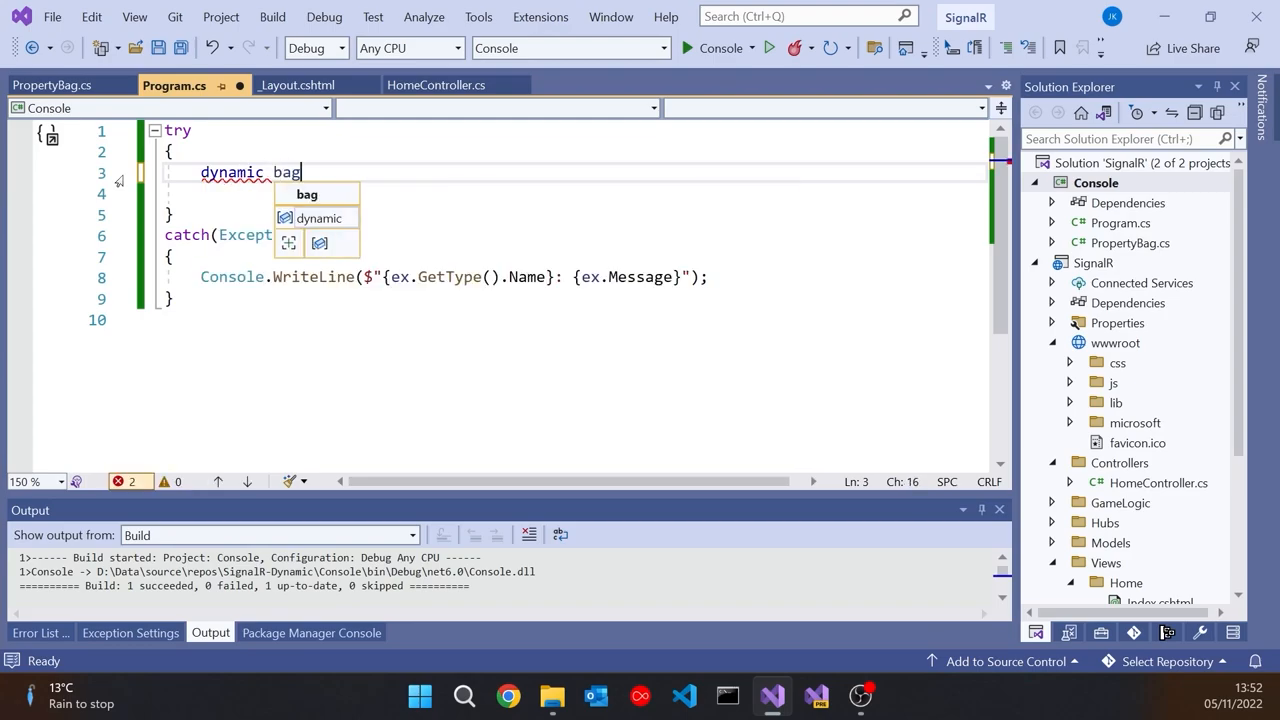
{"action": "type", "text": "= new"}
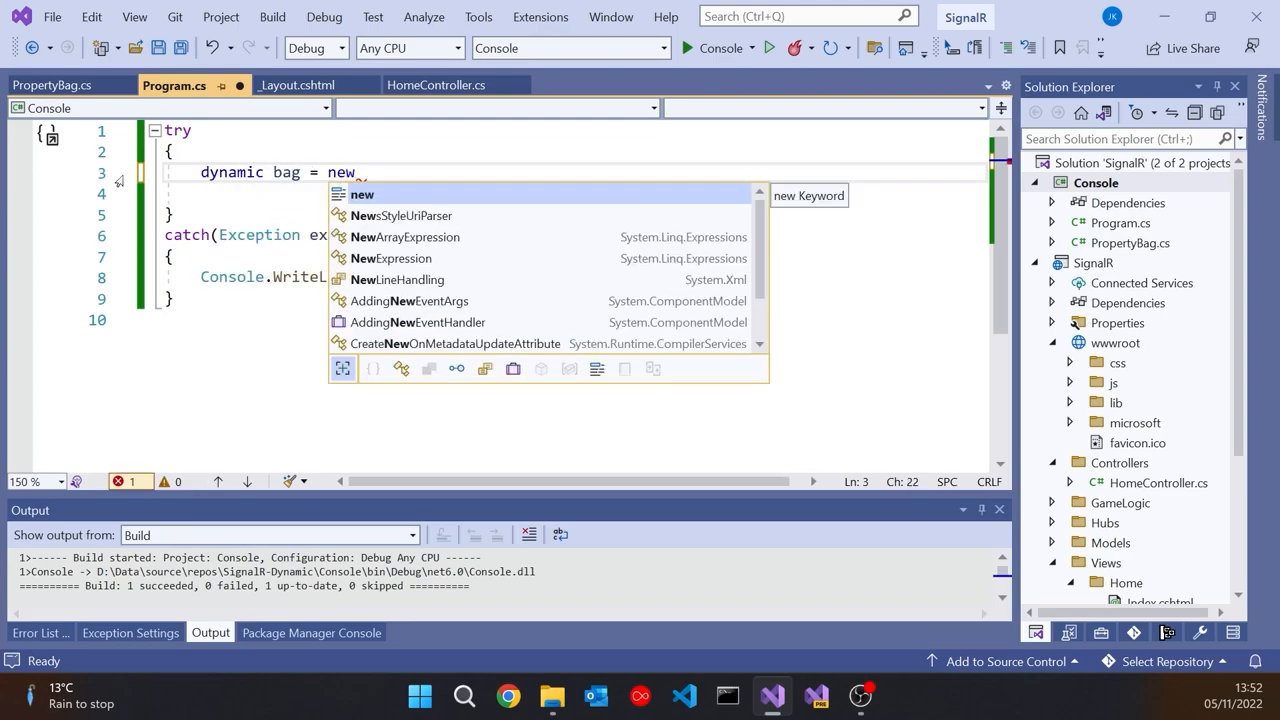
{"action": "type", "text": "PropertyBag()"}
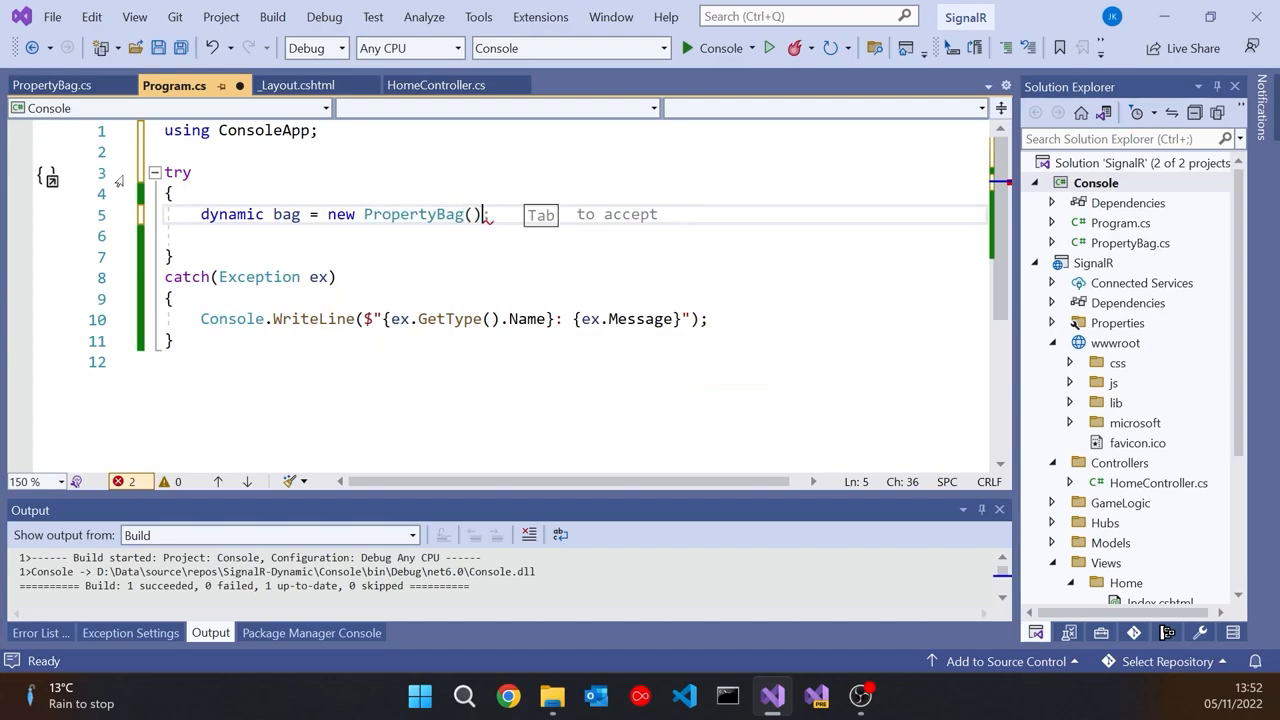
{"action": "type", "text": "bag.Add("}
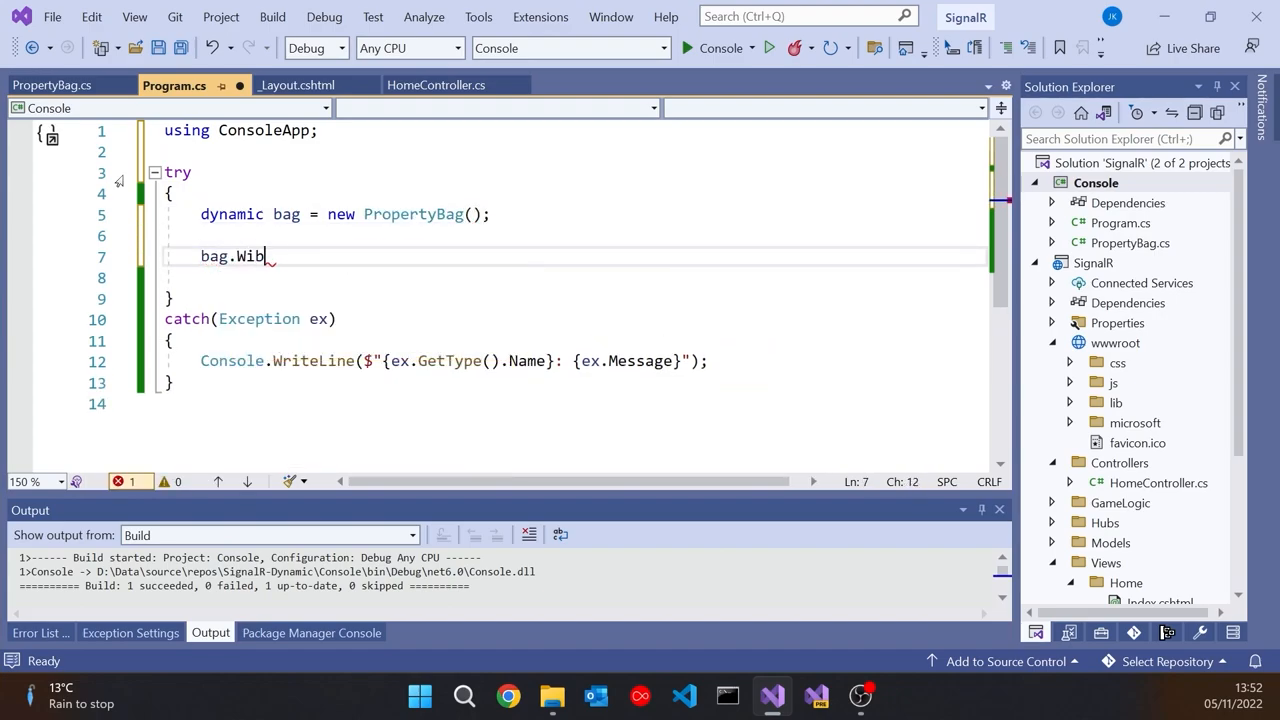
- Write bag.Wibble = 27, bag.Wobble = "Hello", and Console.WriteLine calls for Wibble, Wobble, Wubble
{"action": "type", "text": "ble = 27;"}
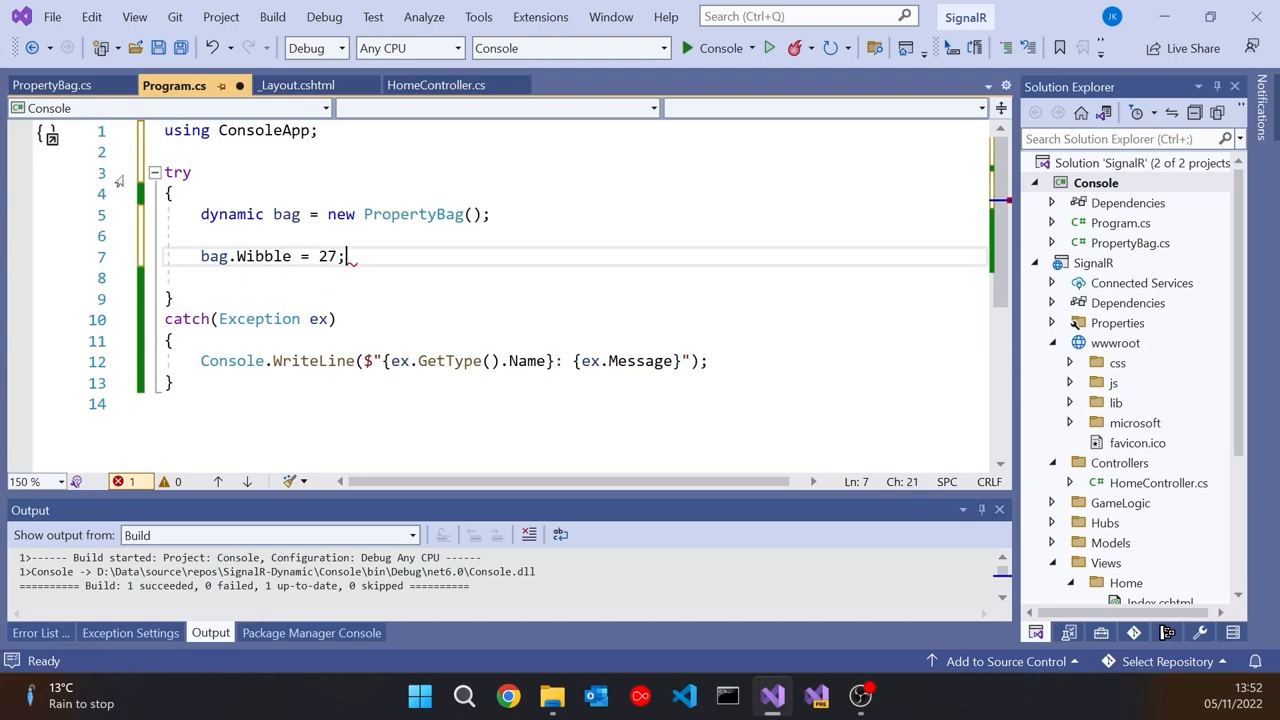
{"action": "type", "text": "bag.Wobble = \"He"}
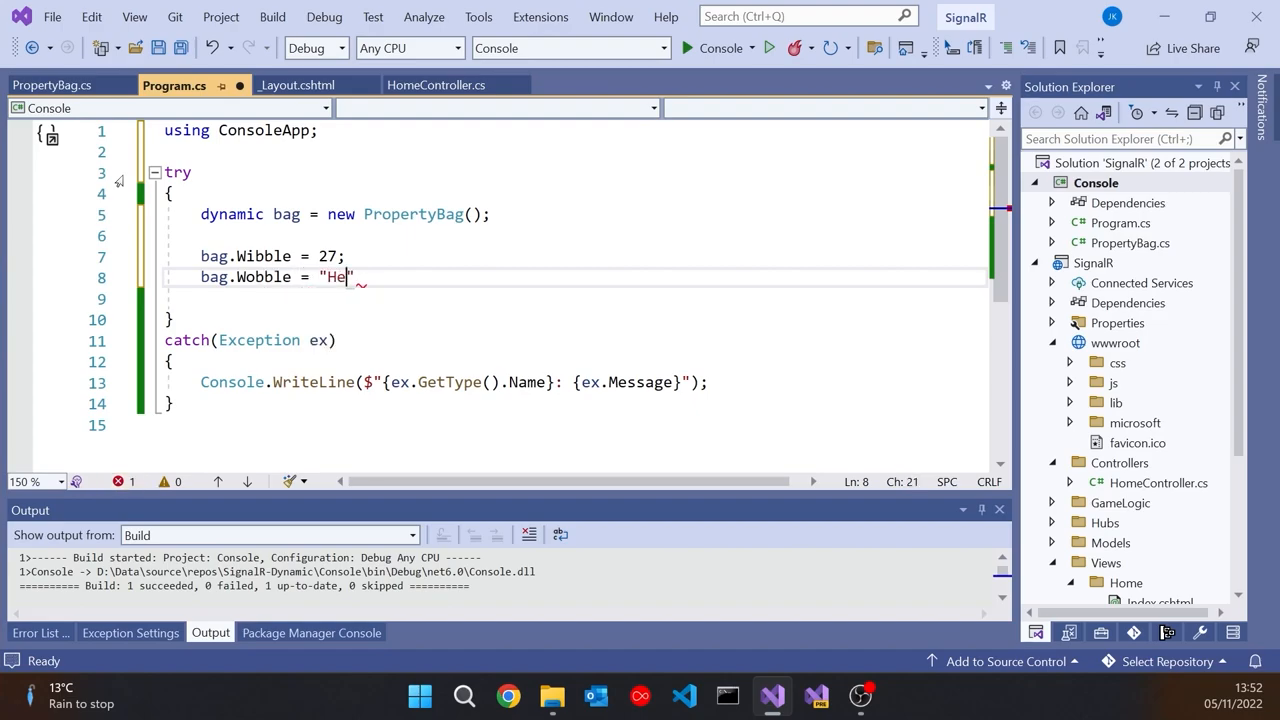
{"action": "type", "text": "llo;"}
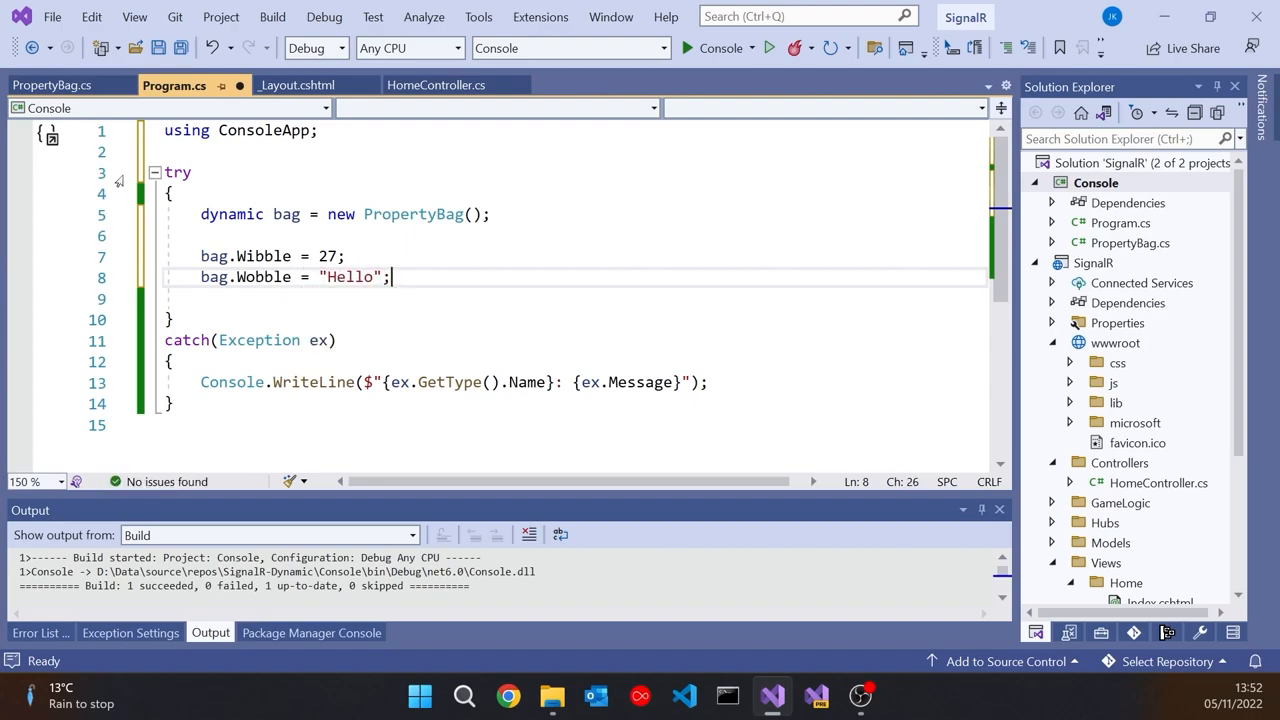
{"action": "type", "text": "cw"}
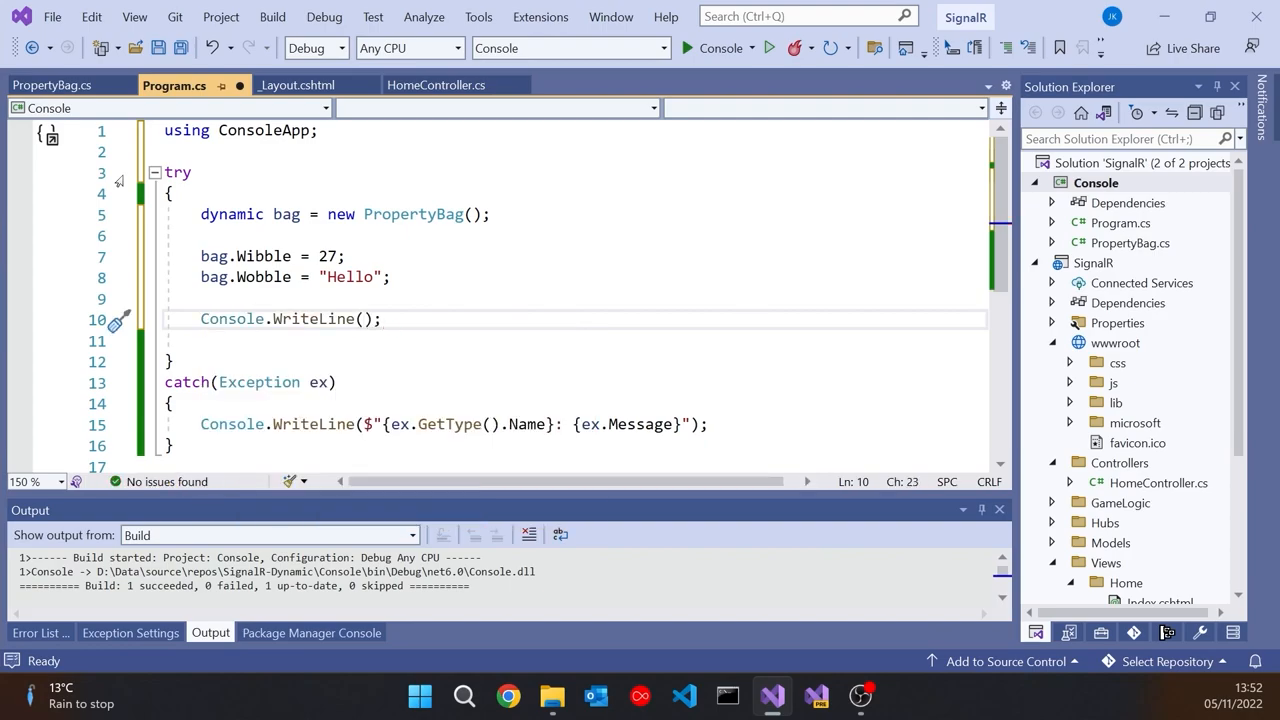
{"action": "type", "text": "bag.Wibble"}
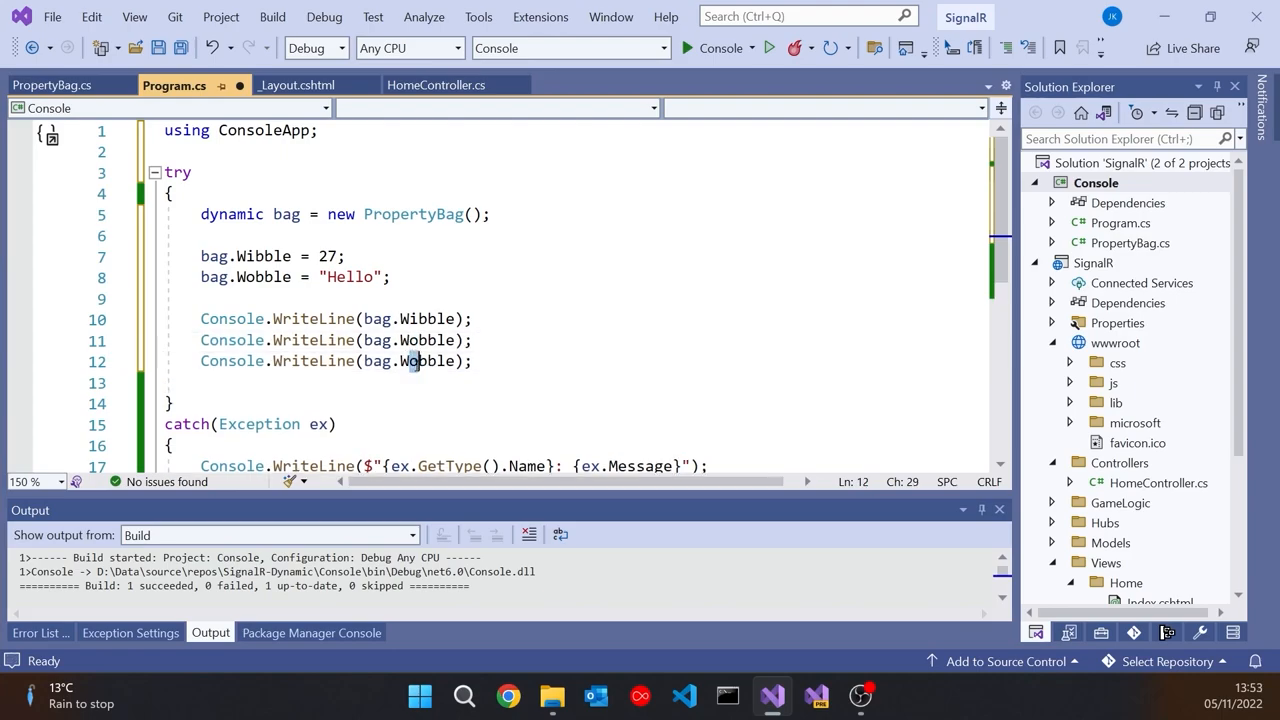
{"action": "left_click", "coordinate": [415, 361]}
{"action": "type", "text": "u"}
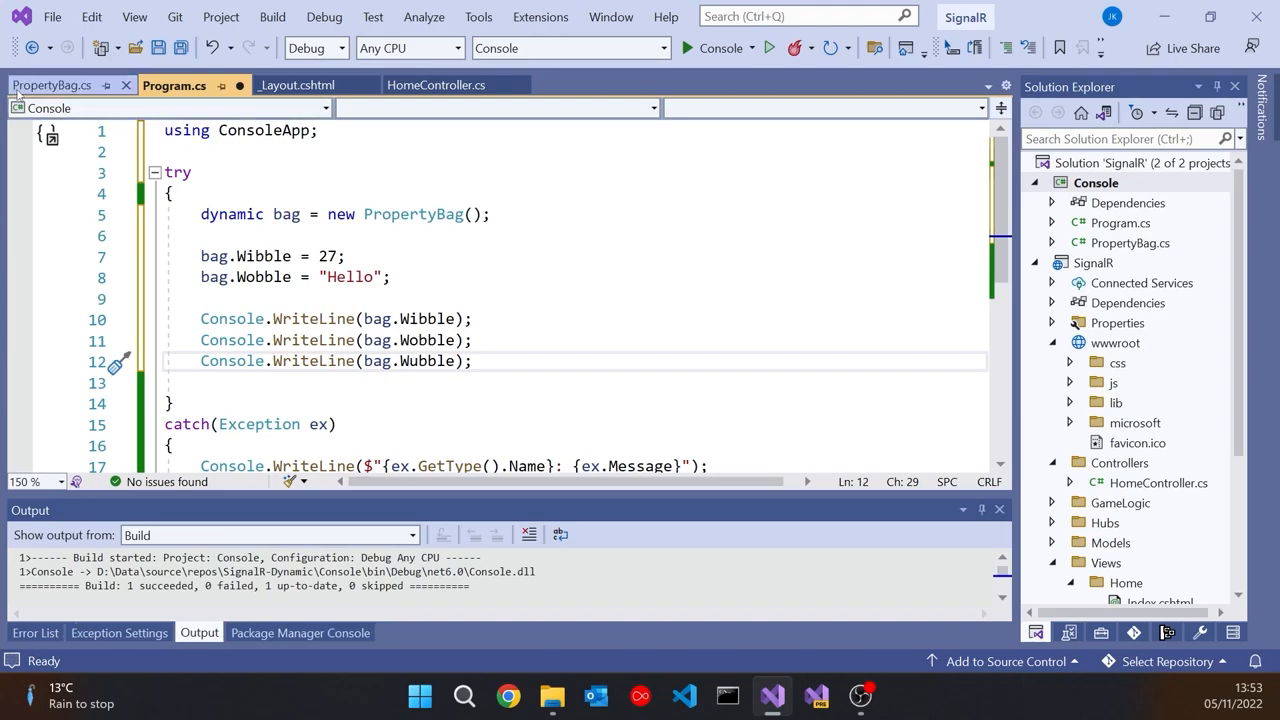
- Try IDynamicMetaObjectProvider on PropertyBag, then switch its base class to DynamicObject
{"action": "left_click", "coordinate": [55, 85]}
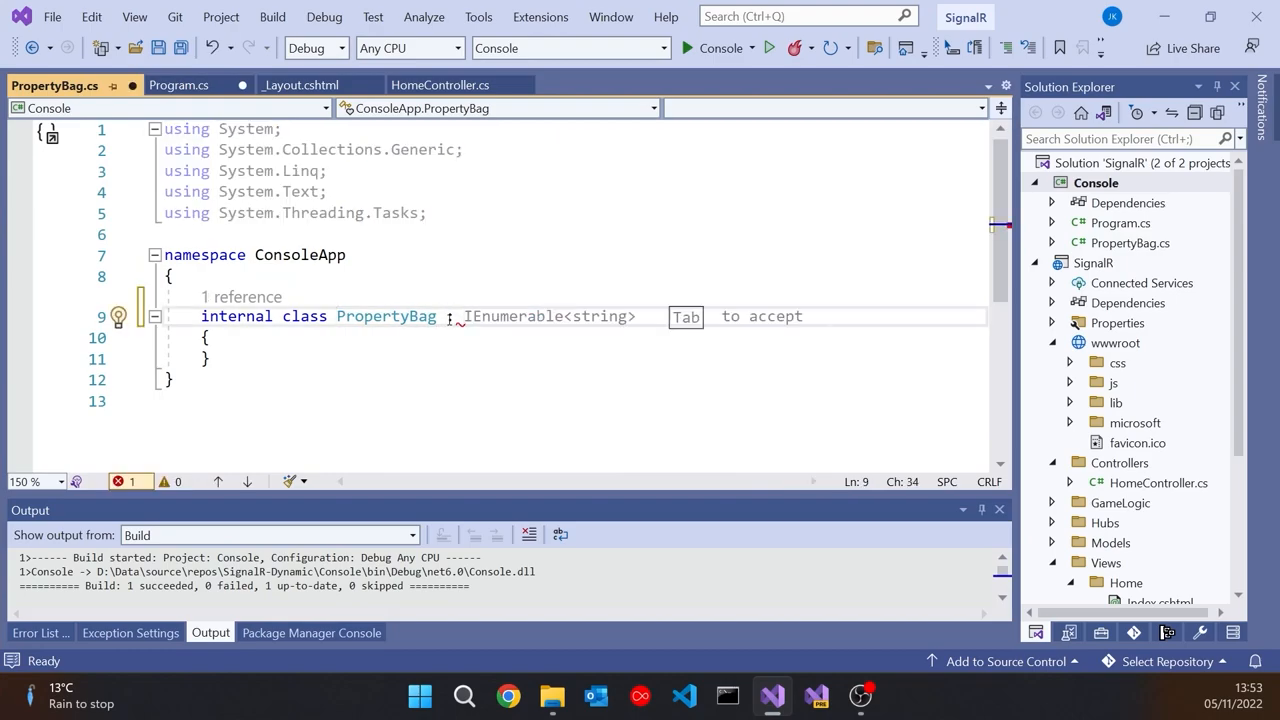
{"action": "type", "text": "IDynamicMetaObjectProvider"}
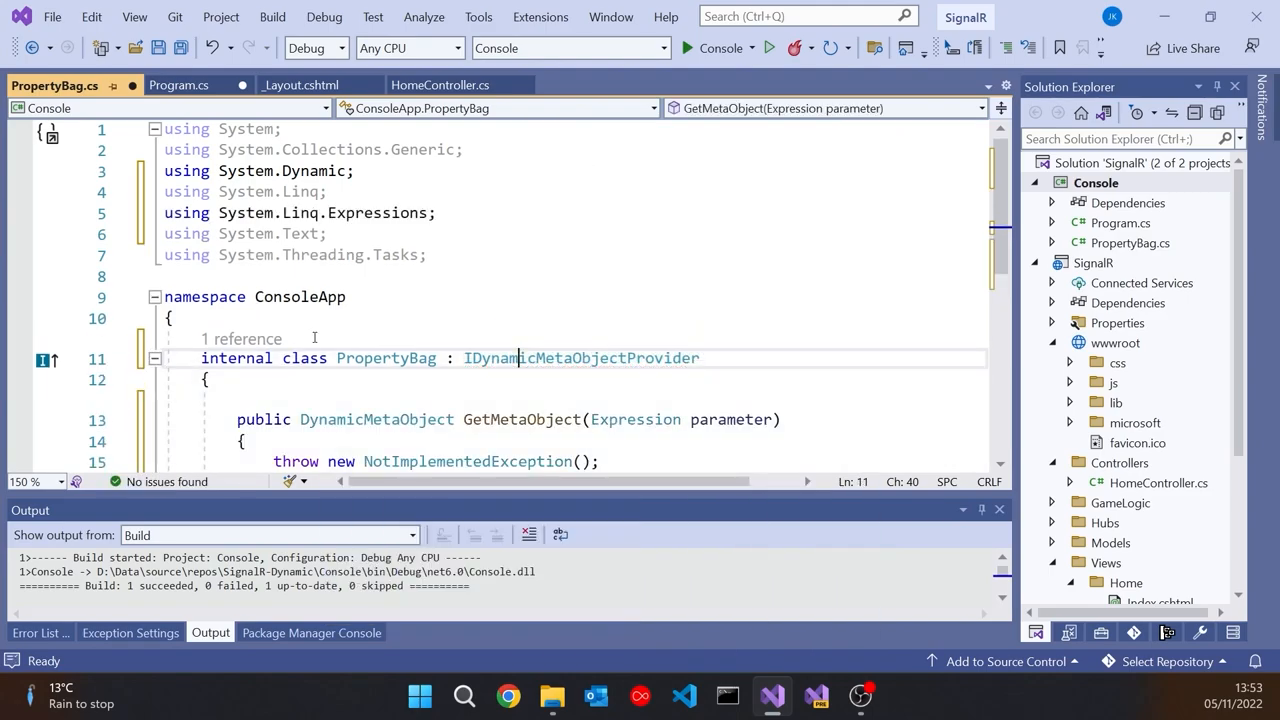
{"action": "scroll", "scroll_direction": "down", "scroll_amount": 3}
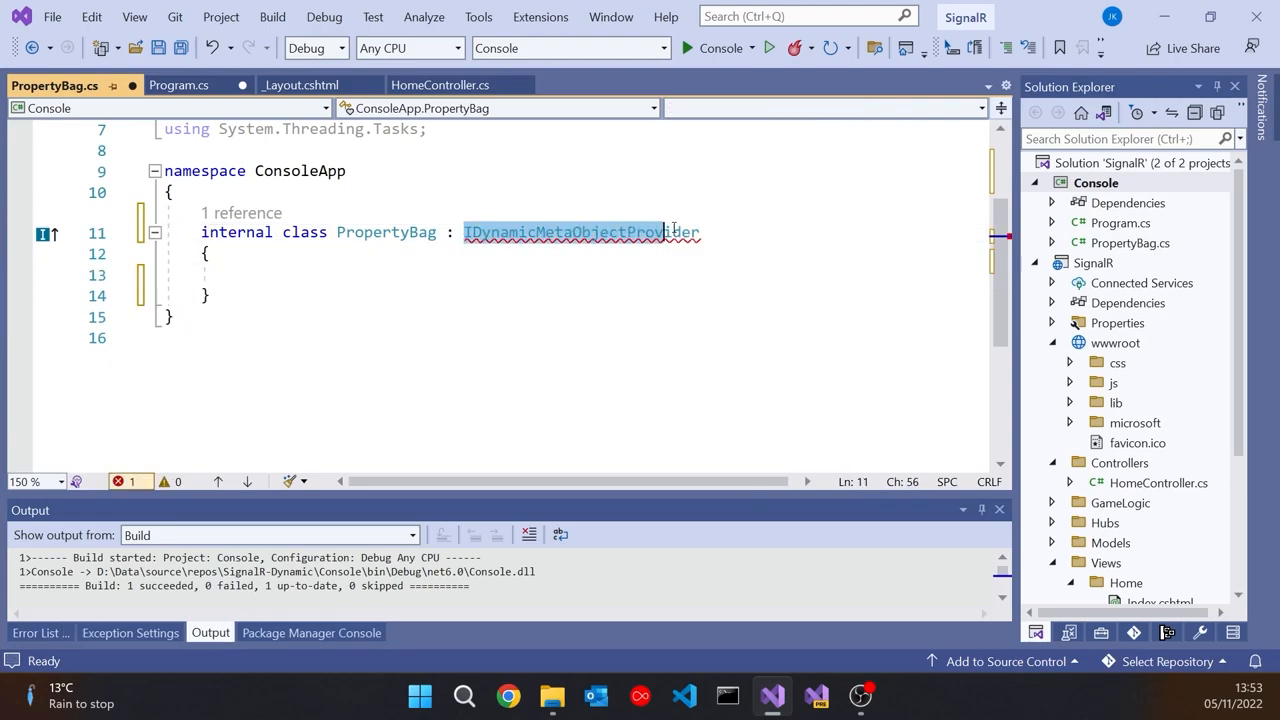
{"action": "type", "text": "Dy"}
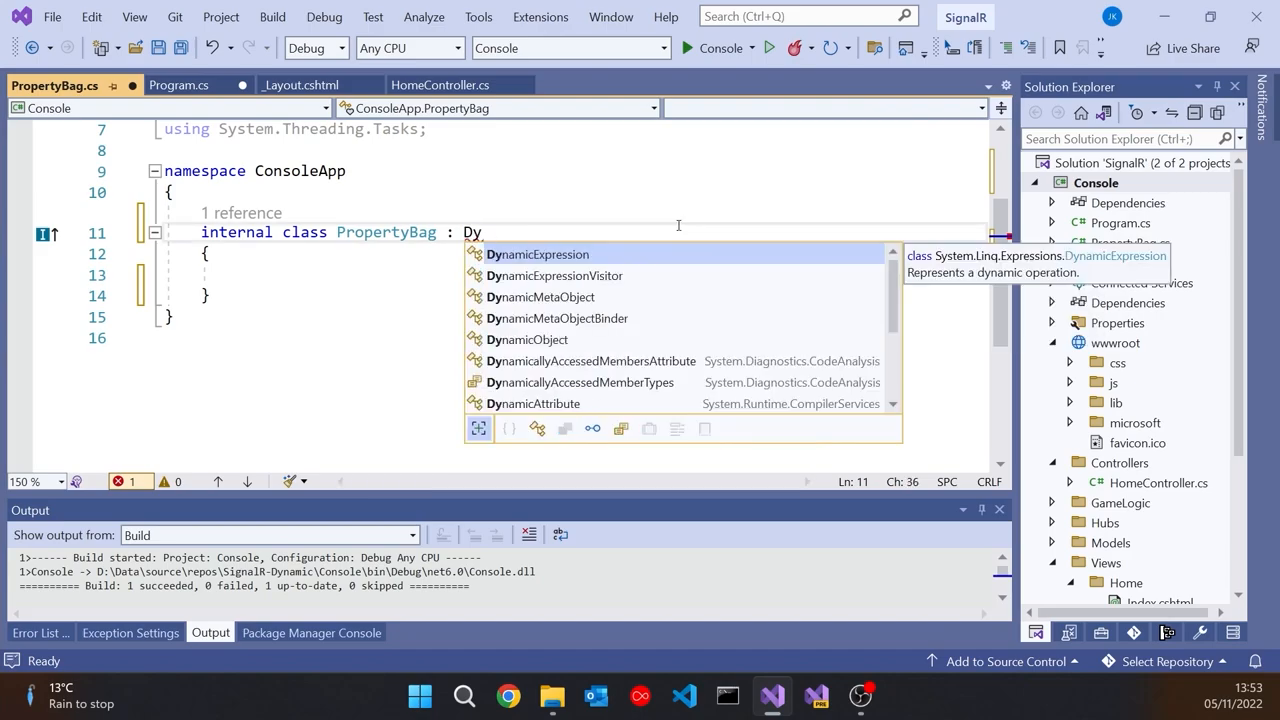
{"action": "type", "text": "DynamicObject"}
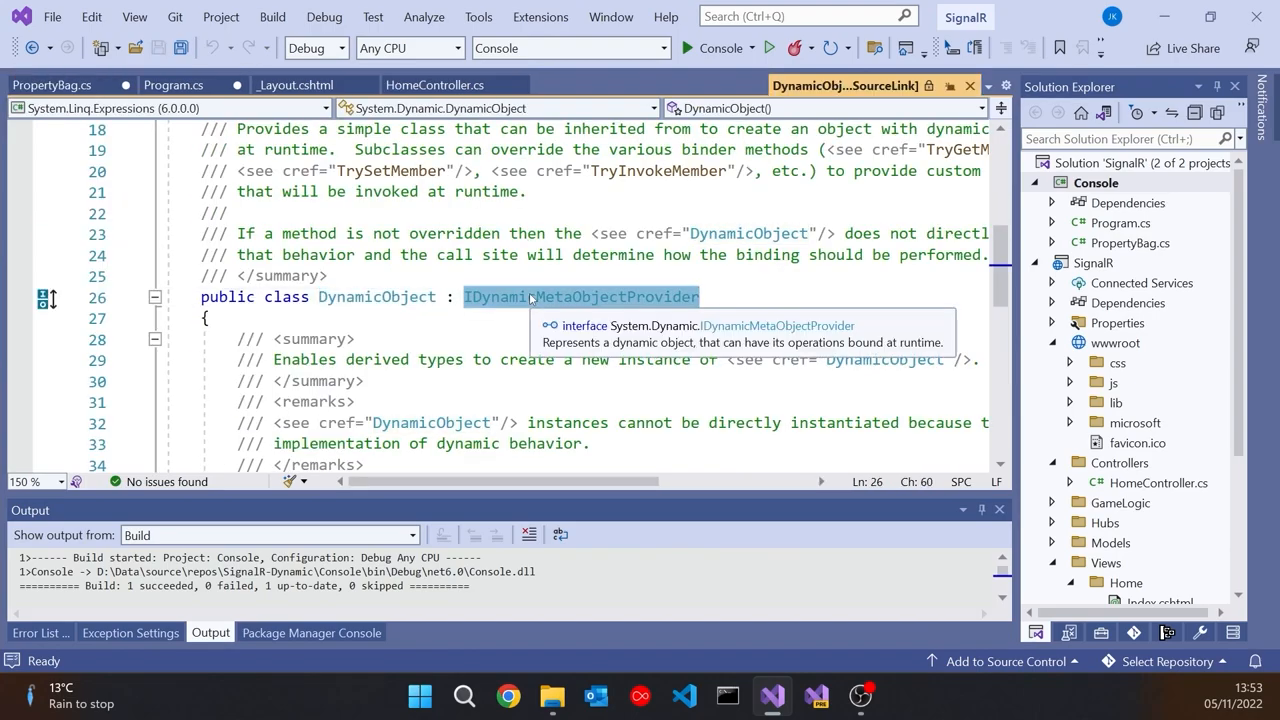
{"action": "left_click", "coordinate": [54, 85]}
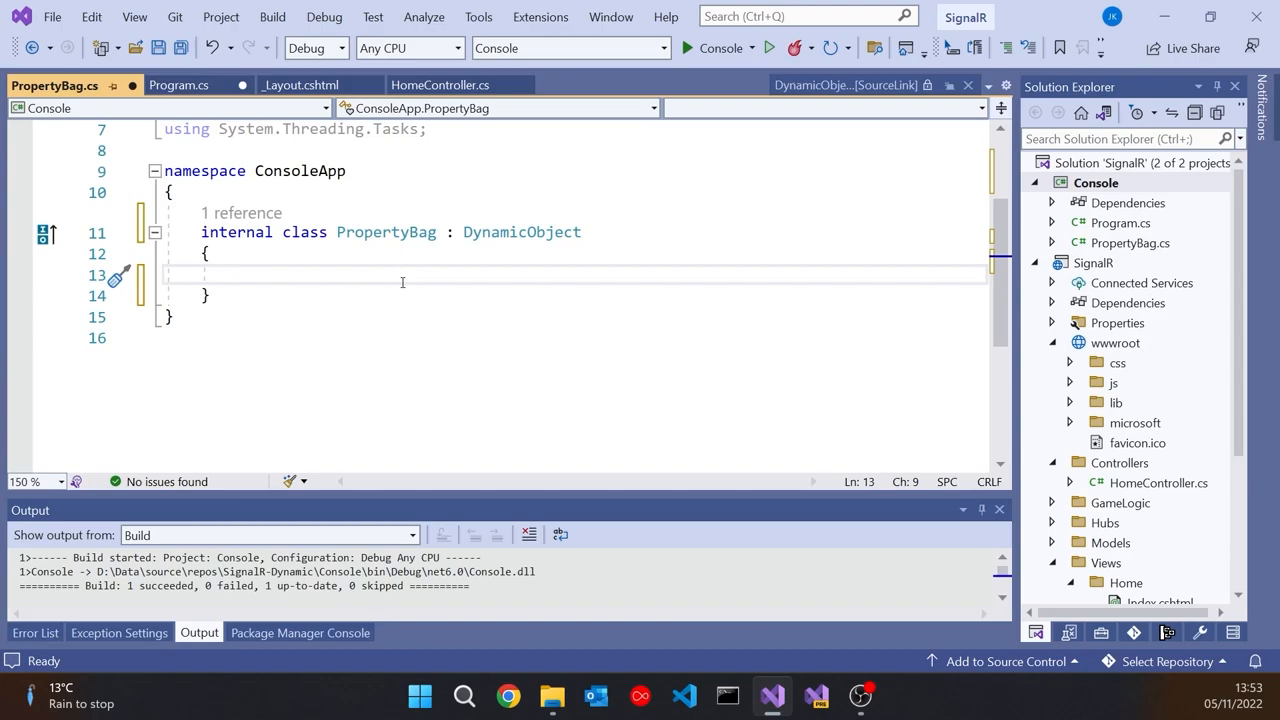
- Declare a private readonly Dictionary<string, object?> _values field initialised to a new dictionary
{"action": "type", "text": "private"}
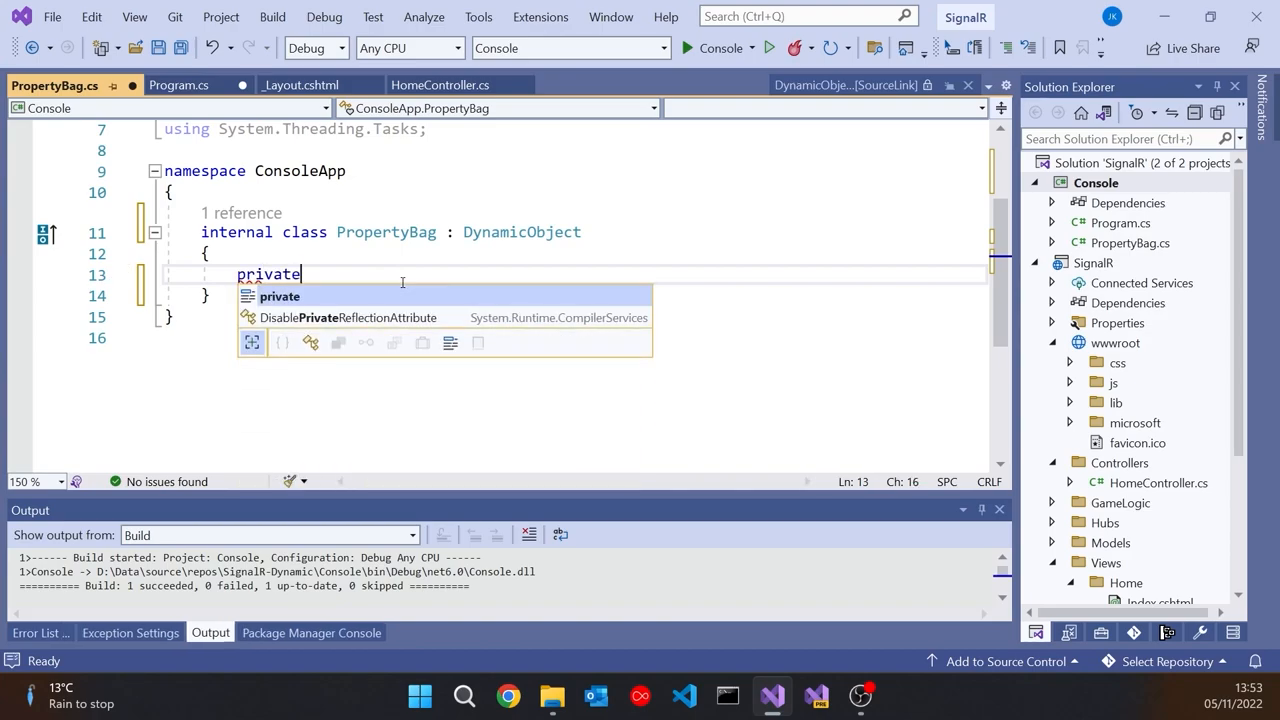
{"action": "type", "text": "Dictionary<string, string> _properties;"}
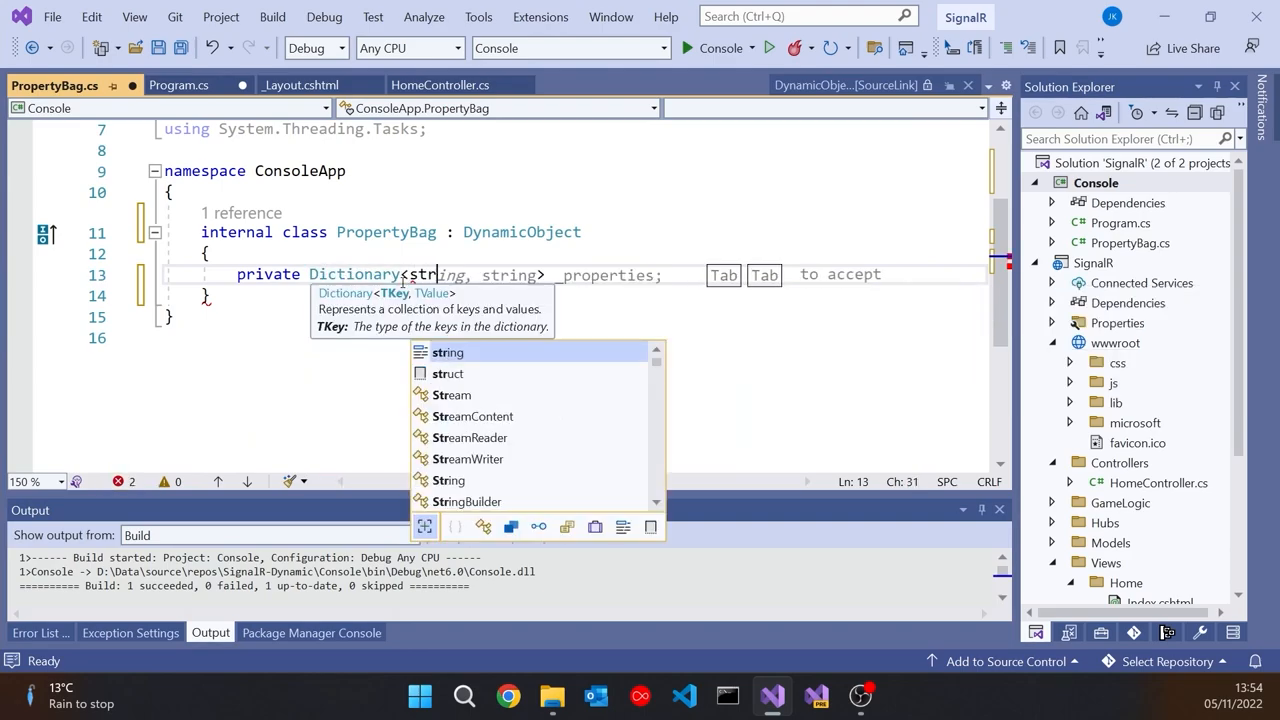
{"action": "type", "text": "ing, object?>"}
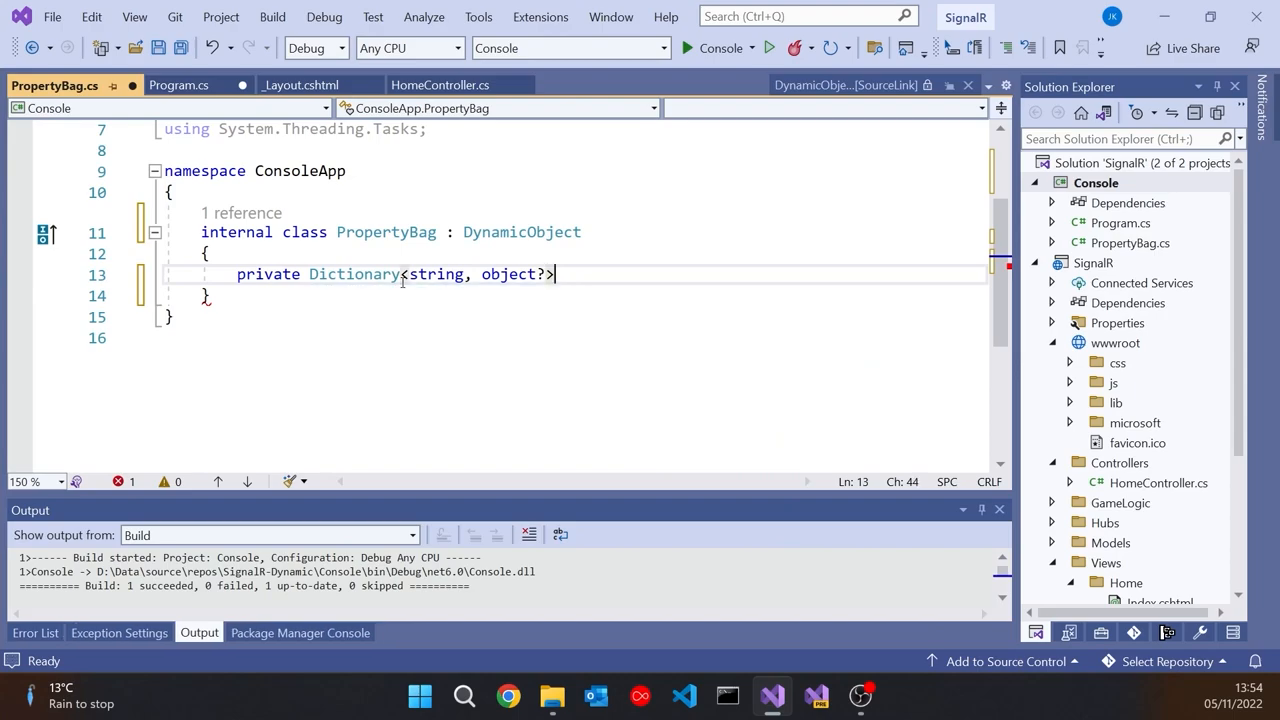
{"action": "type", "text": "_values = n"}
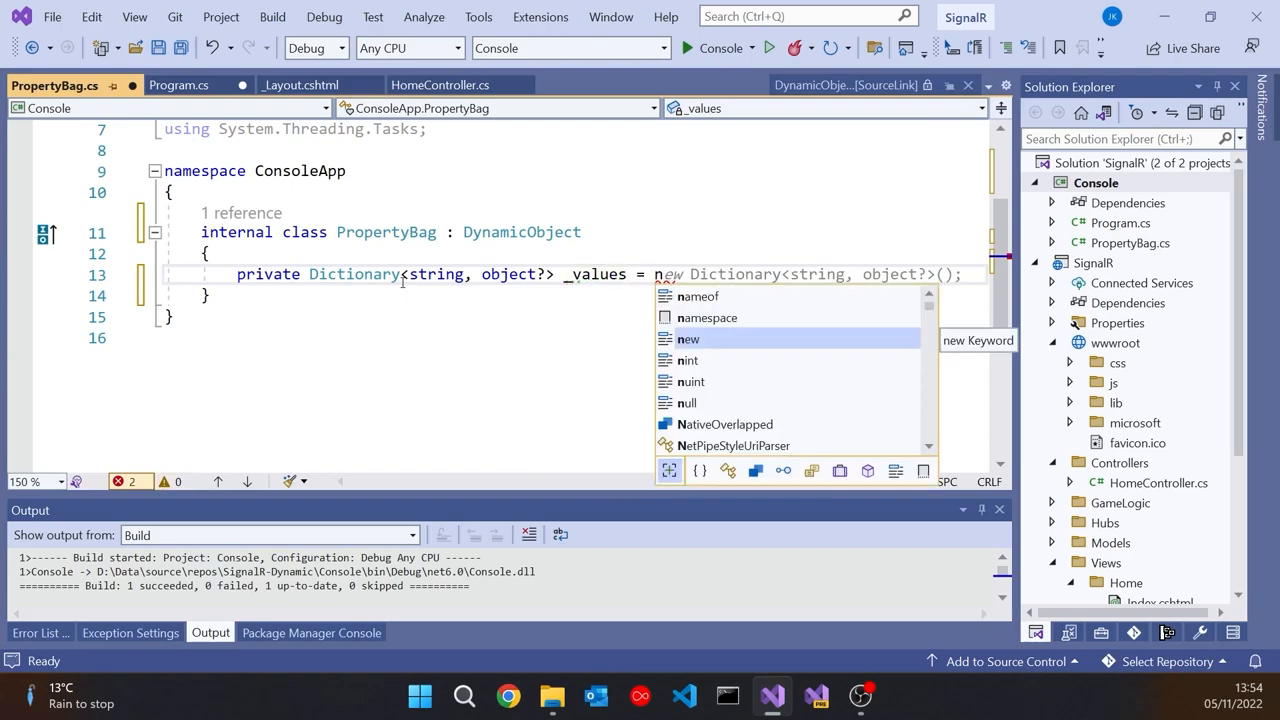
{"action": "key", "text": "Escape"}
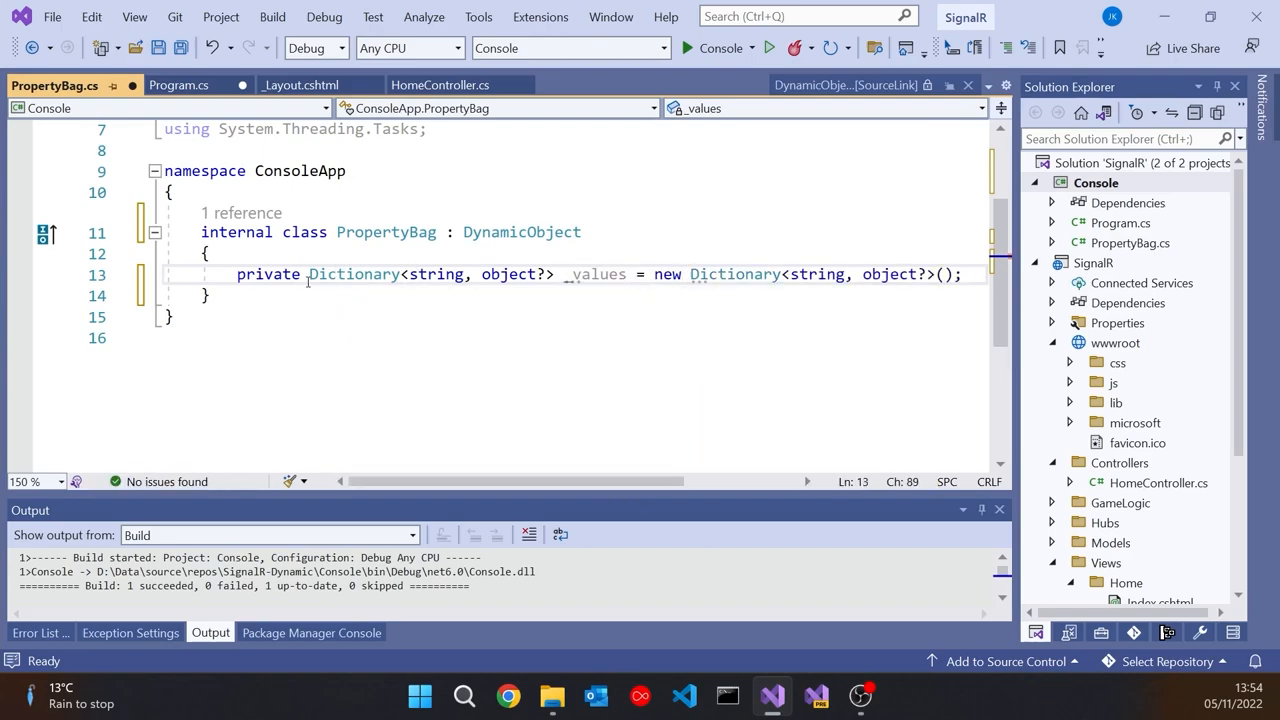
{"action": "type", "text": "readonly"}
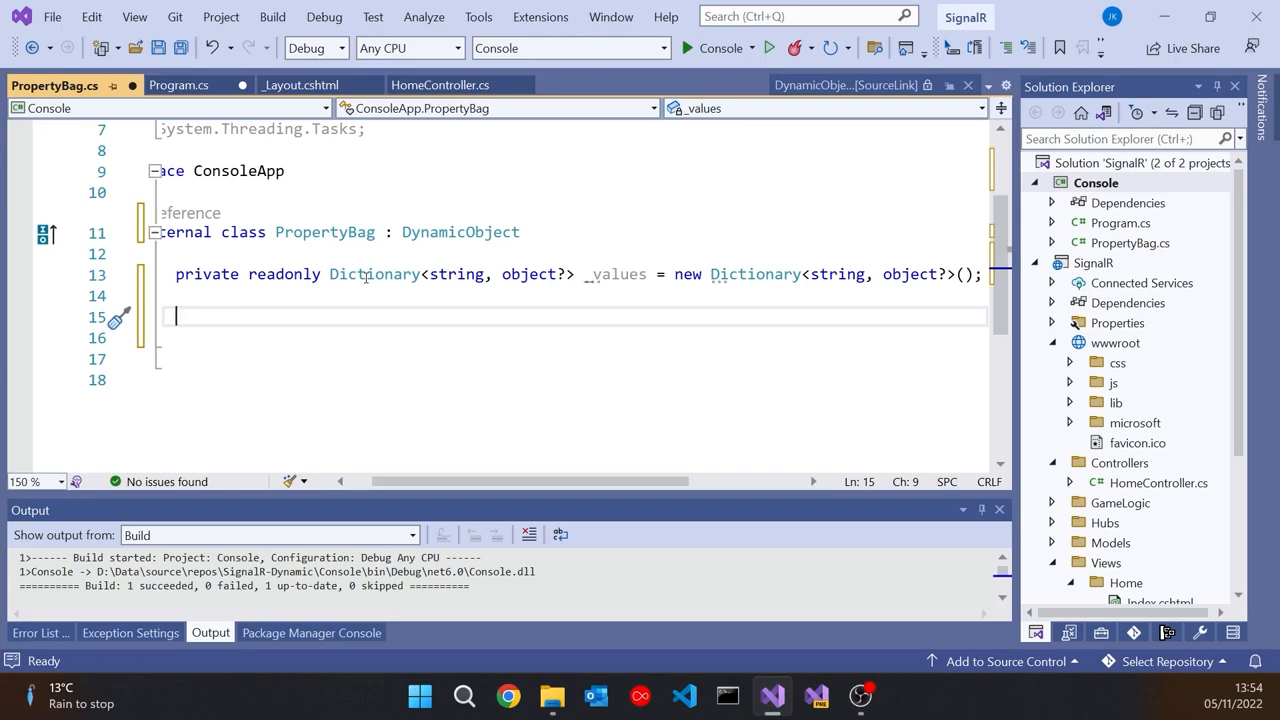
- Override TrySetMember to store value in _values[binder.Name] and return true
{"action": "type", "text": "override bool TrySetMember(SetMemberBinder binder, object? value"}
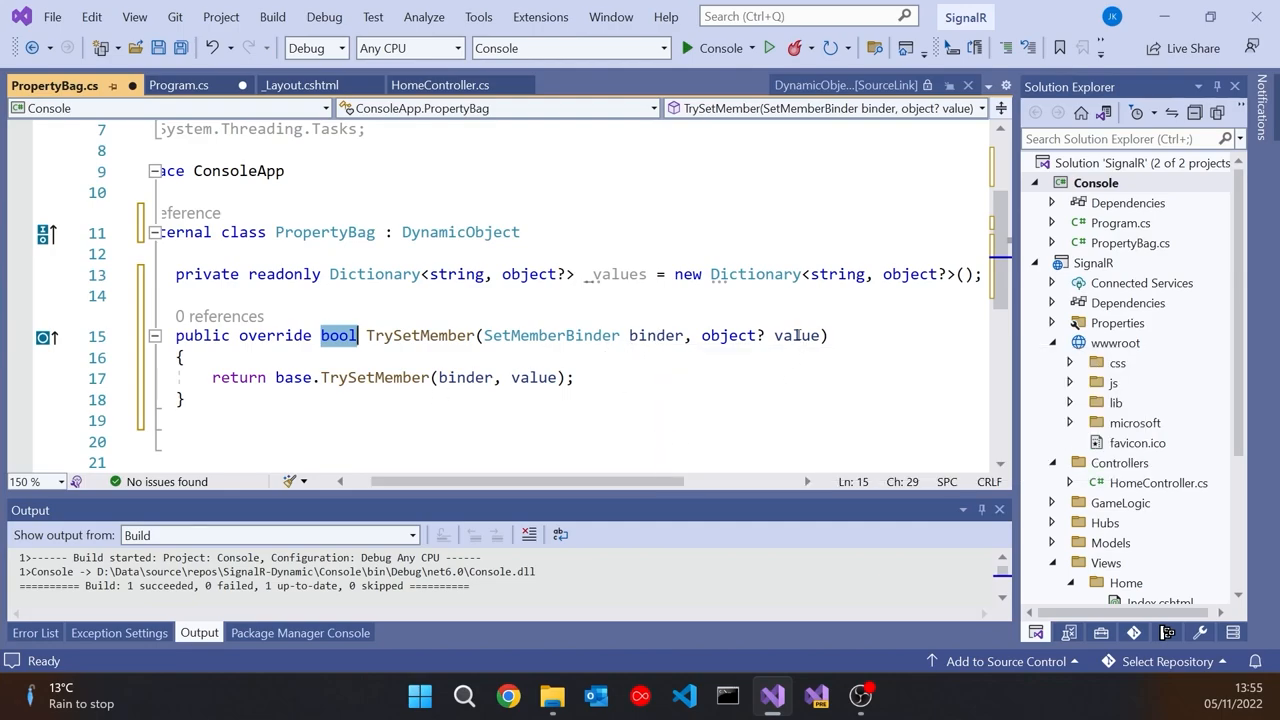
{"action": "mouse_move", "coordinate": [800, 335]}
{"action": "type", "text": "_values"}
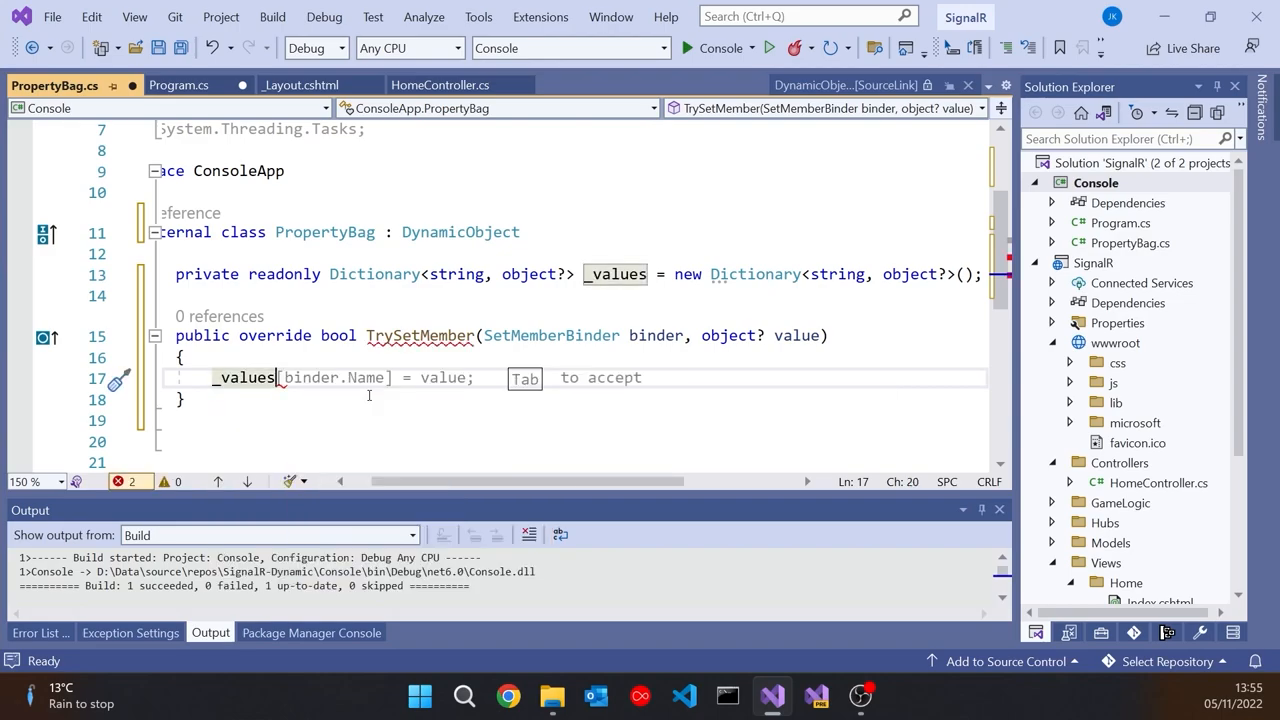
{"action": "key", "text": "Tab"}
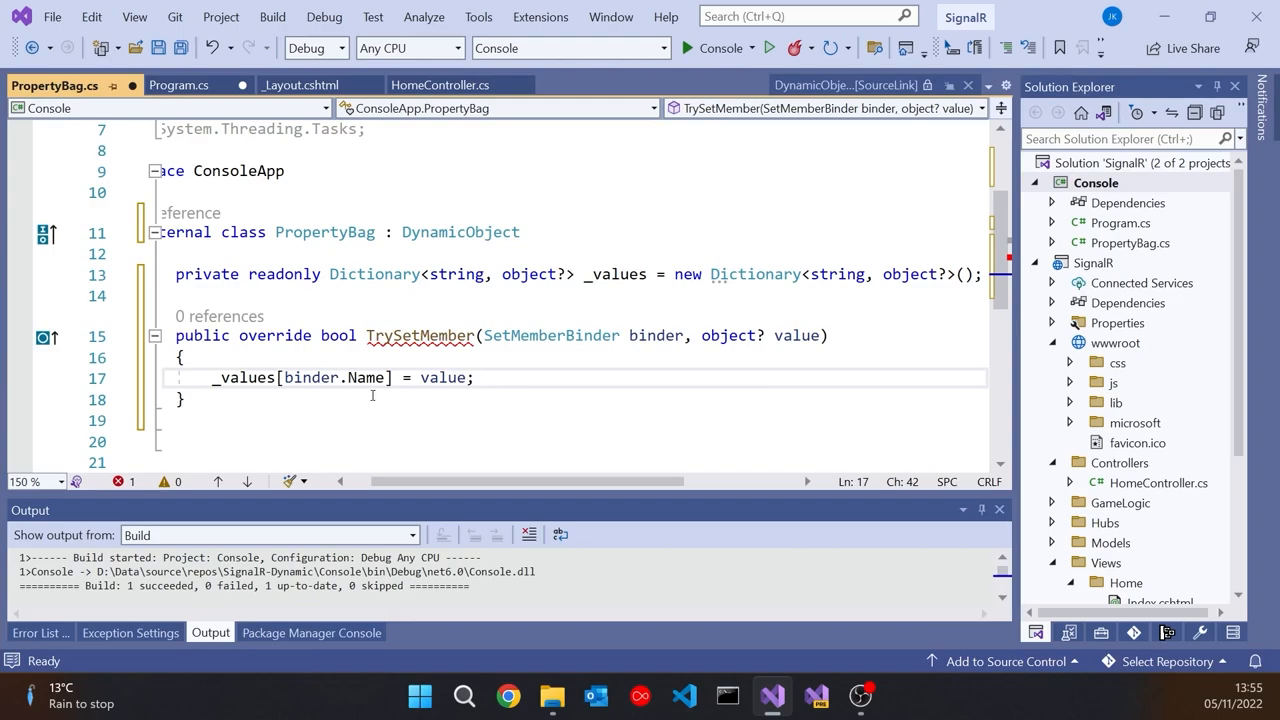
{"action": "mouse_move", "coordinate": [656, 335]}
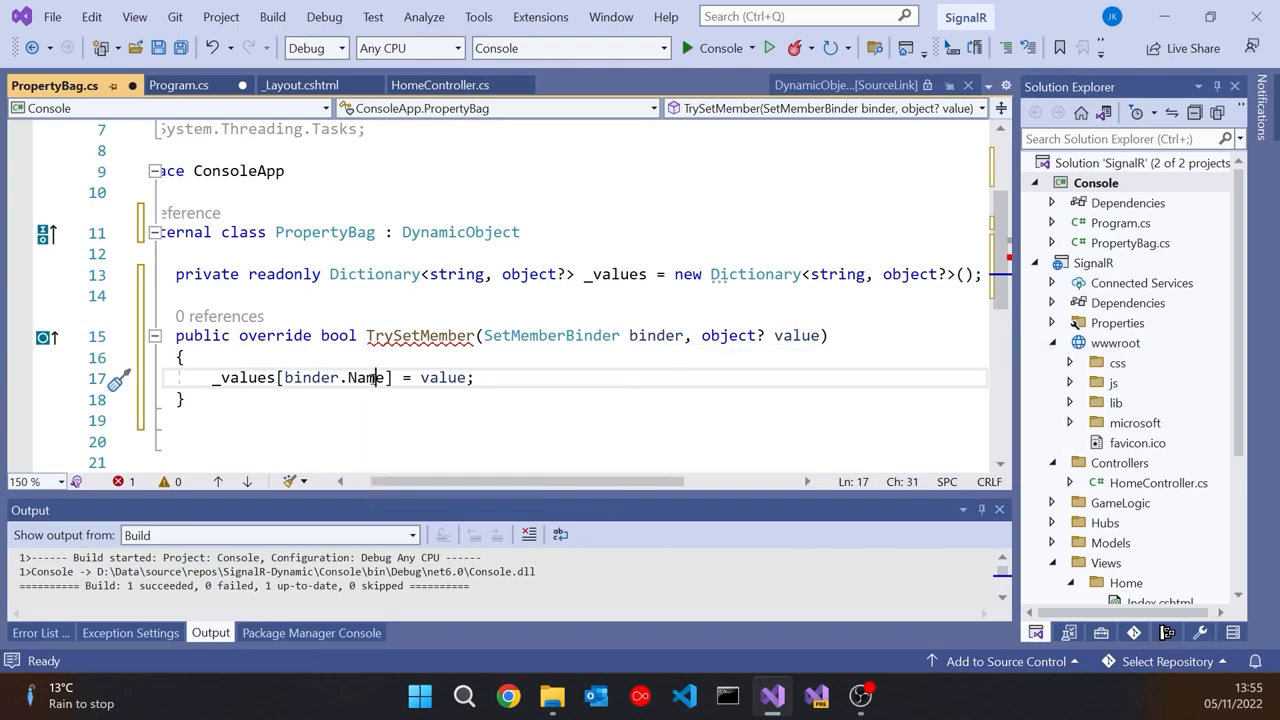
{"action": "left_click", "coordinate": [174, 84]}
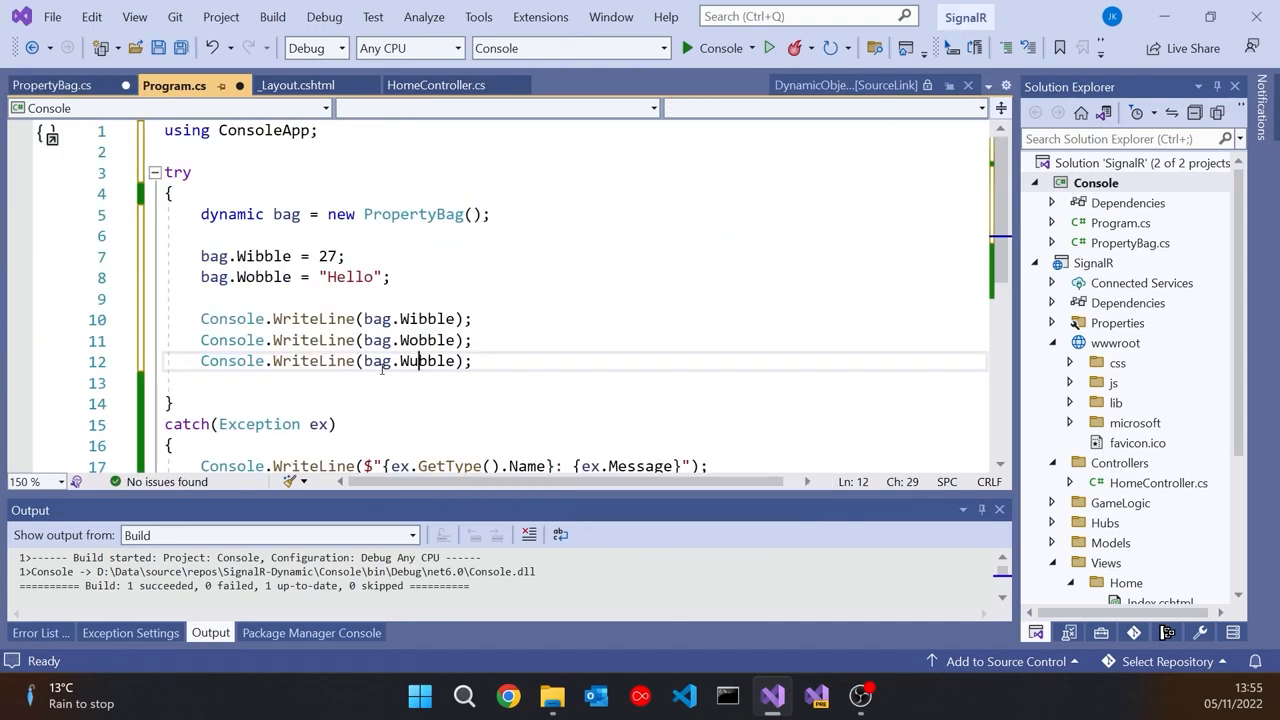
{"action": "mouse_move", "coordinate": [562, 269]}
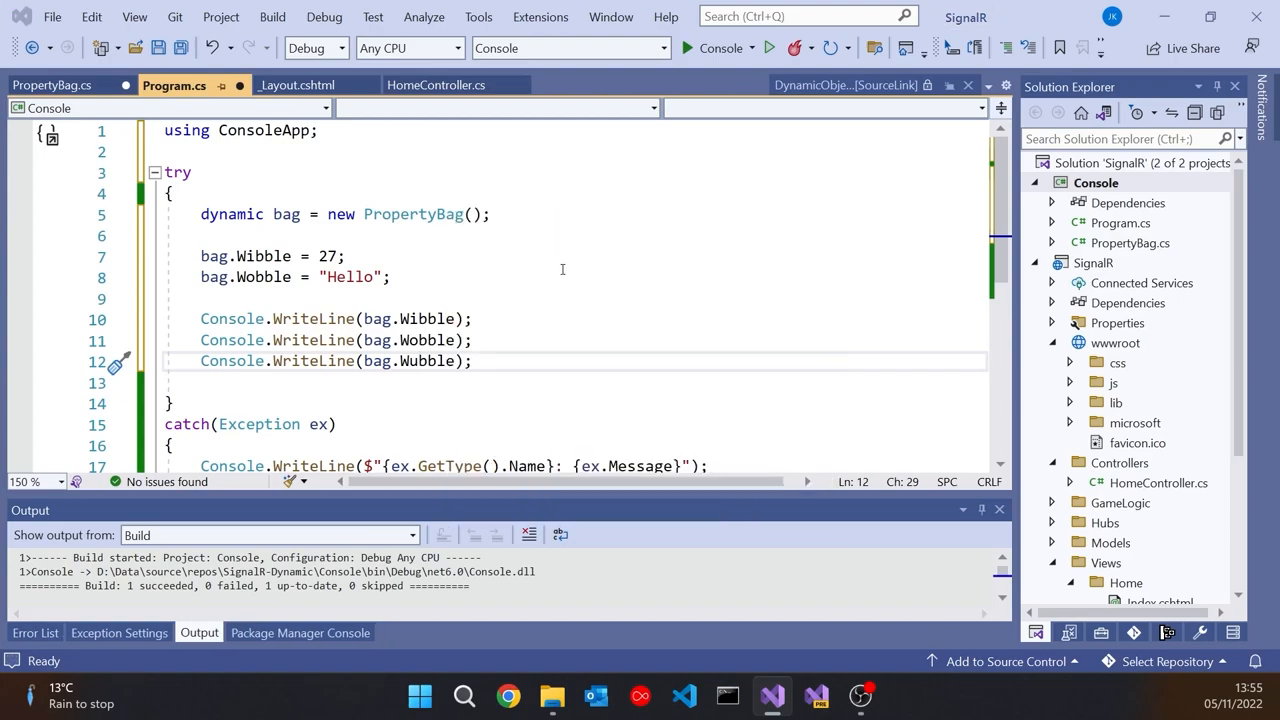
{"action": "left_click", "coordinate": [54, 84]}
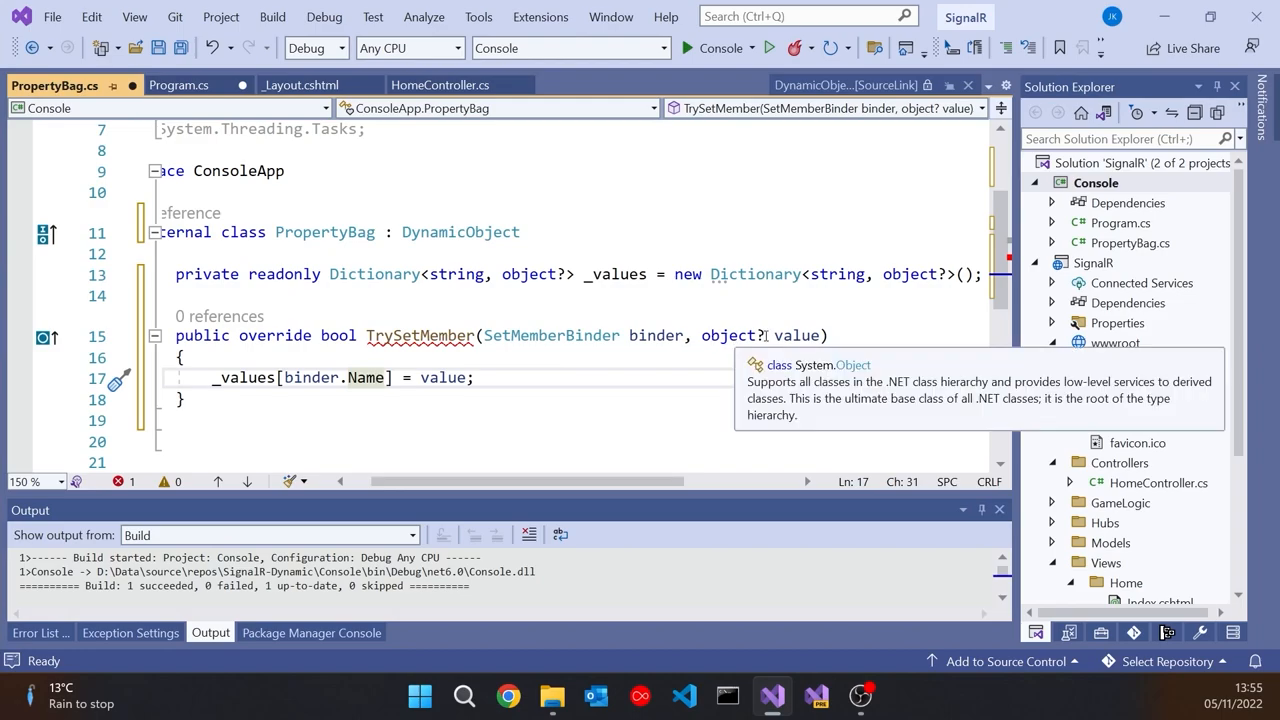
{"action": "left_click", "coordinate": [174, 85]}
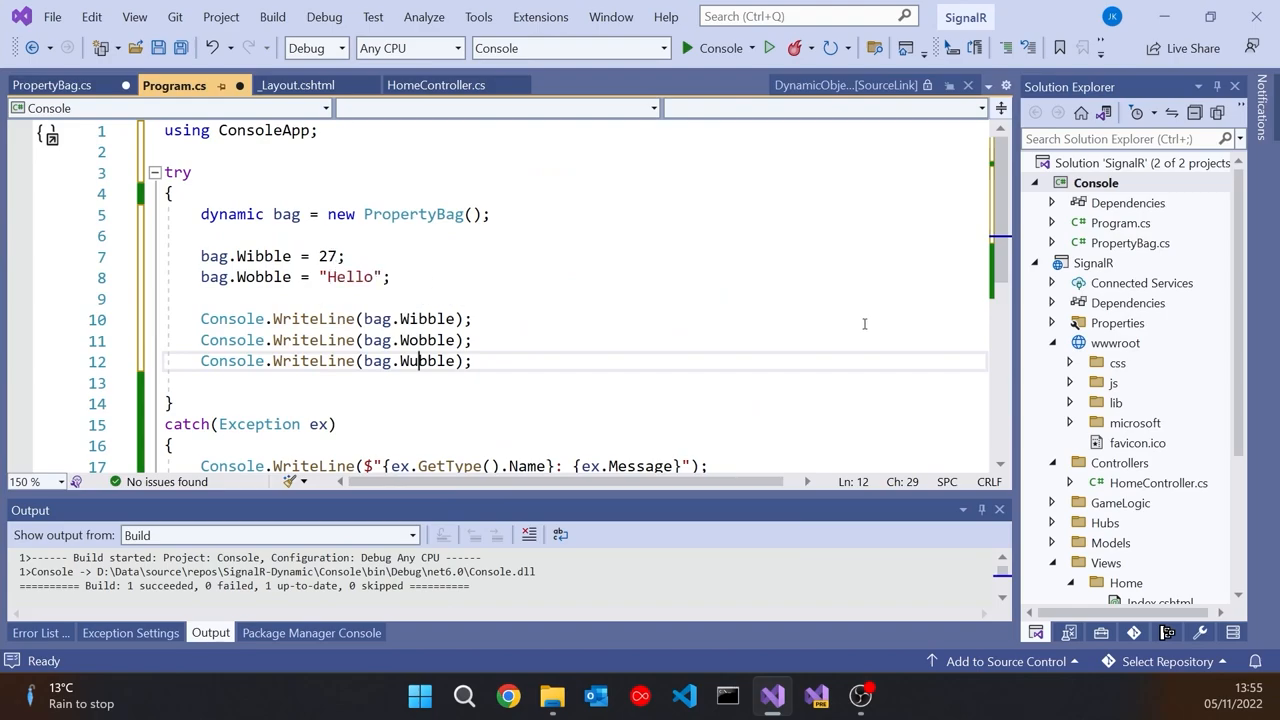
{"action": "left_click", "coordinate": [52, 84]}
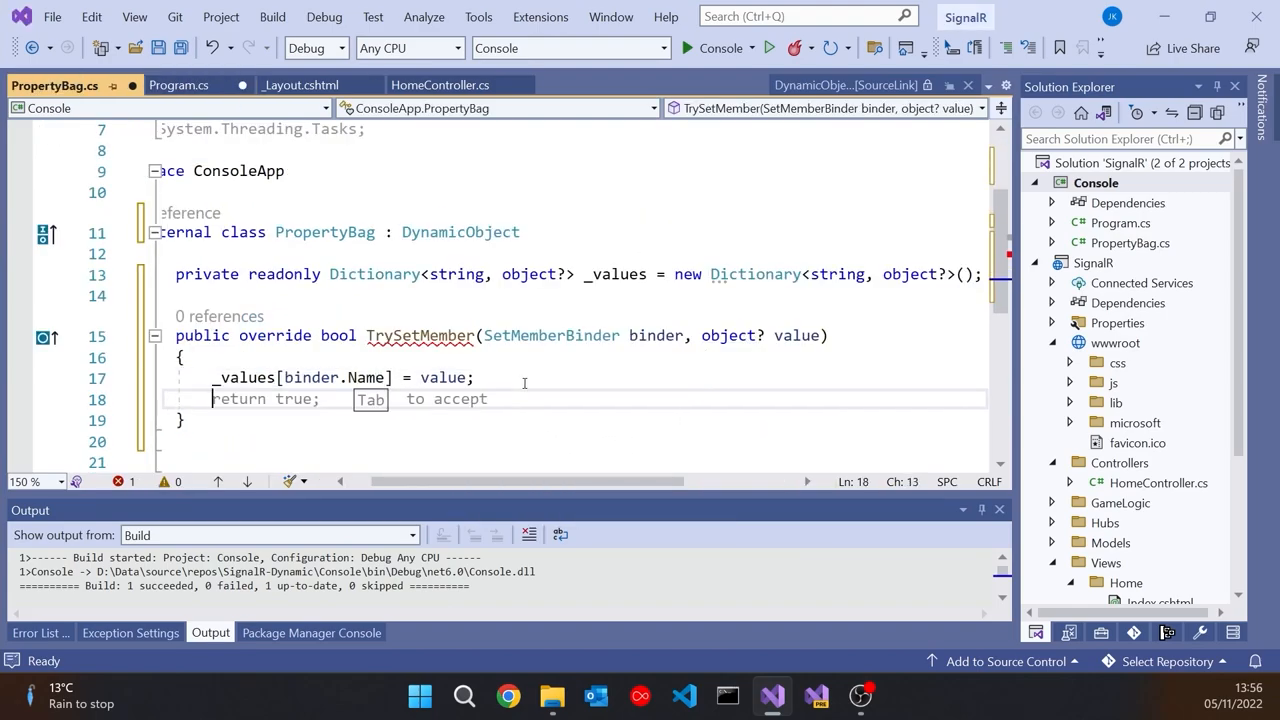
{"action": "key", "text": "Tab"}
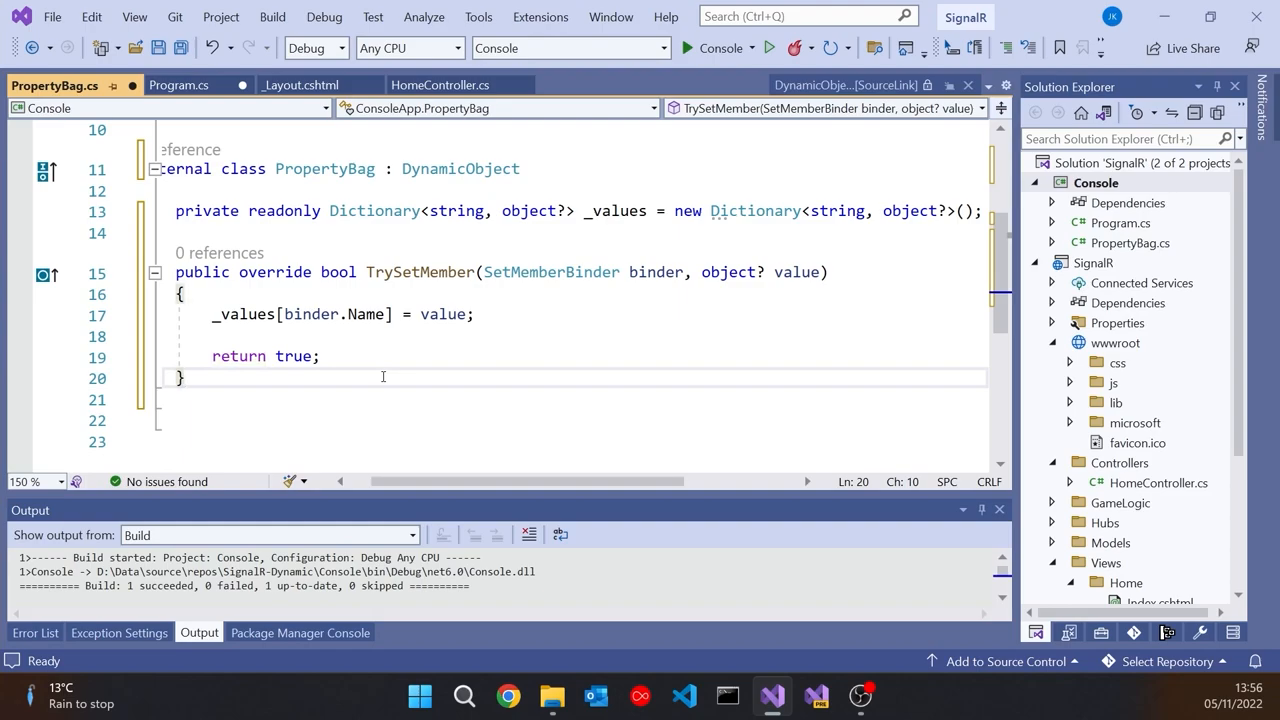
{"action": "left_click", "coordinate": [173, 85]}
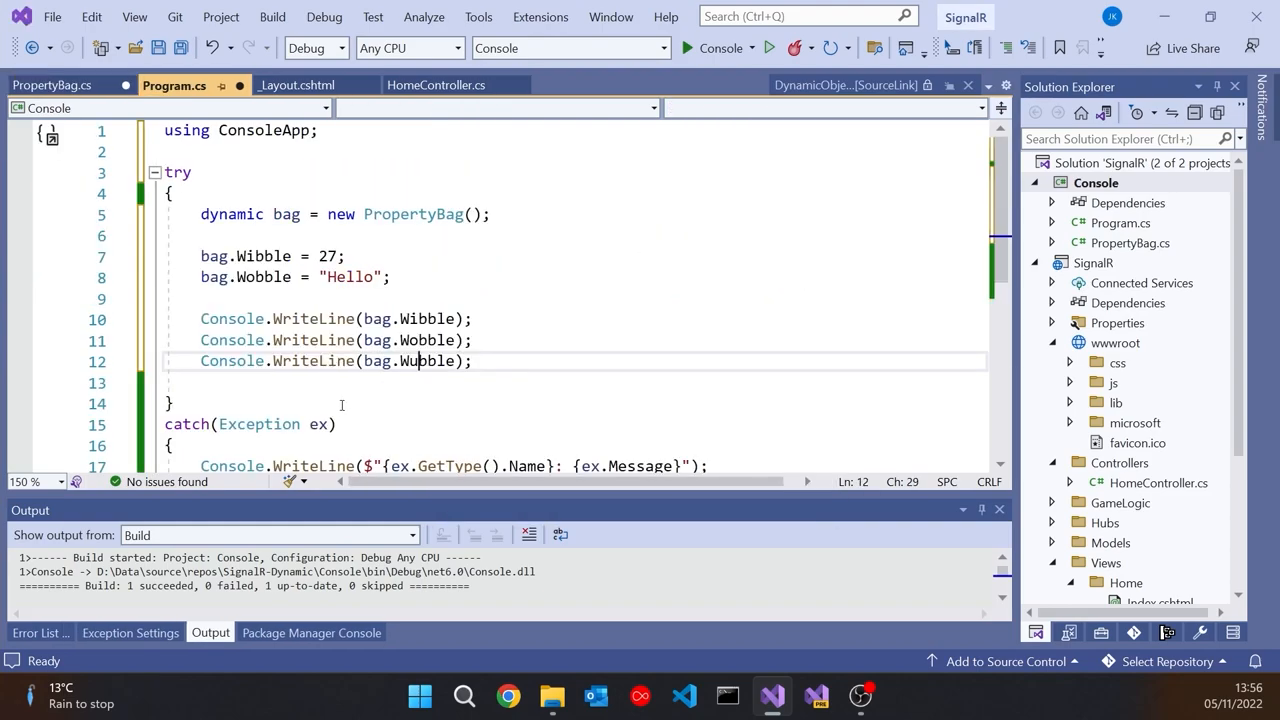
{"action": "key", "text": "ctrl+tab"}
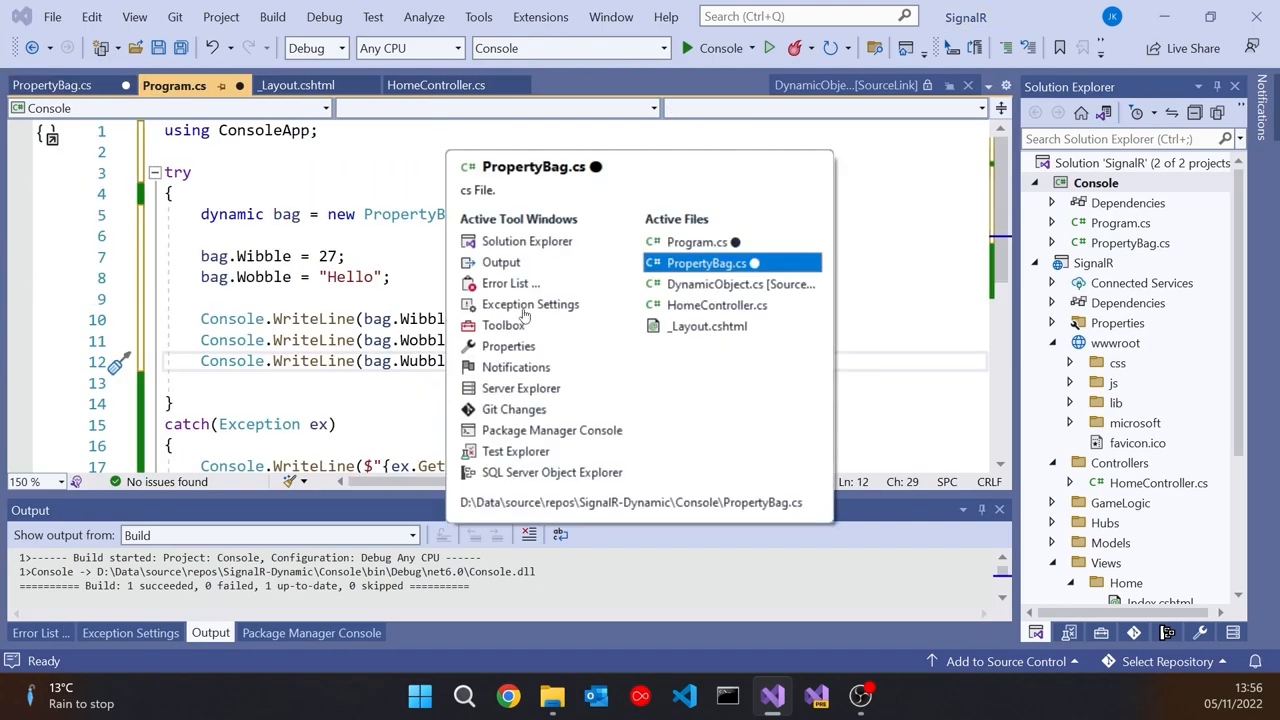
{"action": "left_click", "coordinate": [709, 263]}
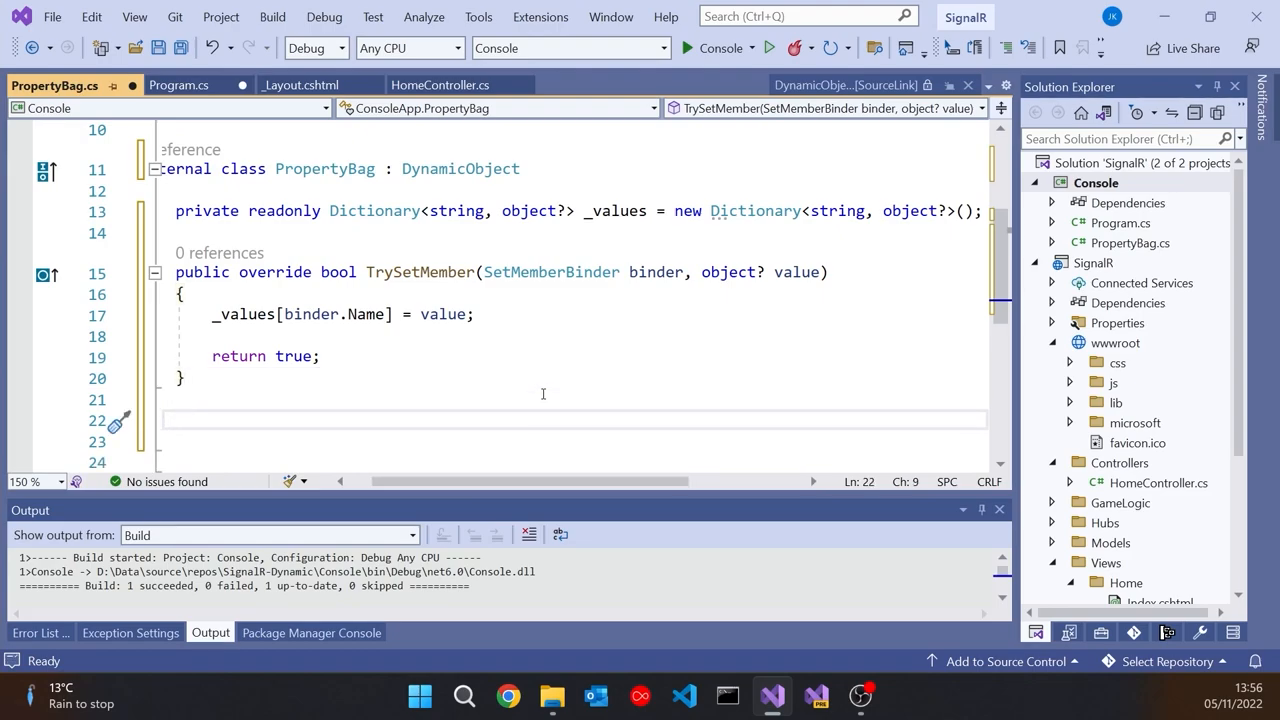
- Override TryGetMember, setting result to _values[binder.Name] when the key exists
{"action": "type", "text": "override bool TryGetMember(GetMemberBinder binder, out object? result"}
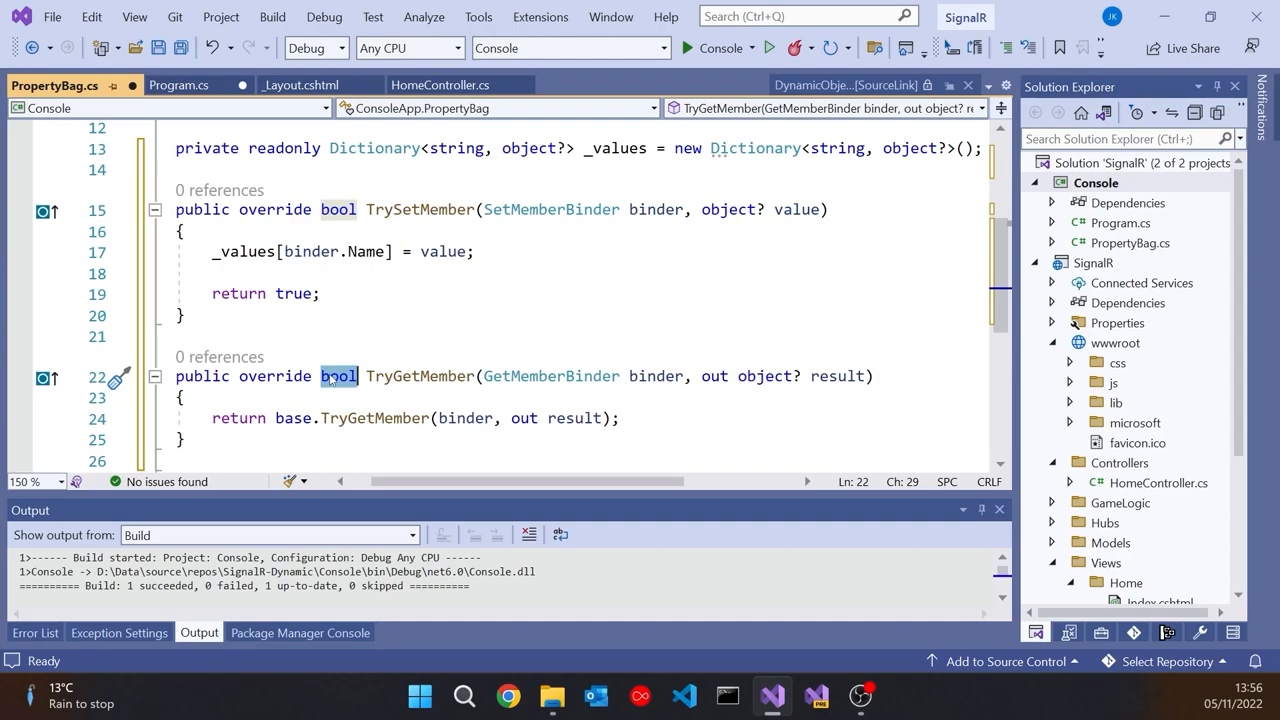
{"action": "mouse_move", "coordinate": [667, 373]}
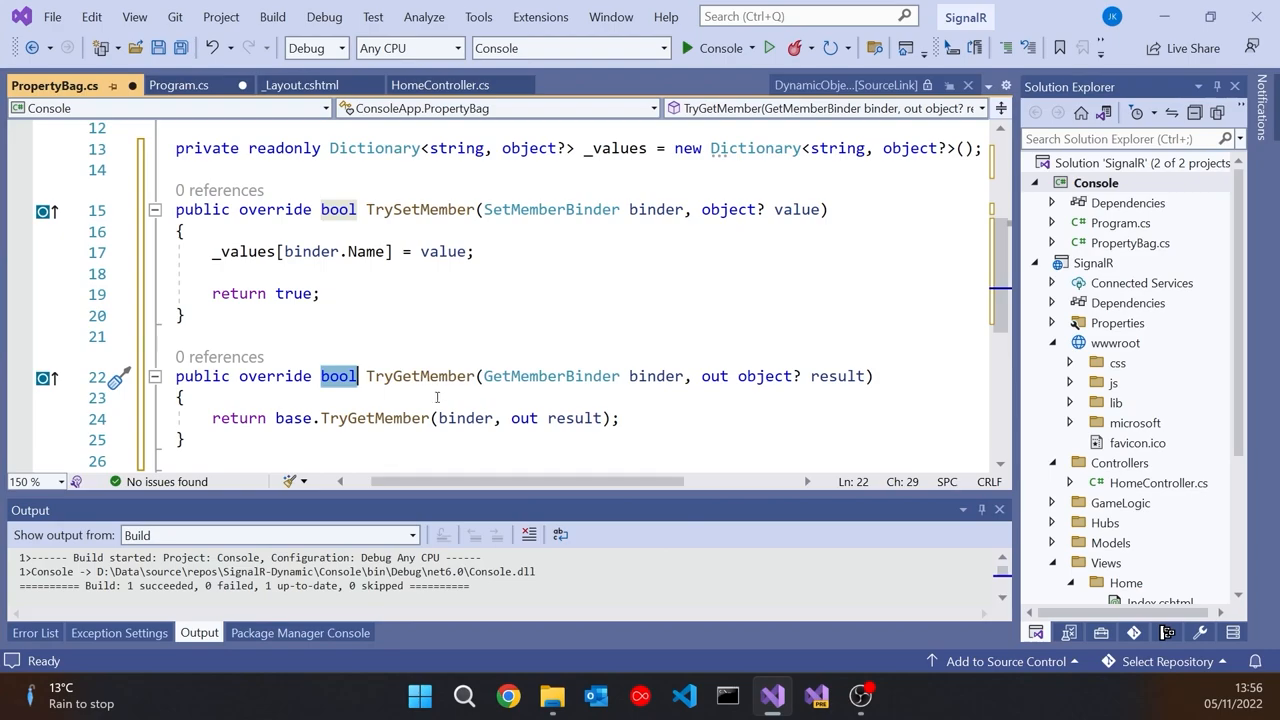
{"action": "left_click_drag", "start_coordinate": [211, 418], "coordinate": [418, 418]}
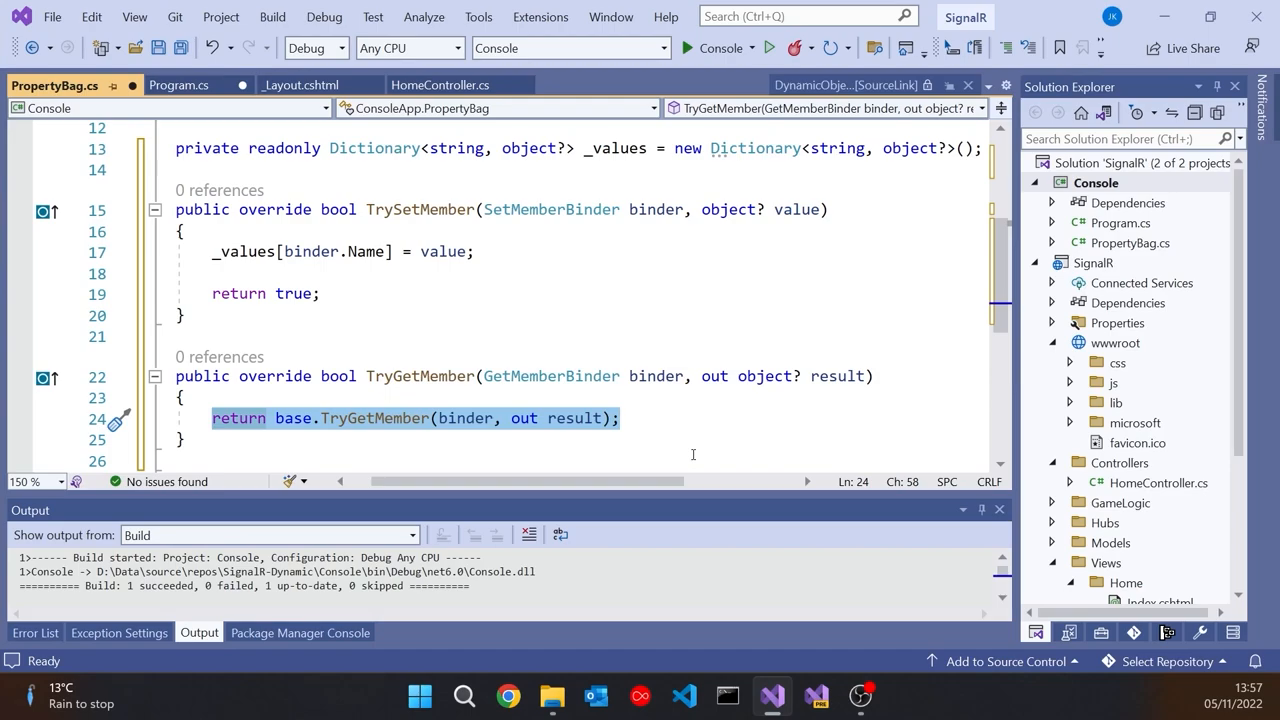
{"action": "type", "text": "if(binder == null)"}
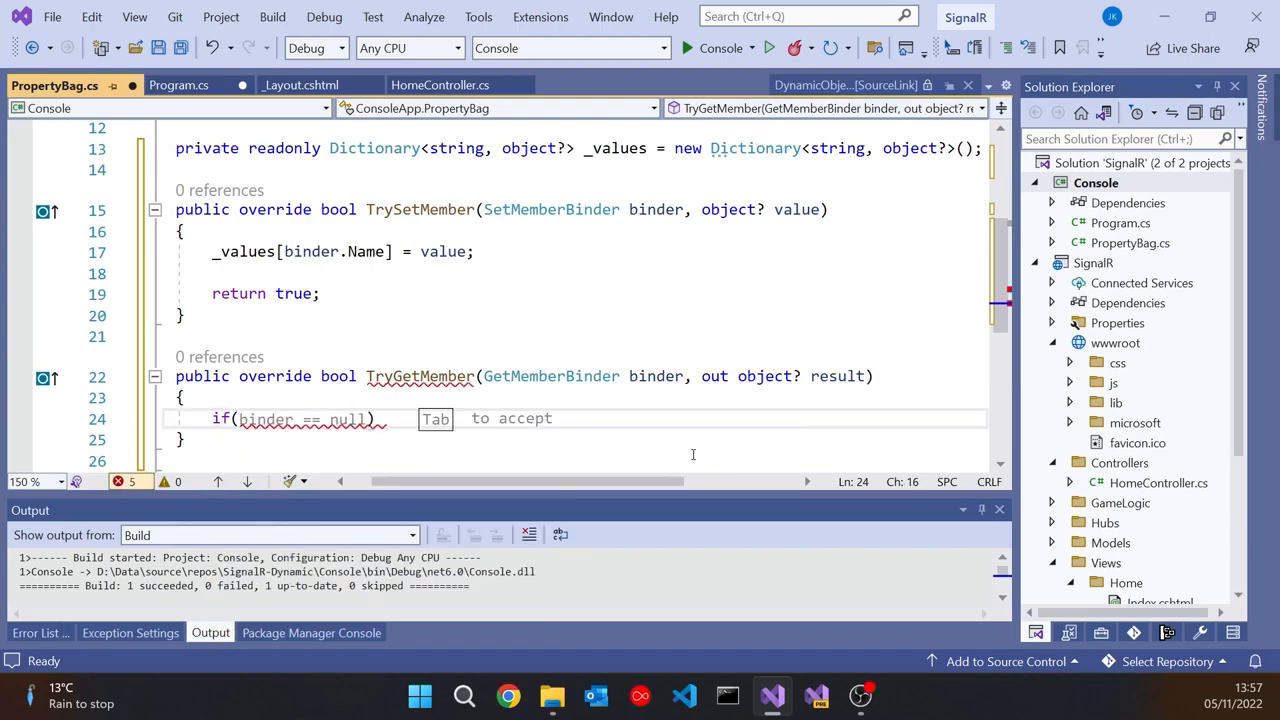
{"action": "type", "text": "_values.TryGetValue(binder.Name, out result)"}
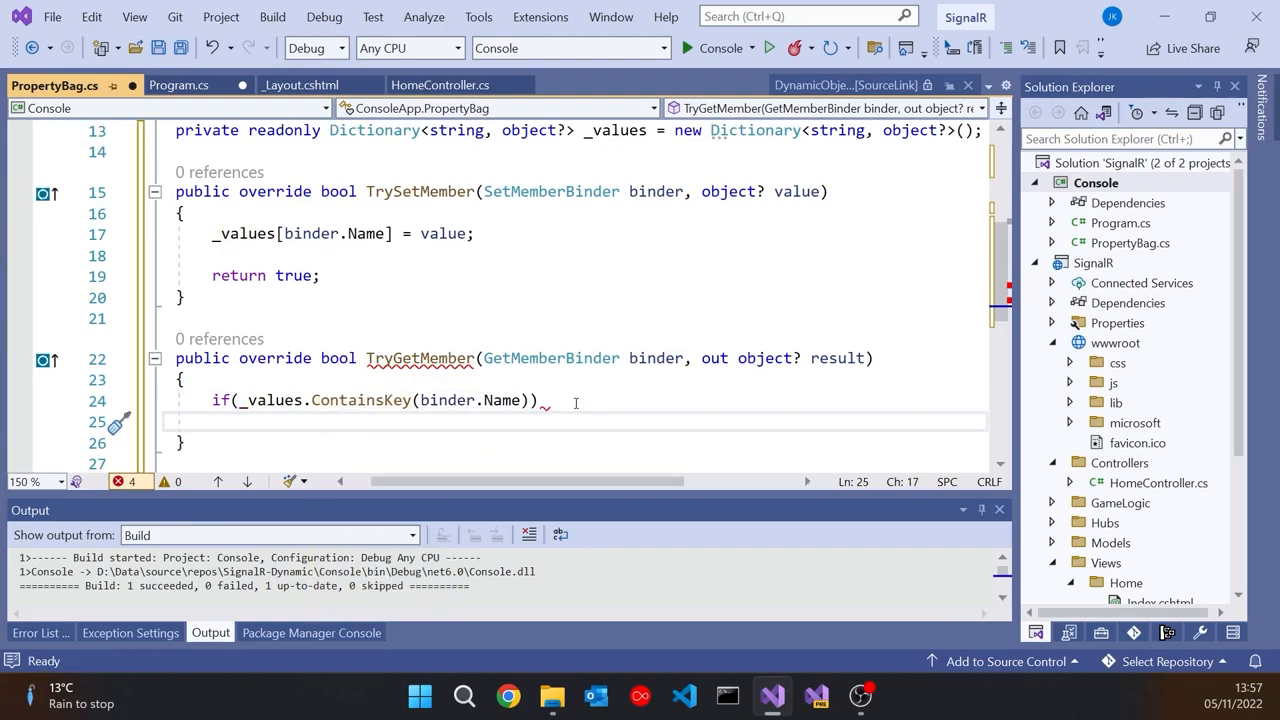
{"action": "type", "text": "{"}
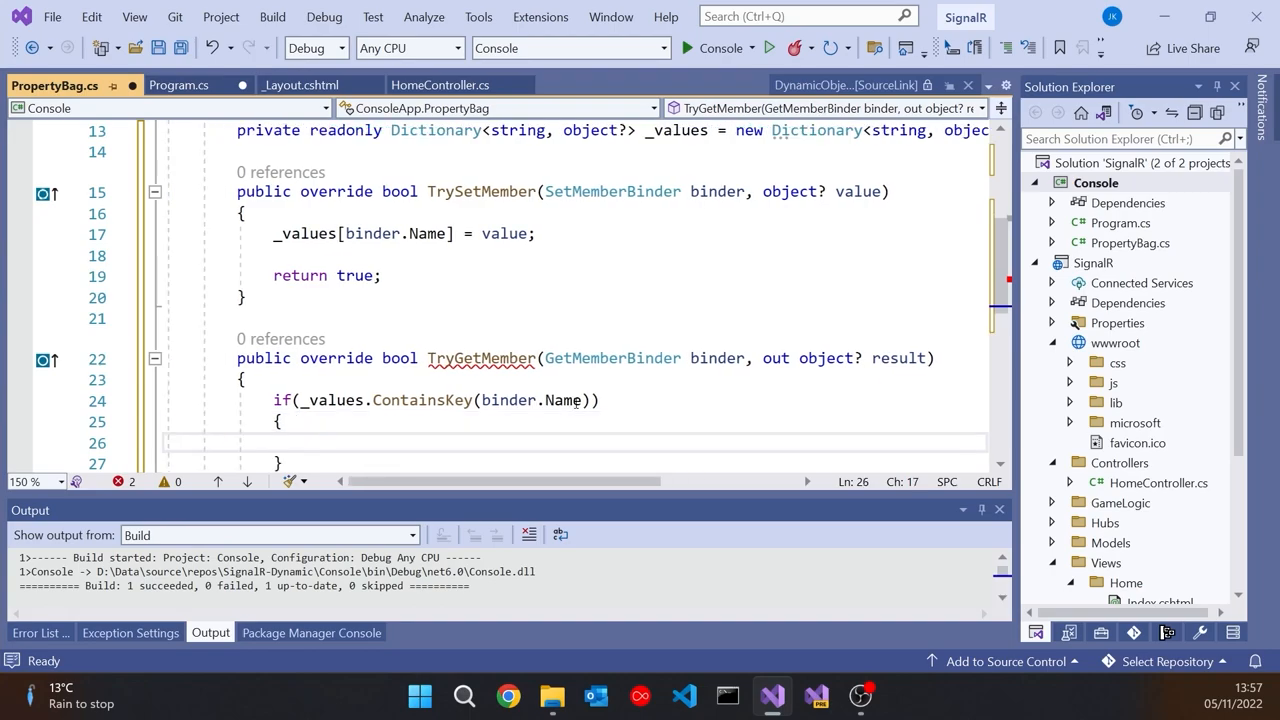
{"action": "type", "text": "result = _values[binder.Name];"}
{"action": "type", "text": "return true;"}
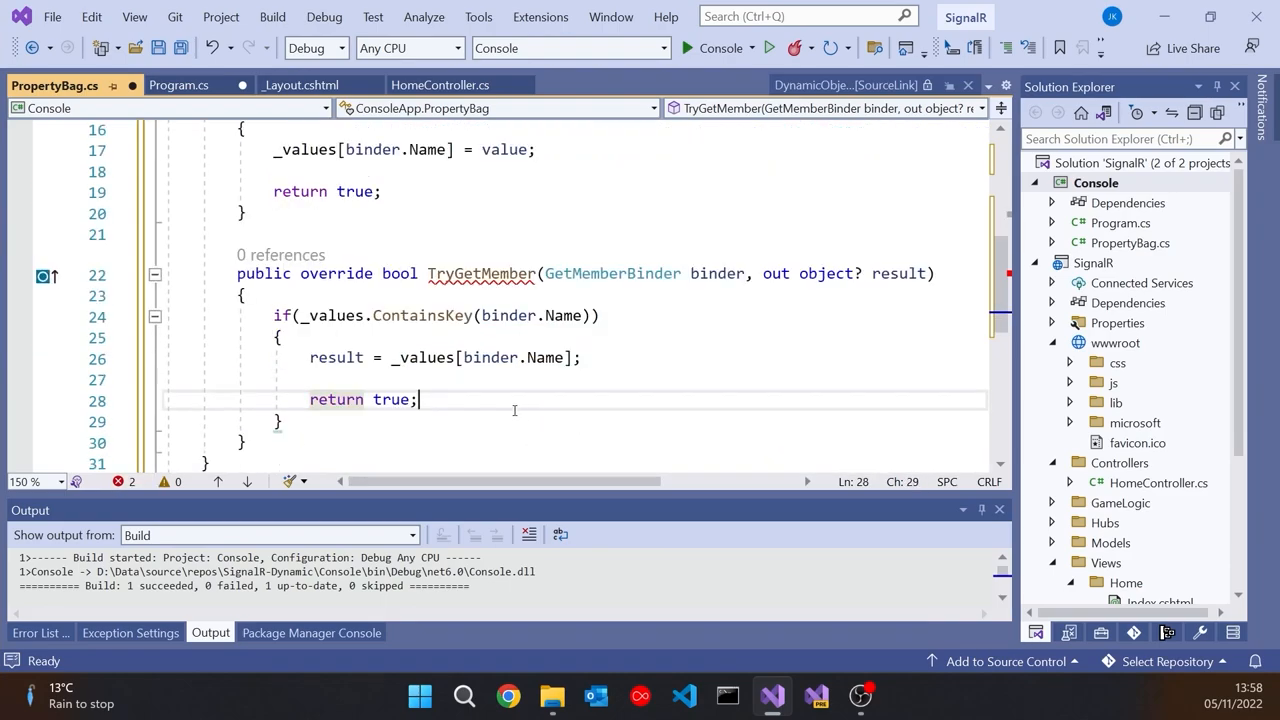
- Add the else branch setting result to null and returning false, then return to Program.cs
{"action": "type", "text": "else"}
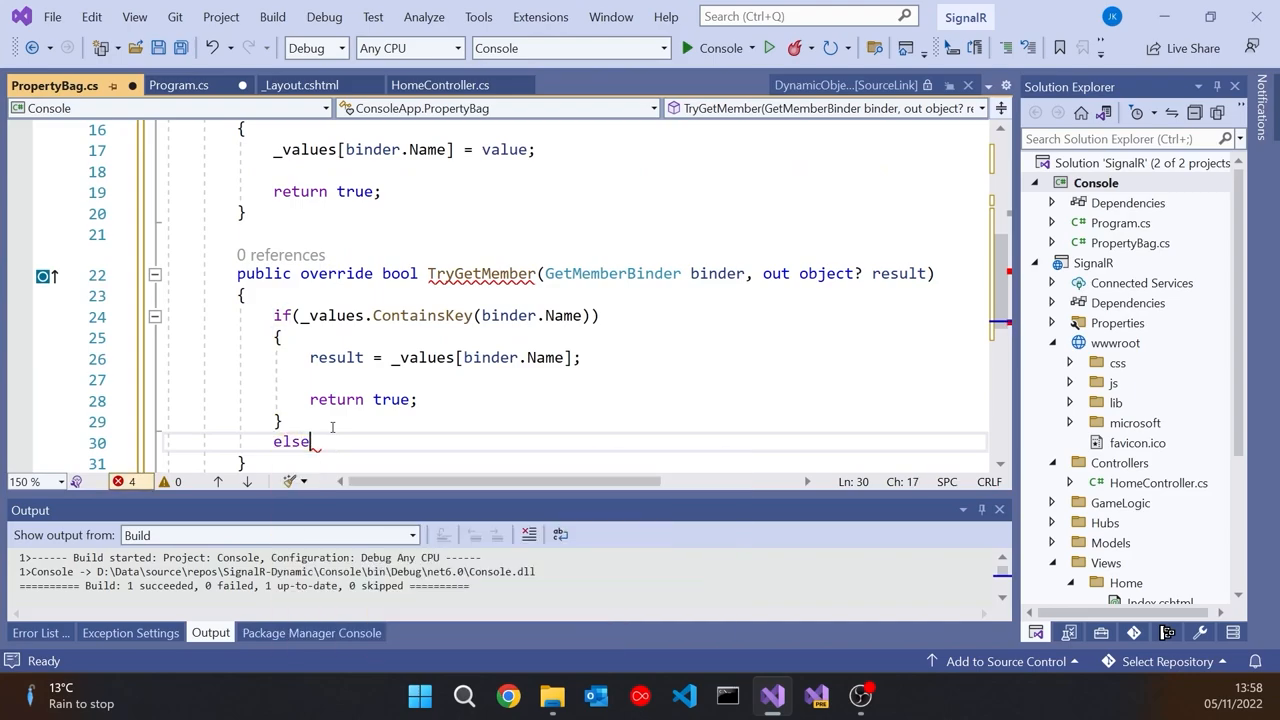
{"action": "type", "text": "{"}
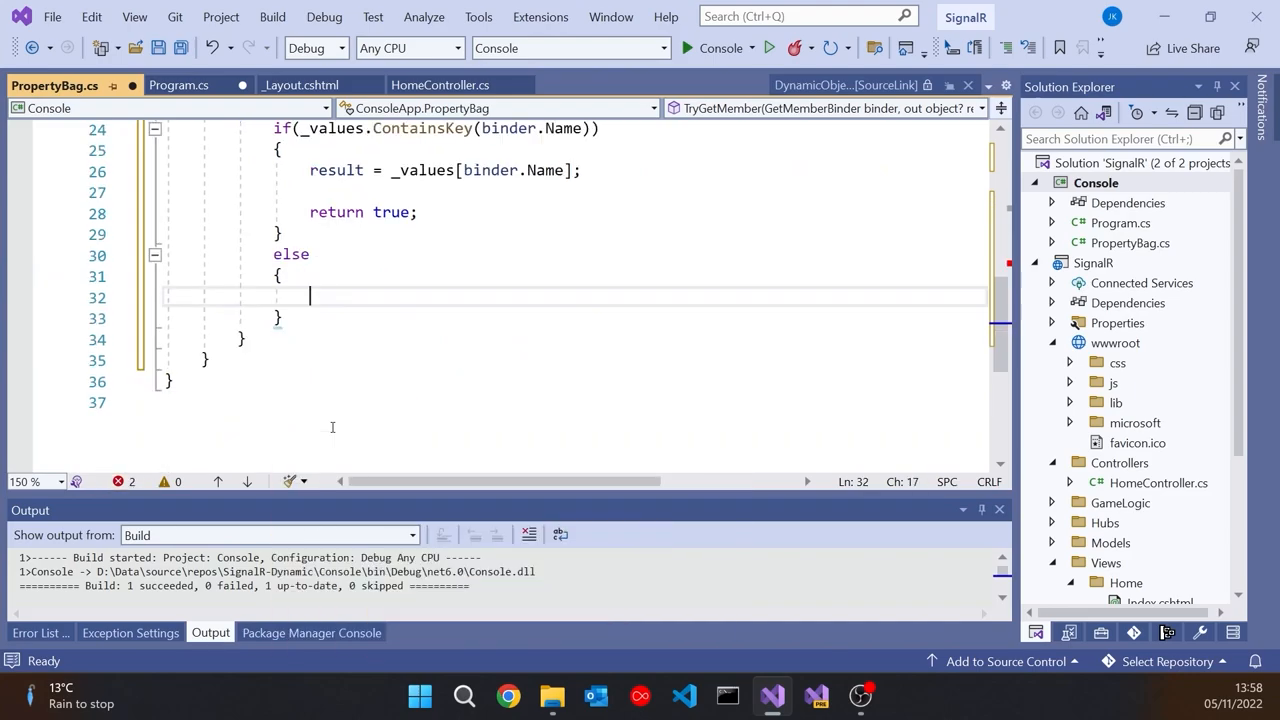
{"action": "type", "text": "result = null;"}
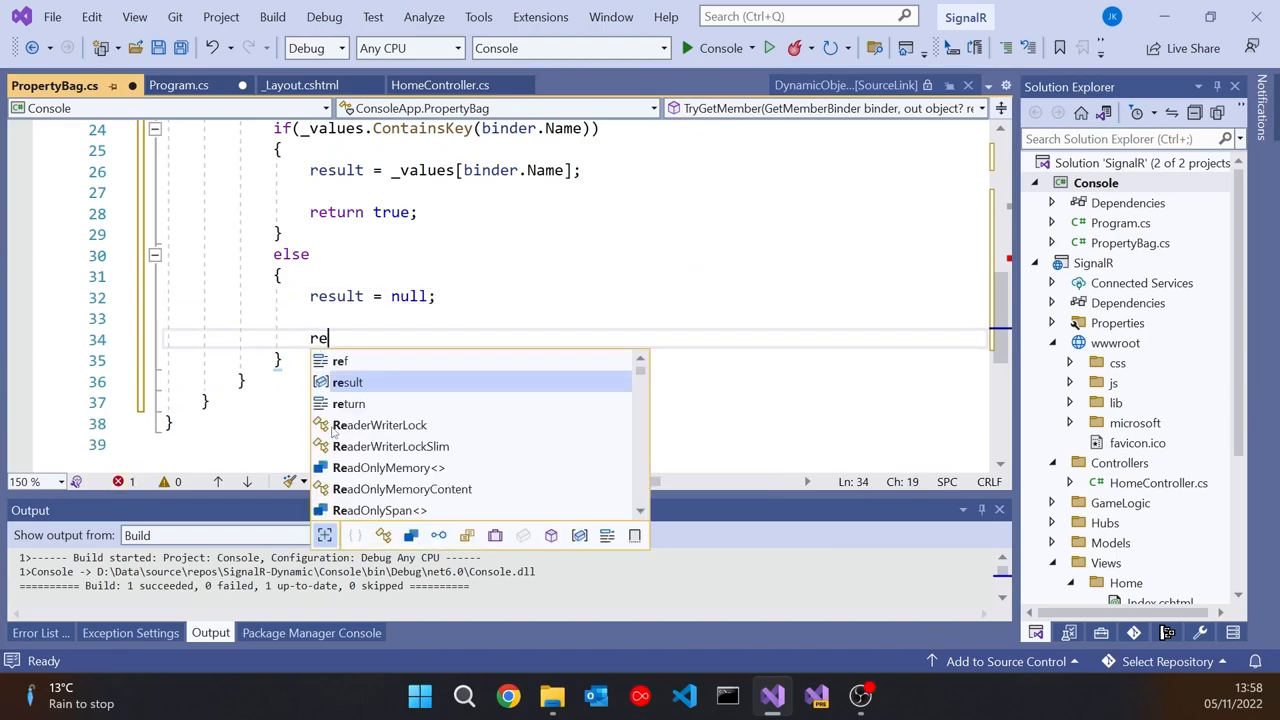
{"action": "type", "text": "turn"}
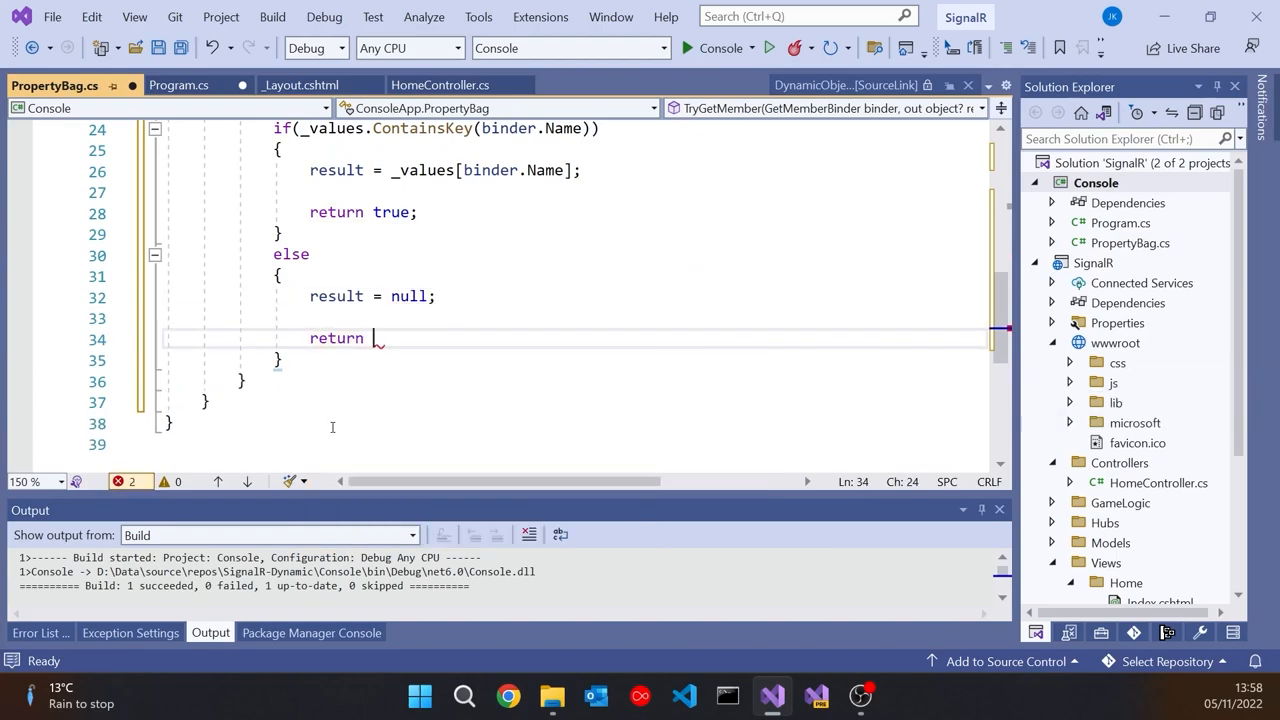
{"action": "type", "text": "false;"}
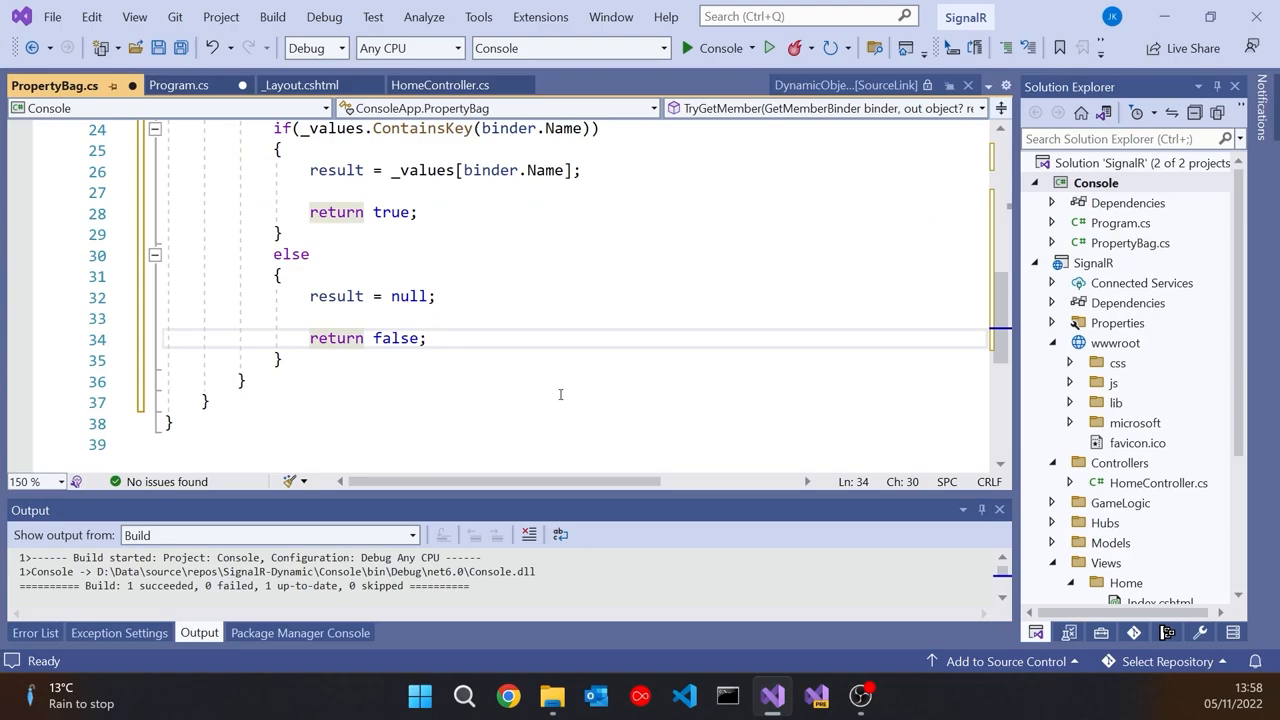
{"action": "left_click", "coordinate": [174, 85]}
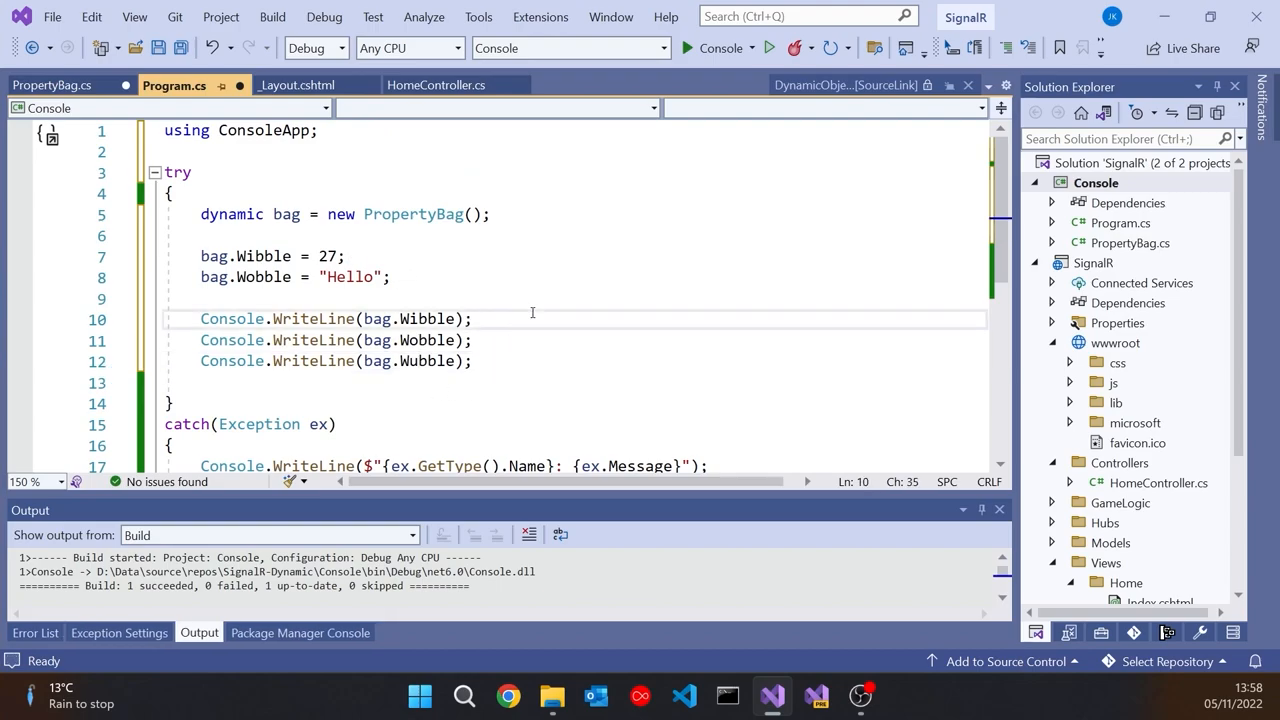
- Dismiss the console app's debug output and open the SignalR project's context menu
{"action": "left_click", "coordinate": [686, 47]}
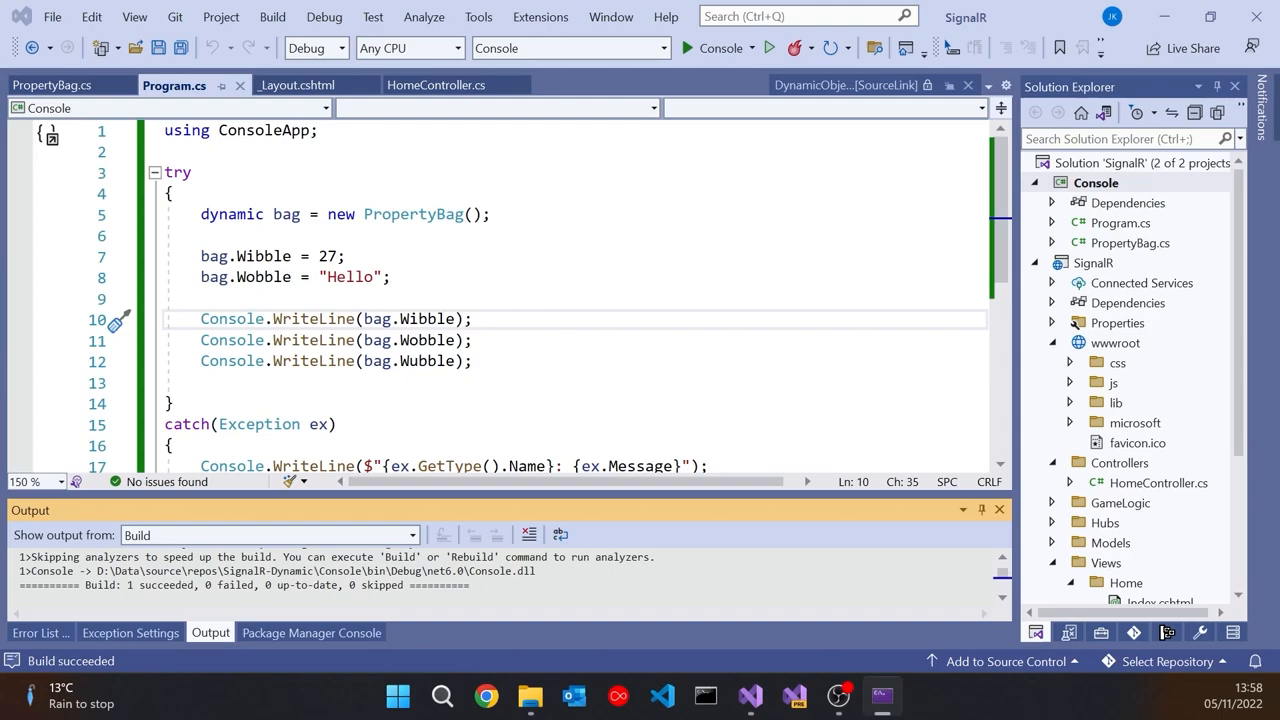
{"action": "left_click", "coordinate": [687, 47]}
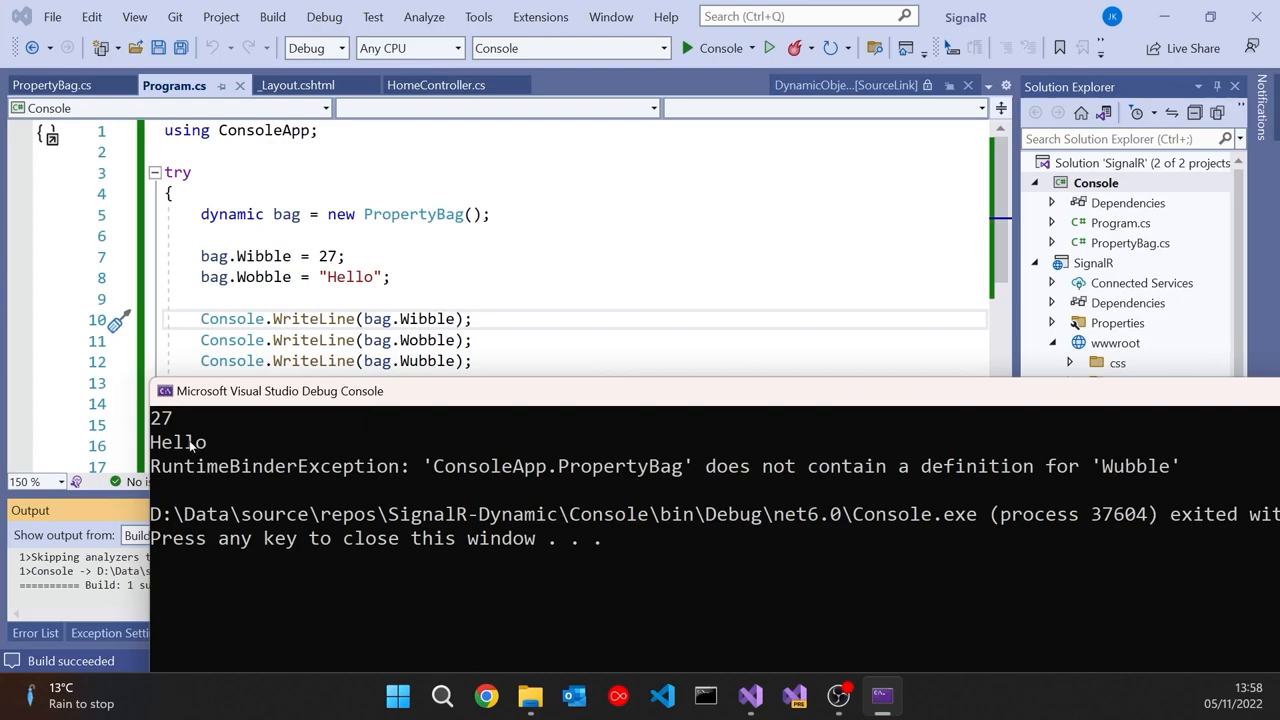
{"action": "mouse_move", "coordinate": [221, 476]}
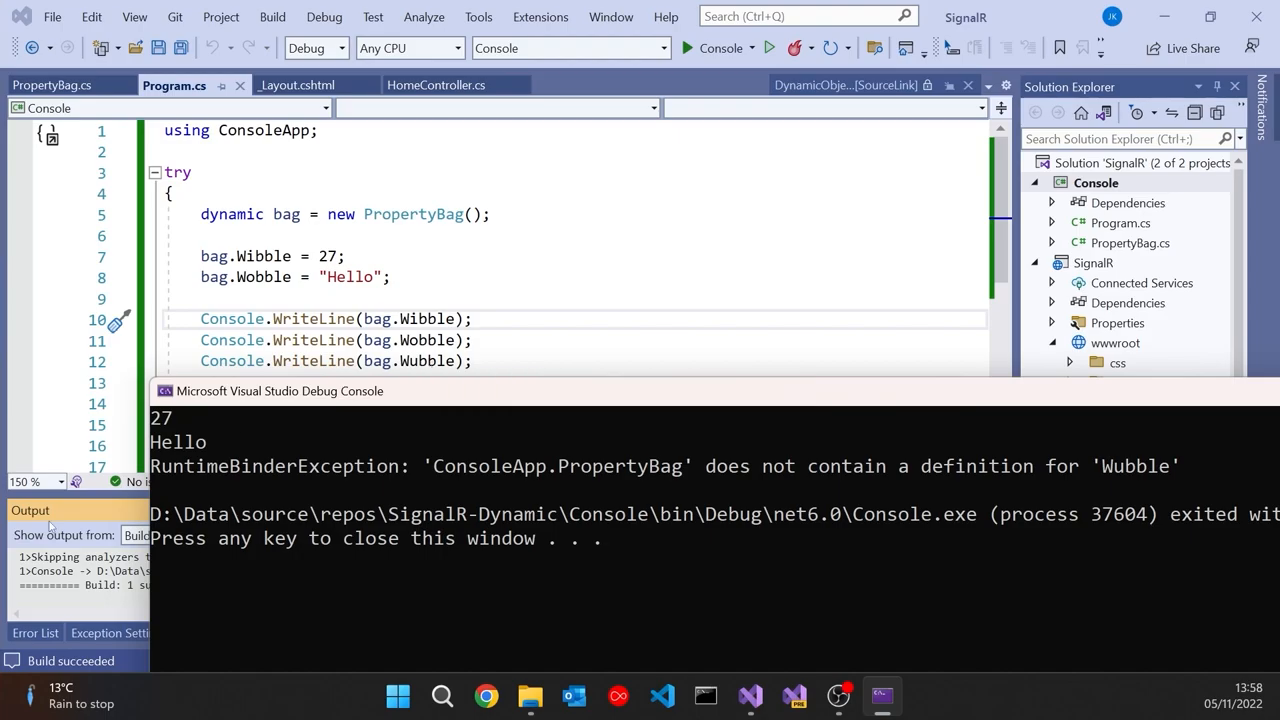
{"action": "mouse_move", "coordinate": [247, 477]}
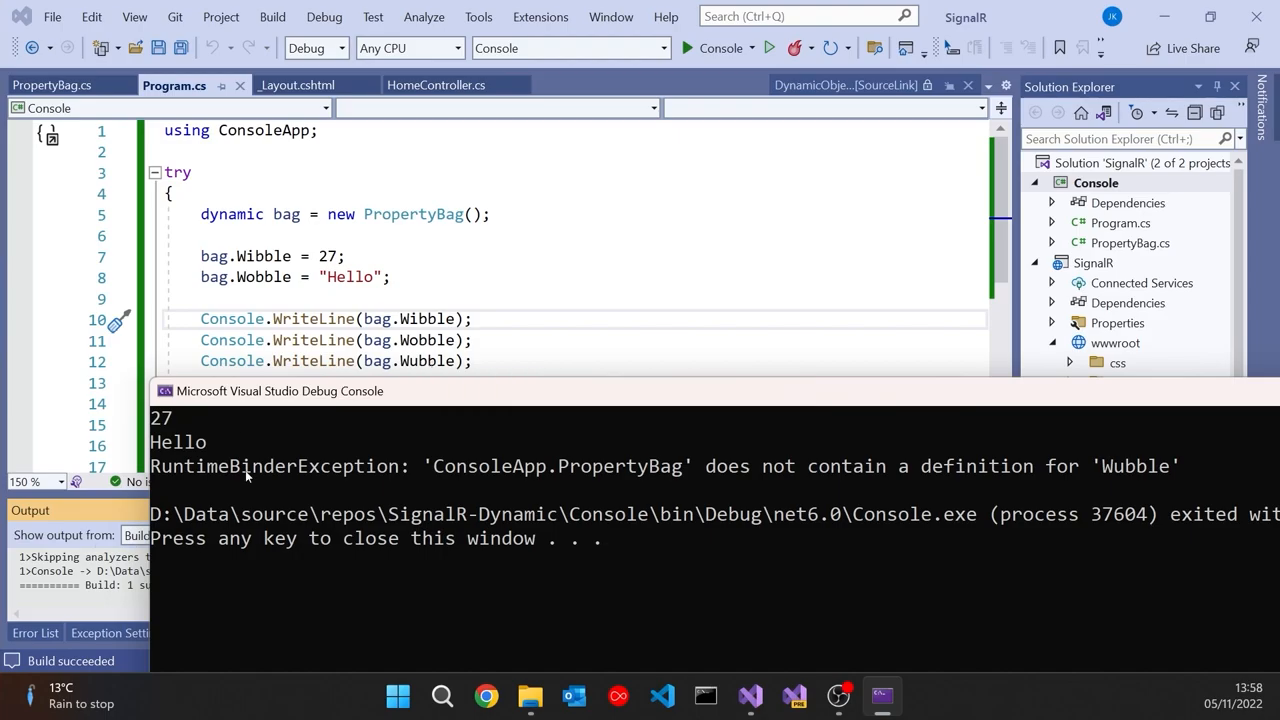
{"action": "right_click", "coordinate": [1095, 182]}
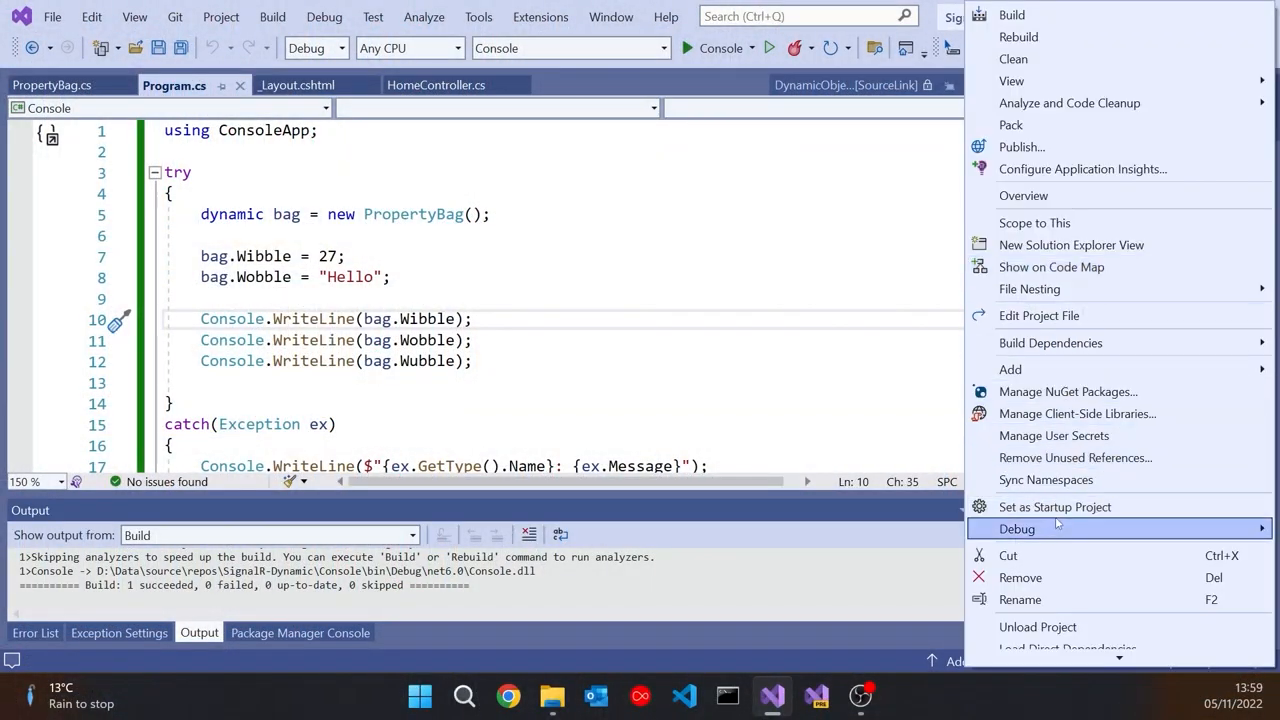
- Set SignalR as the startup project and start debugging it in the browser
{"action": "left_click", "coordinate": [1055, 507]}
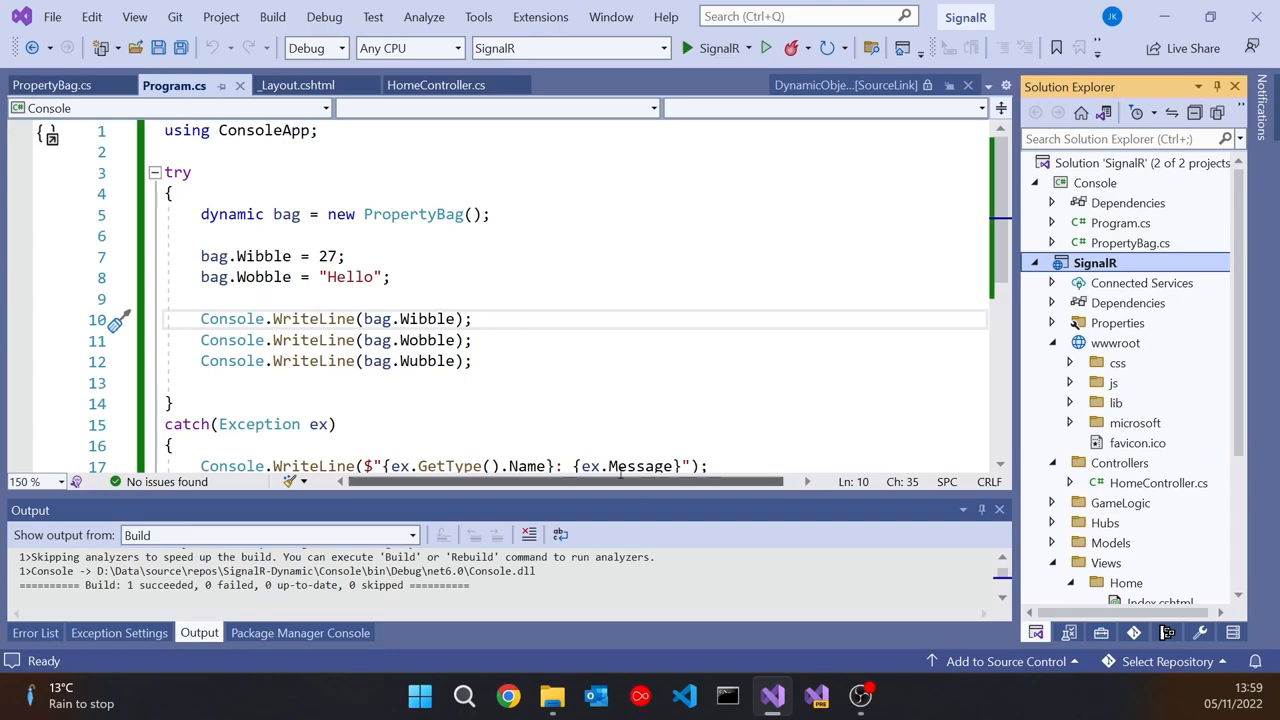
{"action": "left_click", "coordinate": [687, 47]}
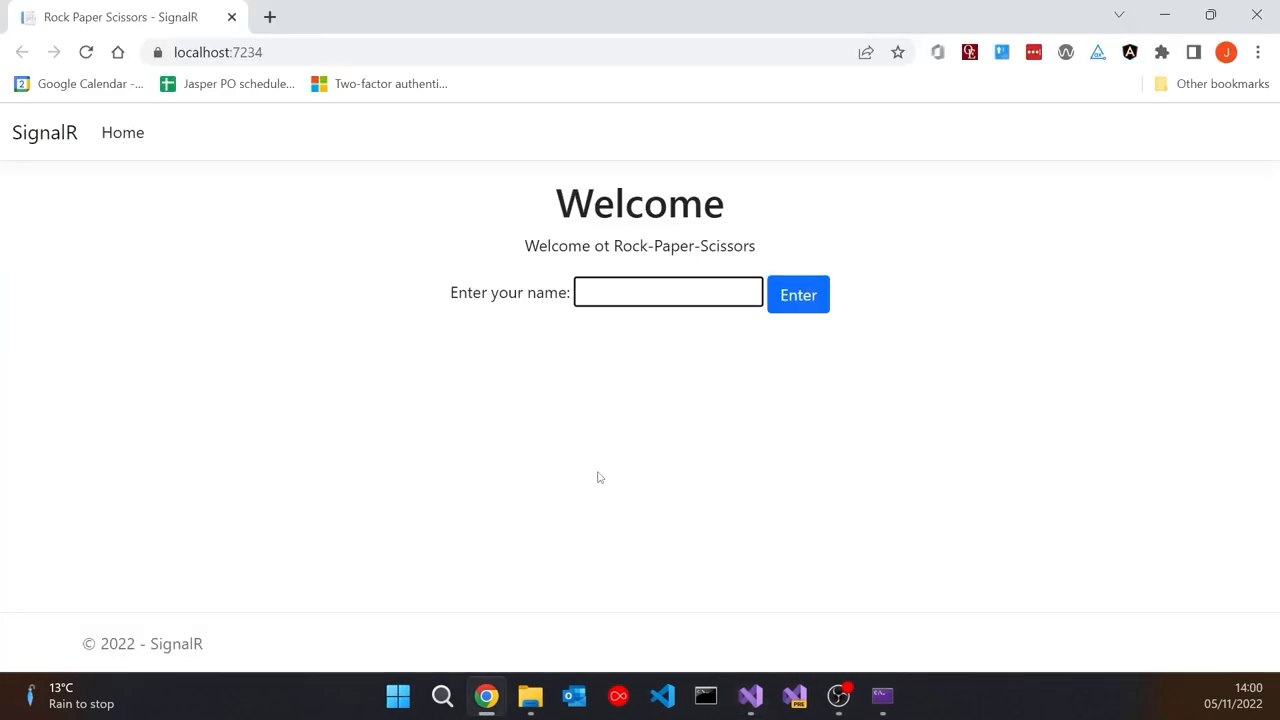
- Play Sally versus Harry across two tabs, Paper beating Rock 1–0, then close Chrome
{"action": "type", "text": "Sally"}
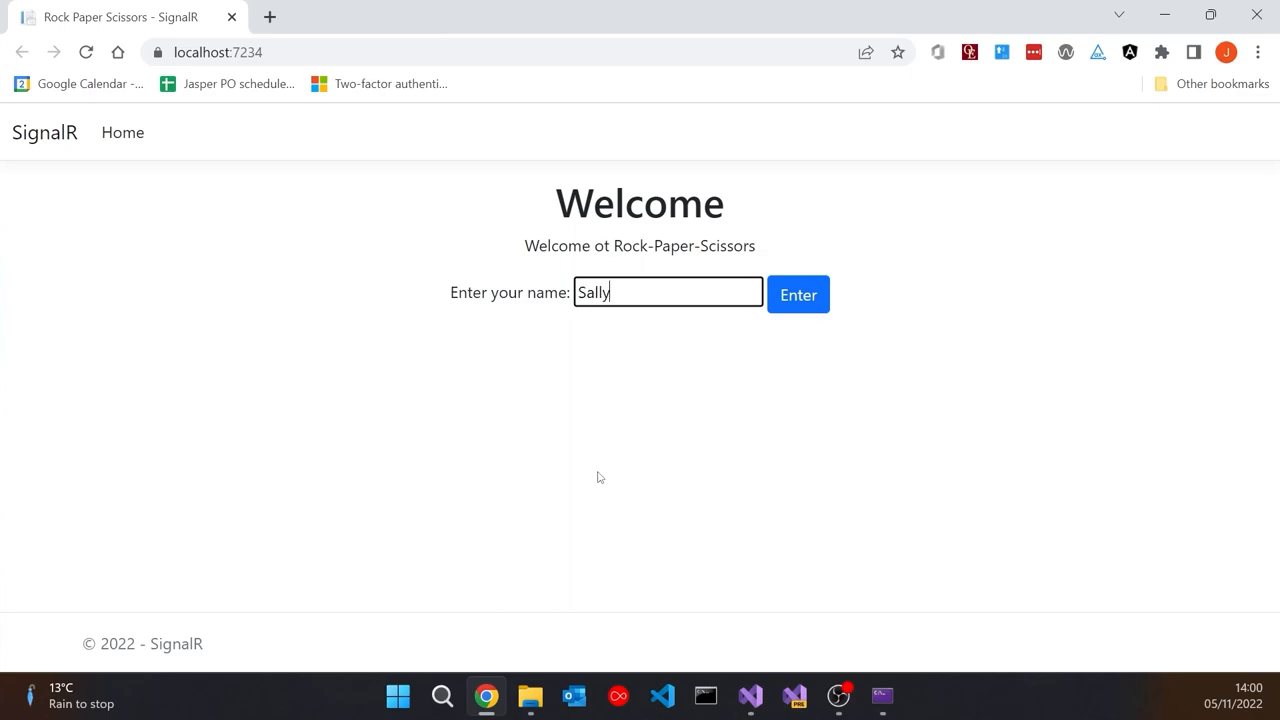
{"action": "left_click", "coordinate": [797, 294]}
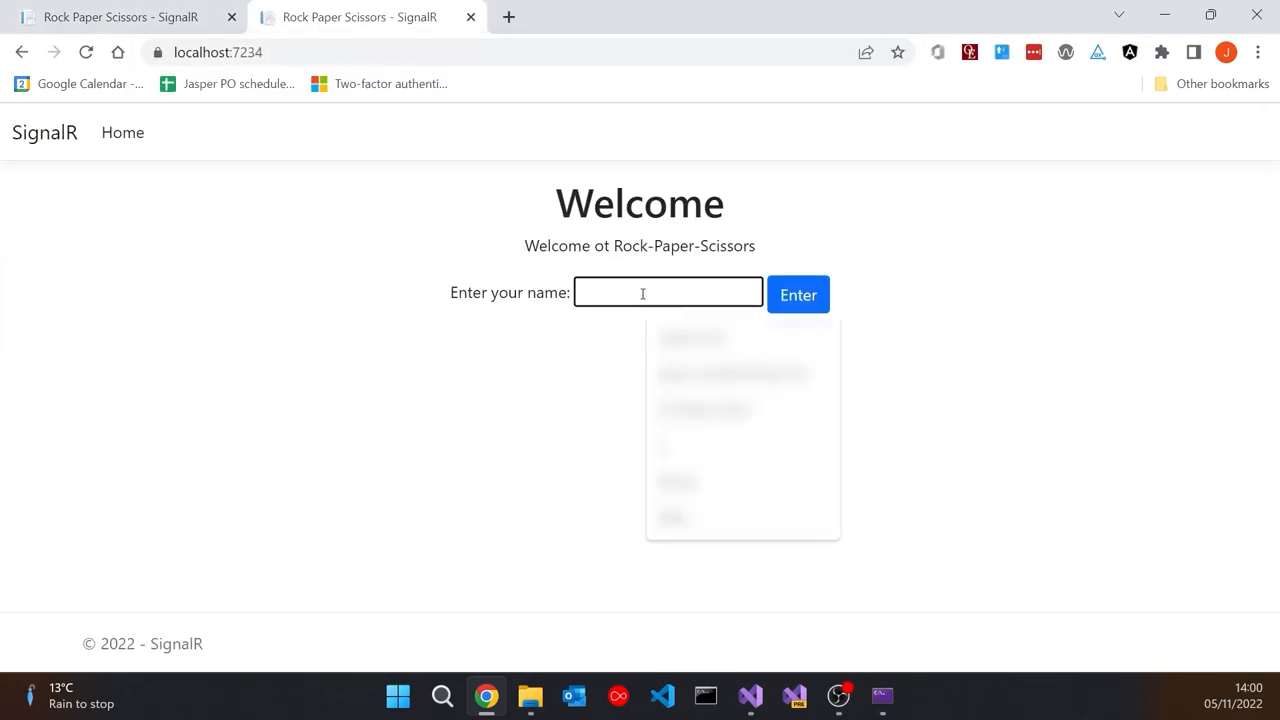
{"action": "left_click", "coordinate": [798, 294]}
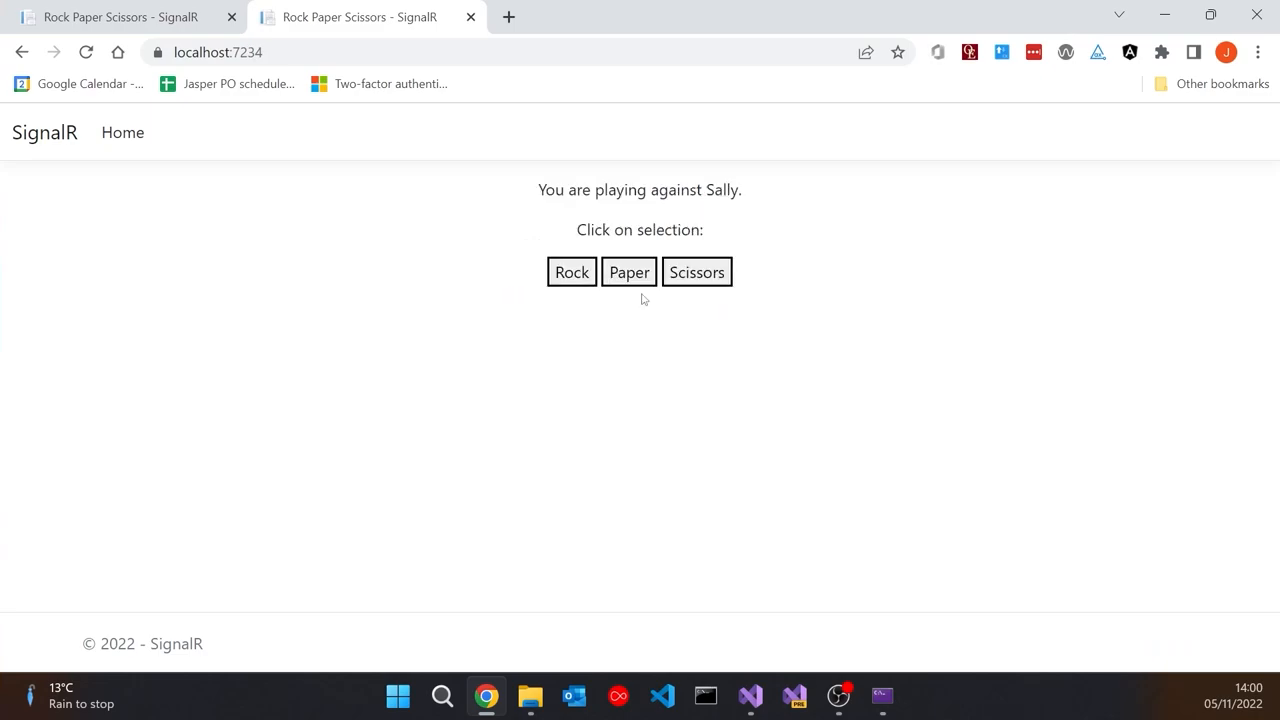
{"action": "mouse_move", "coordinate": [628, 470]}
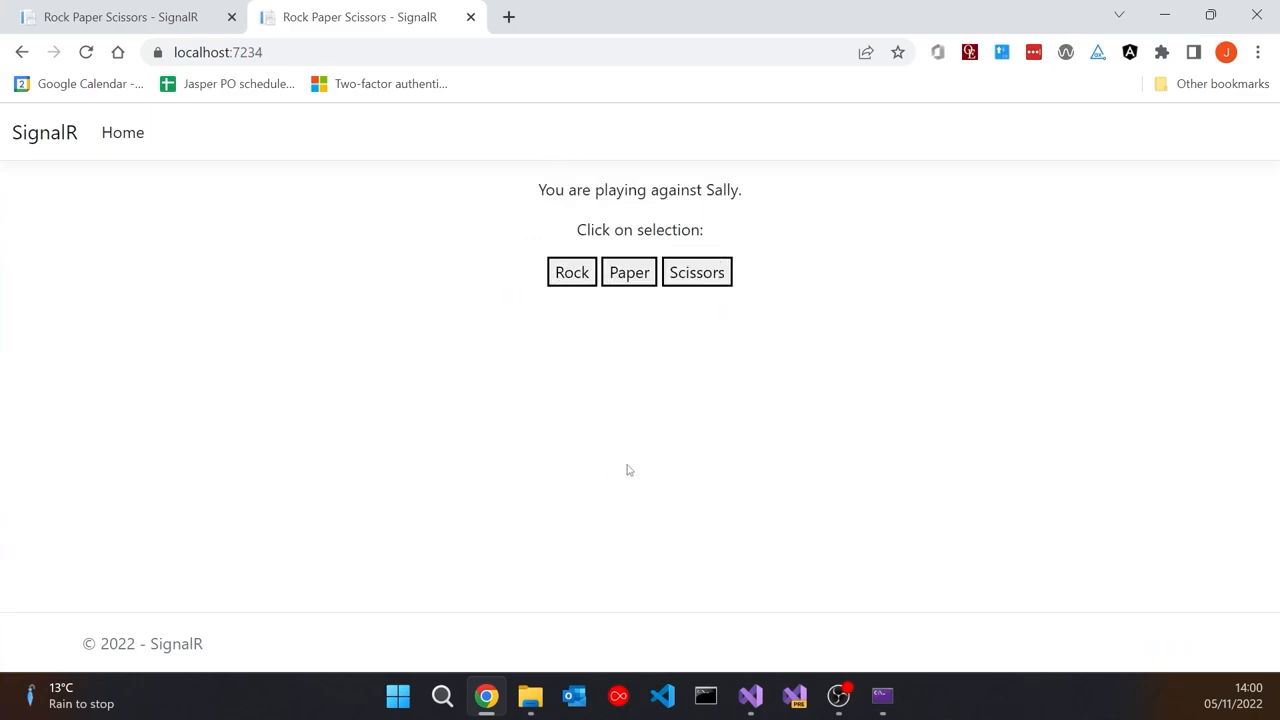
{"action": "left_click", "coordinate": [571, 271]}
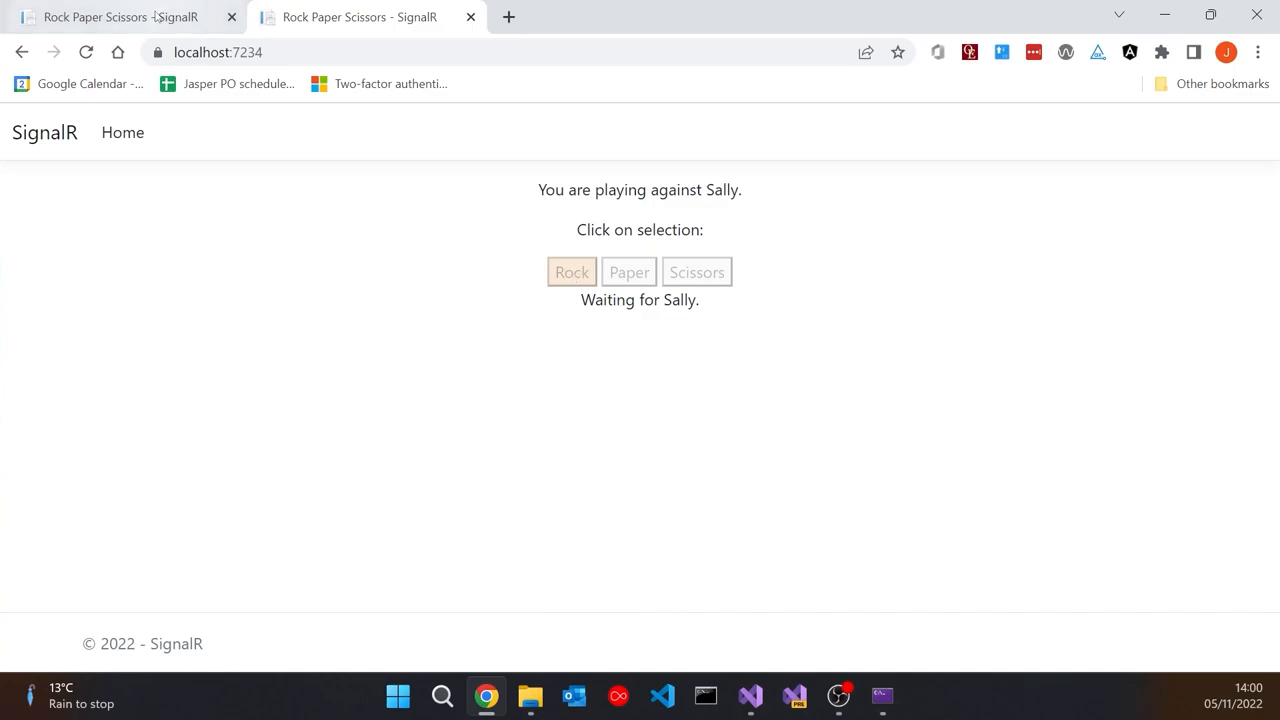
{"action": "left_click", "coordinate": [628, 271]}
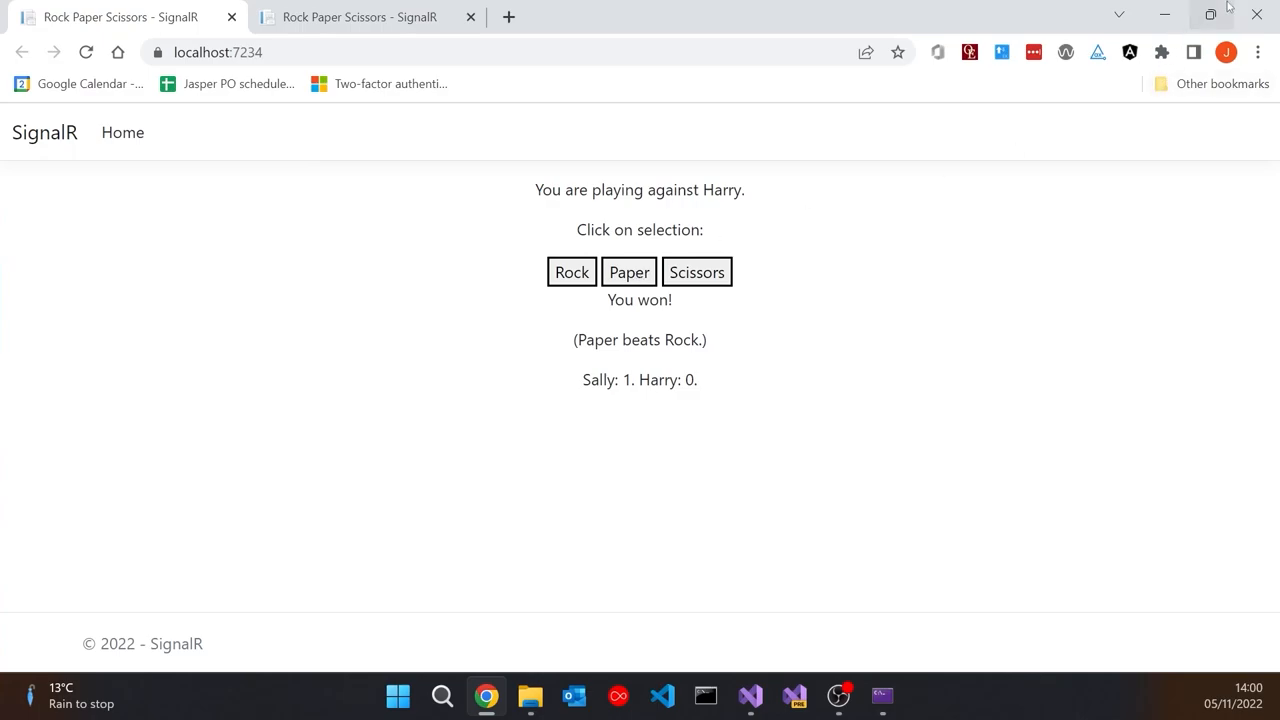
{"action": "left_click", "coordinate": [749, 695]}
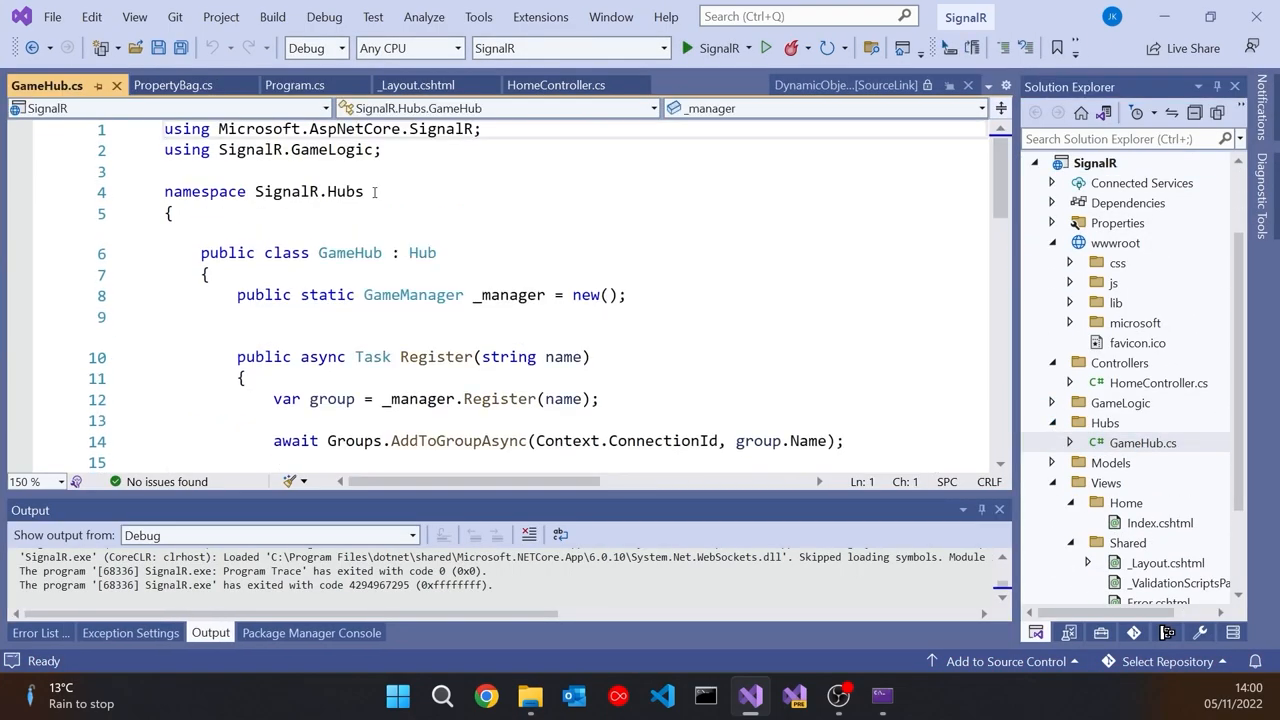
{"action": "scroll", "scroll_direction": "down", "scroll_amount": 3}
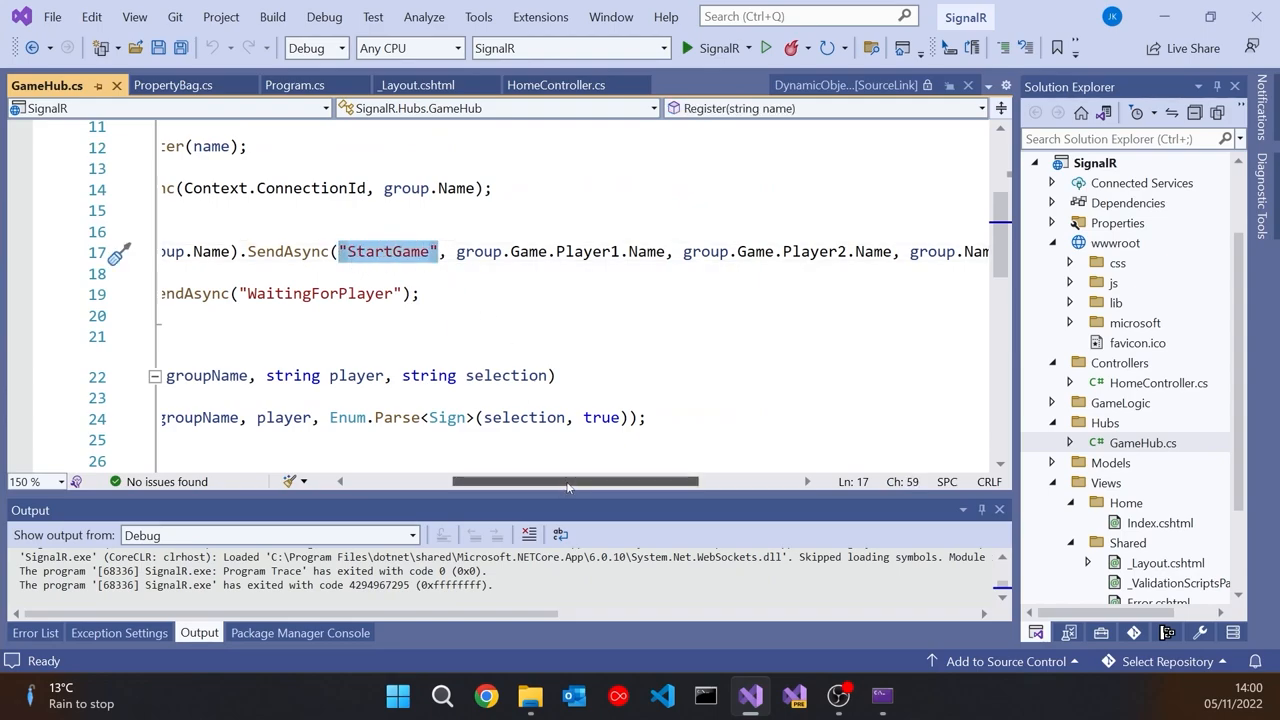
{"action": "scroll", "scroll_direction": "left", "scroll_amount": 3}
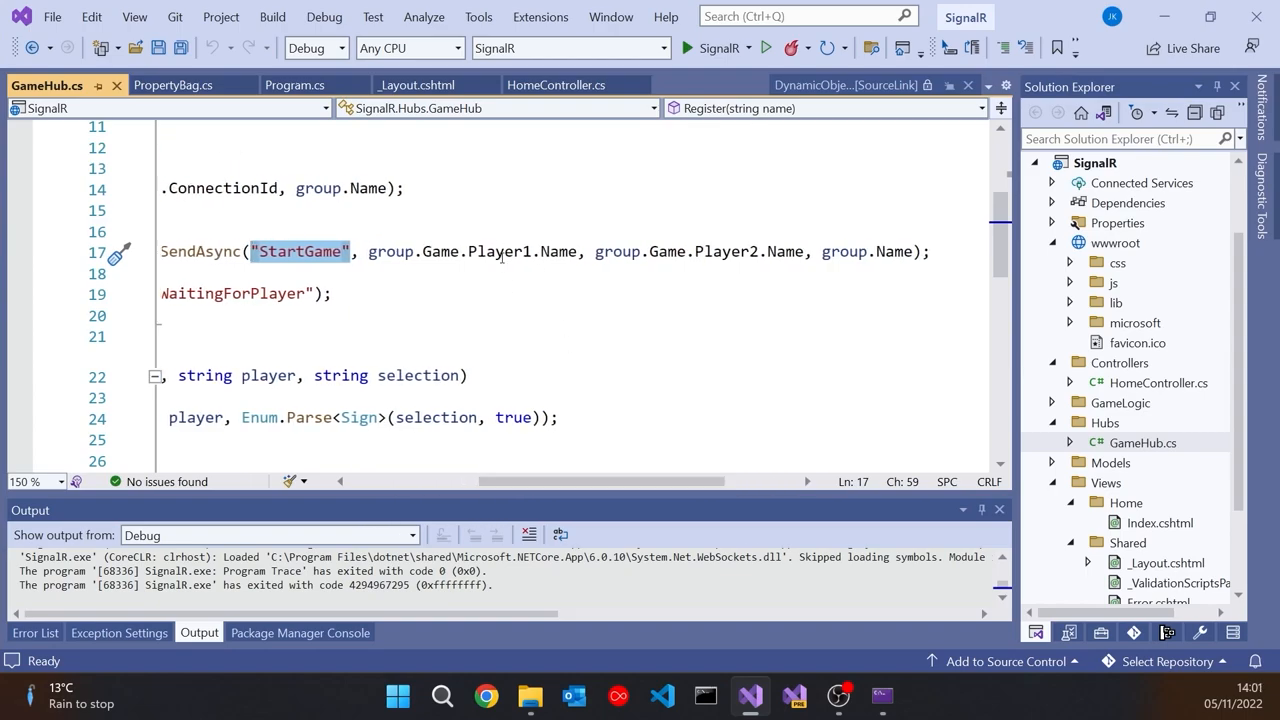
{"action": "mouse_move", "coordinate": [745, 251]}
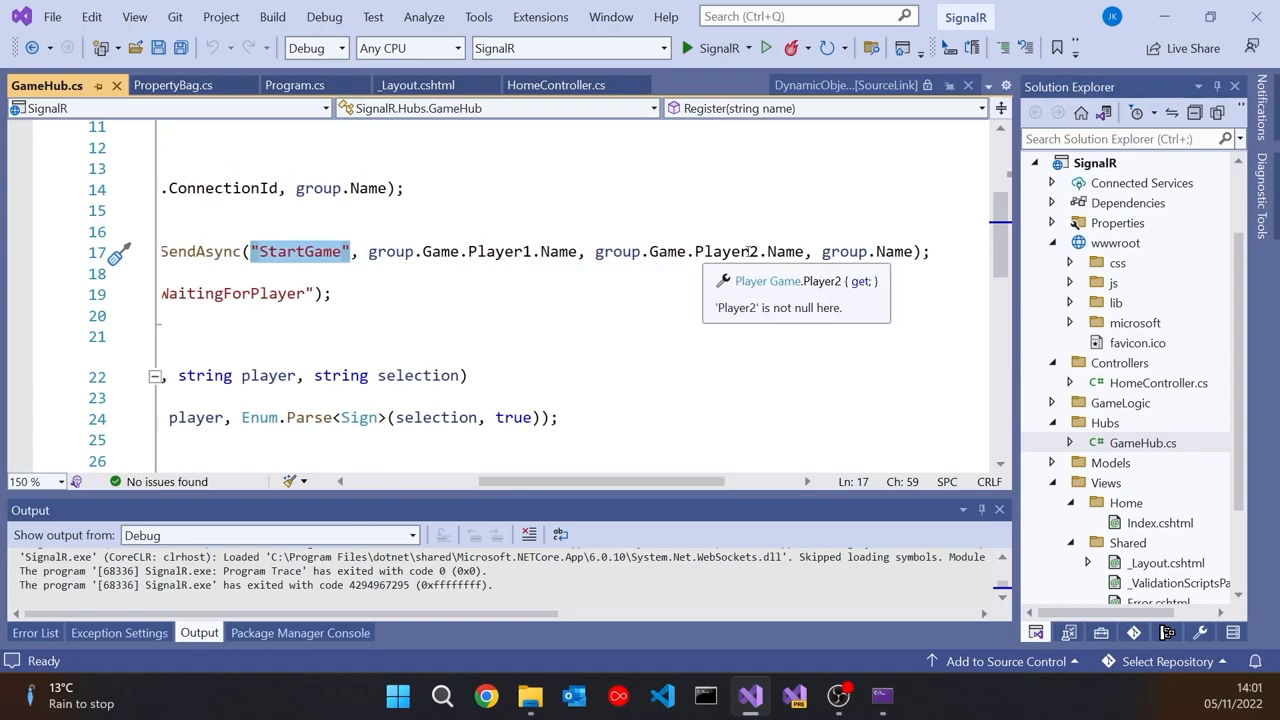
{"action": "mouse_move", "coordinate": [865, 281]}
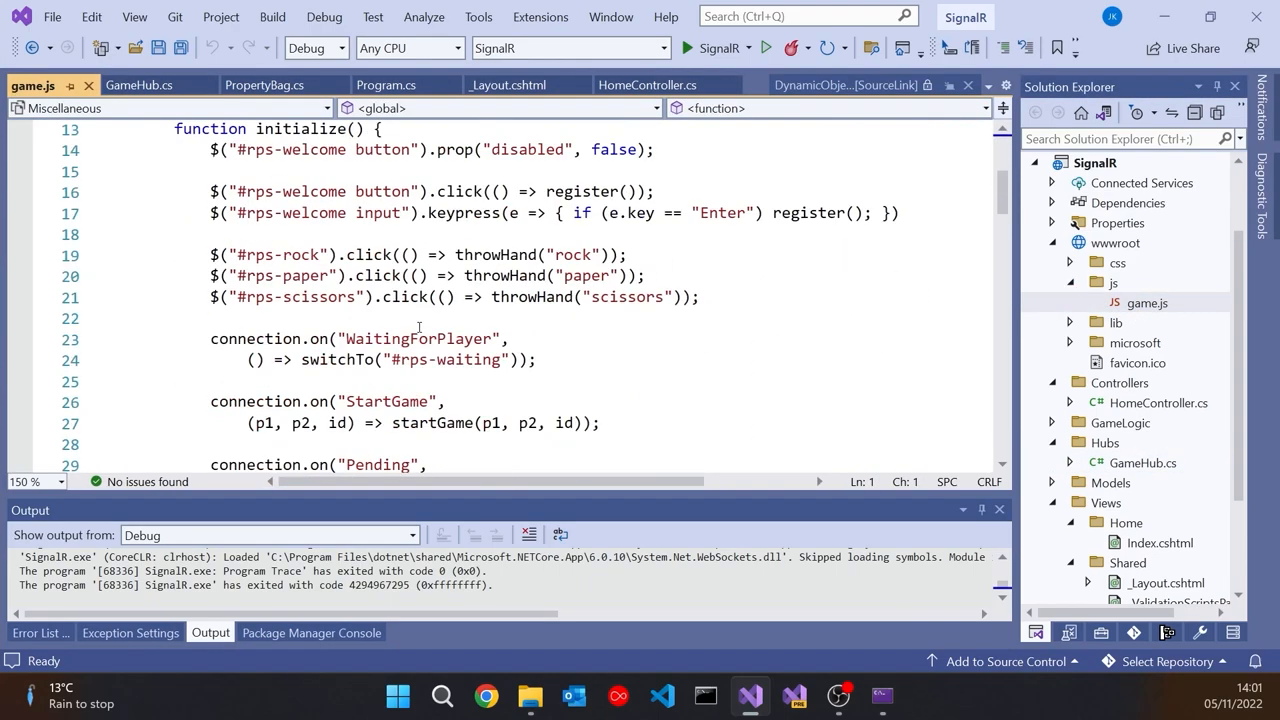
- Open wwwroot/js/game.js and scroll down to its startGame function
{"action": "scroll", "scroll_direction": "down", "scroll_amount": 3}
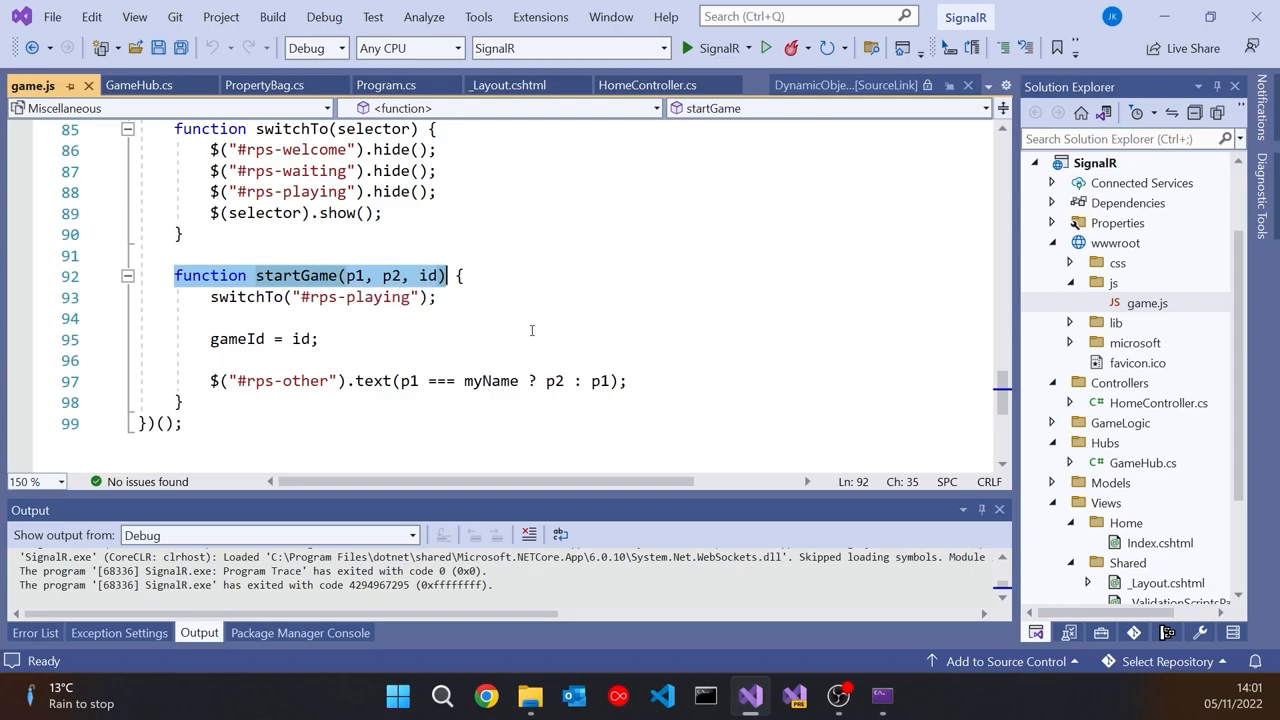
{"action": "left_click", "coordinate": [140, 85]}
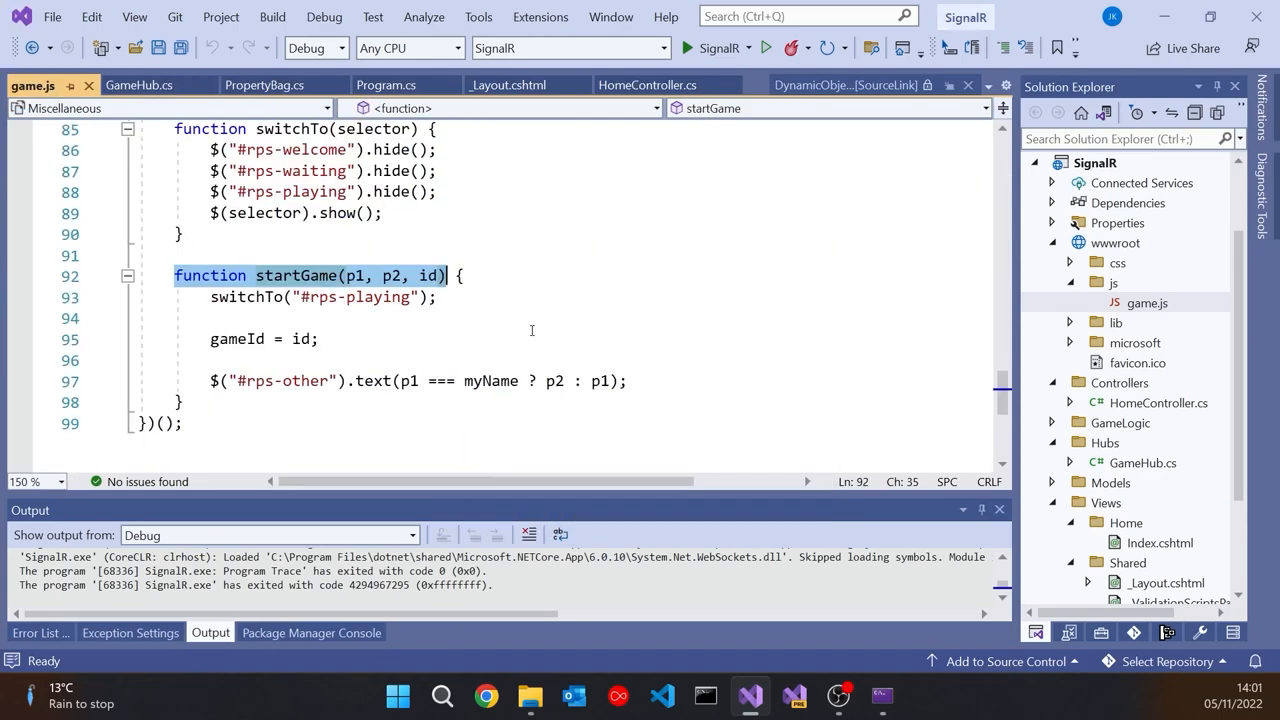
{"action": "mouse_move", "coordinate": [582, 328]}
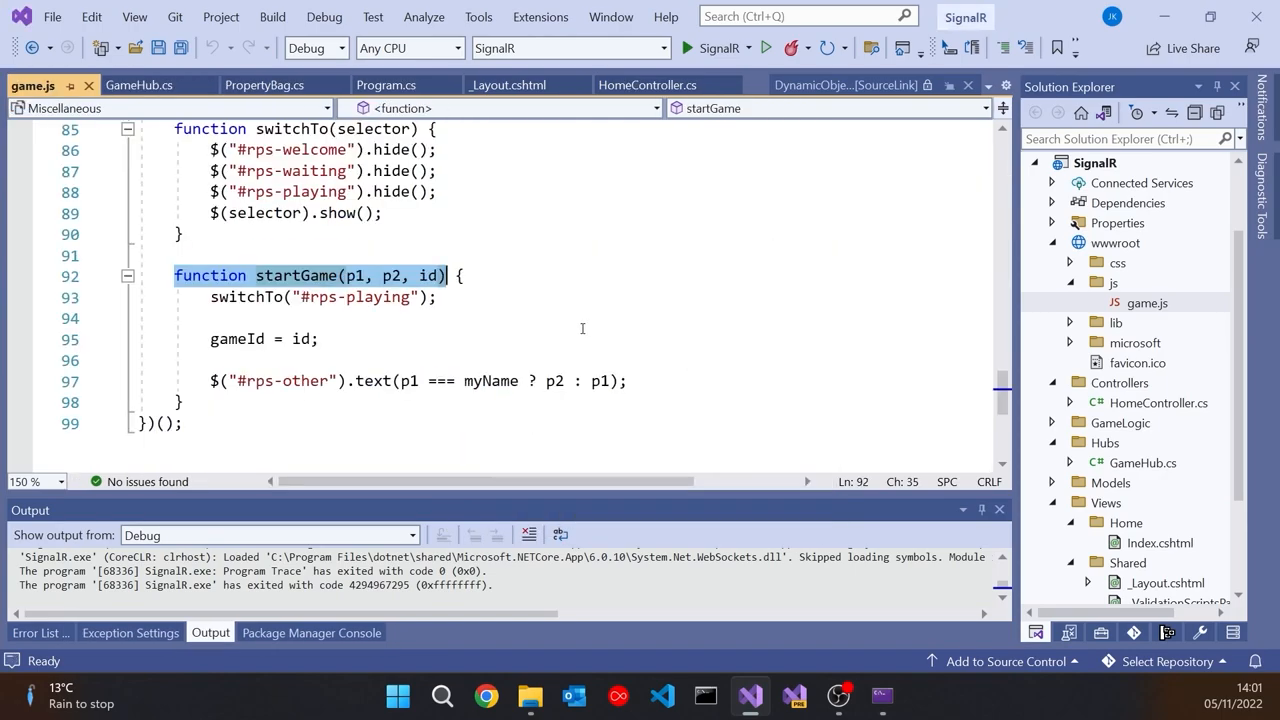
{"action": "left_click", "coordinate": [140, 85]}
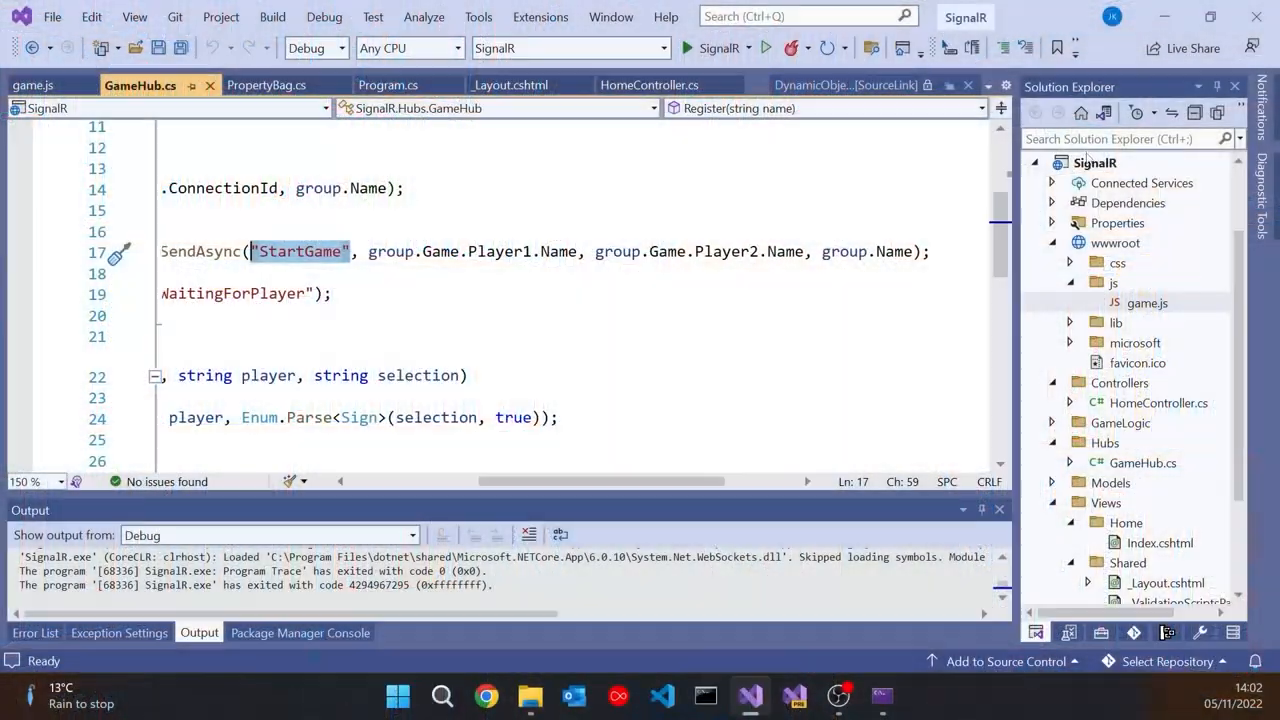
- Add a Helpers folder to SignalR holding a new Extensions.cs class
{"action": "right_click", "coordinate": [1095, 162]}
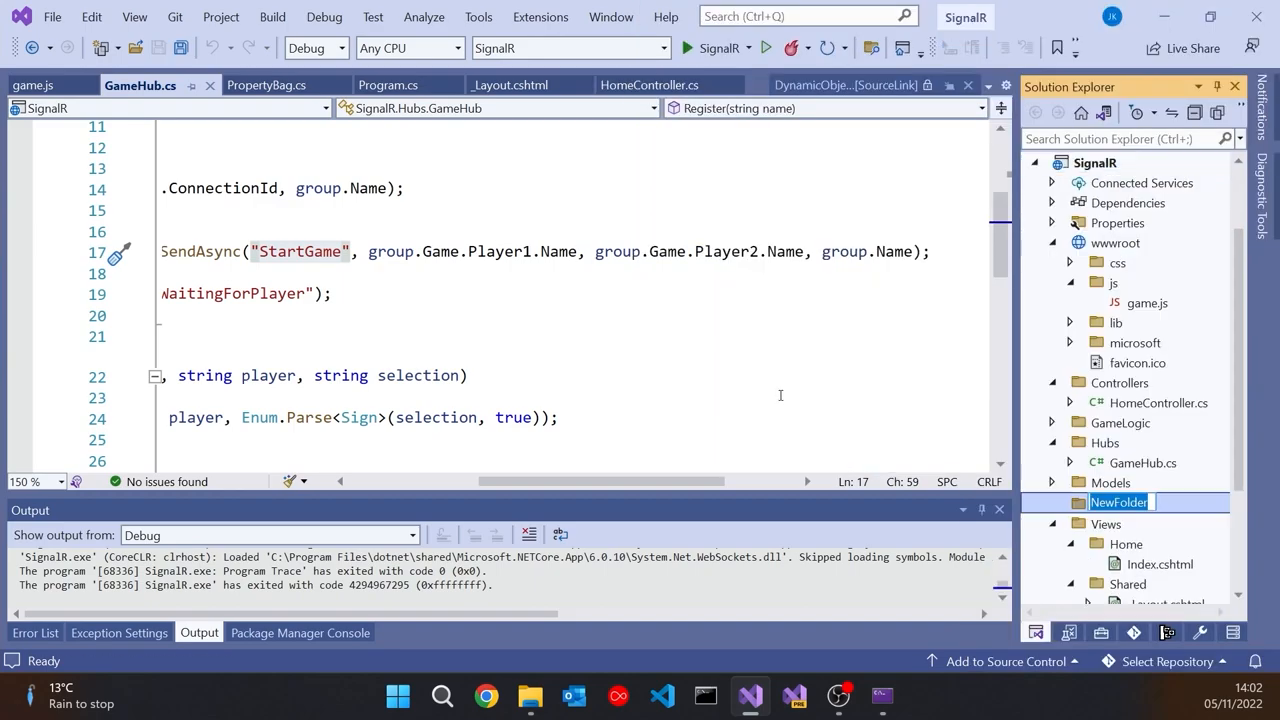
{"action": "type", "text": "Helpers"}
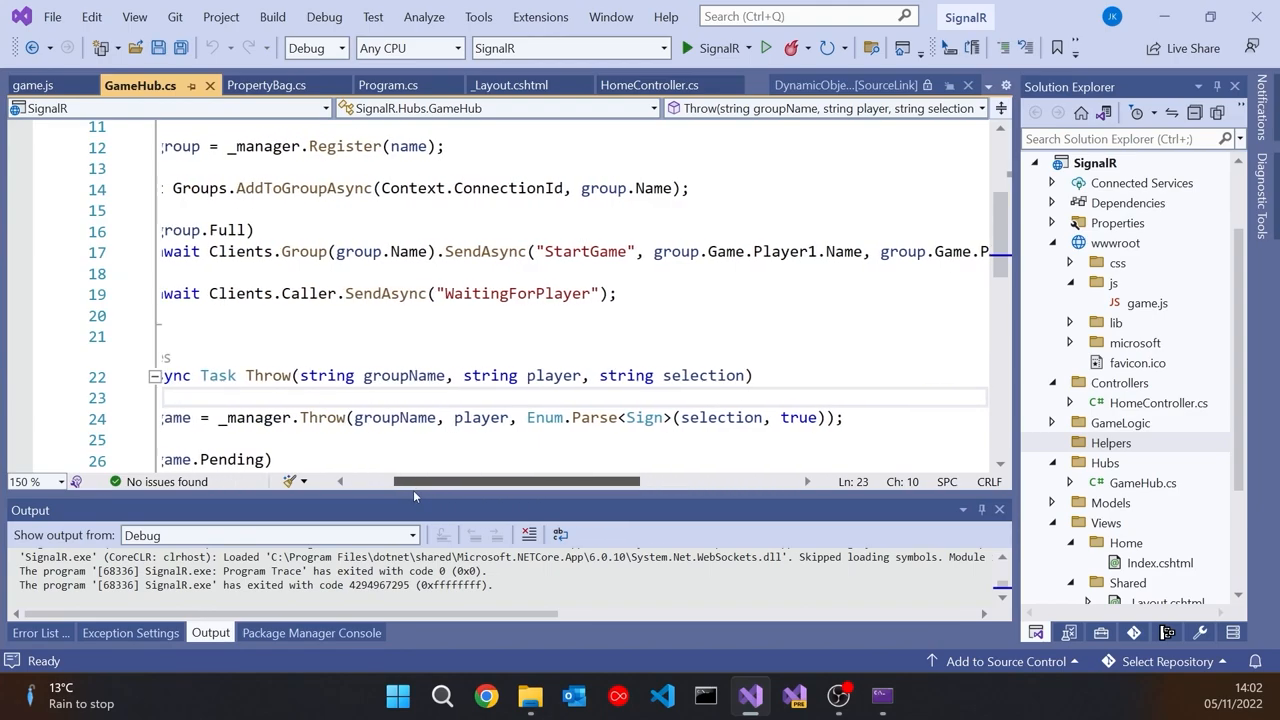
{"action": "scroll", "scroll_direction": "left", "scroll_amount": 3}
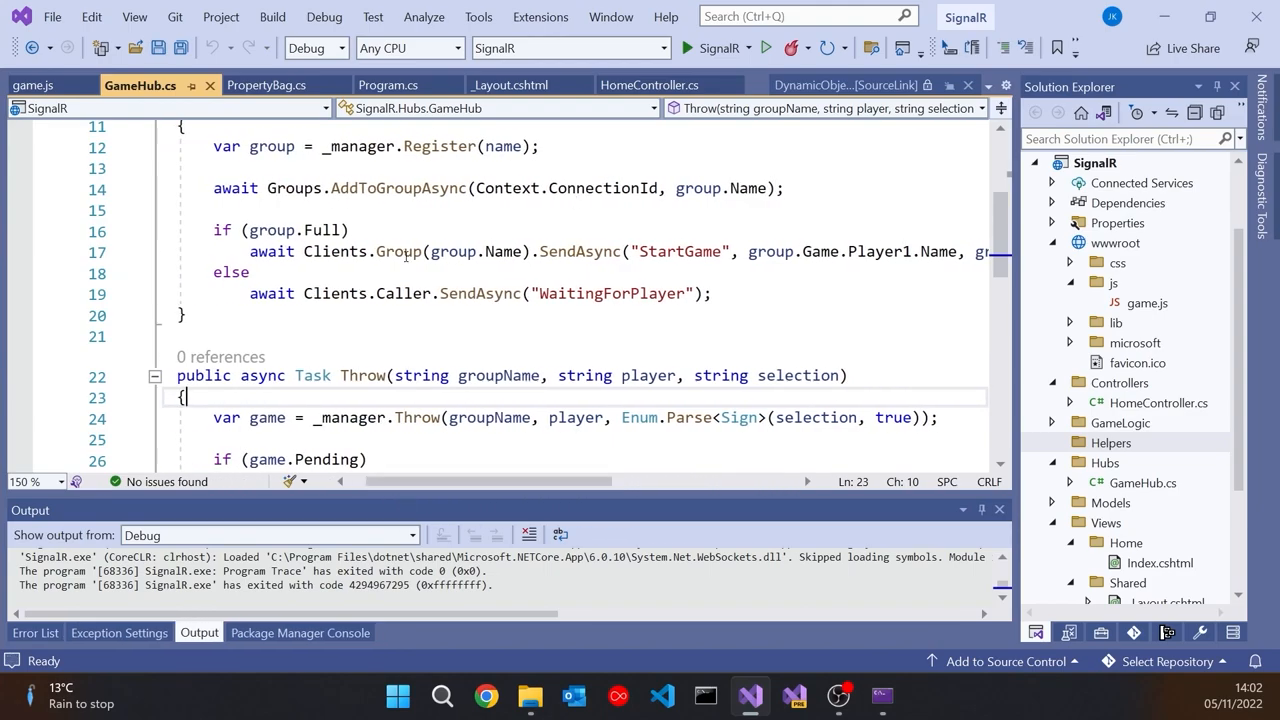
{"action": "mouse_move", "coordinate": [398, 251]}
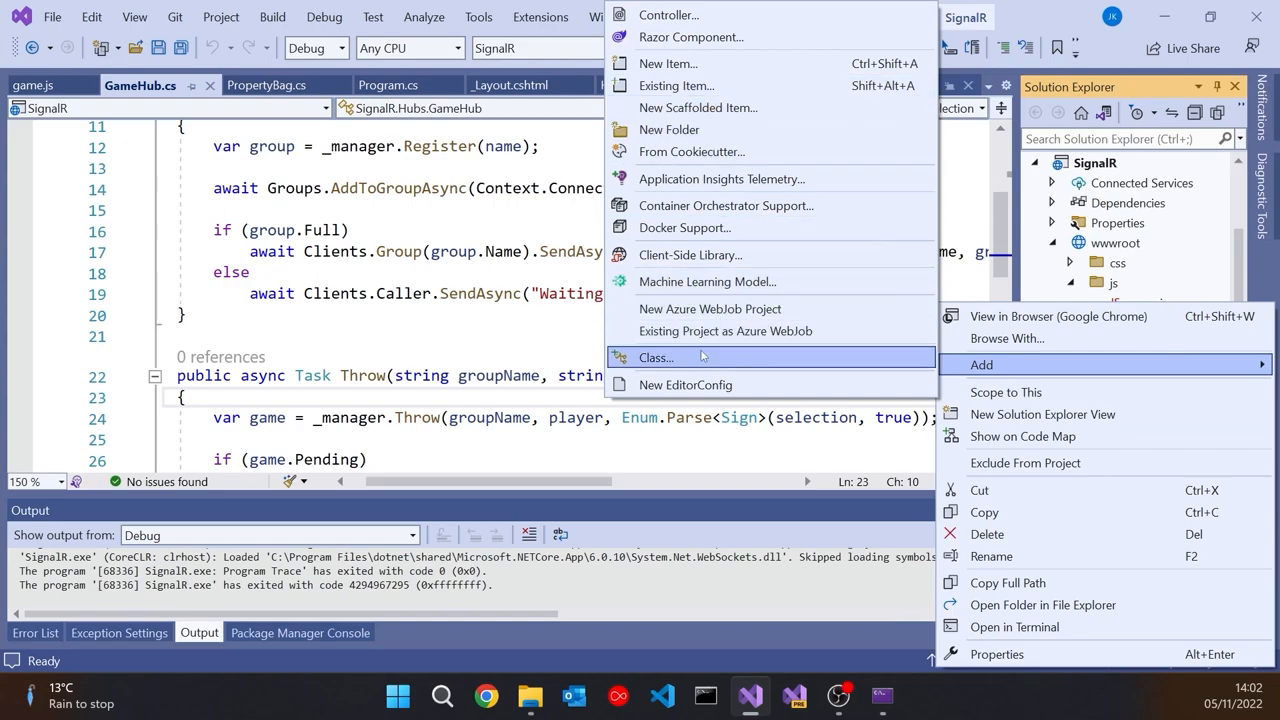
{"action": "left_click", "coordinate": [656, 357]}
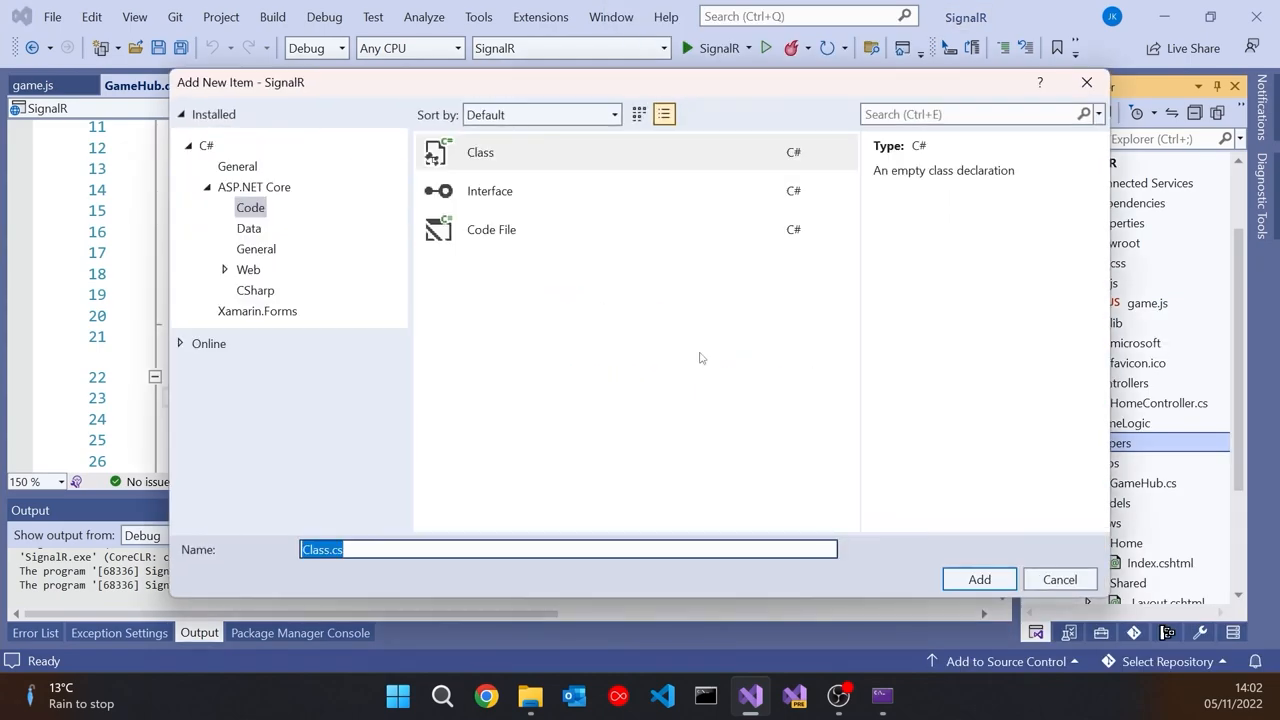
{"action": "left_click", "coordinate": [977, 579]}
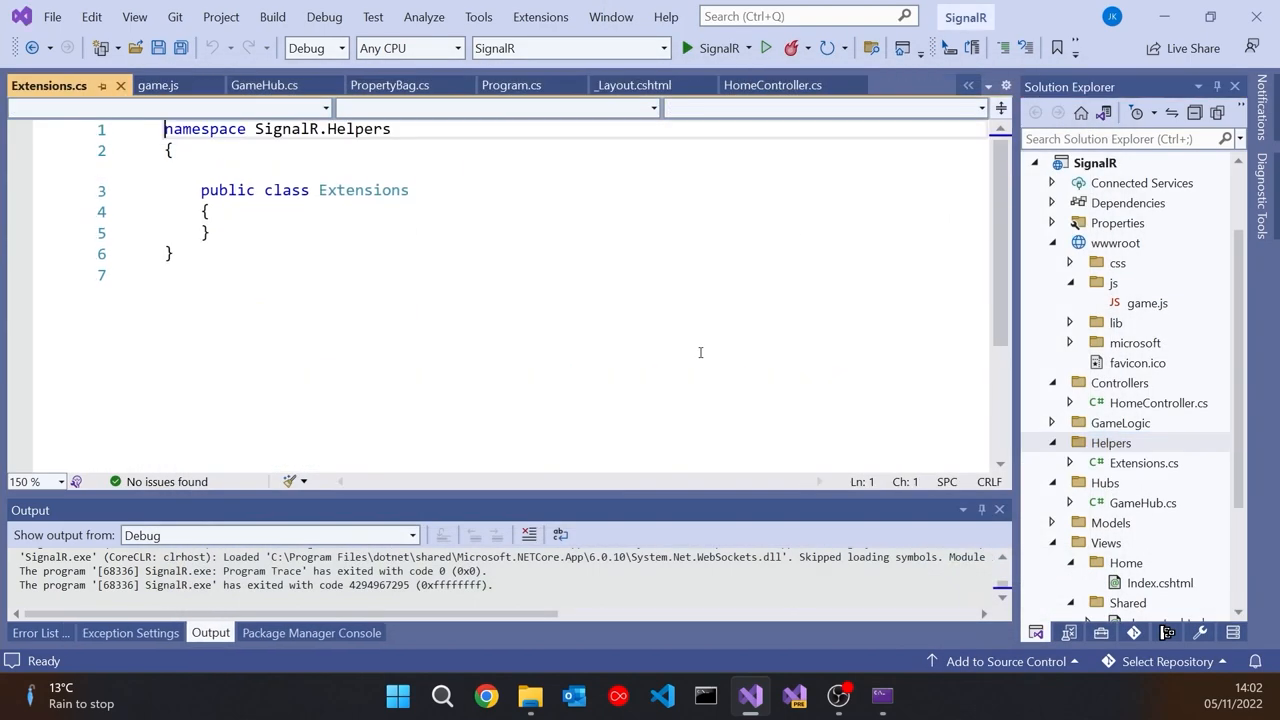
- Write 'public static dynamic Client(this IClientProxy proxy)' returning new SignalRDispatcher(proxy)
{"action": "type", "text": "static"}
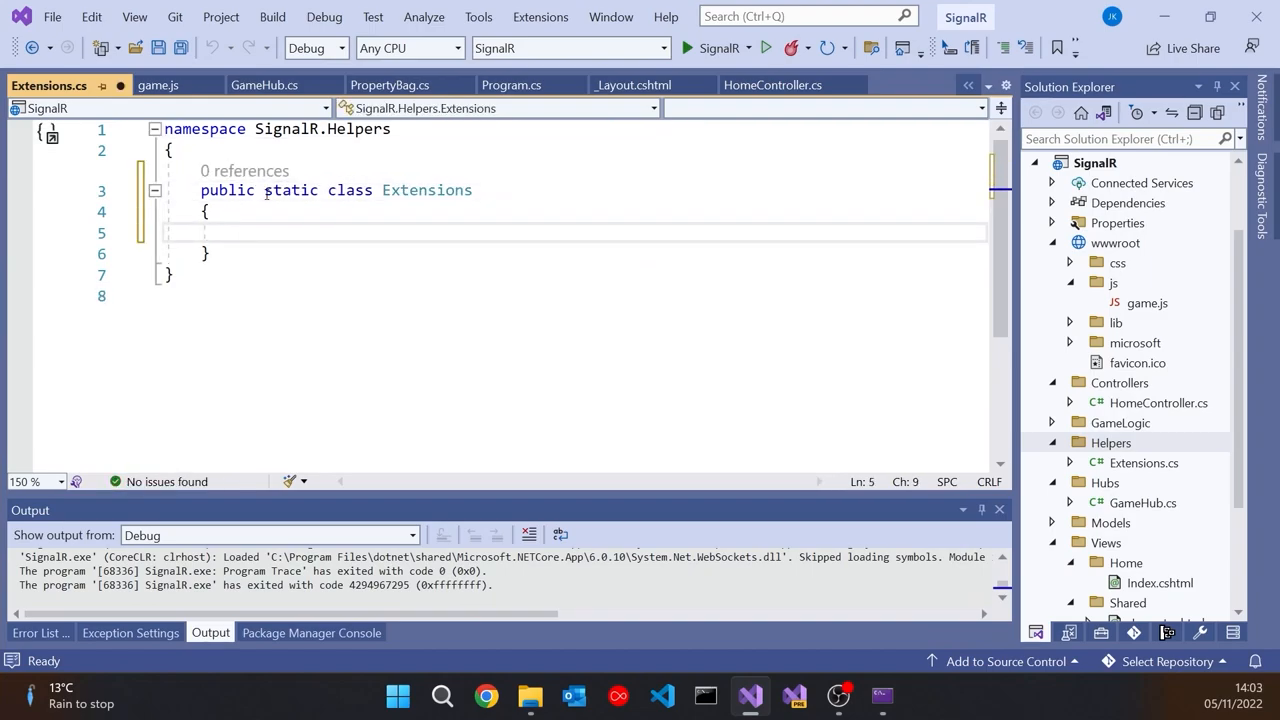
{"action": "type", "text": "public static"}
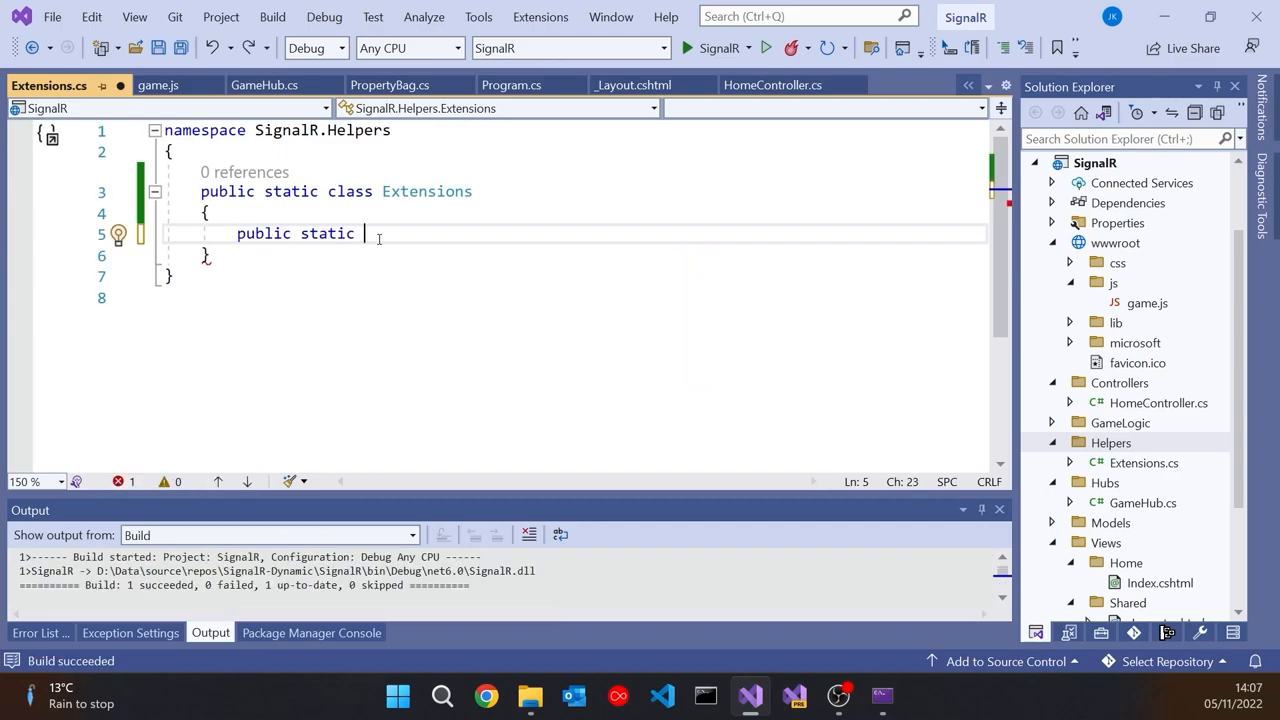
{"action": "type", "text": "dynam"}
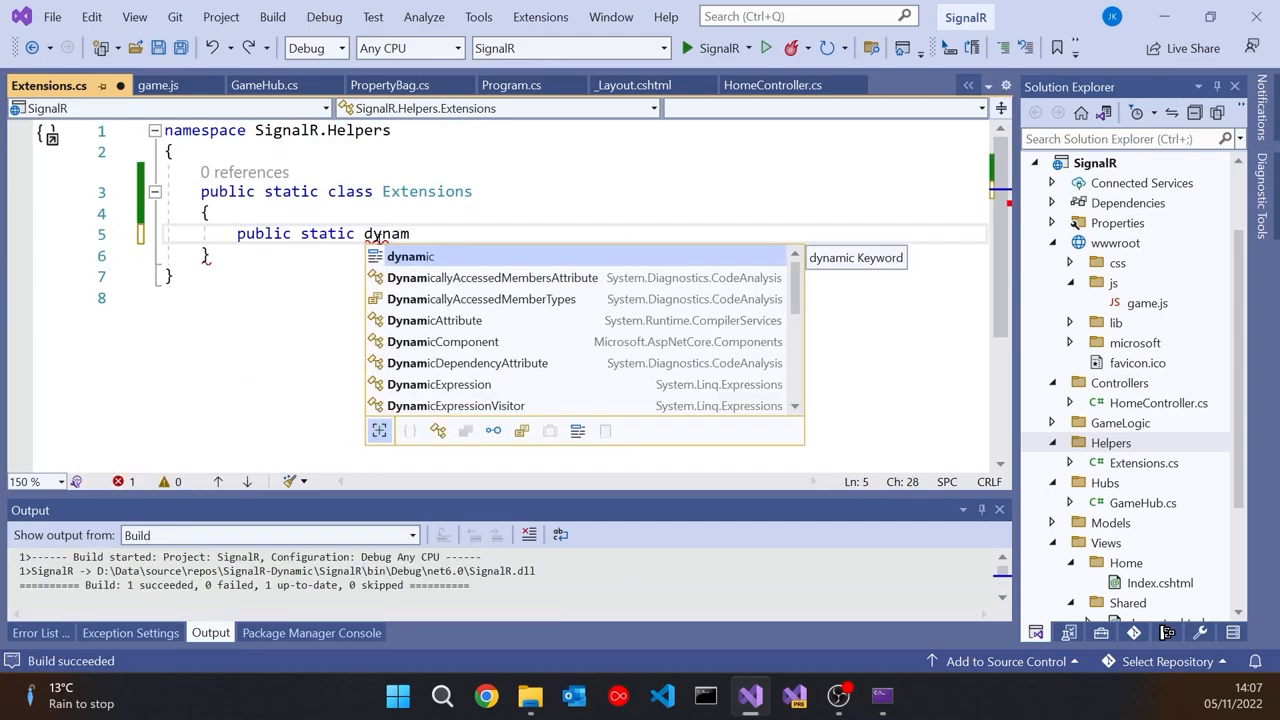
{"action": "type", "text": "ic"}
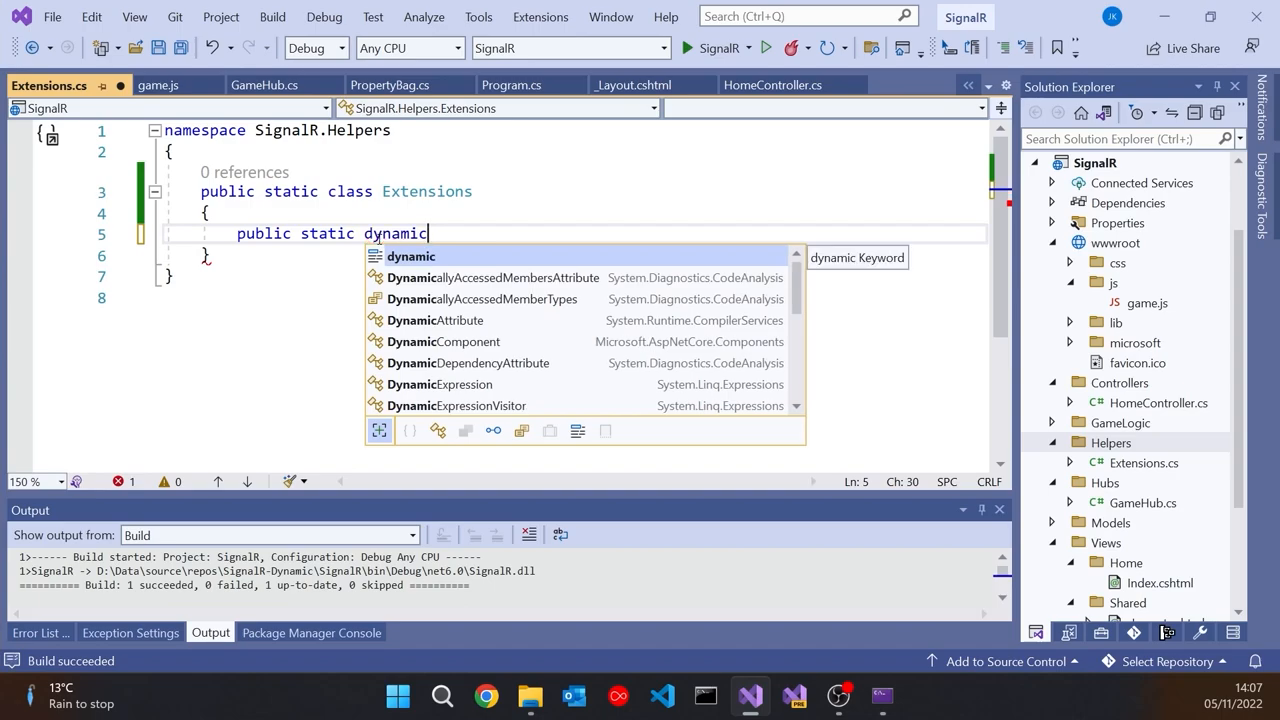
{"action": "type", "text": "Clien"}
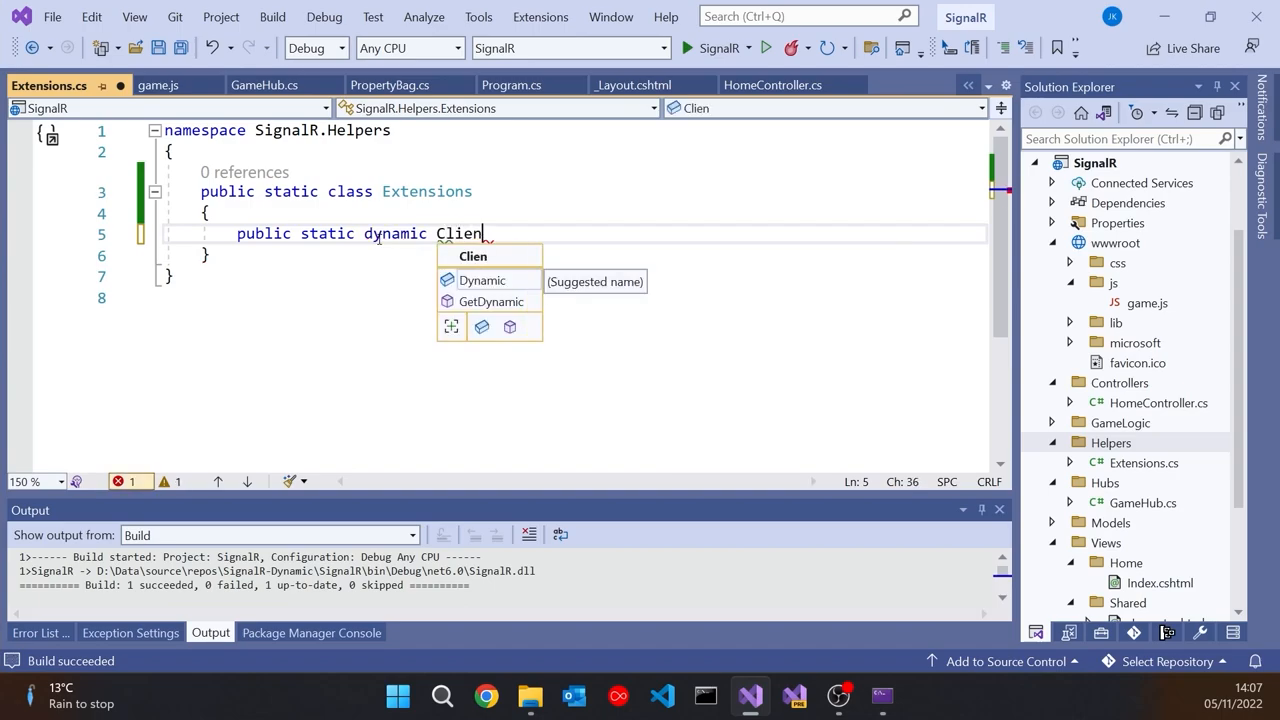
{"action": "type", "text": "t()"}
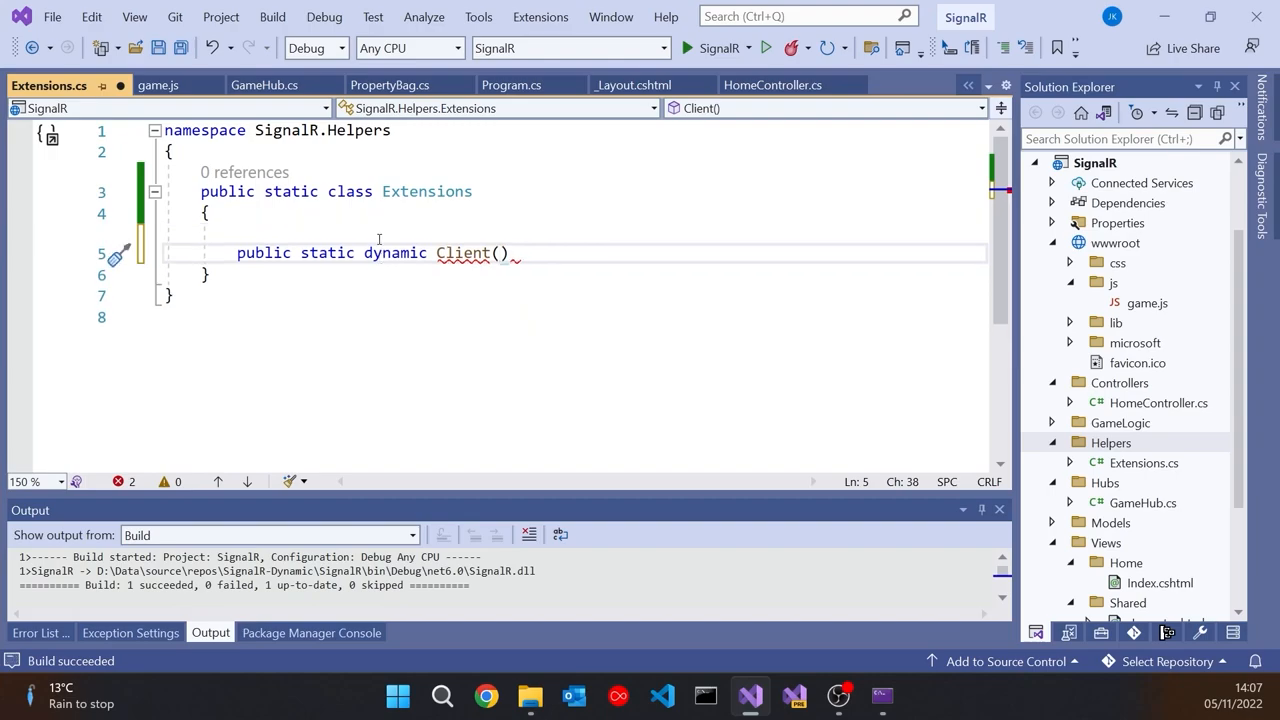
{"action": "type", "text": "this I"}
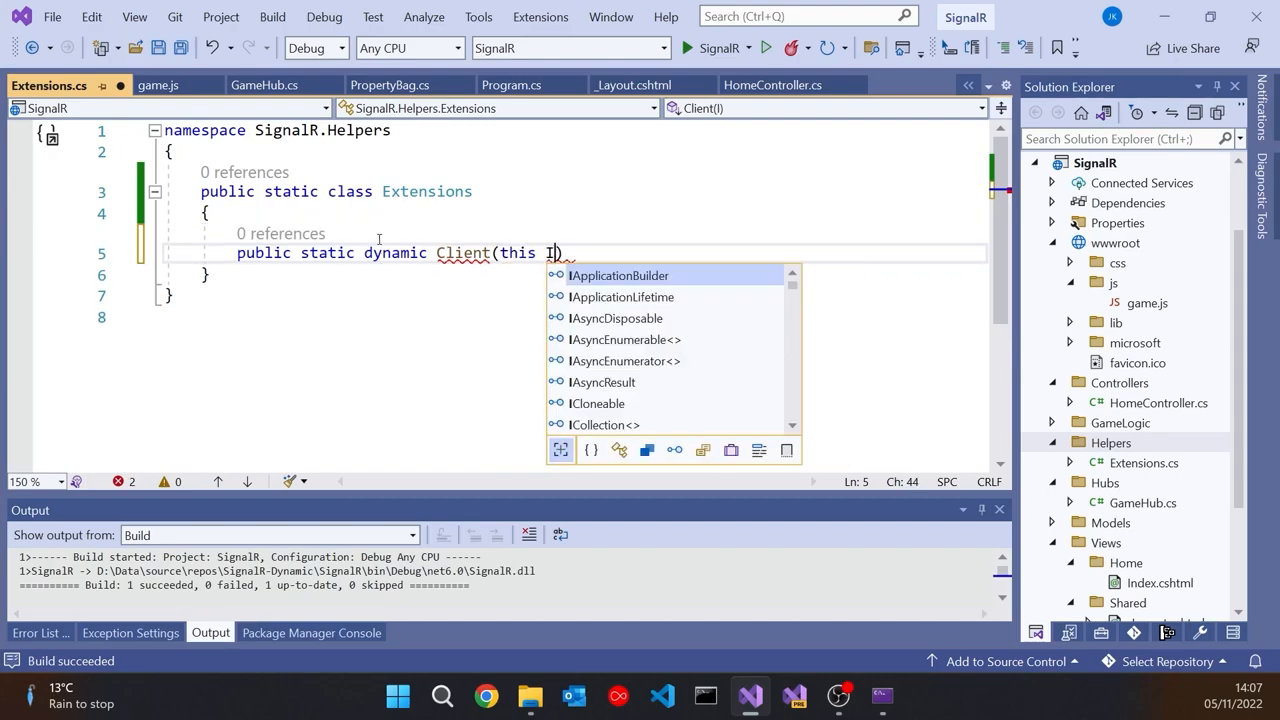
{"action": "type", "text": "ClientProxy"}
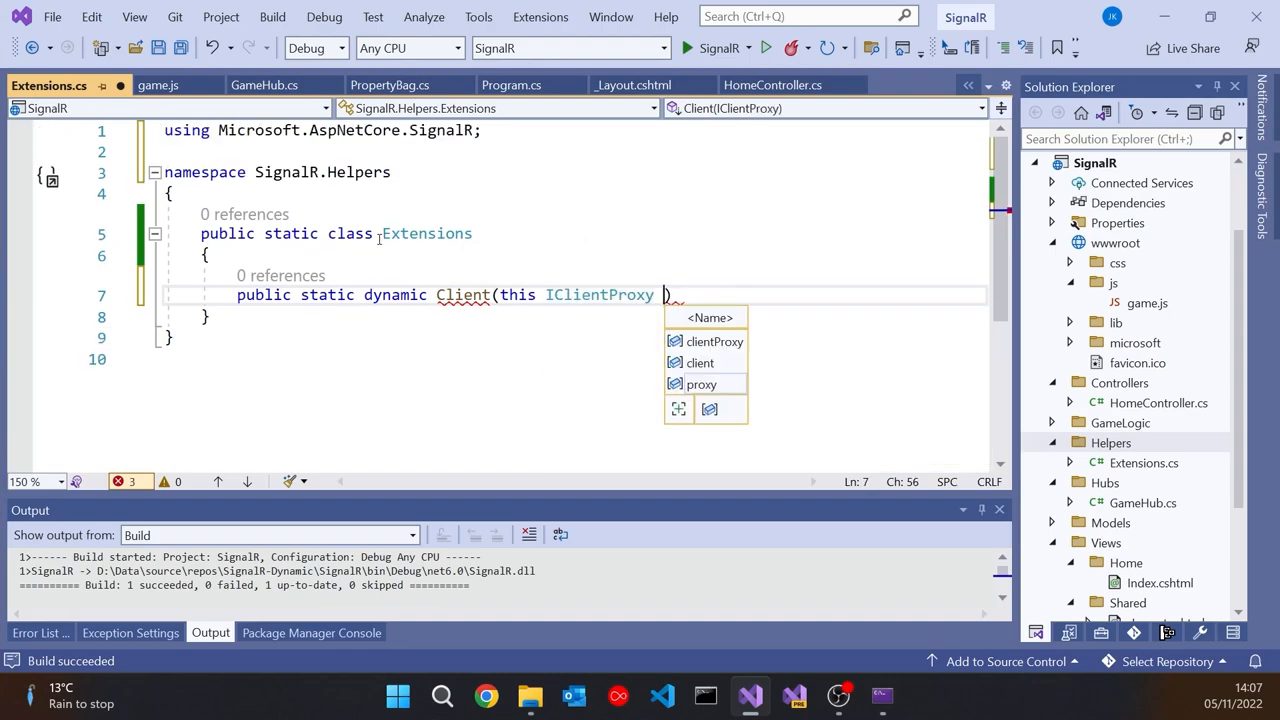
{"action": "type", "text": "proxy"}
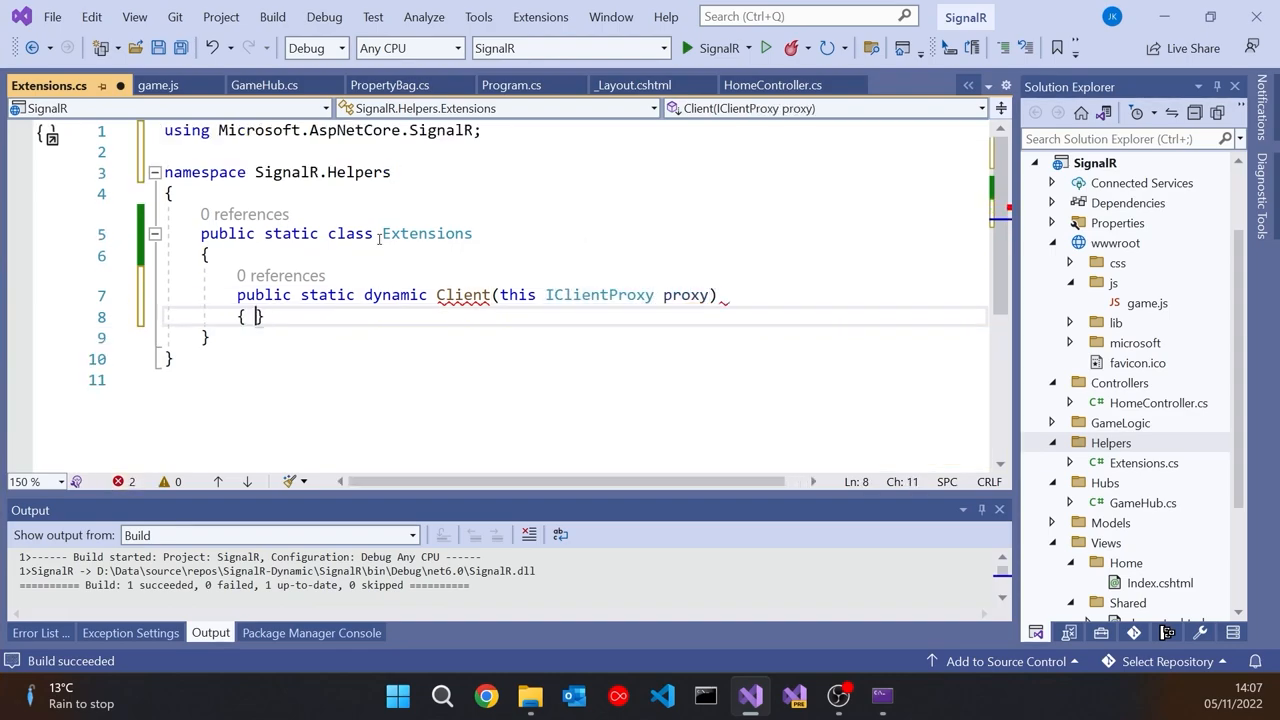
{"action": "type", "text": "return"}
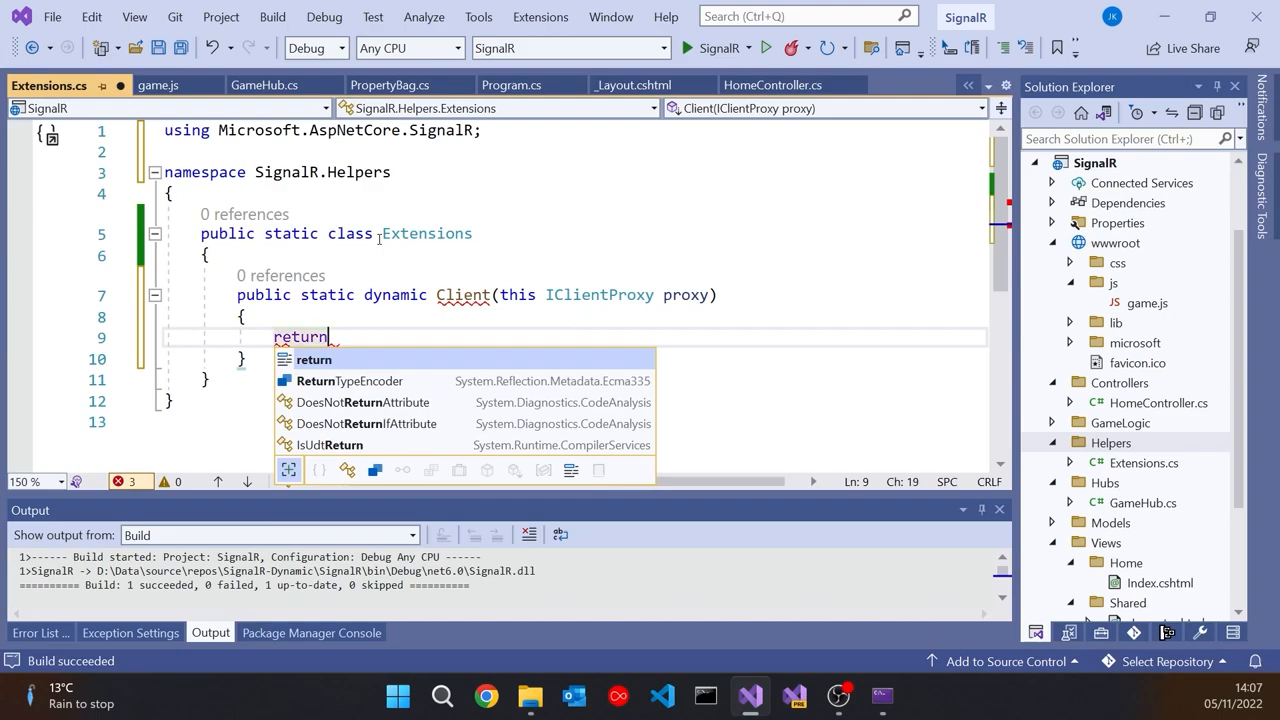
{"action": "type", "text": "new"}
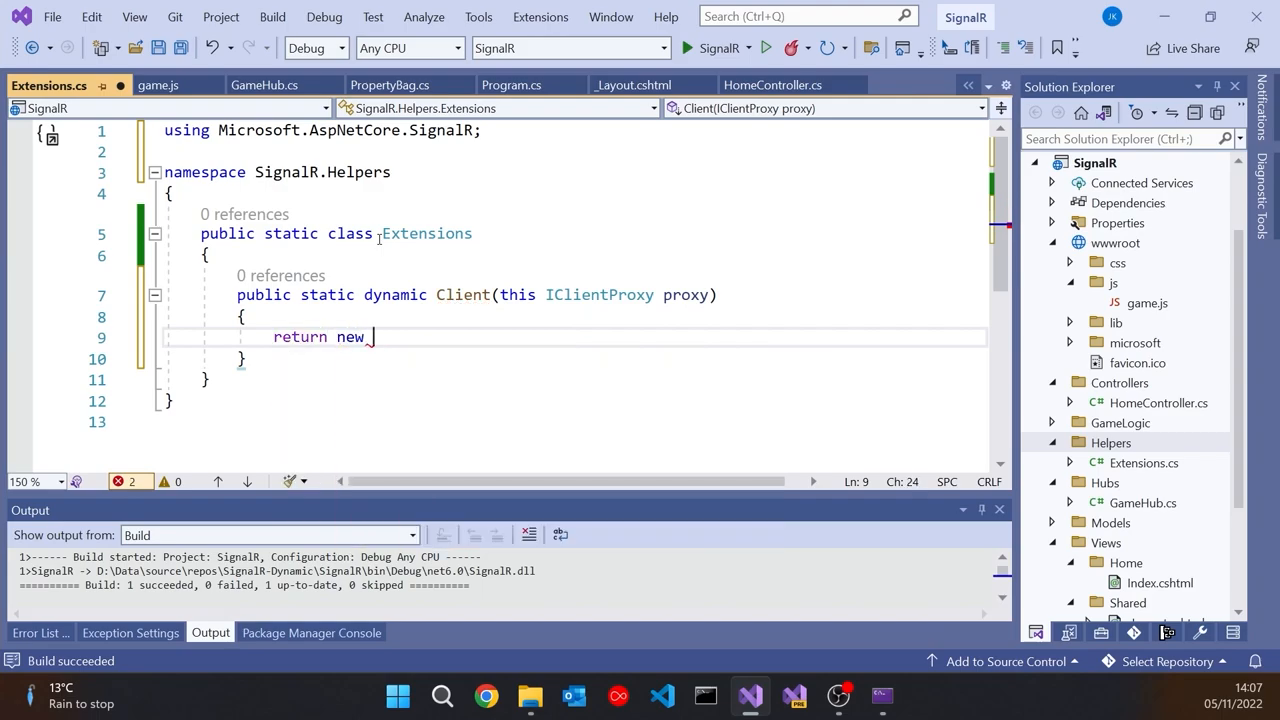
{"action": "type", "text": "SignalRD"}
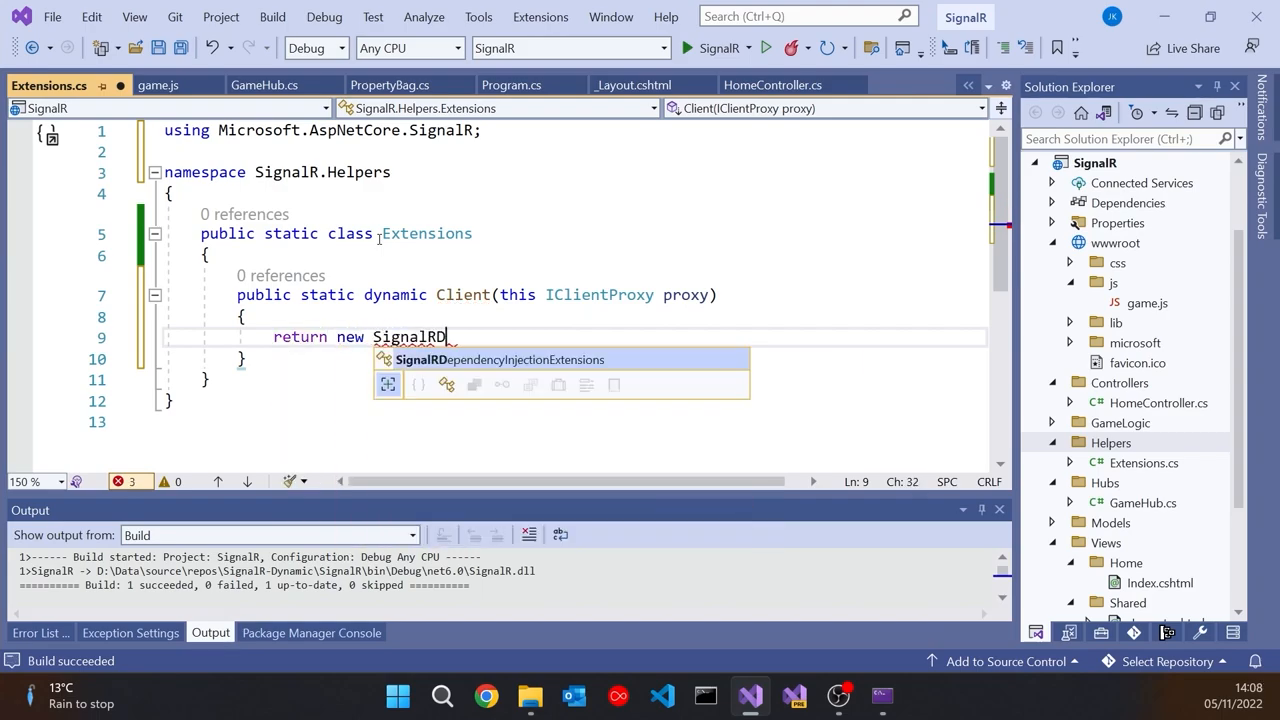
{"action": "type", "text": "ispatcher(prox"}
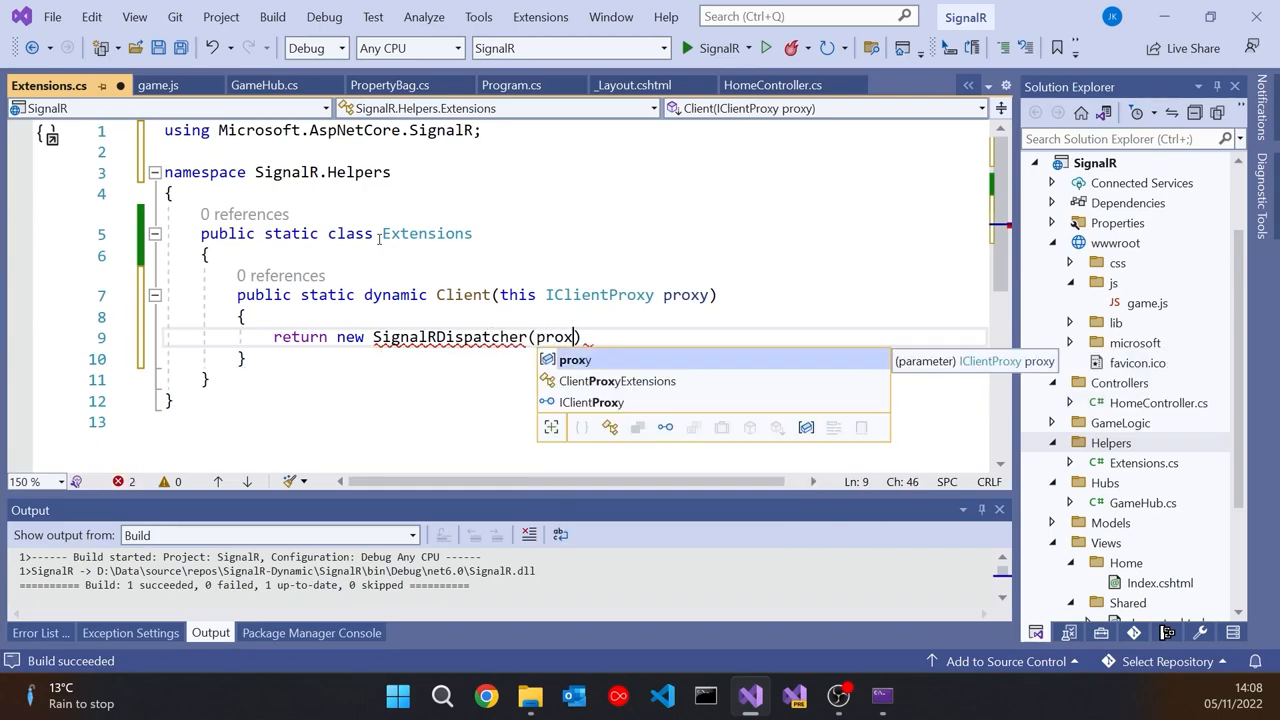
{"action": "type", "text": "y);"}
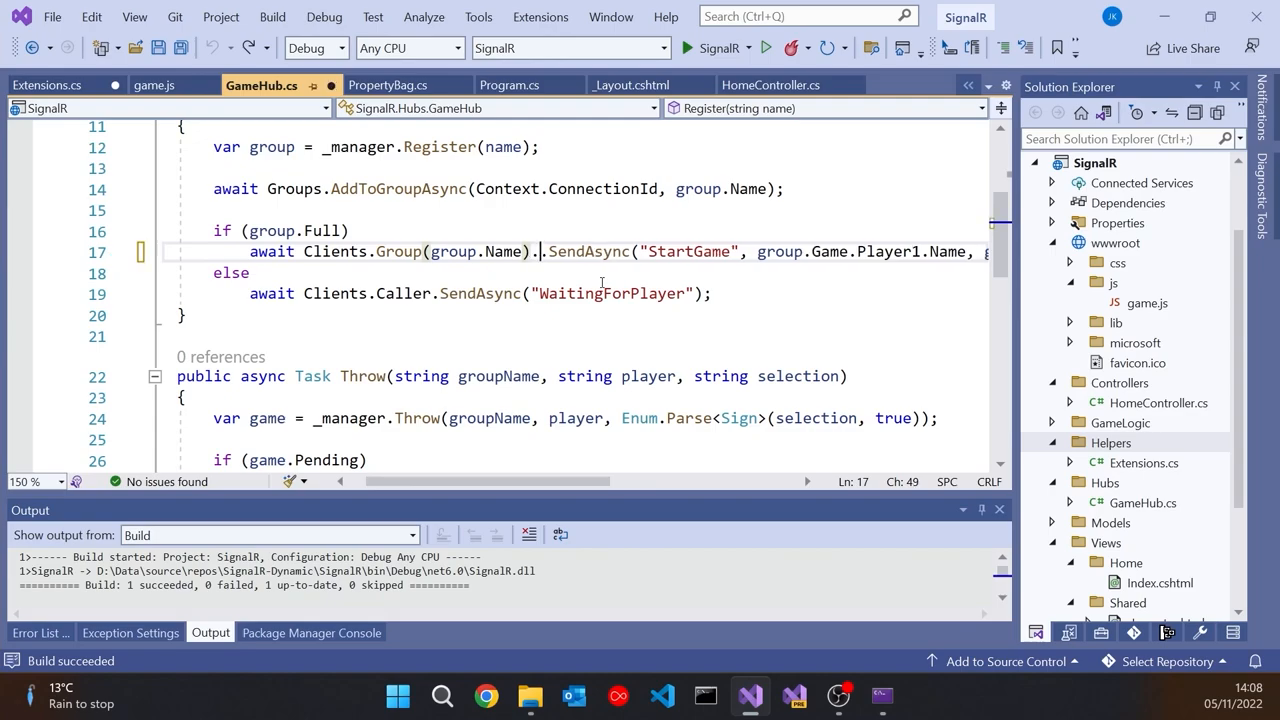
- Insert .Client() into GameHub's StartGame broadcast, then return to Extensions.cs
{"action": "right_click", "coordinate": [540, 251]}
{"action": "type", "text": "Client()"}
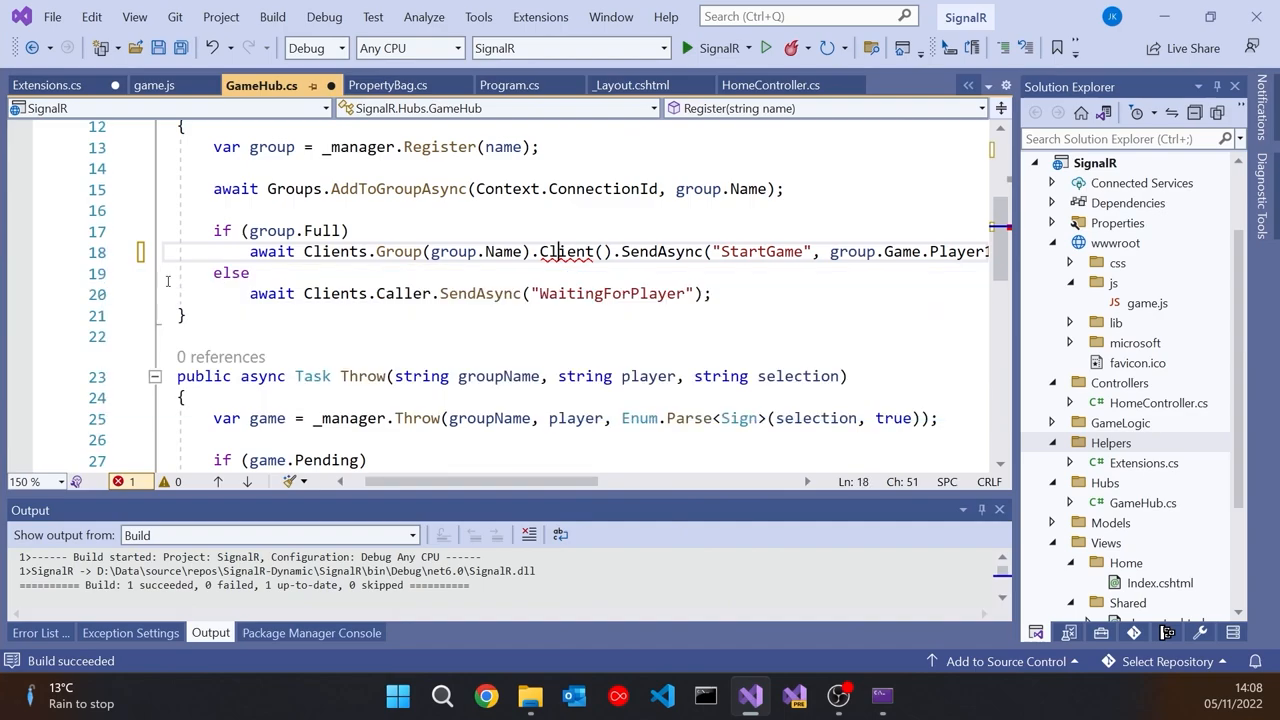
{"action": "mouse_move", "coordinate": [568, 251]}
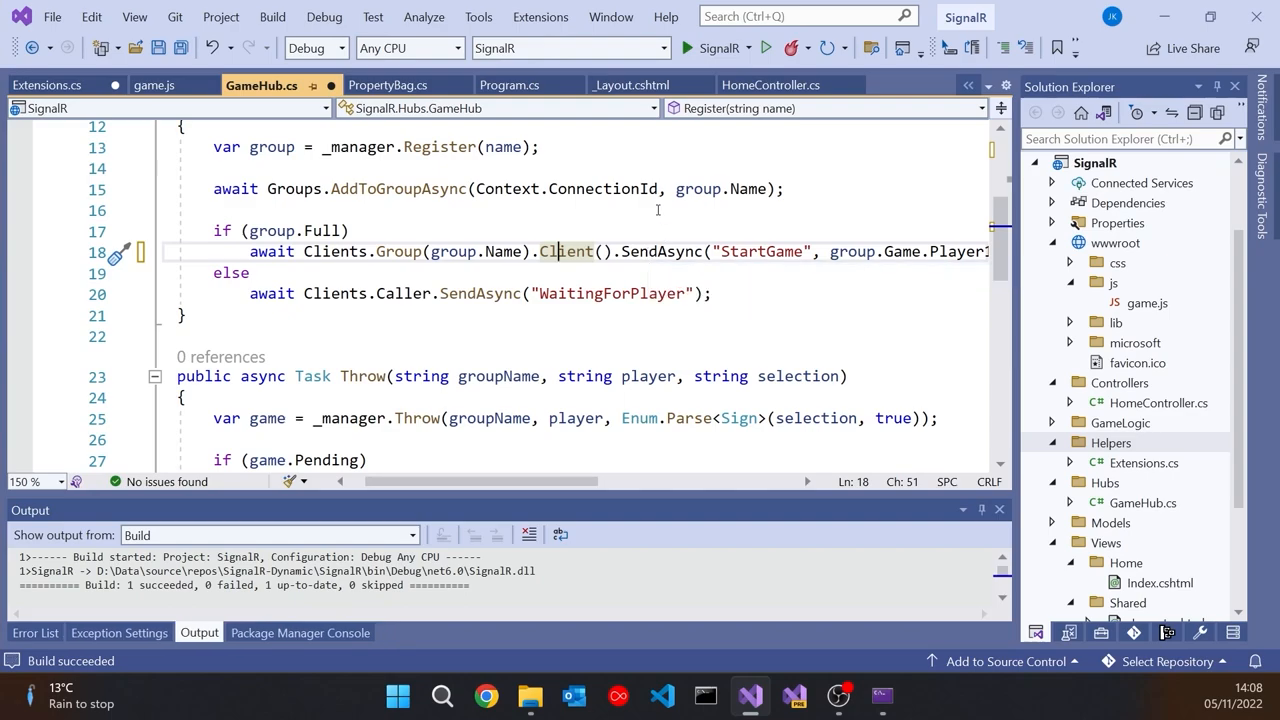
{"action": "left_click", "coordinate": [48, 84]}
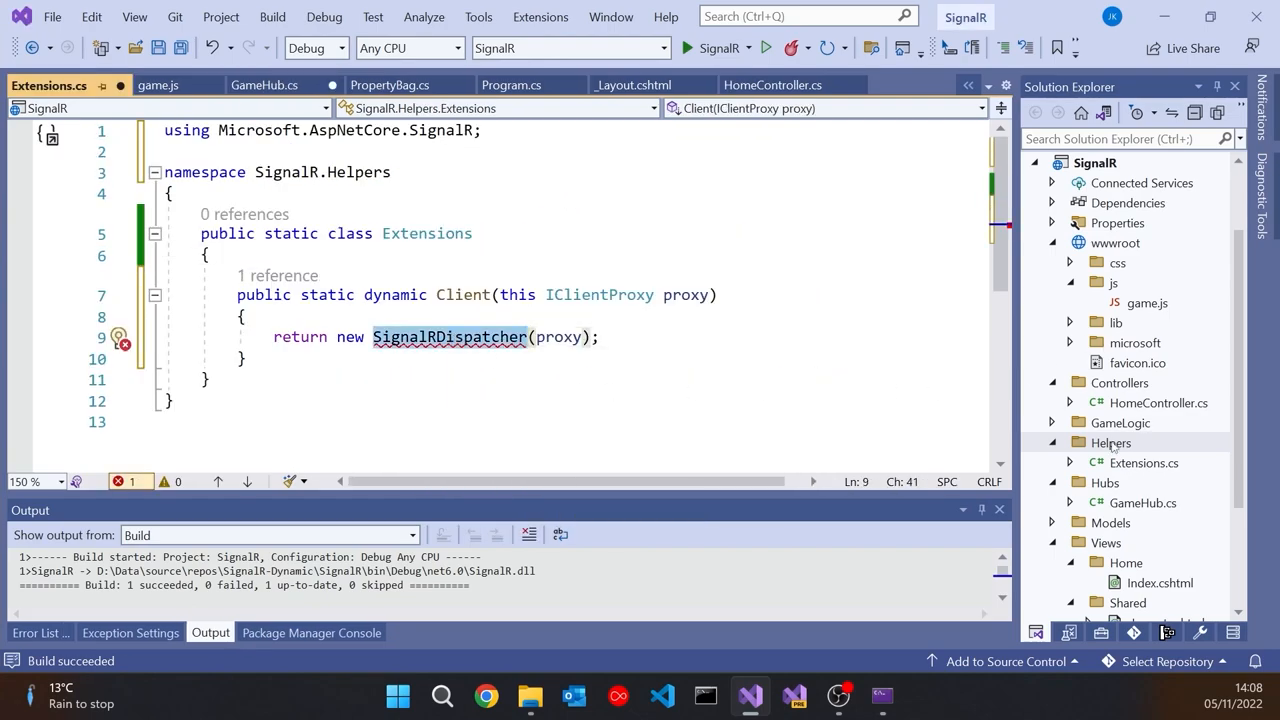
- Generate SignalRDispatcher deriving from DynamicObject, with a constructor and readonly _proxy field
{"action": "left_click", "coordinate": [1110, 442]}
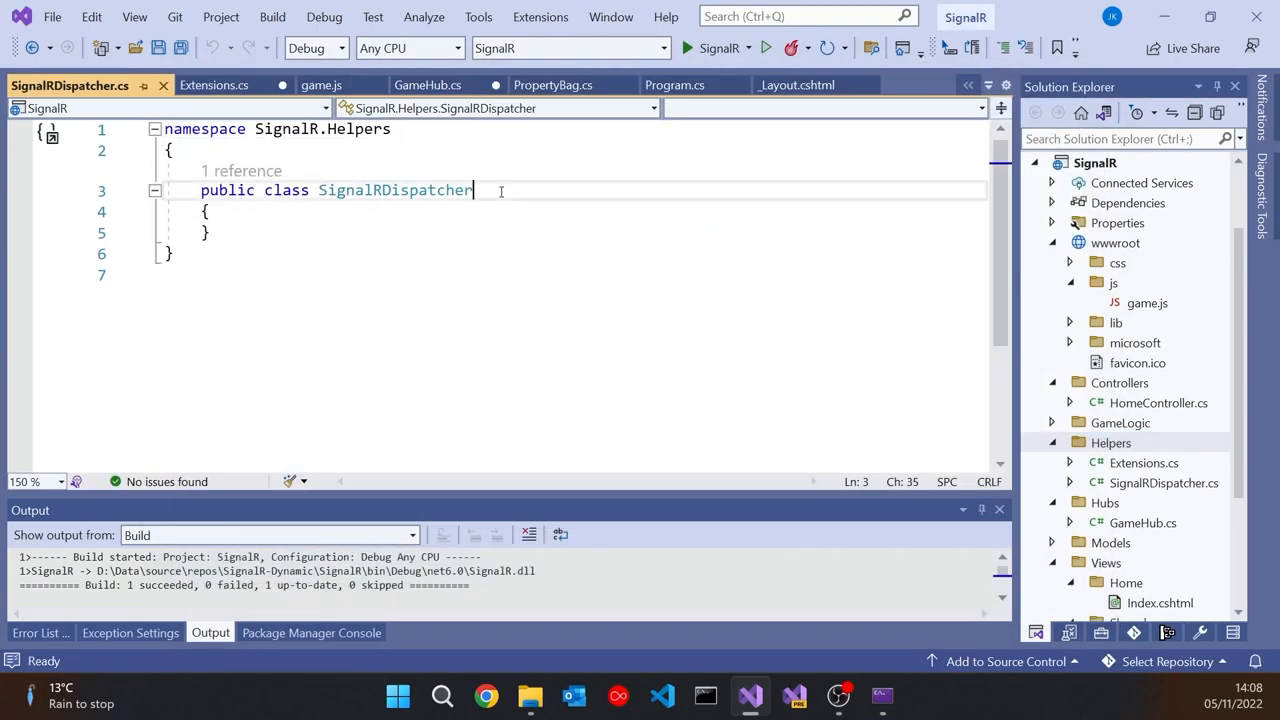
{"action": "type", "text": ": DynamicObject"}
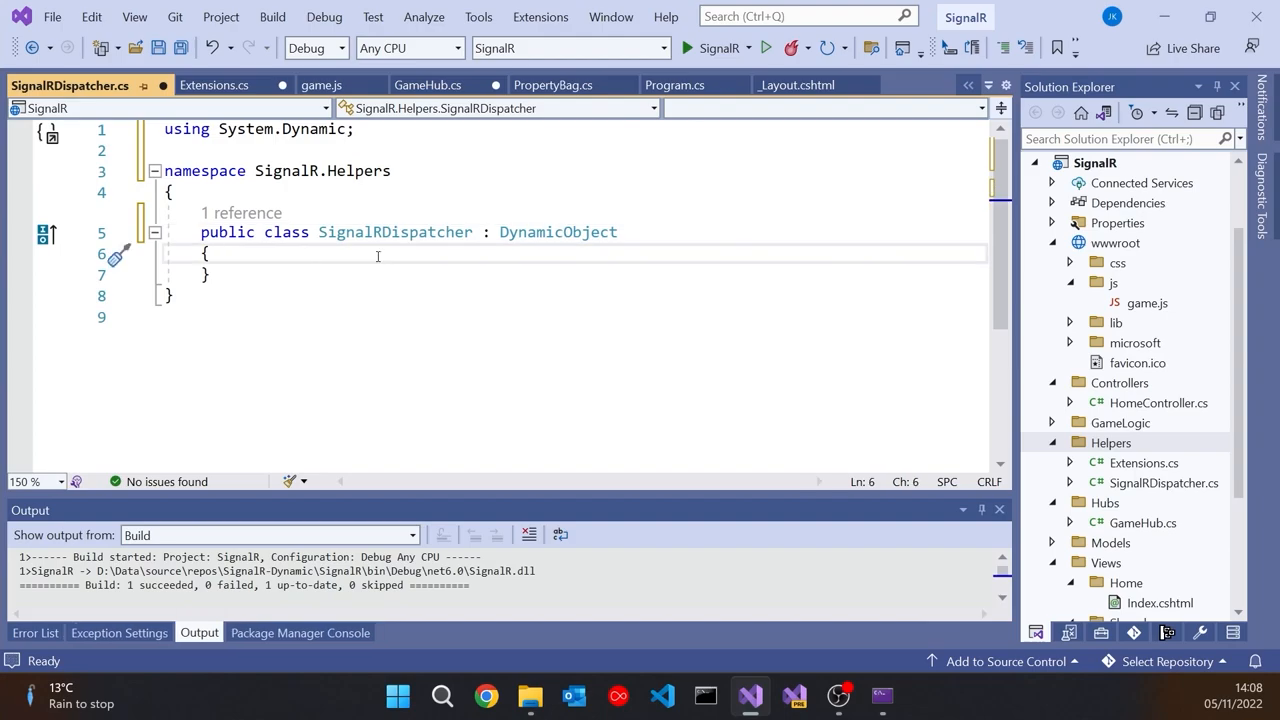
{"action": "right_click", "coordinate": [417, 337]}
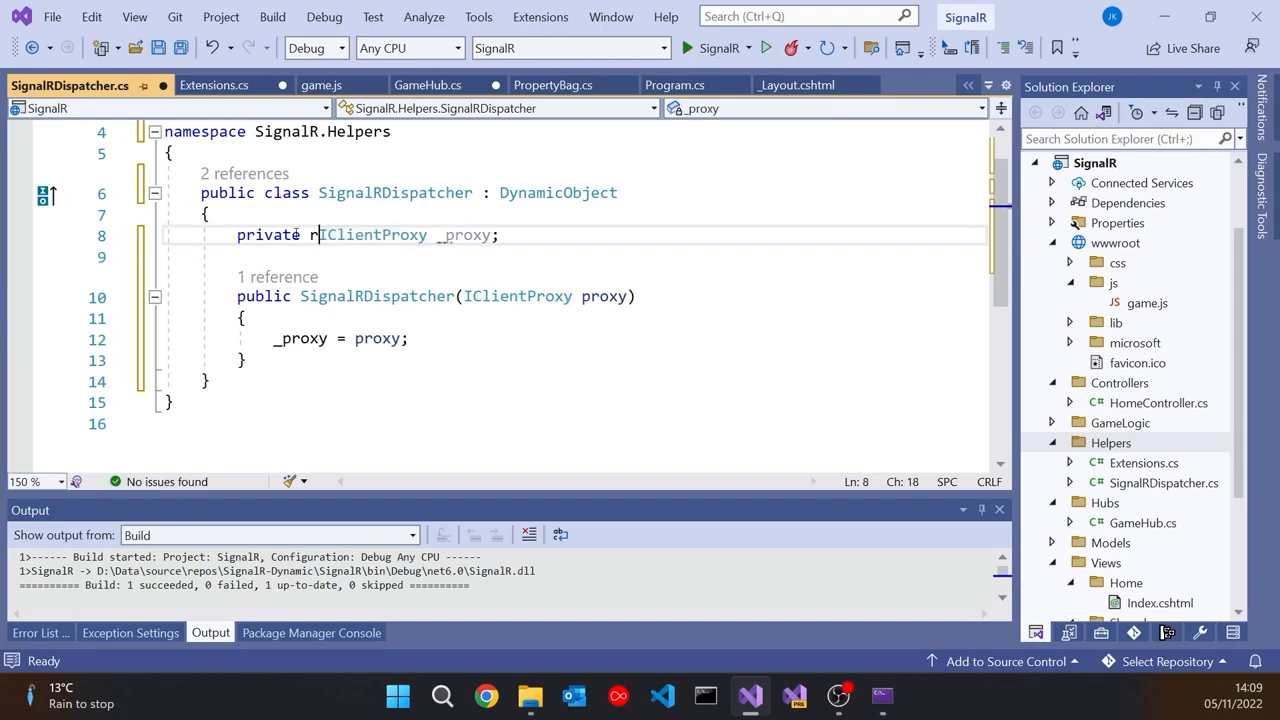
{"action": "type", "text": "eadonly"}
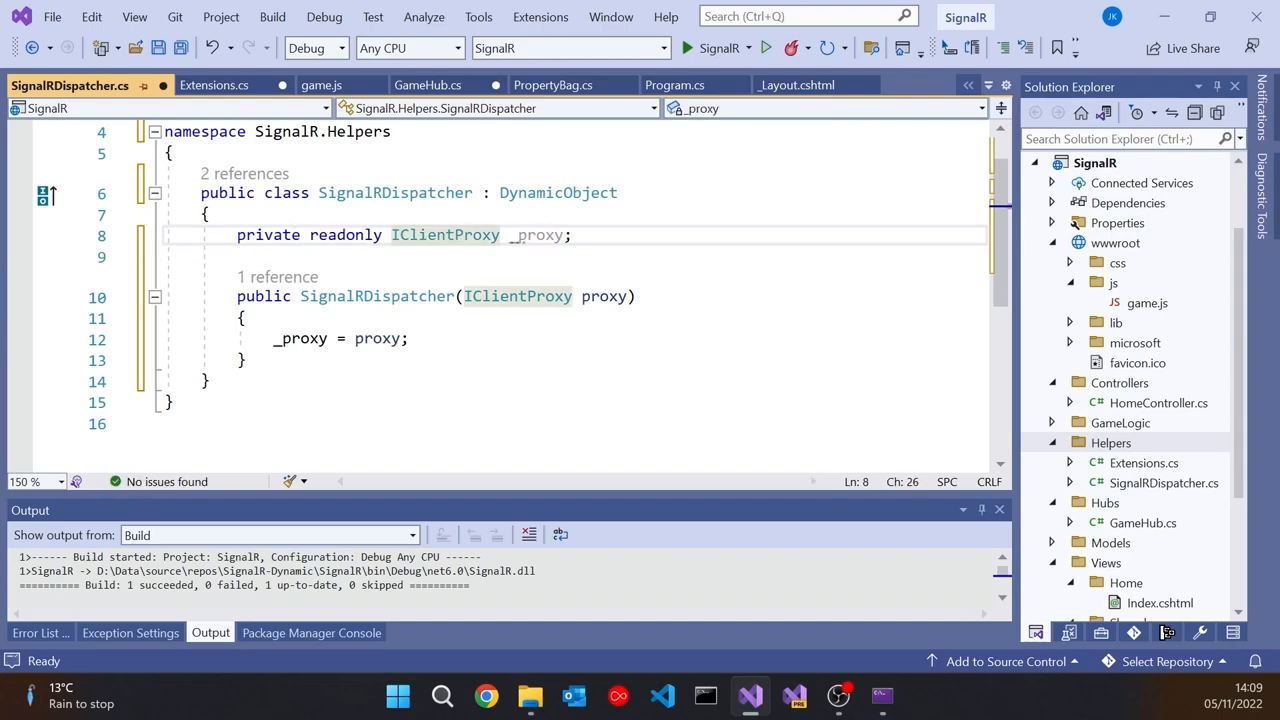
- Add a public IClientProxy Proxy and override TryInvokeMember returning the base call
{"action": "type", "text": "public IClientProxy Proxy"}
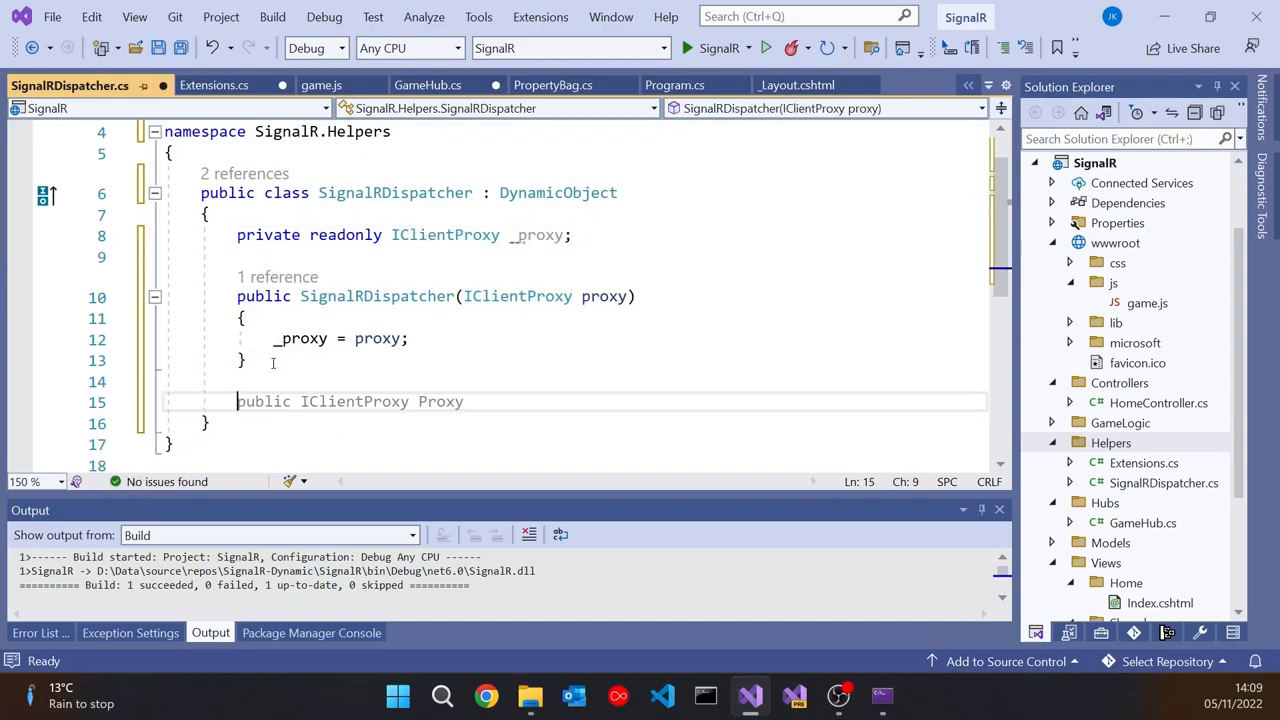
{"action": "type", "text": "override"}
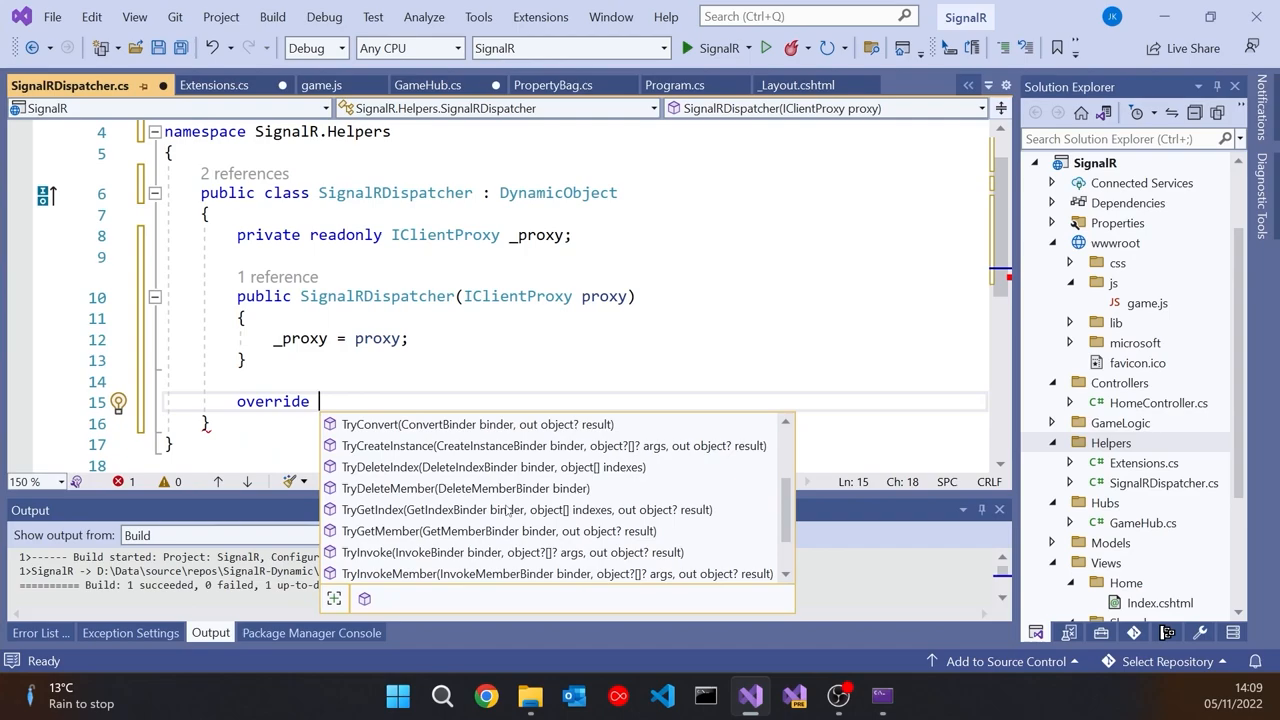
{"action": "mouse_move", "coordinate": [461, 579]}
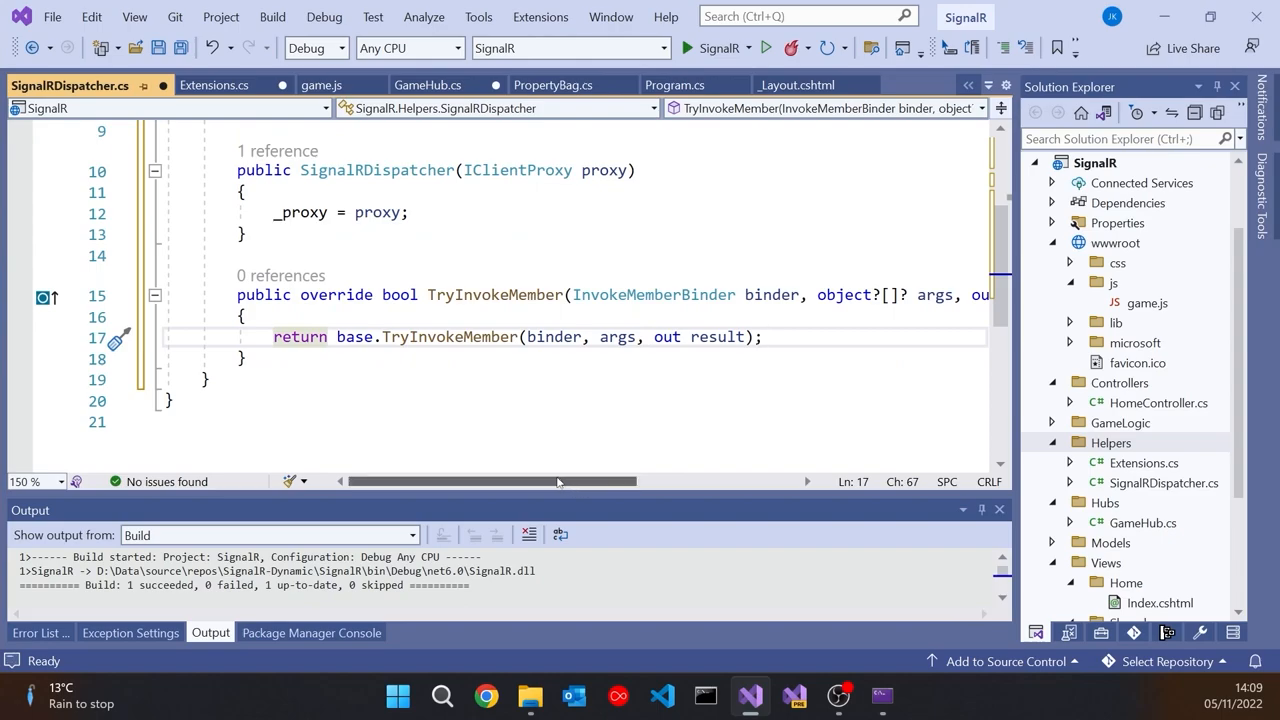
{"action": "scroll", "scroll_direction": "right", "scroll_amount": 3}
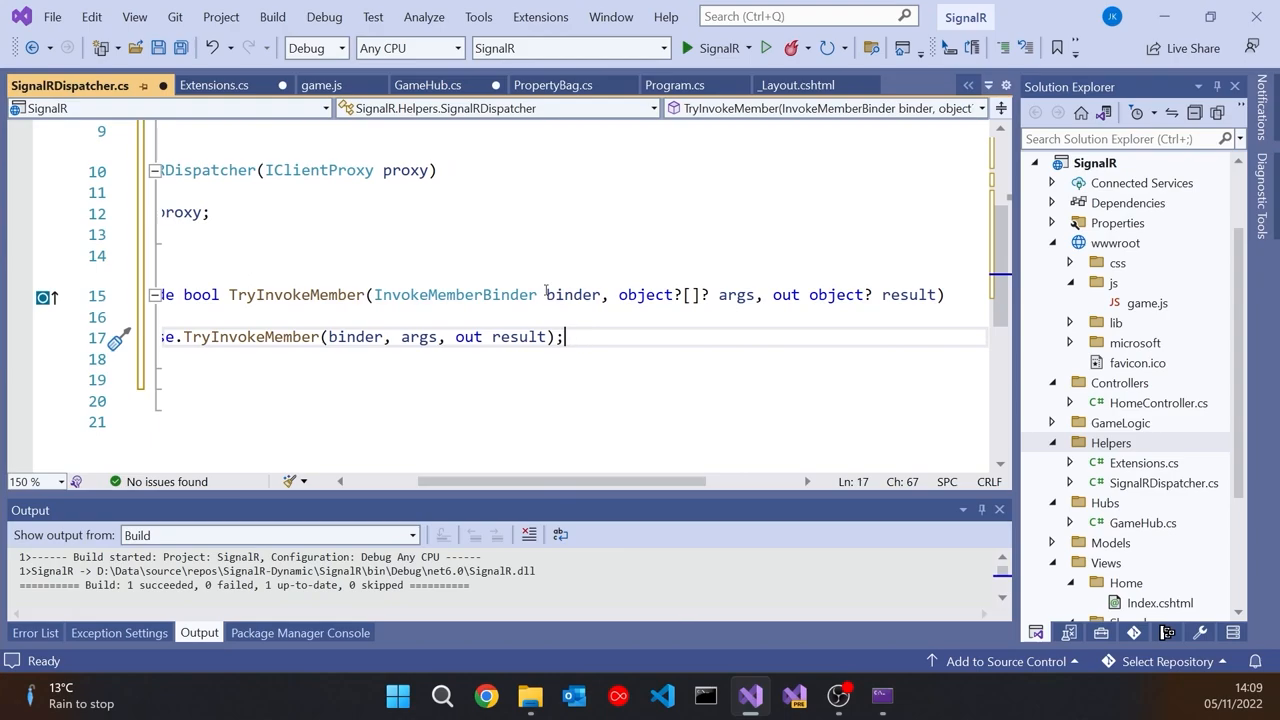
{"action": "mouse_move", "coordinate": [645, 294]}
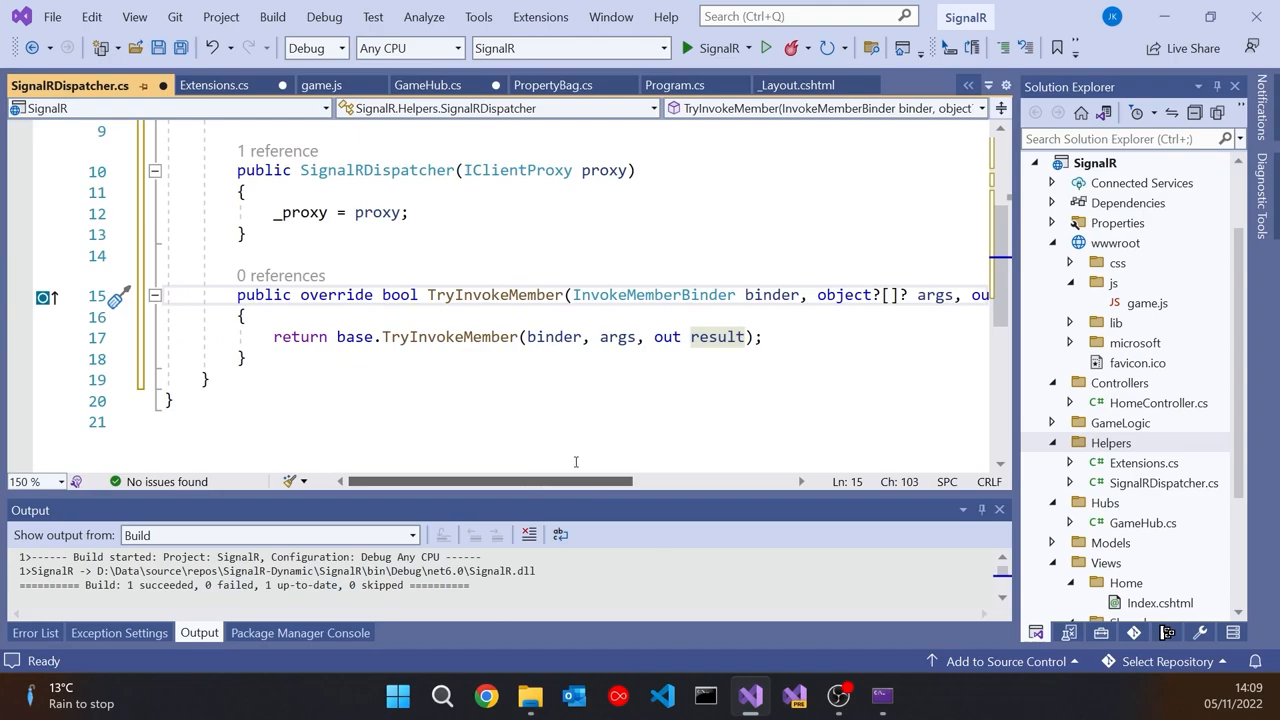
- Check the StartGame event name in GameHub.cs, then return to SignalRDispatcher.cs
{"action": "left_click", "coordinate": [423, 85]}
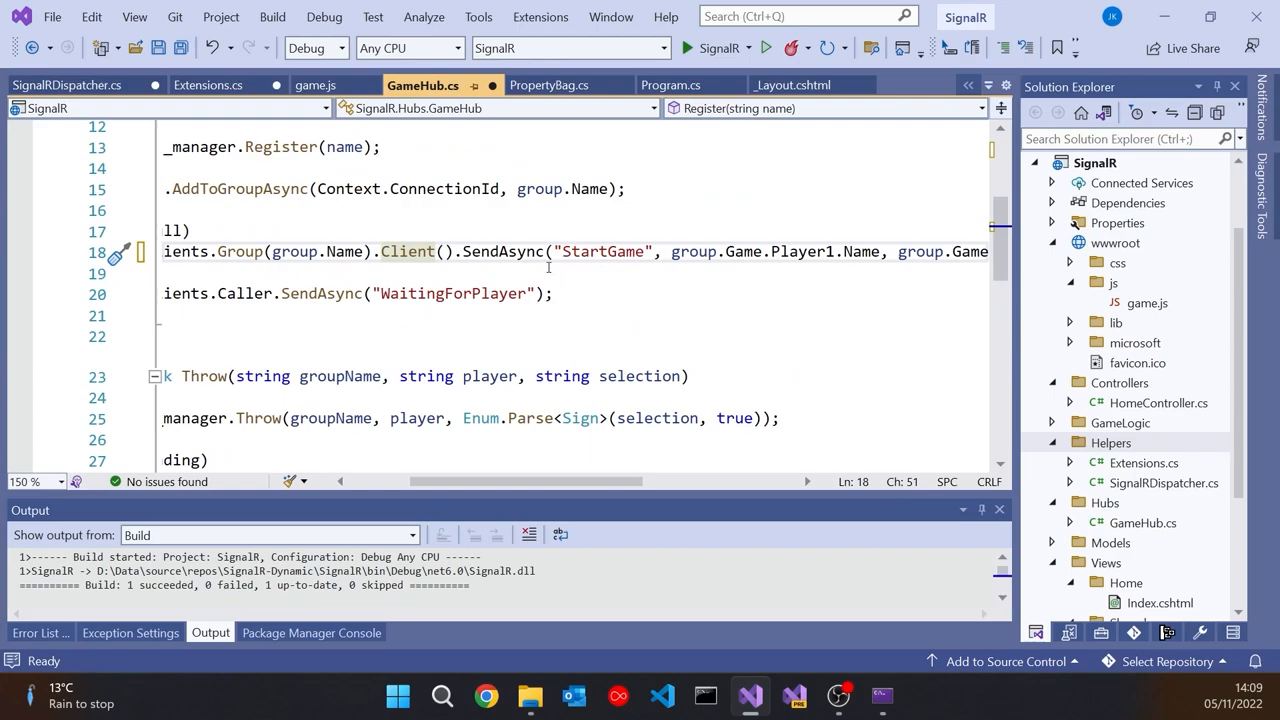
{"action": "double_click", "coordinate": [595, 251]}
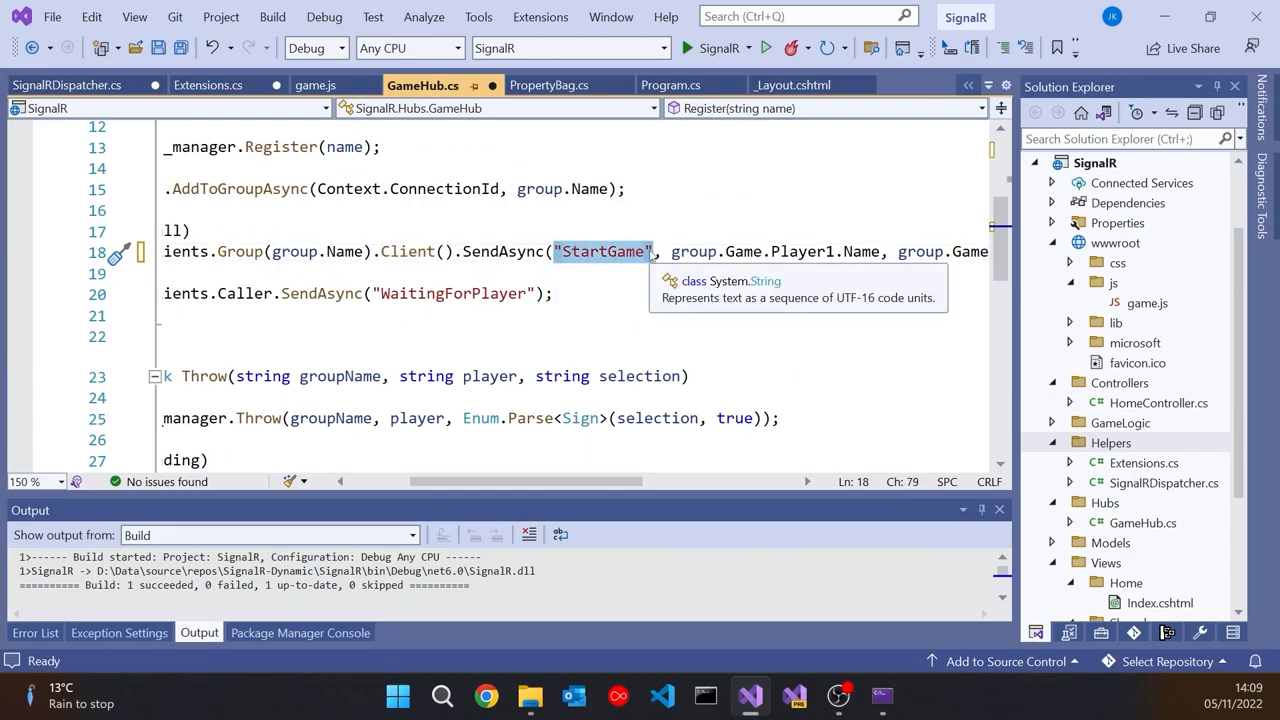
{"action": "left_click", "coordinate": [66, 84]}
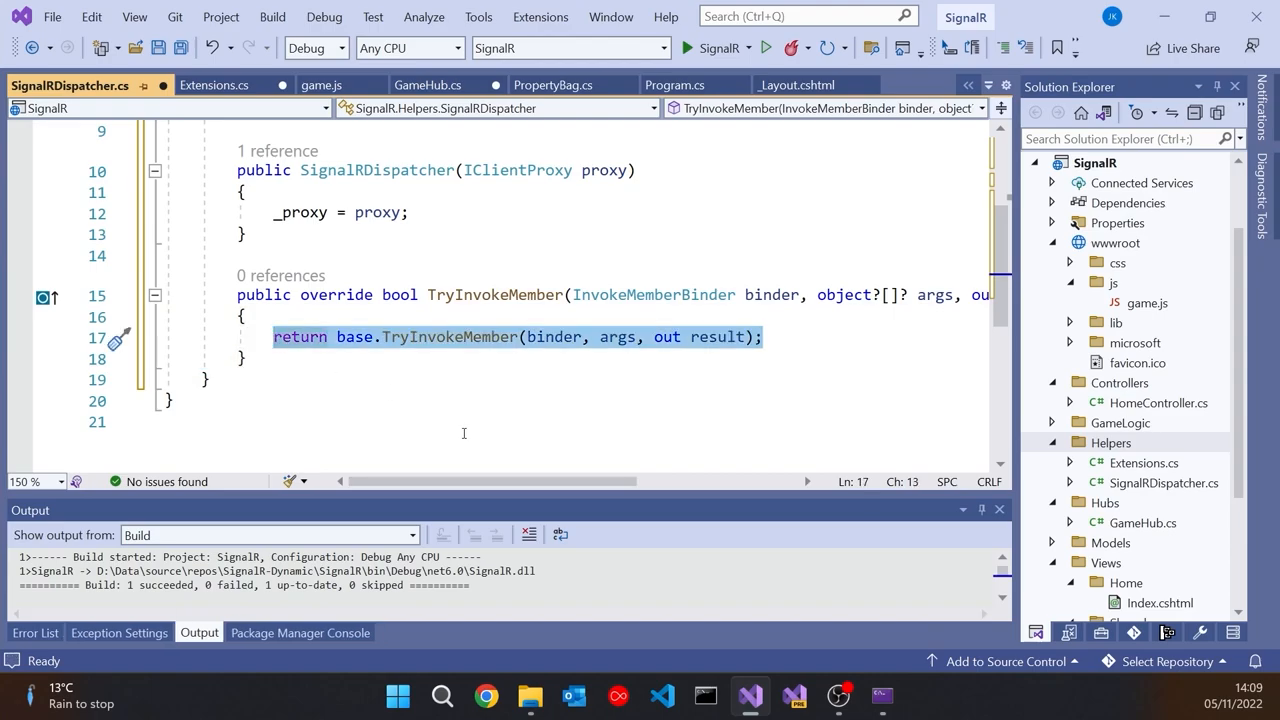
- Make TryInvokeMember assign var output = _proxy.SendCoreAsync(binder.Name, args)
{"action": "type", "text": "var"}
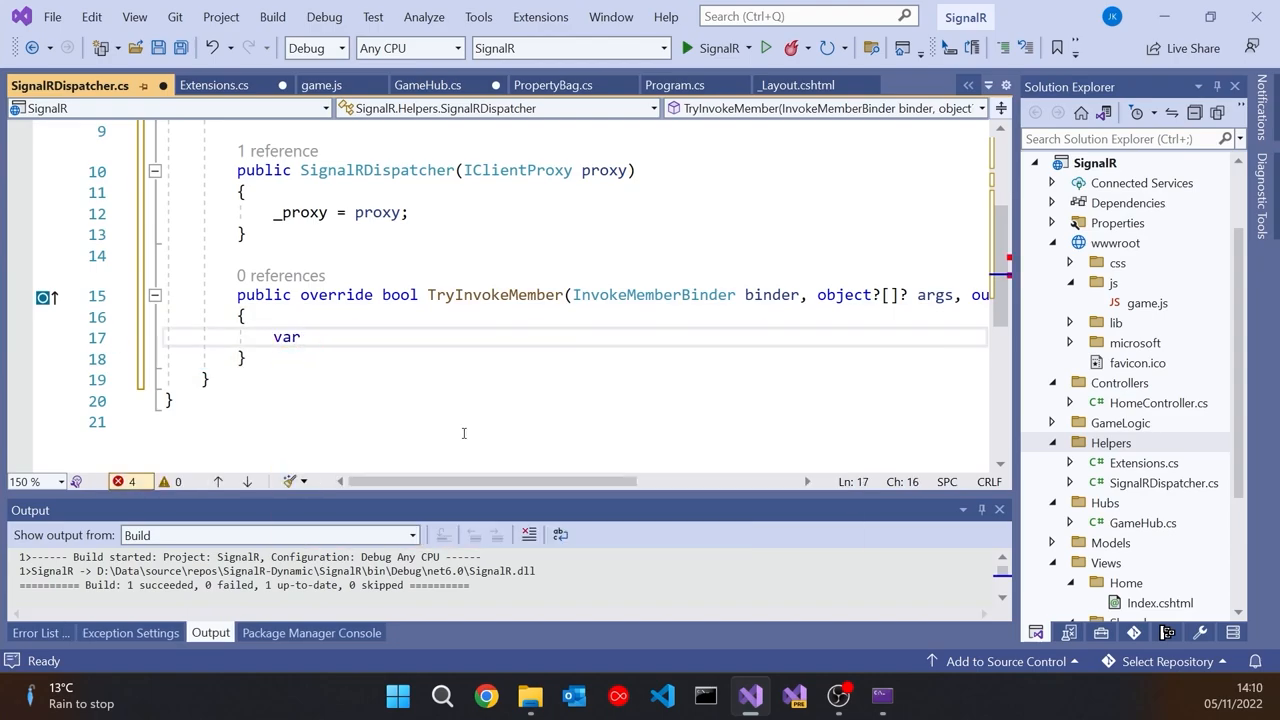
{"action": "type", "text": "output = _proxy."}
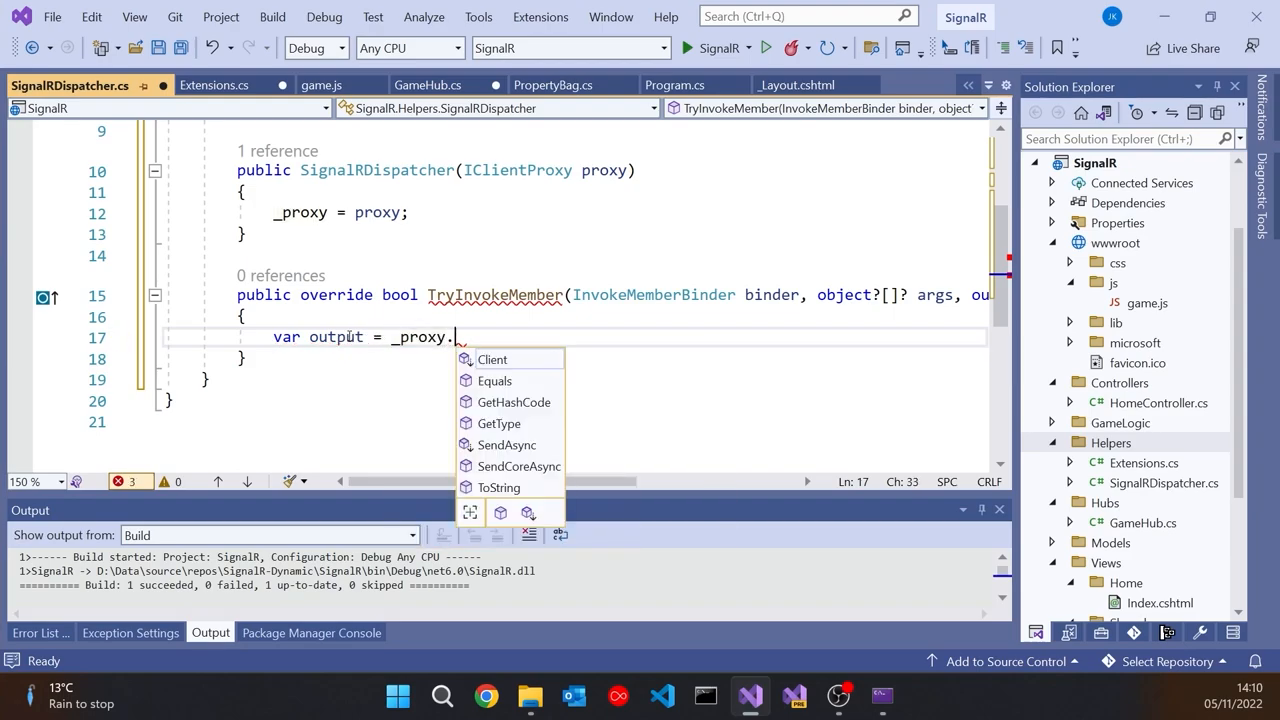
{"action": "key", "text": "Escape"}
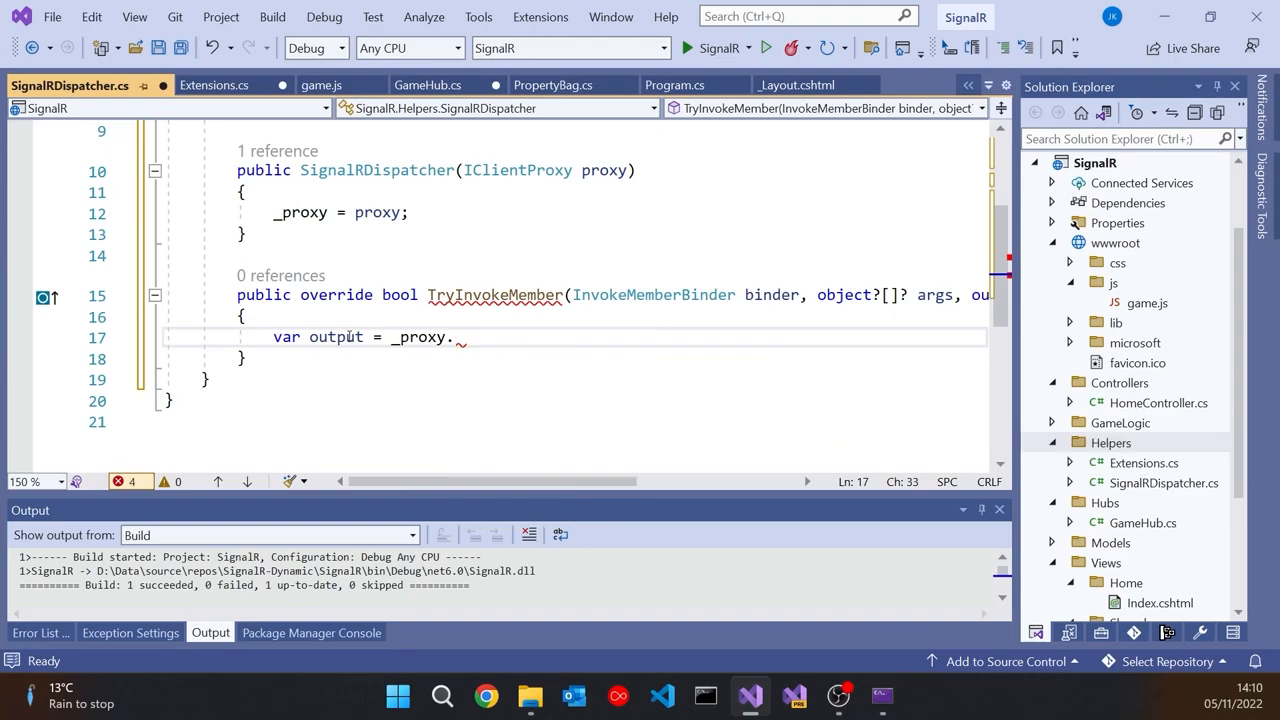
{"action": "type", "text": "SendAsync(binder.Name, args);"}
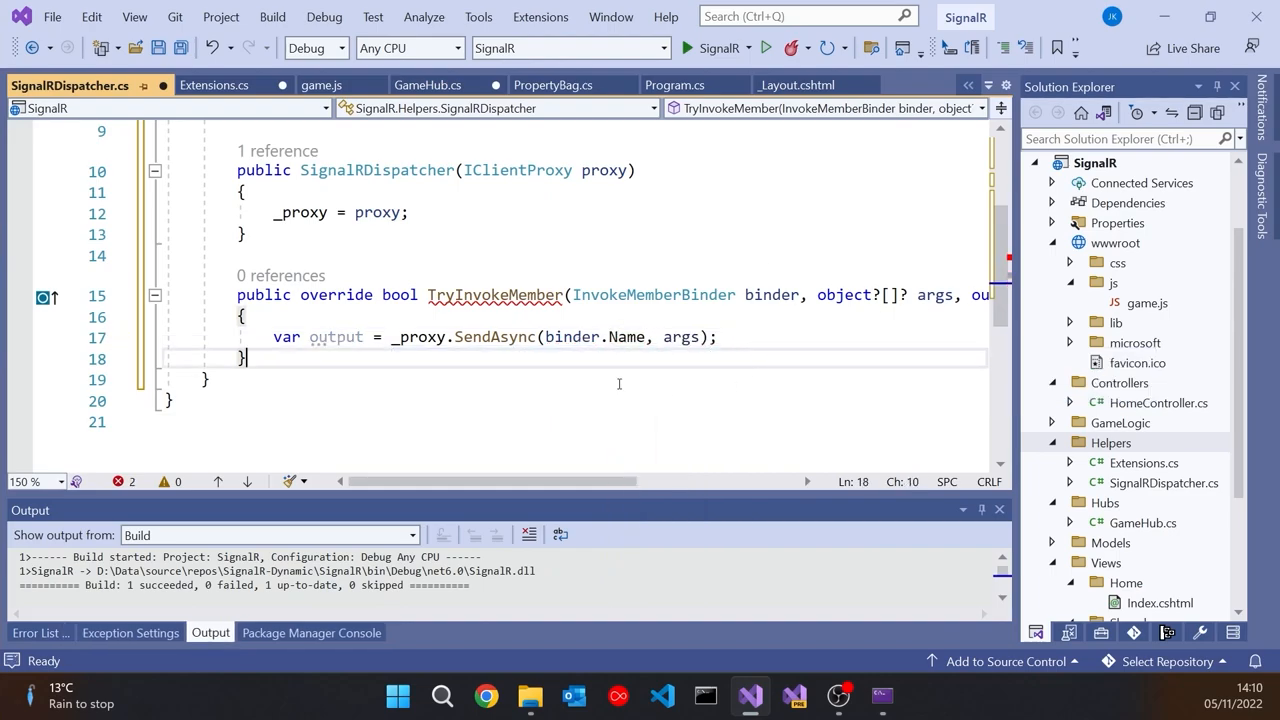
{"action": "left_click", "coordinate": [536, 336]}
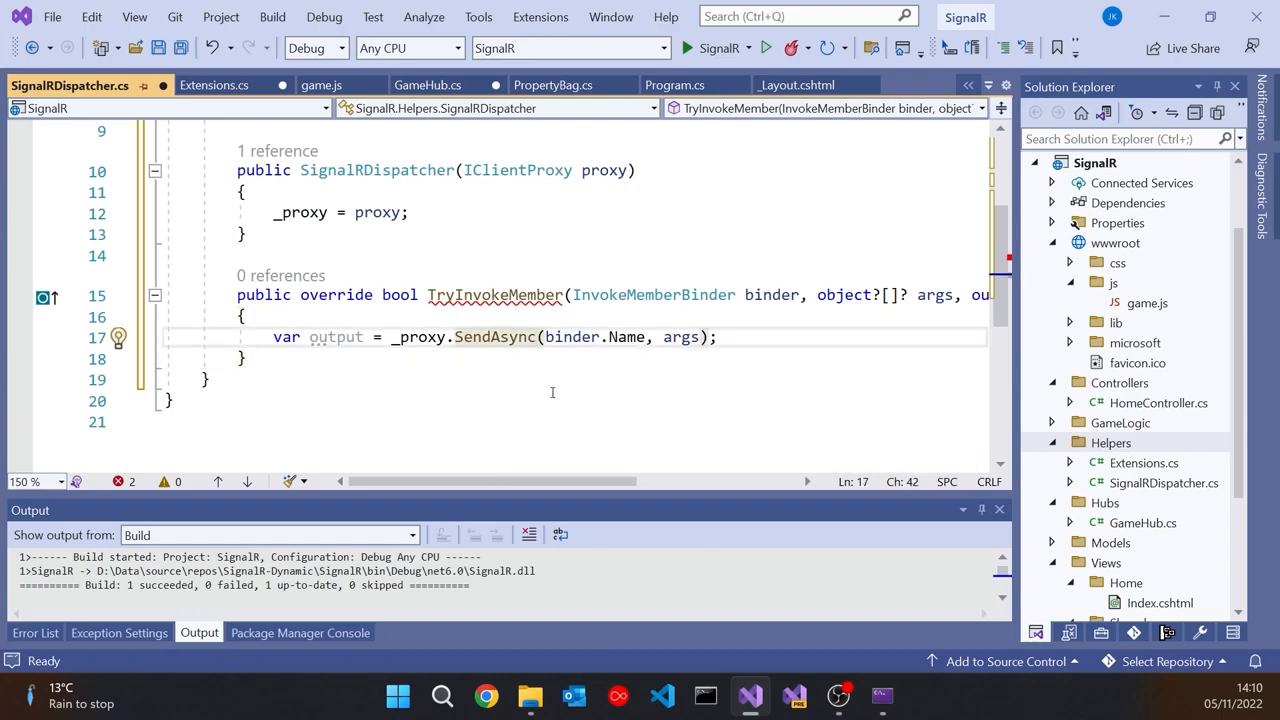
{"action": "type", "text": "("}
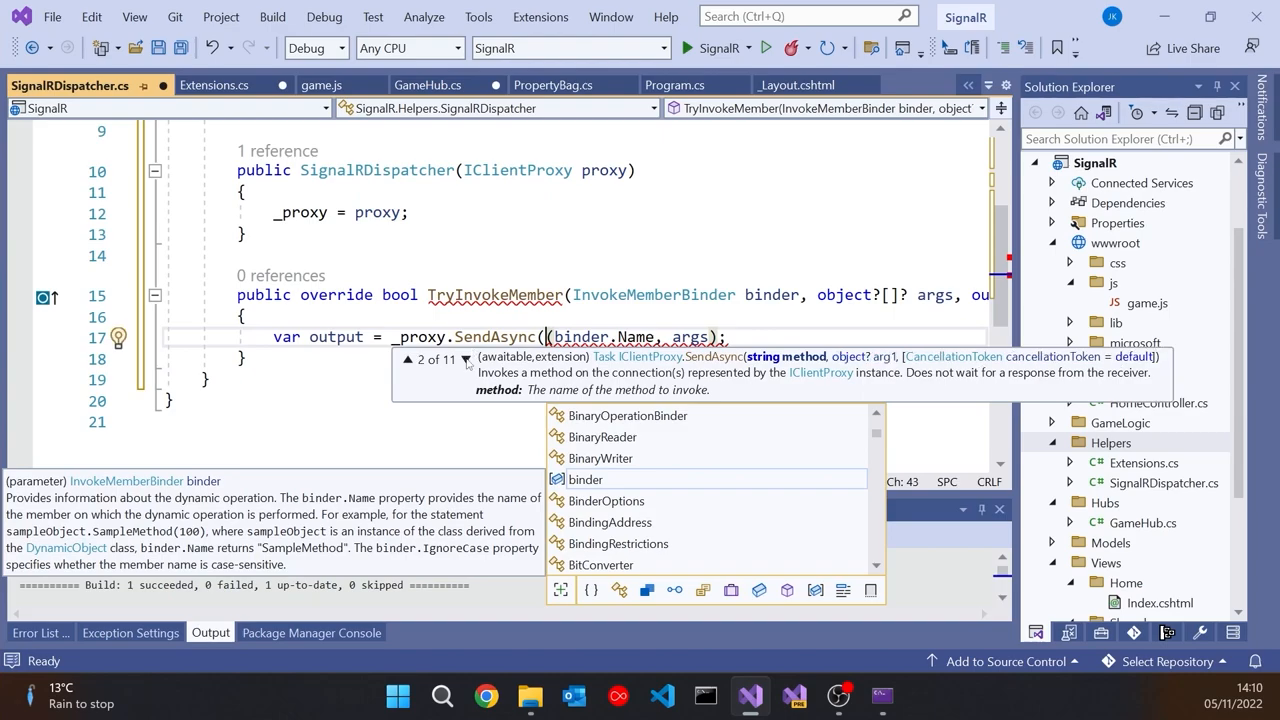
{"action": "left_click", "coordinate": [406, 359]}
{"action": "type", "text": "Core"}
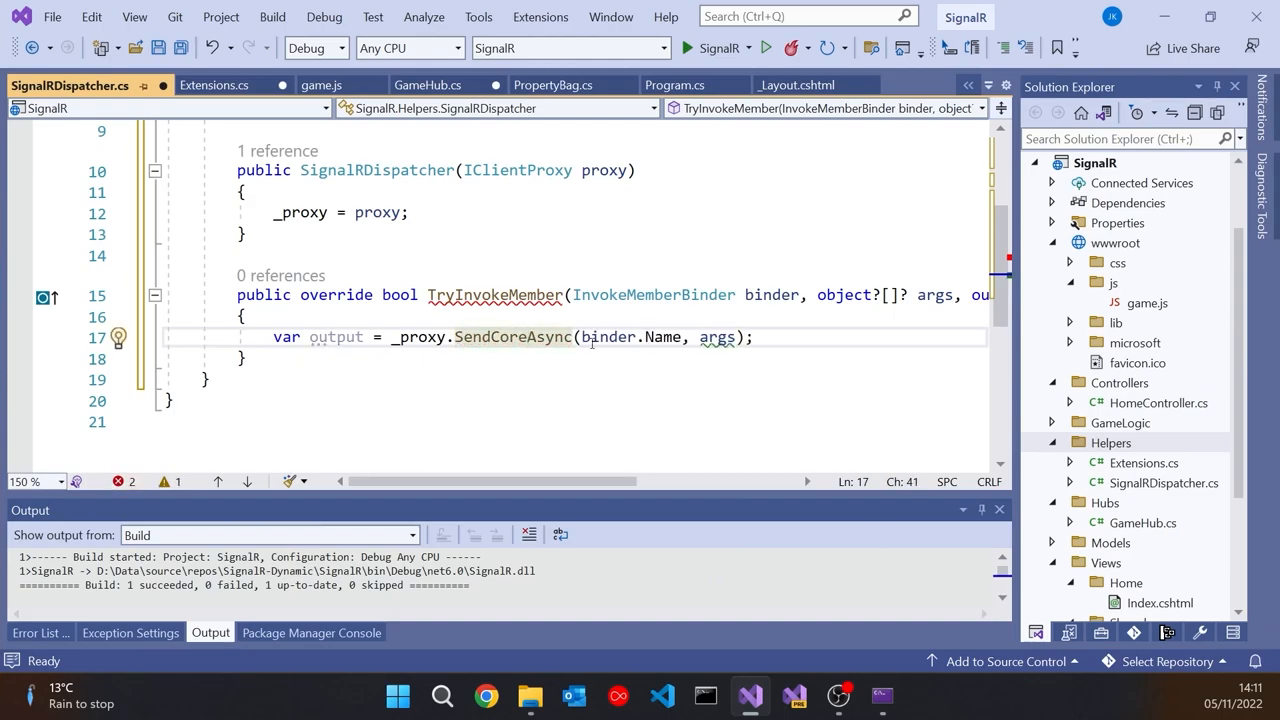
{"action": "type", "text": "("}
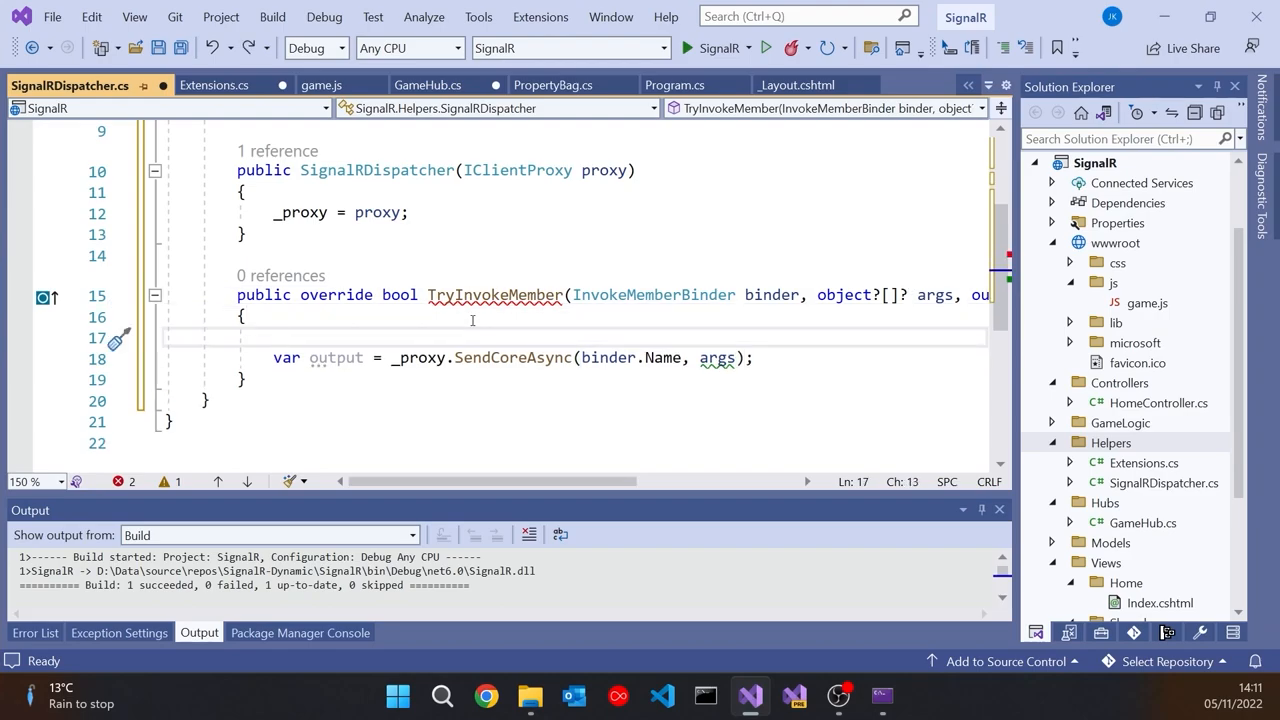
- Draft a null fallback for args, trying 'args ?? = new object[0]' before discarding it
{"action": "type", "text": "args = null;"}
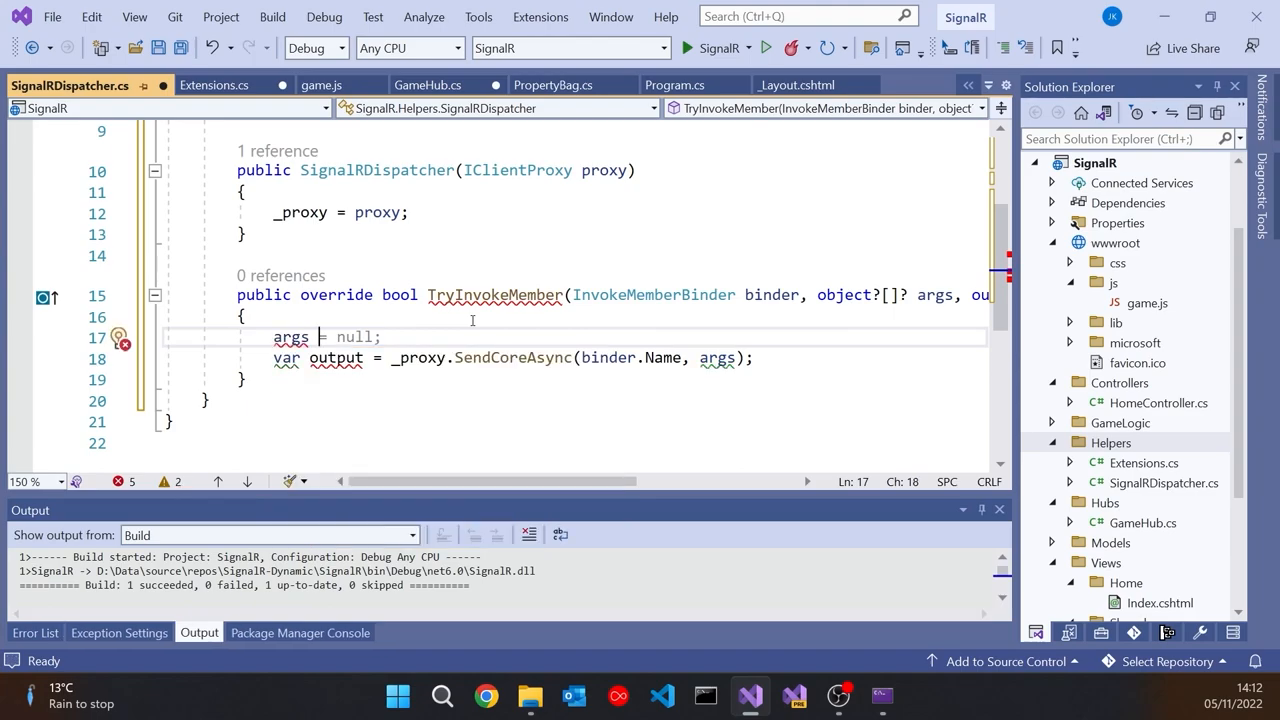
{"action": "type", "text": "??"}
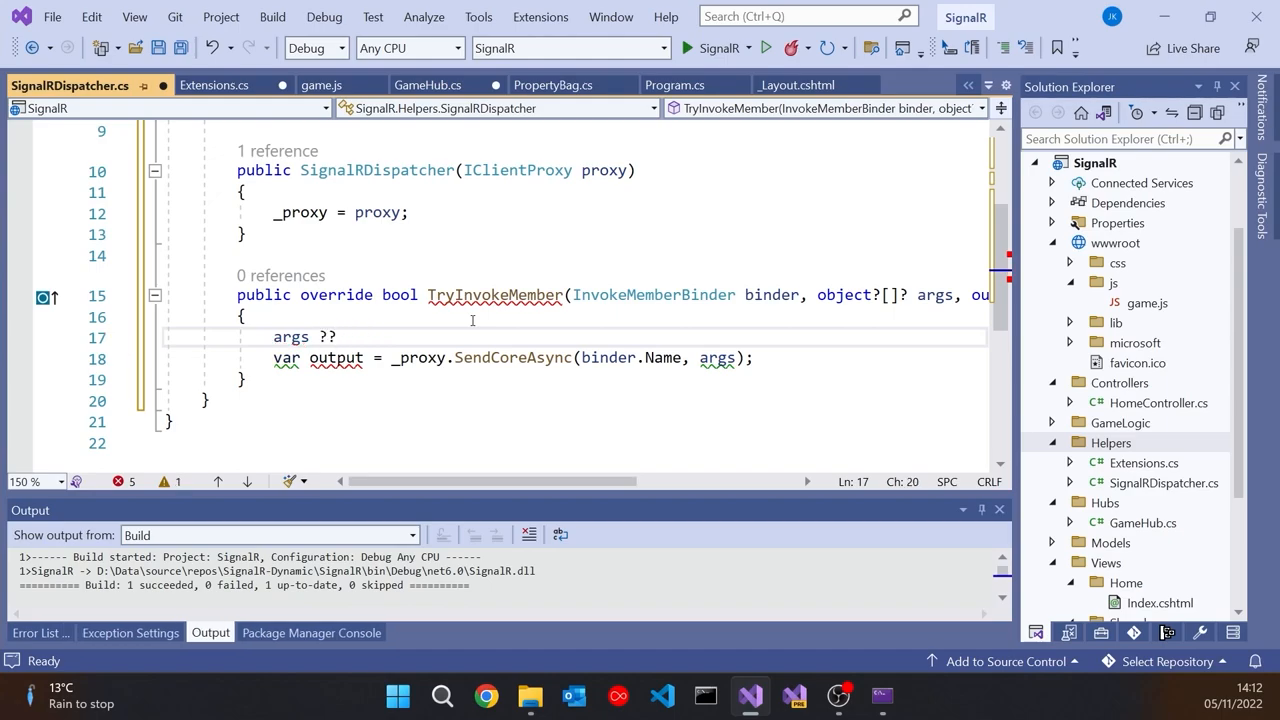
{"action": "type", "text": "= new object[0];"}
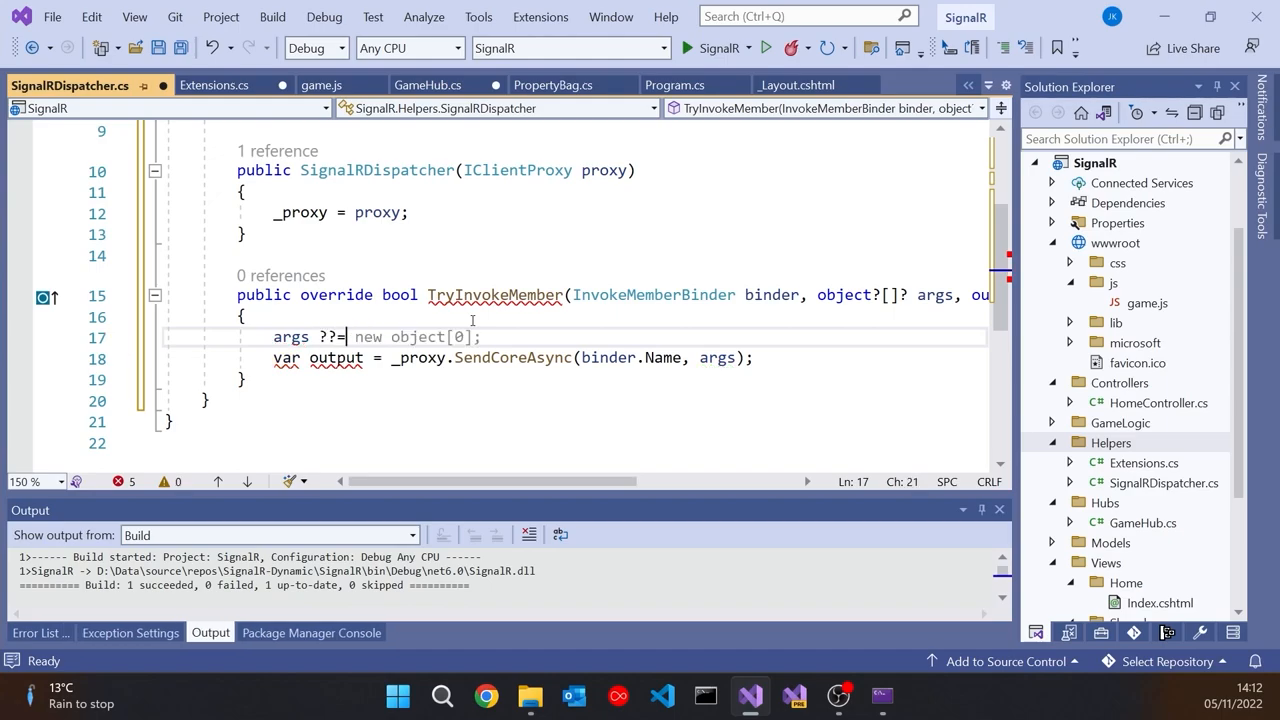
{"action": "key", "text": "Delete"}
{"action": "type", "text": " Array.Empty<object>();"}
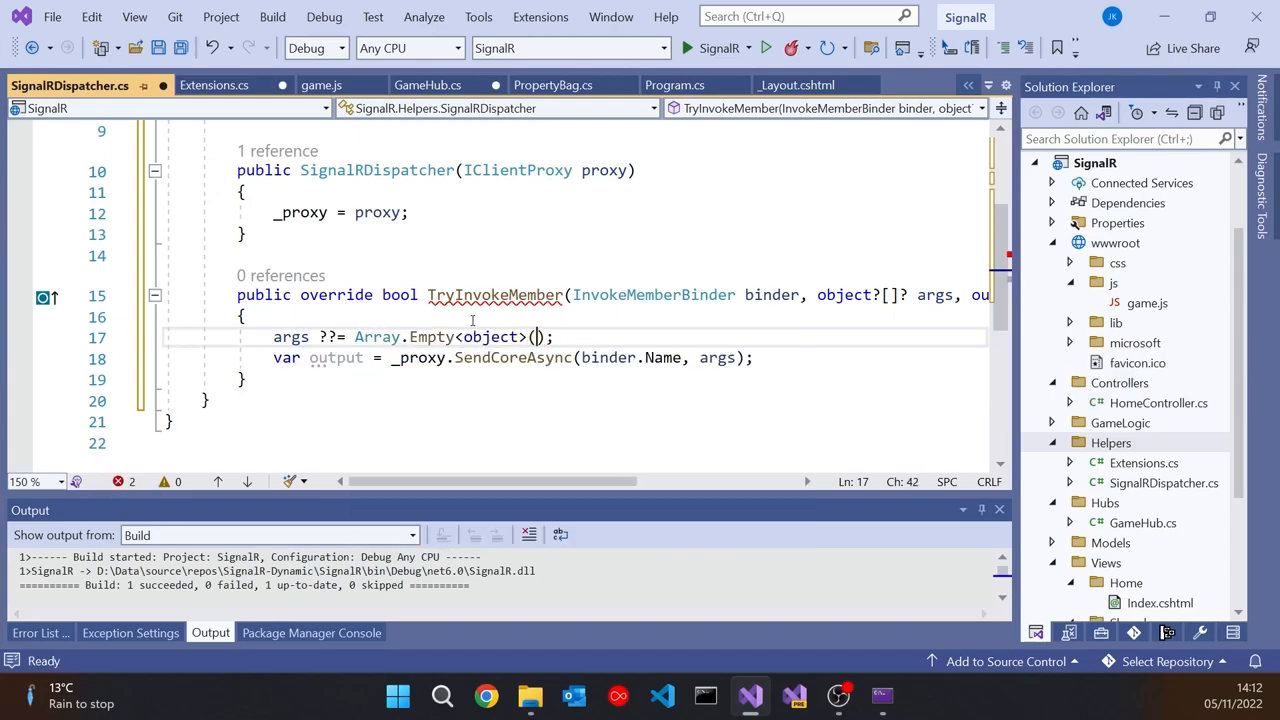
{"action": "type", "text": "?"}
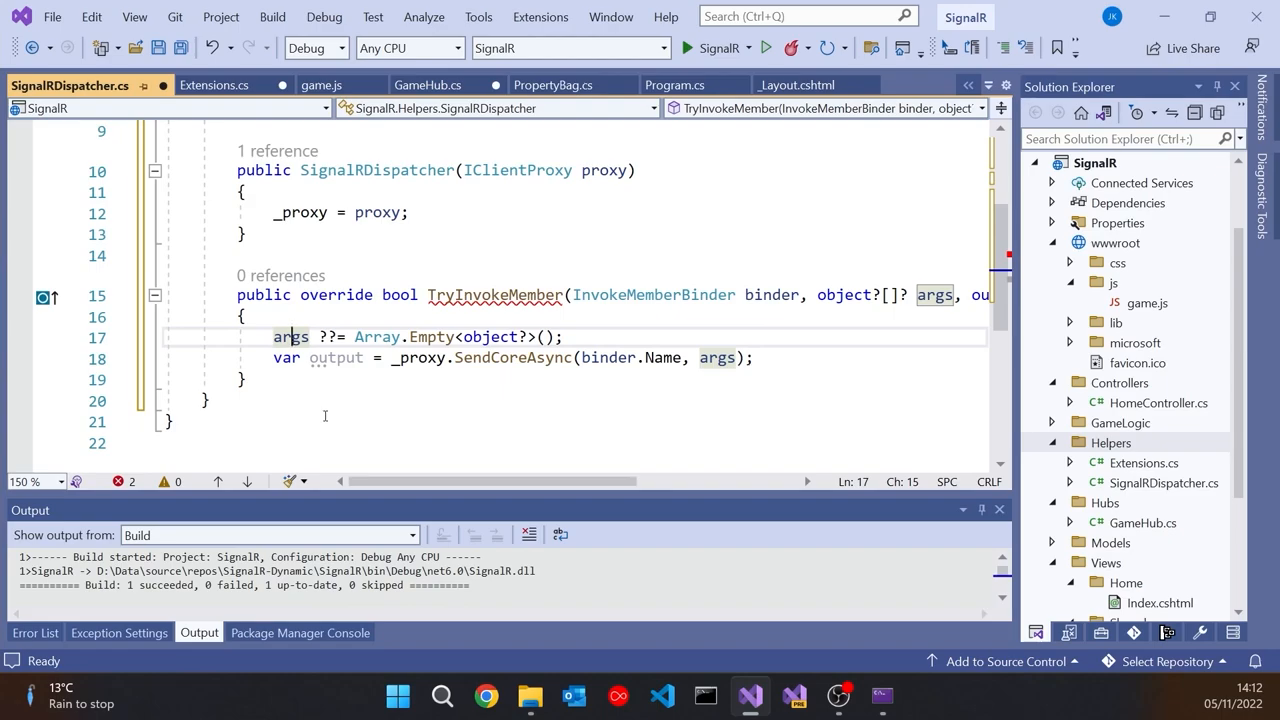
{"action": "mouse_move", "coordinate": [378, 336]}
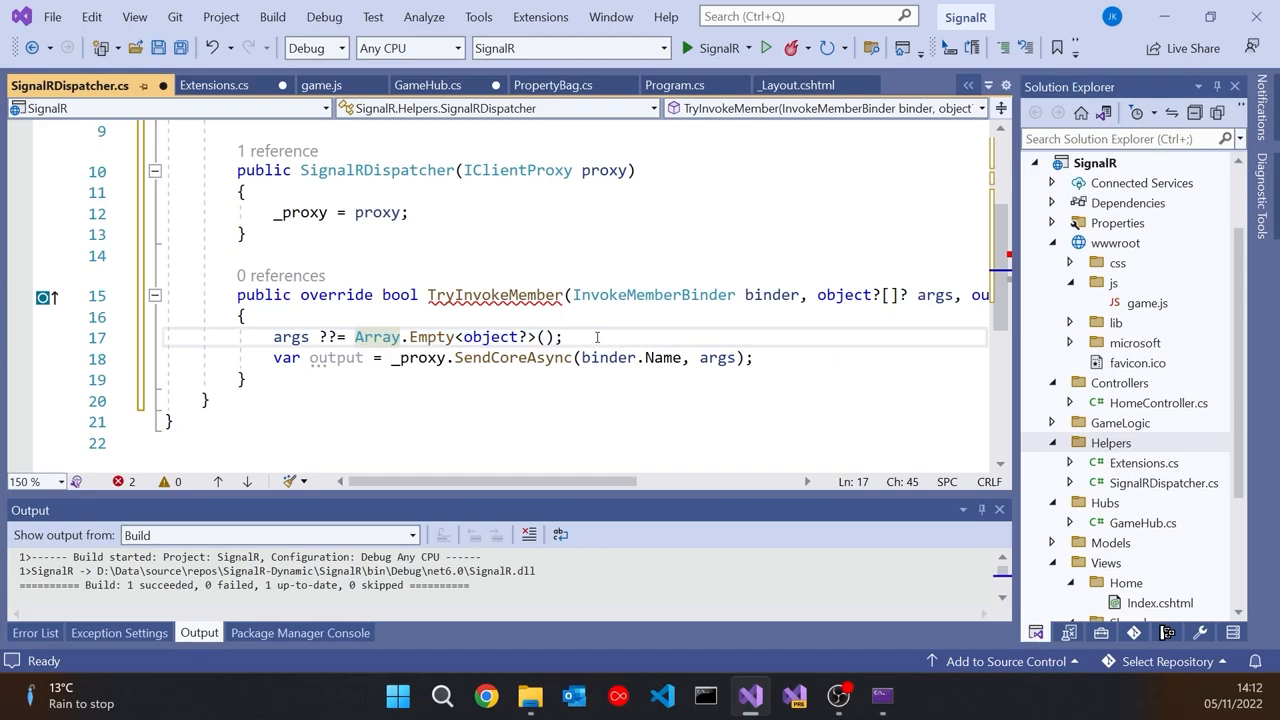
- Write 'args ??= Array.Empty<object?>()' on its own line at the top of TryInvokeMember
{"action": "key", "text": "enter"}
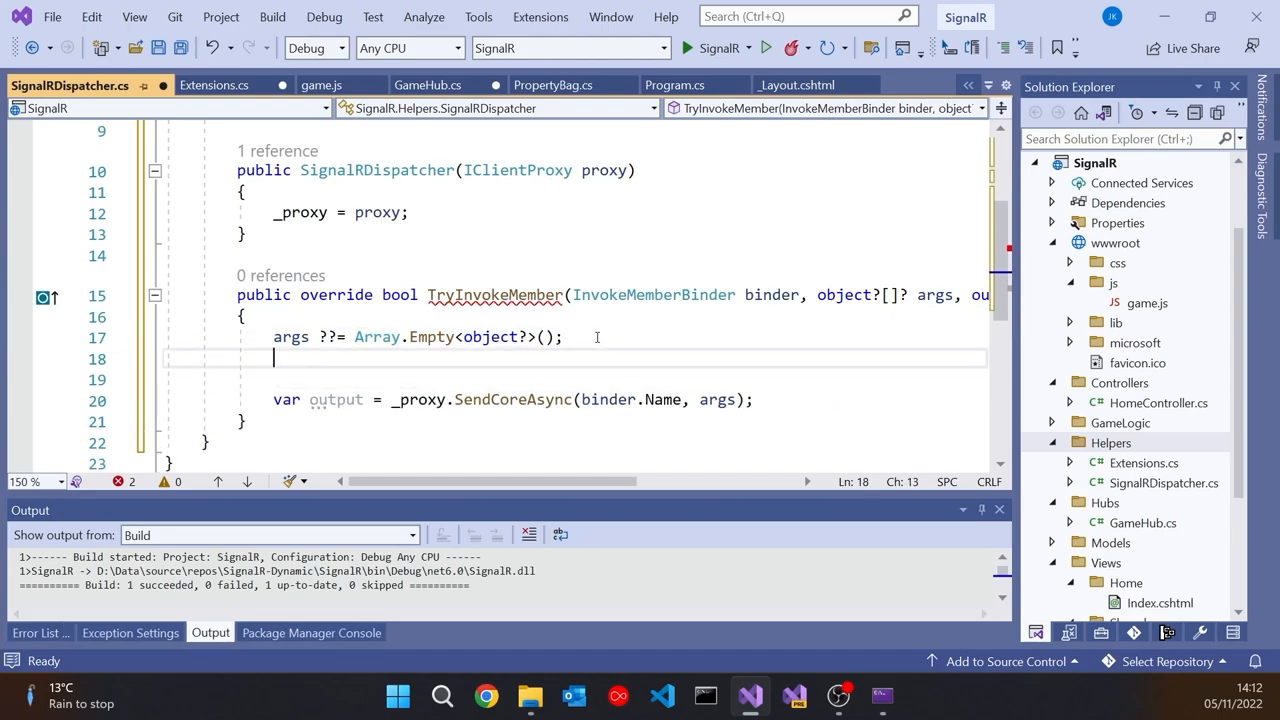
{"action": "type", "text": "args ="}
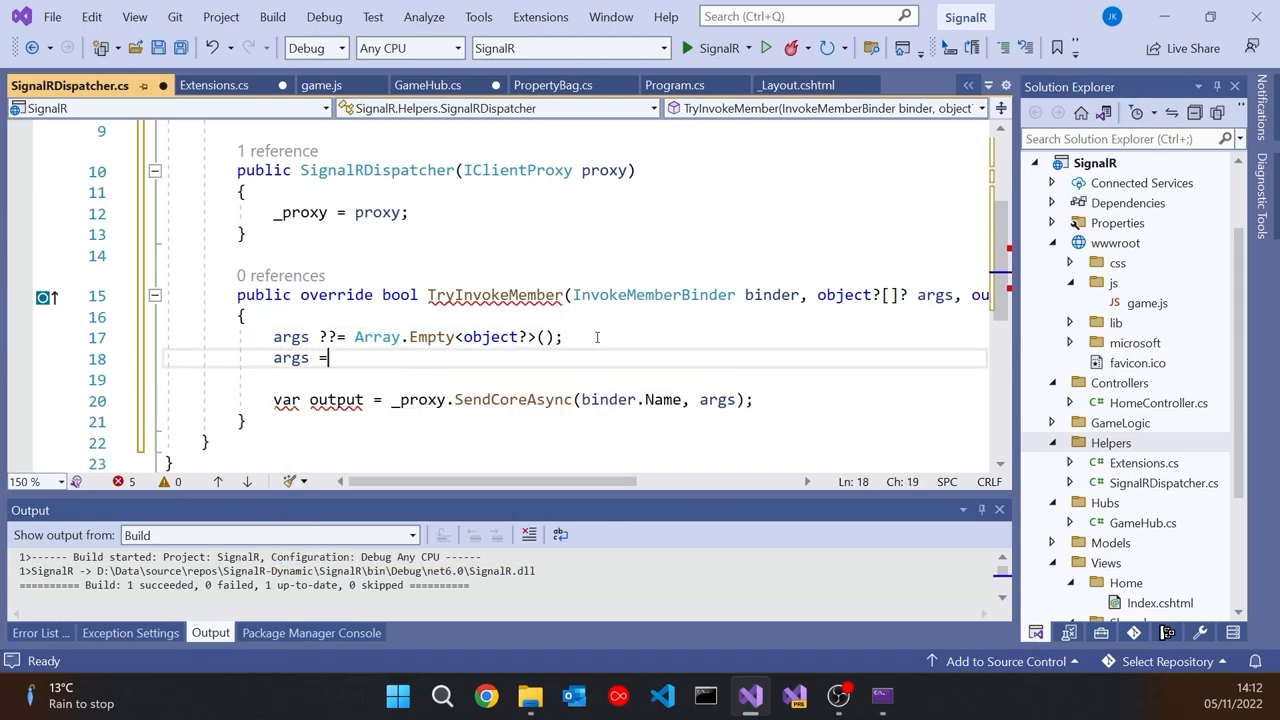
{"action": "type", "text": "args == null ?"}
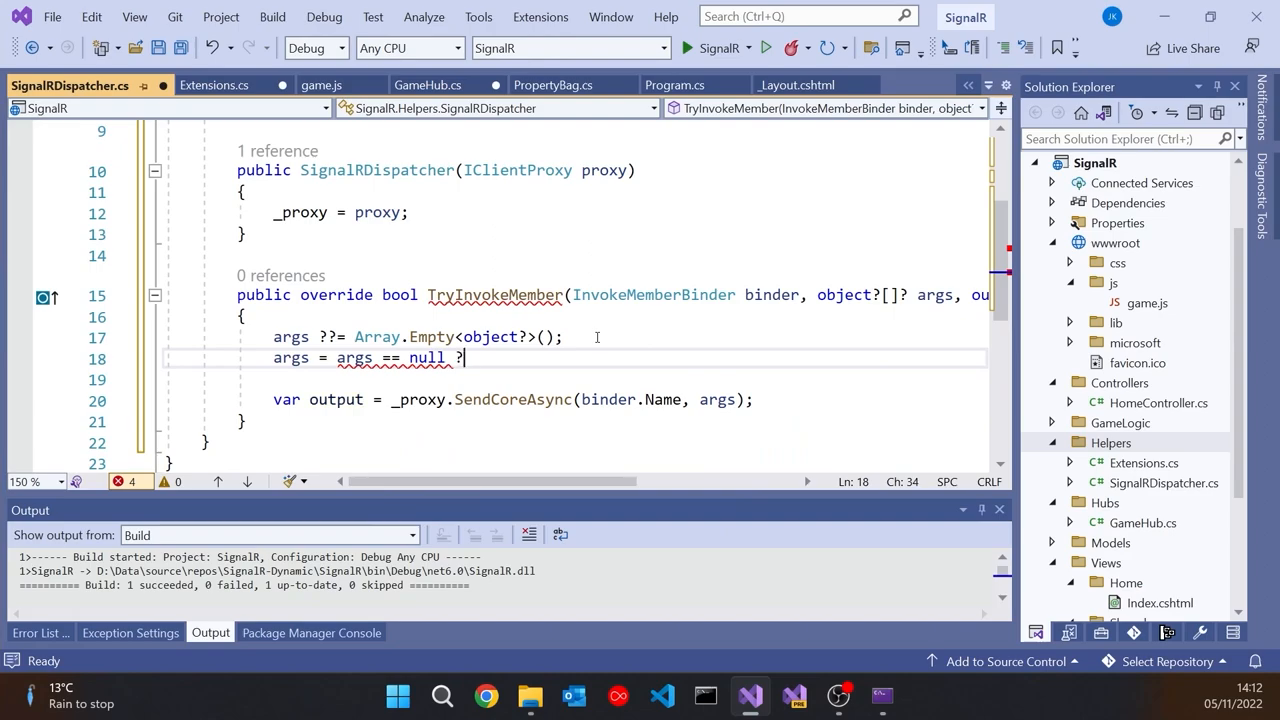
{"action": "type", "text": "\" \""}
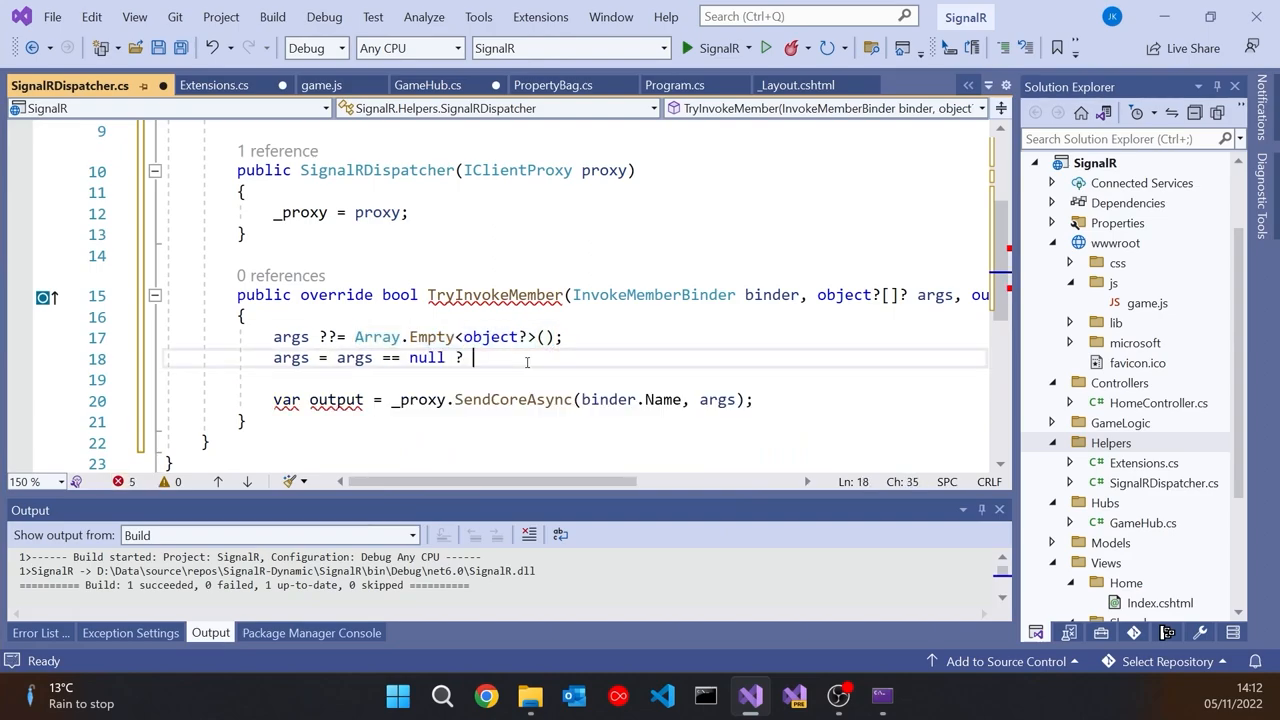
{"action": "type", "text": "Array.Empty<object?>()"}
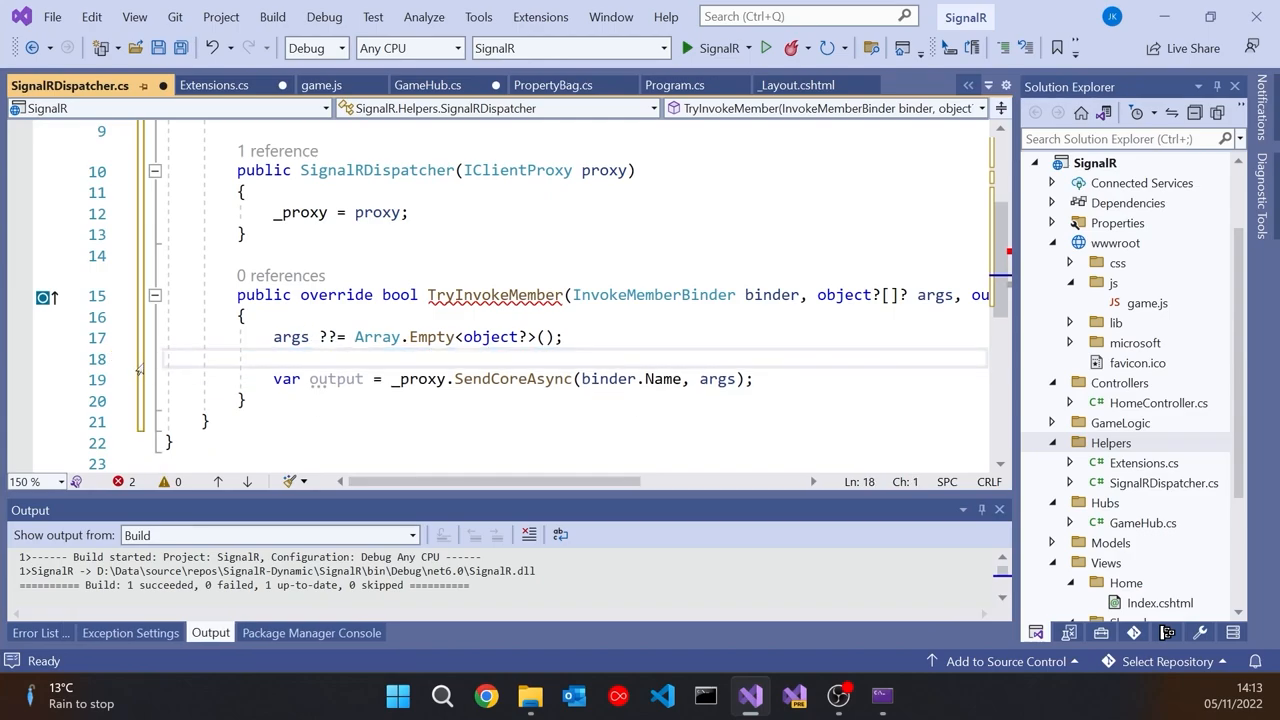
{"action": "mouse_move", "coordinate": [127, 358]}
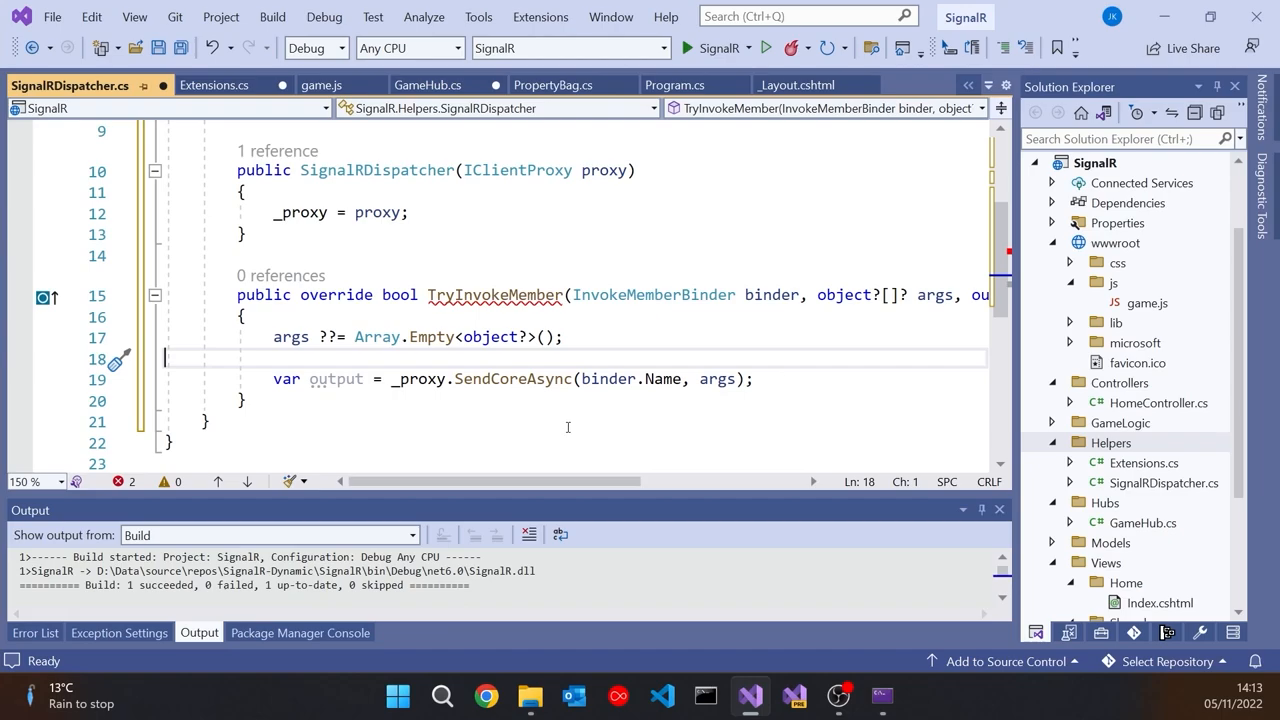
{"action": "mouse_move", "coordinate": [441, 441]}
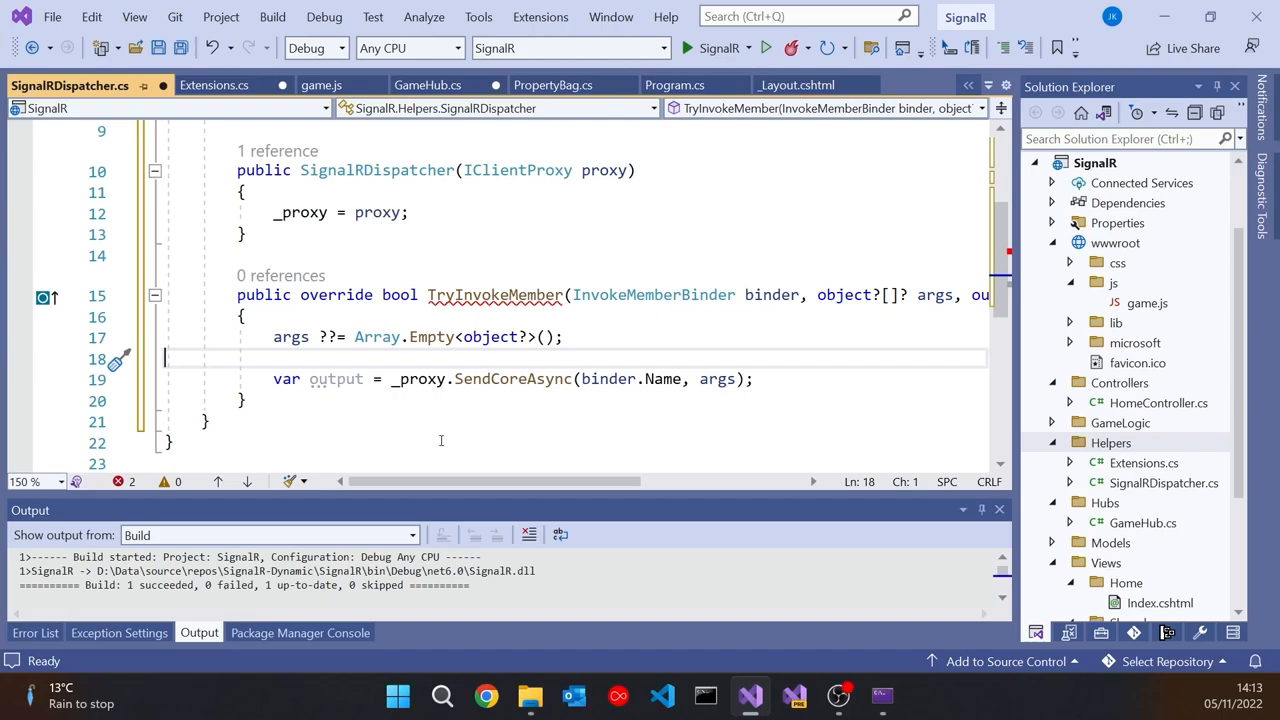
{"action": "mouse_move", "coordinate": [336, 379]}
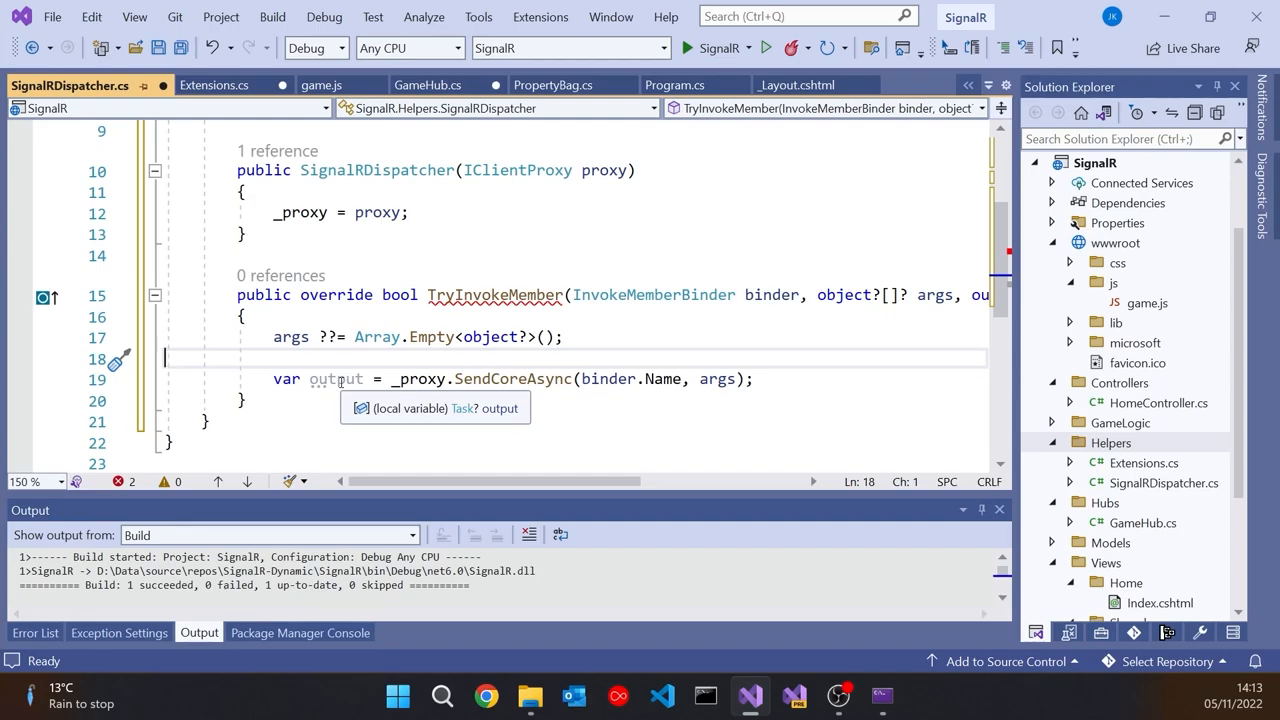
{"action": "mouse_move", "coordinate": [566, 164]}
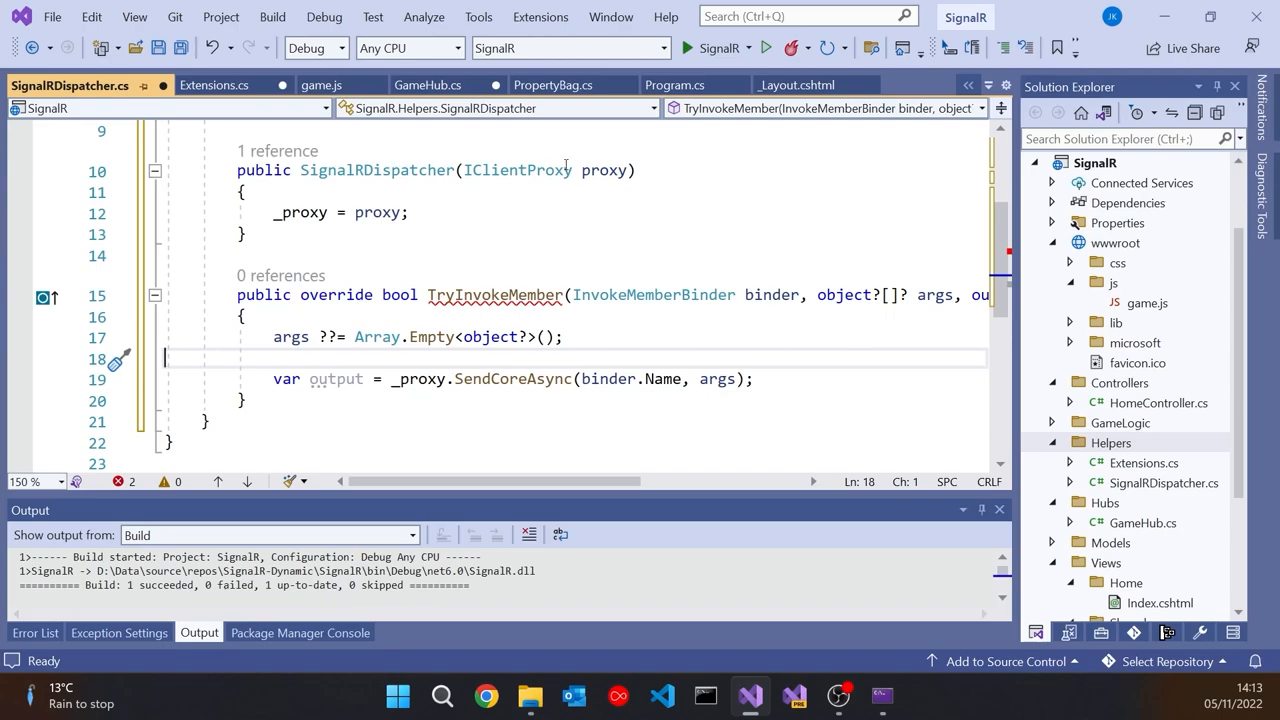
{"action": "left_click", "coordinate": [423, 84]}
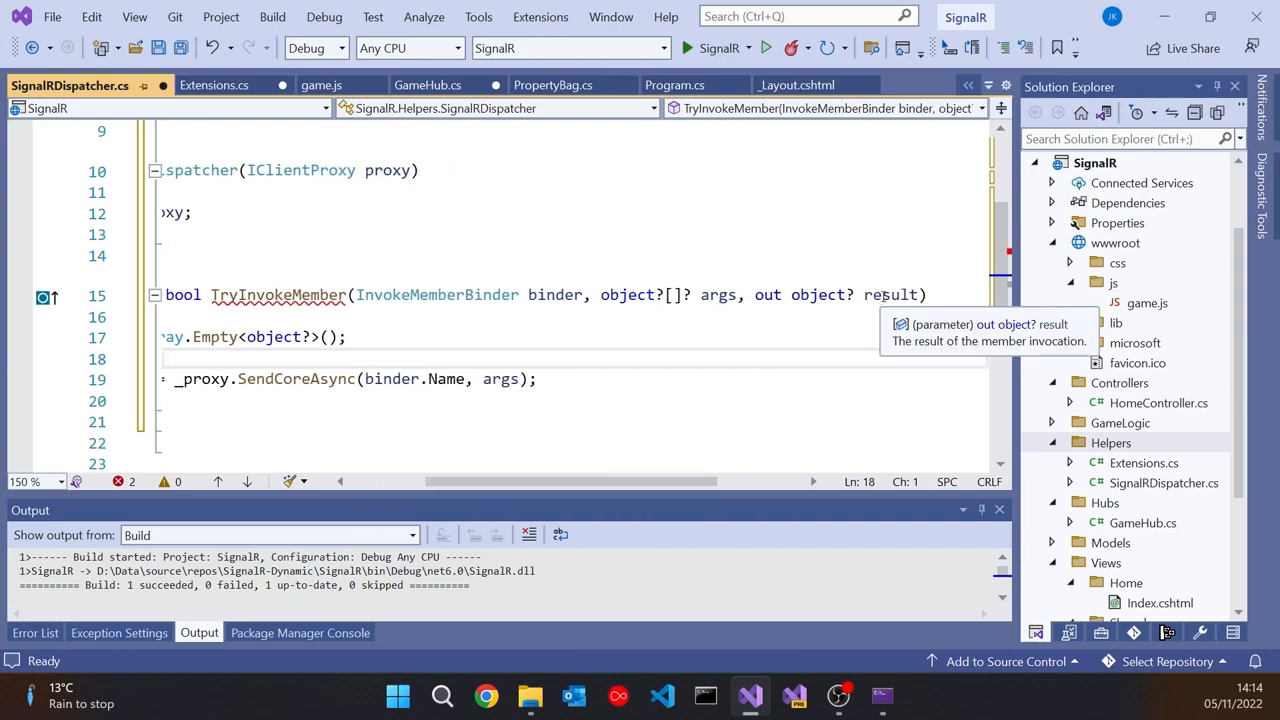
{"action": "mouse_move", "coordinate": [375, 493]}
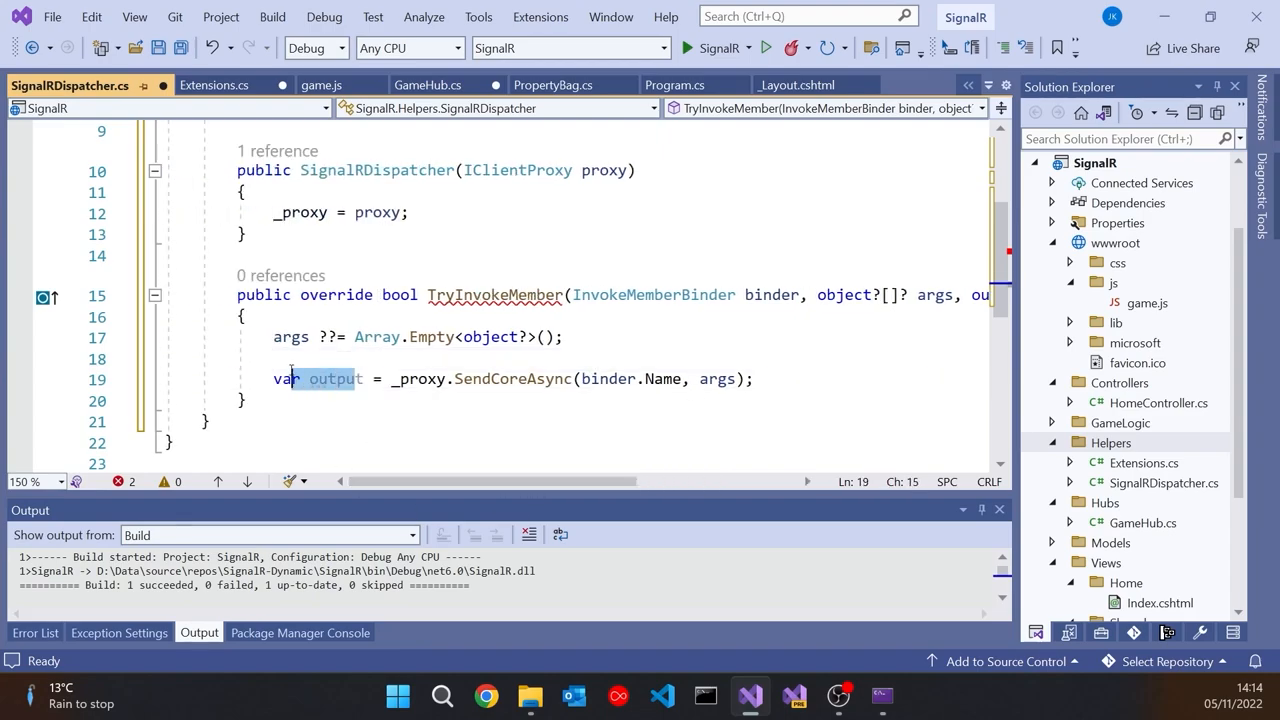
- Assign the SendCoreAsync task to result and add 'return true;' after checking GameHub.cs
{"action": "type", "text": "result"}
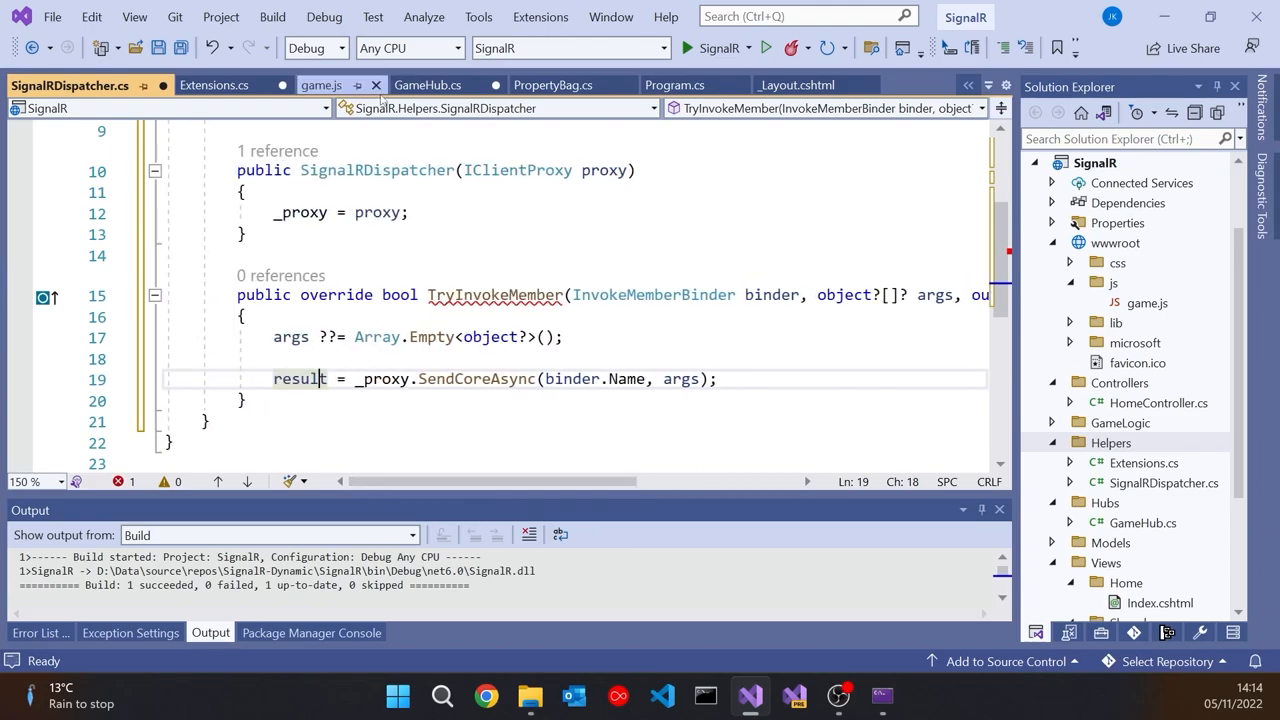
{"action": "left_click", "coordinate": [423, 84]}
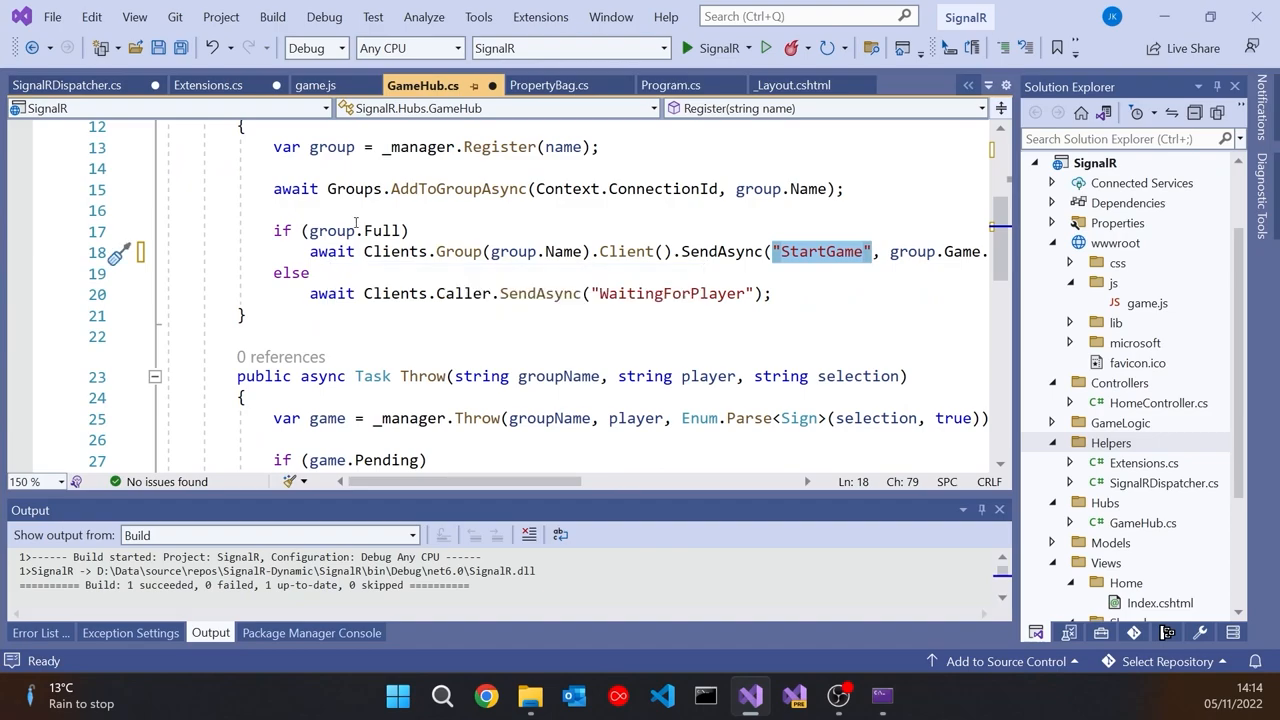
{"action": "left_click", "coordinate": [66, 85]}
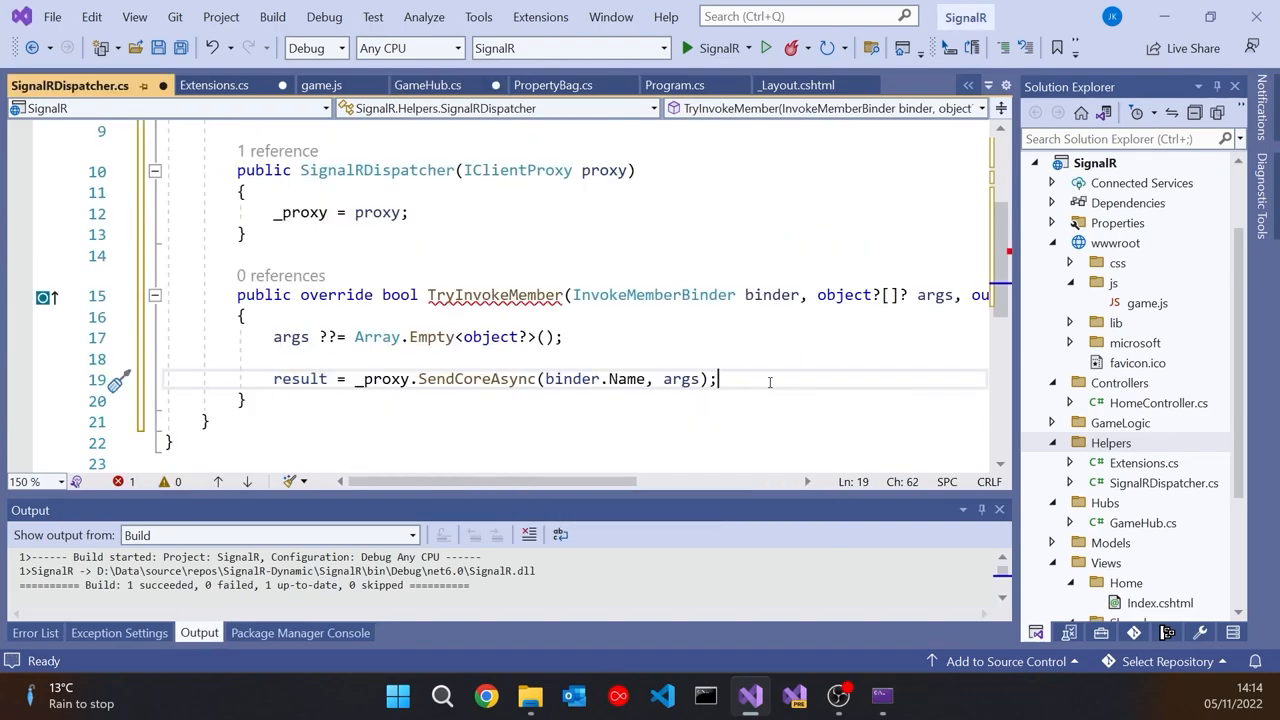
{"action": "type", "text": "return true;"}
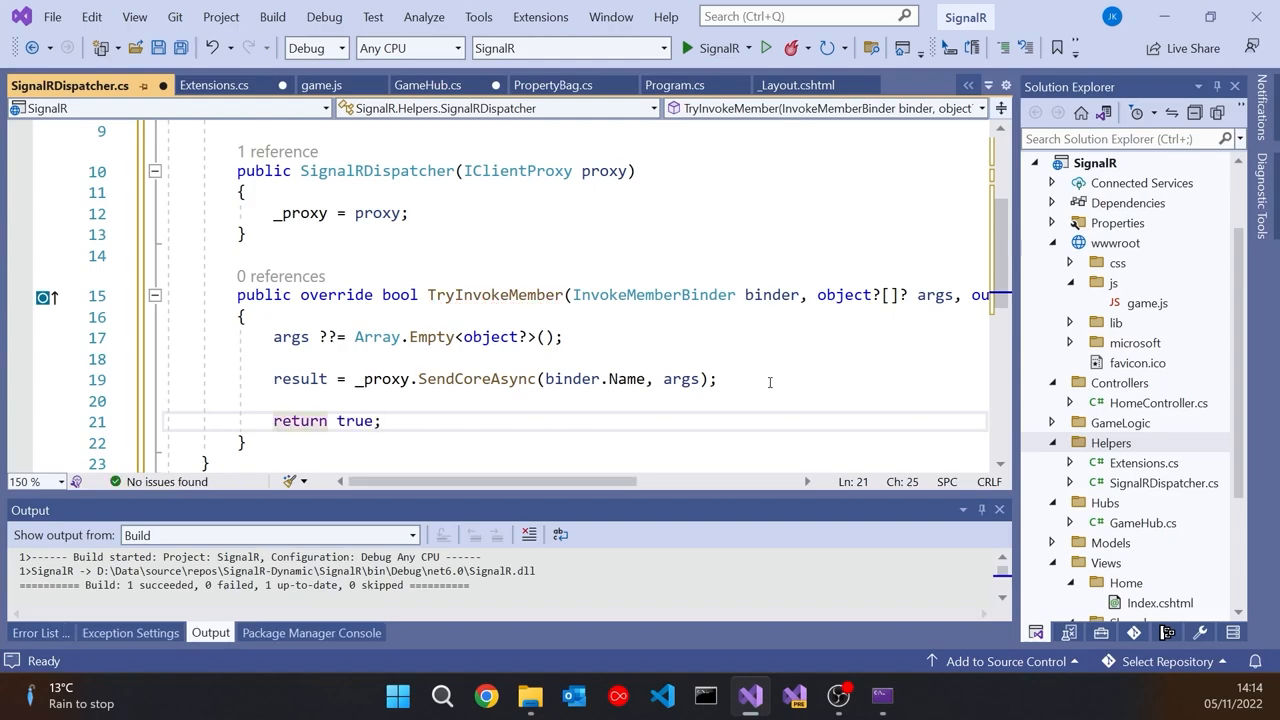
{"action": "left_click", "coordinate": [382, 420]}
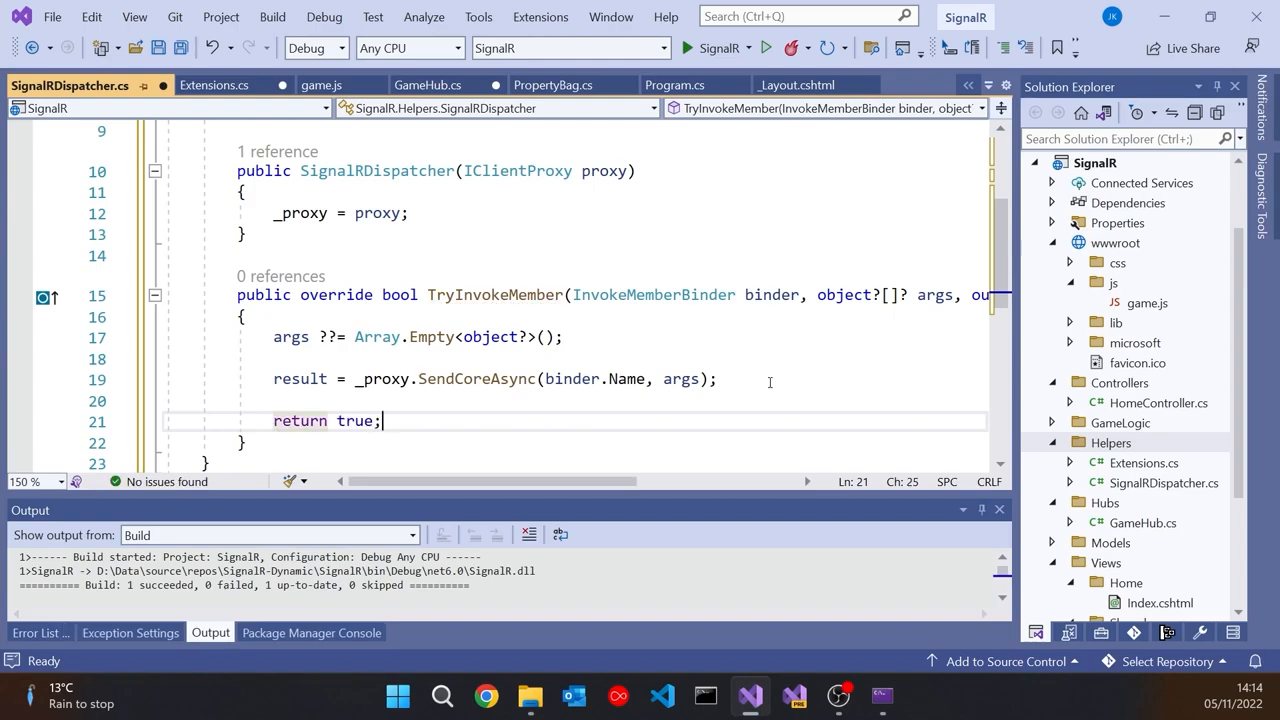
{"action": "left_click", "coordinate": [428, 84]}
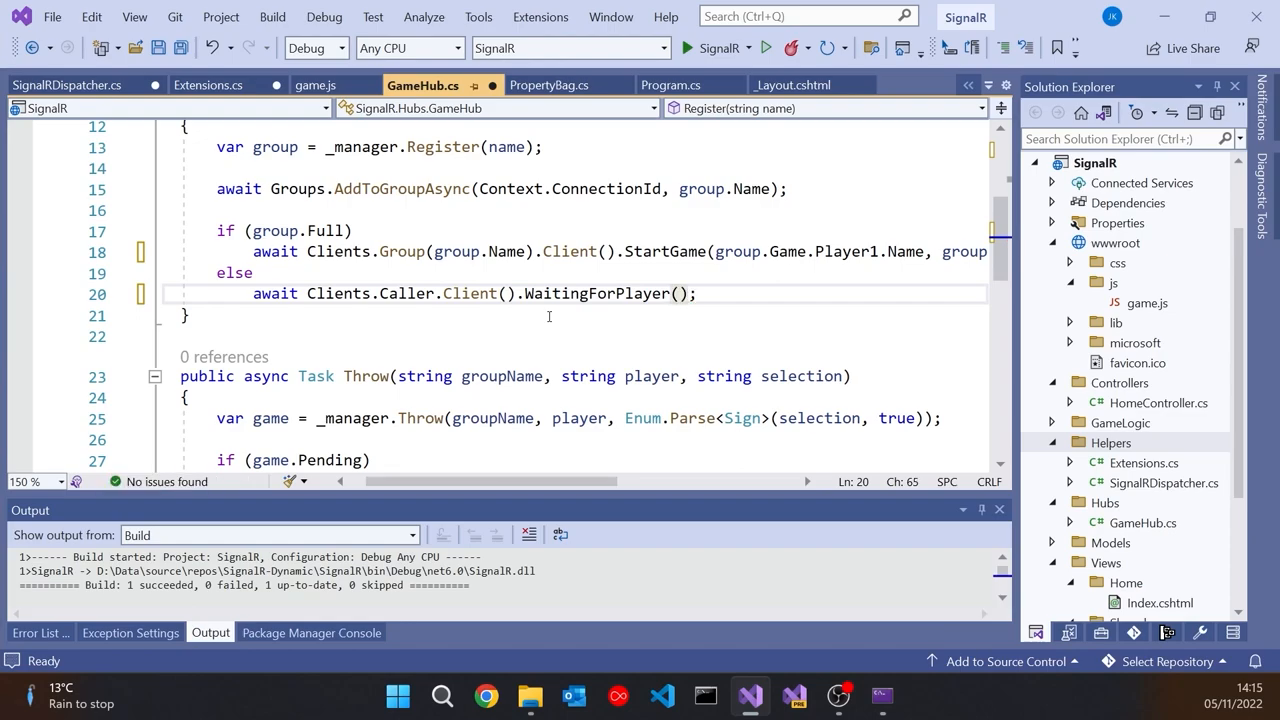
- Replace Throw's SendAsync("Pending") with Clients.Group(groupName).Client().Pending(...)
{"action": "scroll", "scroll_direction": "up", "scroll_amount": 3}
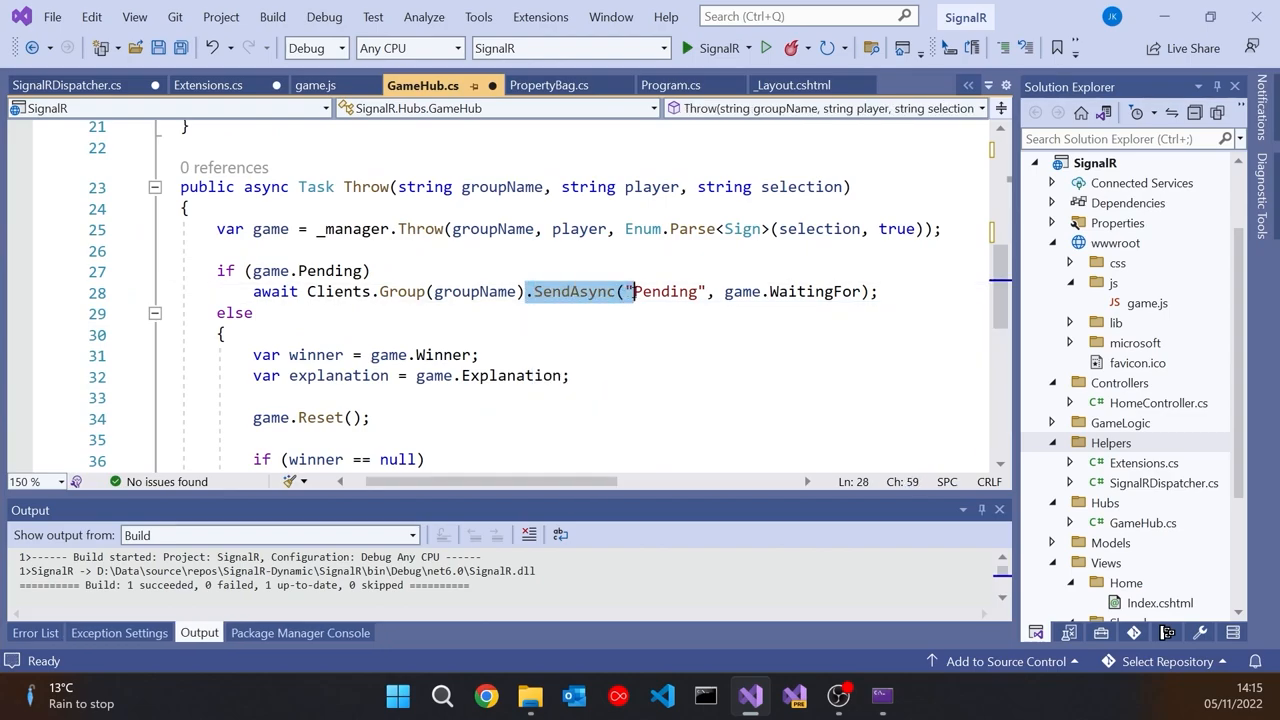
{"action": "type", "text": ".Client().Pending"}
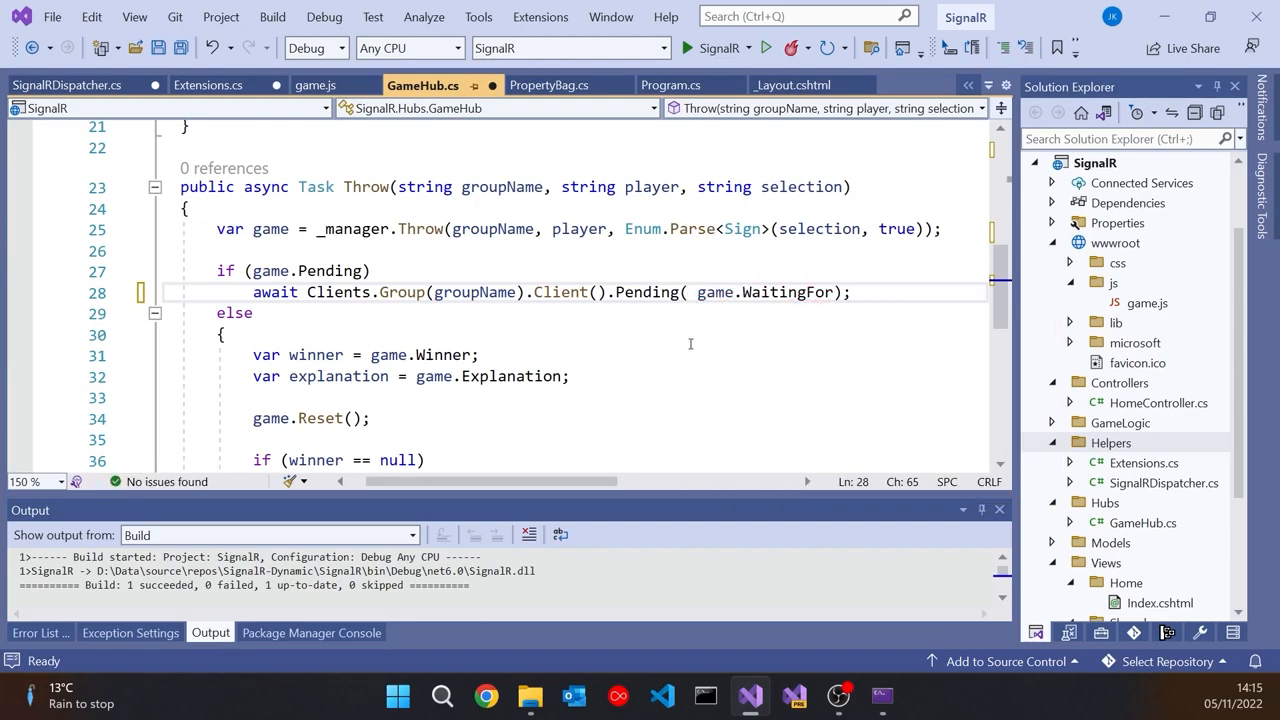
{"action": "scroll", "scroll_direction": "down", "scroll_amount": 3}
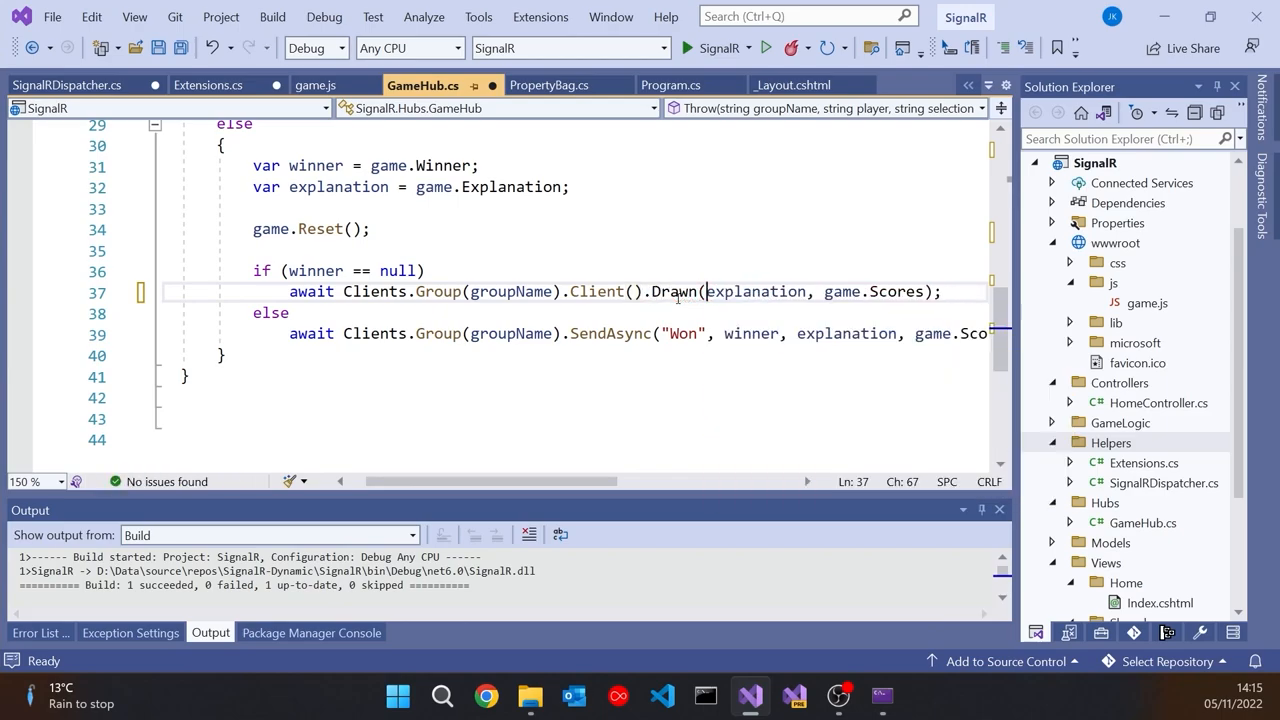
{"action": "mouse_move", "coordinate": [609, 333]}
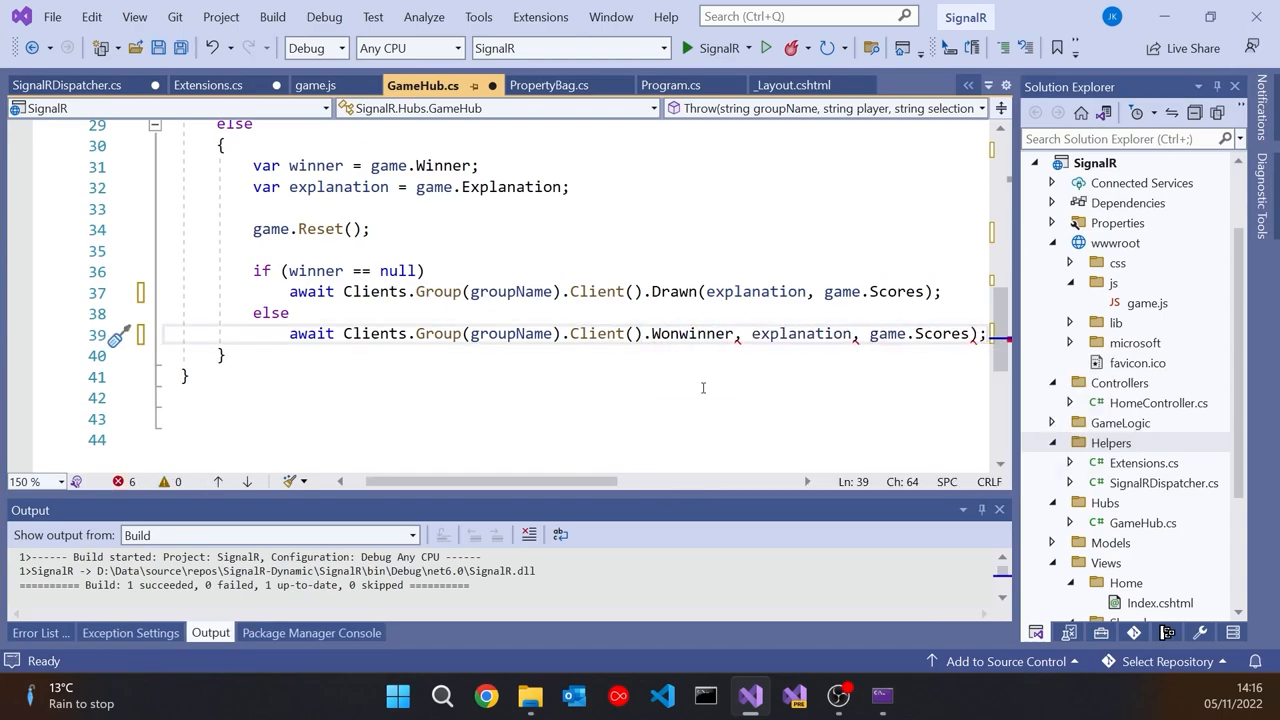
{"action": "type", "text": "("}
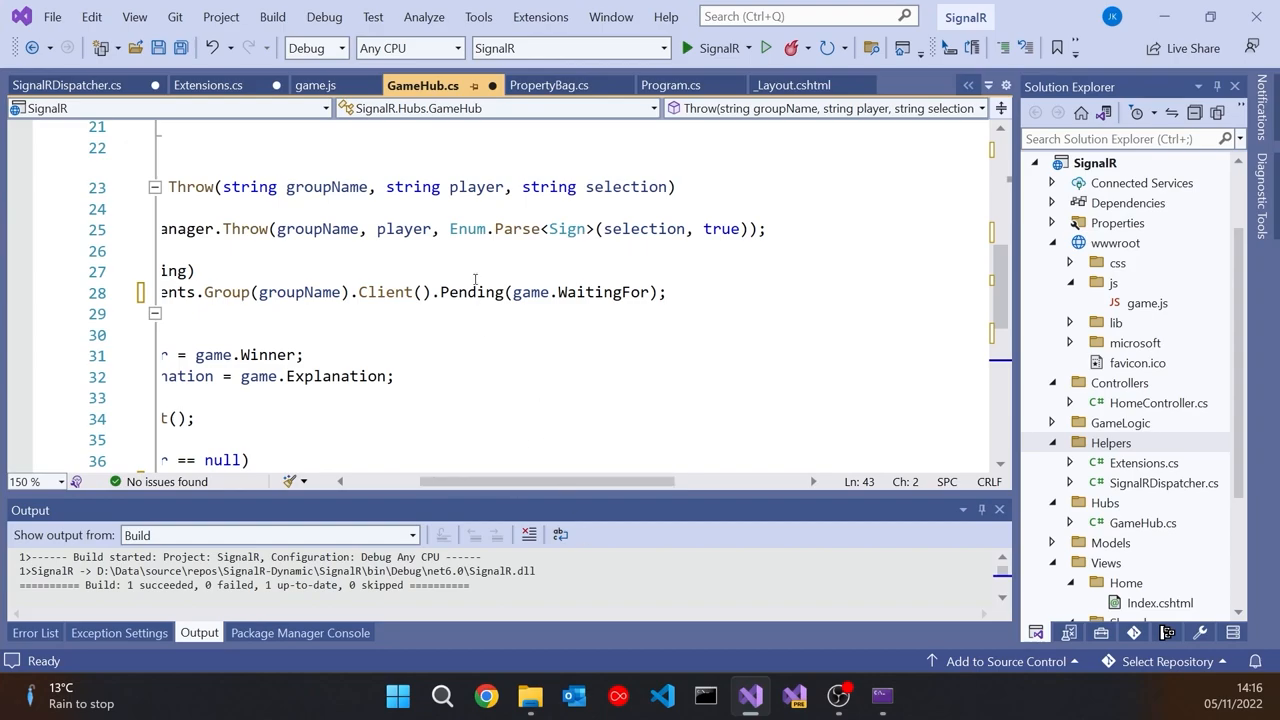
- Switch to game.js and scroll down to the won client function
{"action": "left_click", "coordinate": [315, 84]}
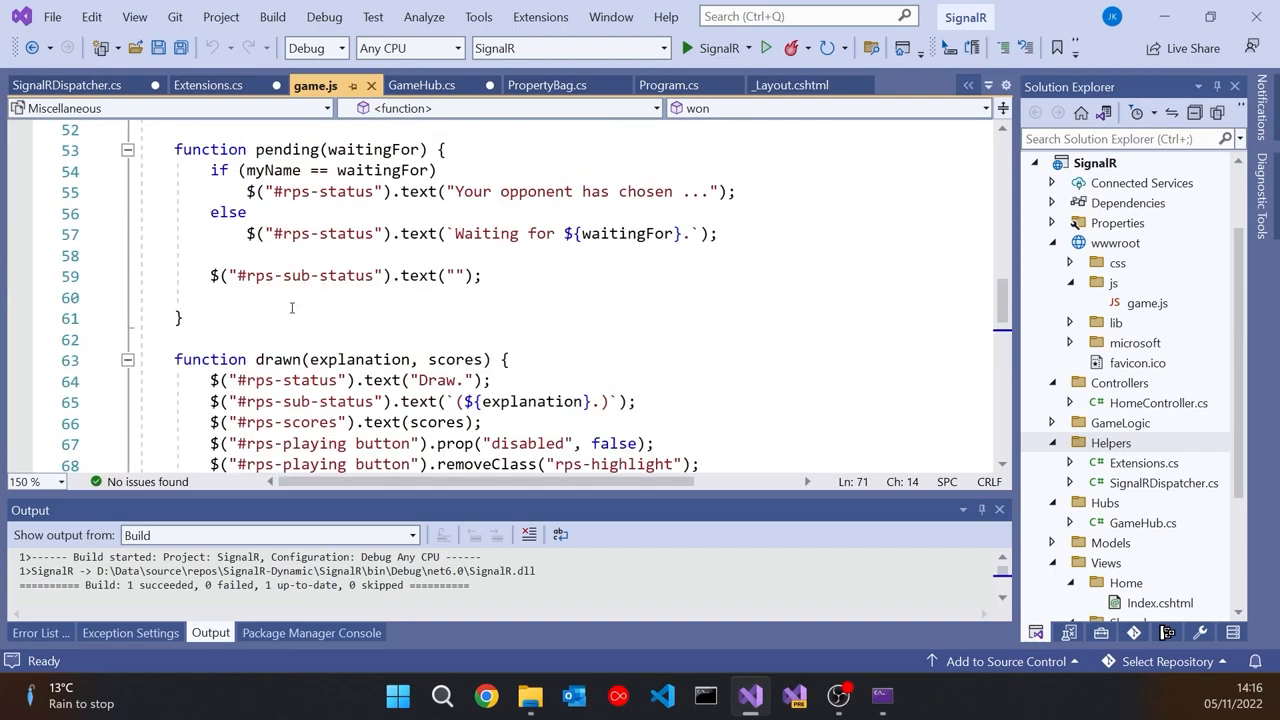
{"action": "scroll", "scroll_direction": "down", "scroll_amount": 3}
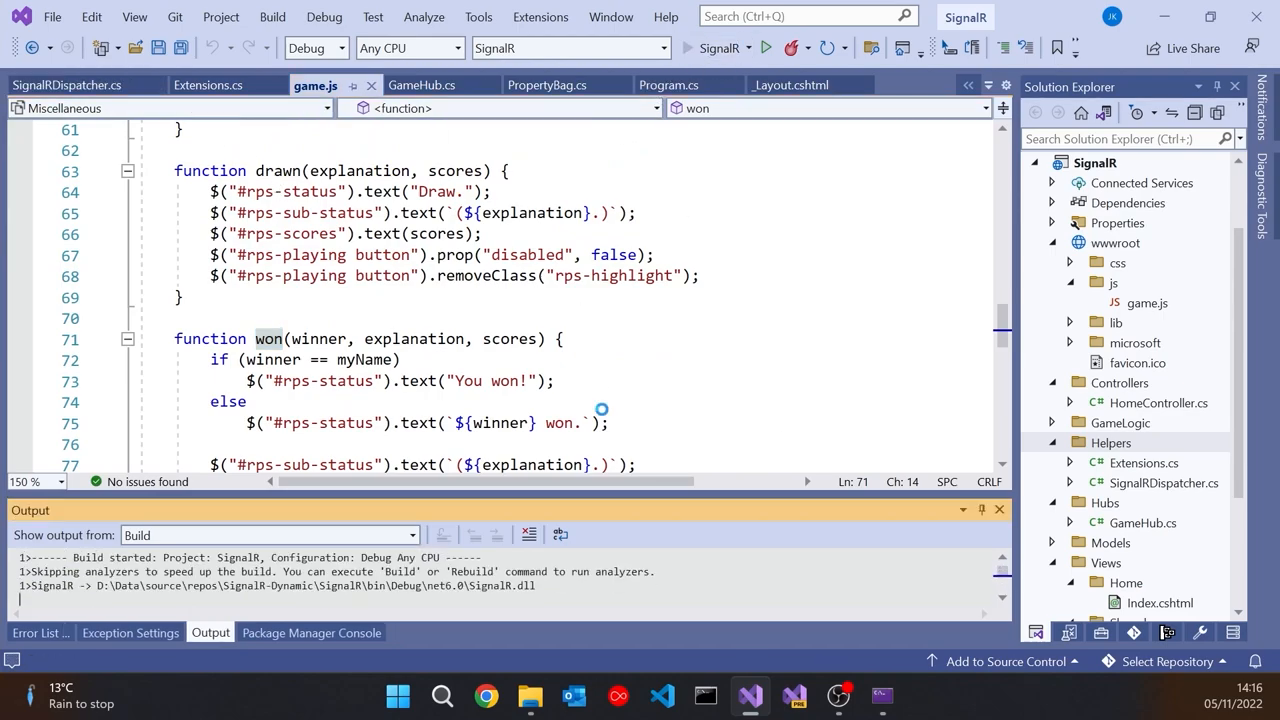
- Join as Sally with a second opponent tab, and win with Paper for a 1–0 score
{"action": "left_click", "coordinate": [485, 695]}
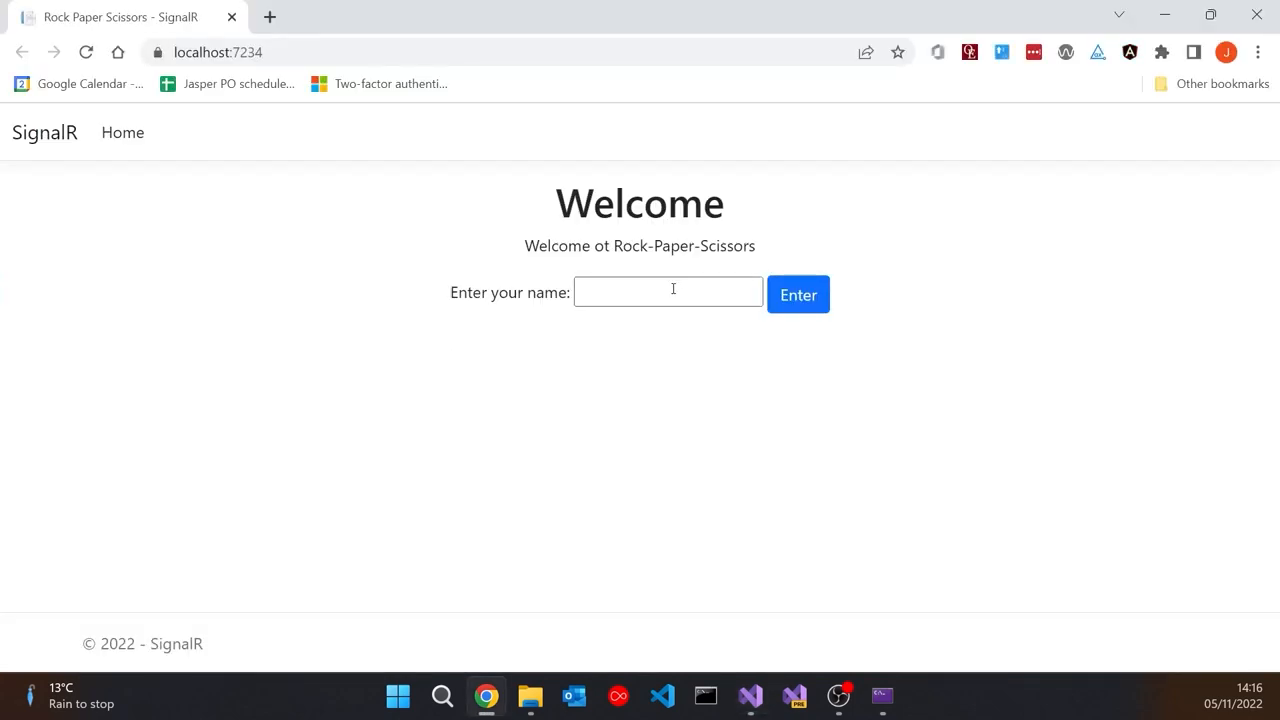
{"action": "left_click", "coordinate": [668, 292]}
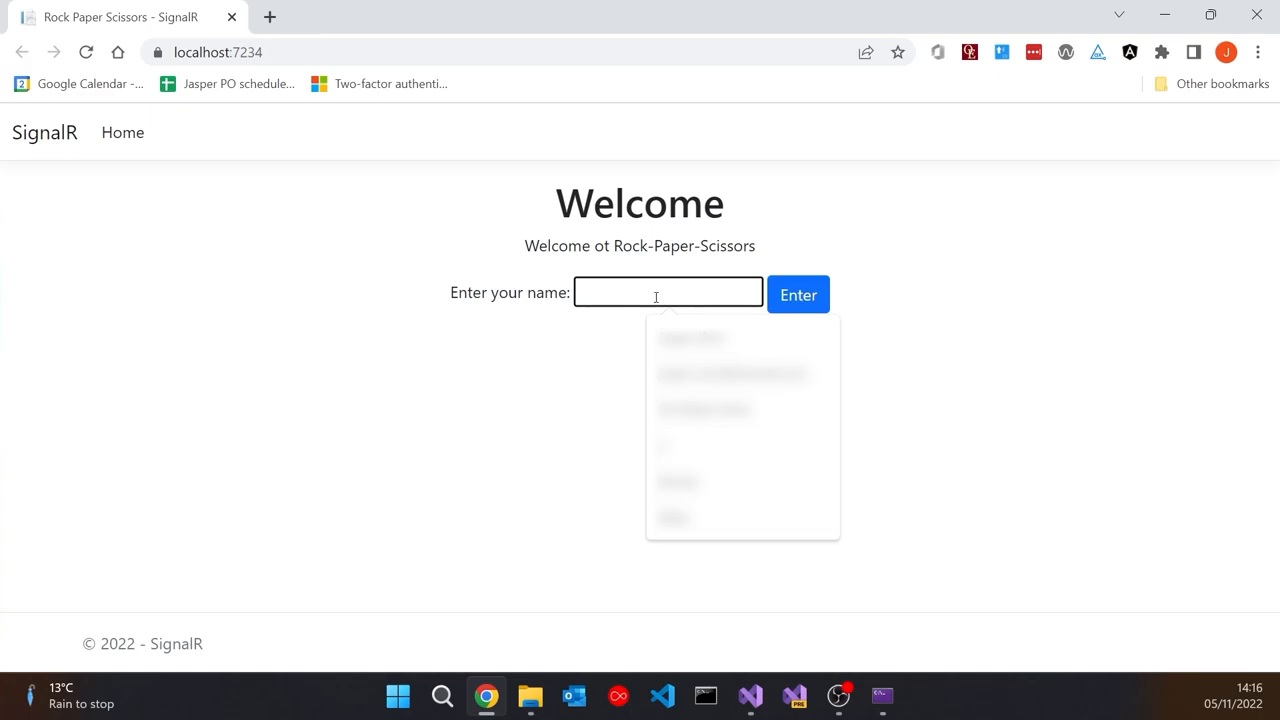
{"action": "type", "text": "Sally"}
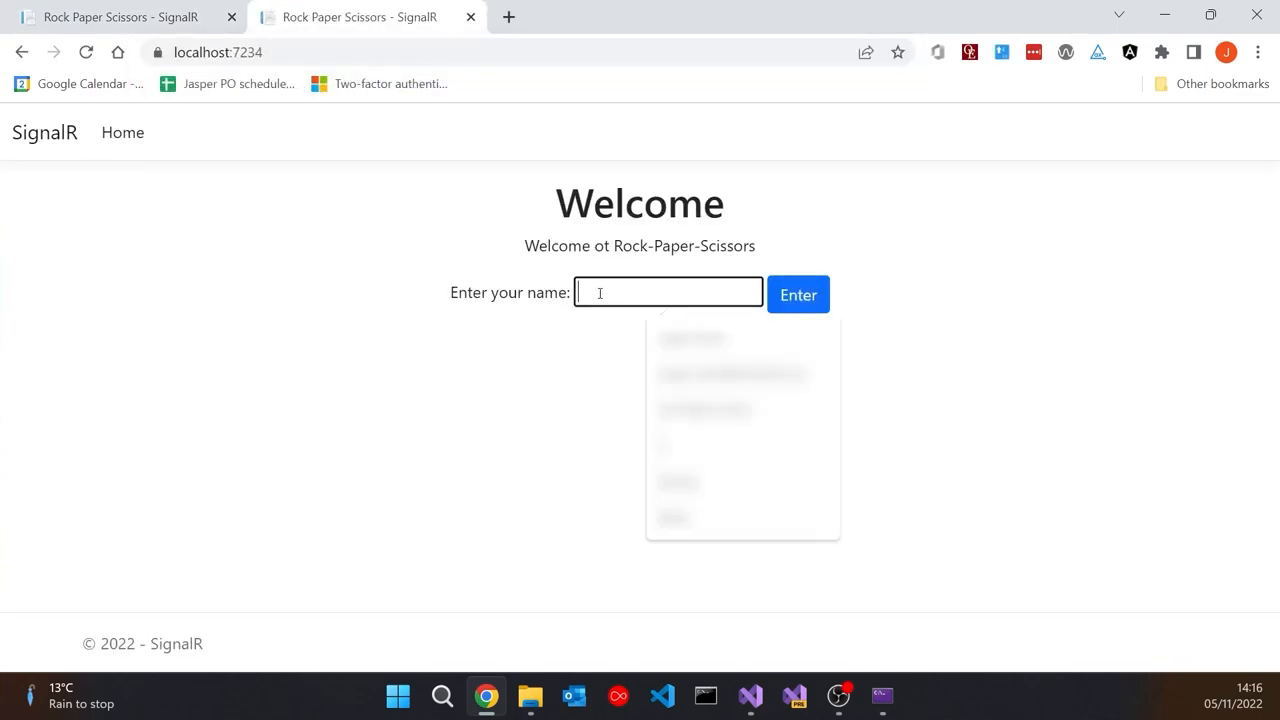
{"action": "left_click", "coordinate": [798, 294]}
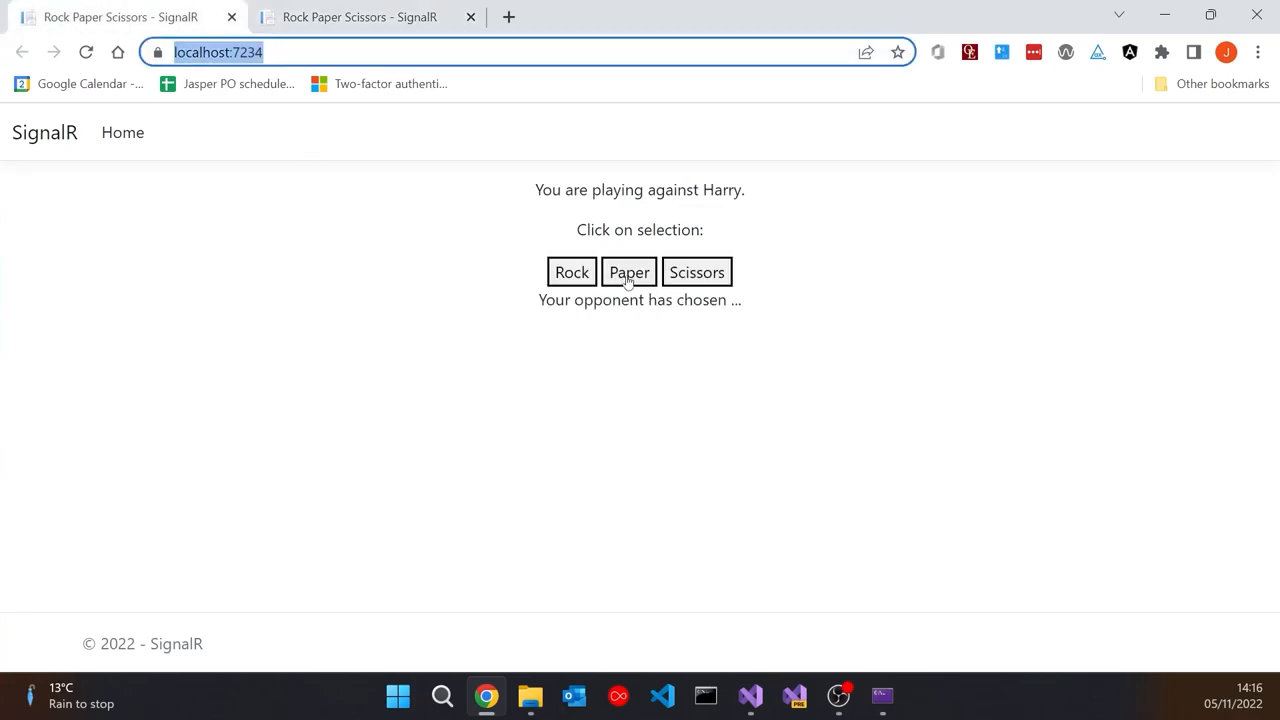
{"action": "left_click", "coordinate": [628, 271]}
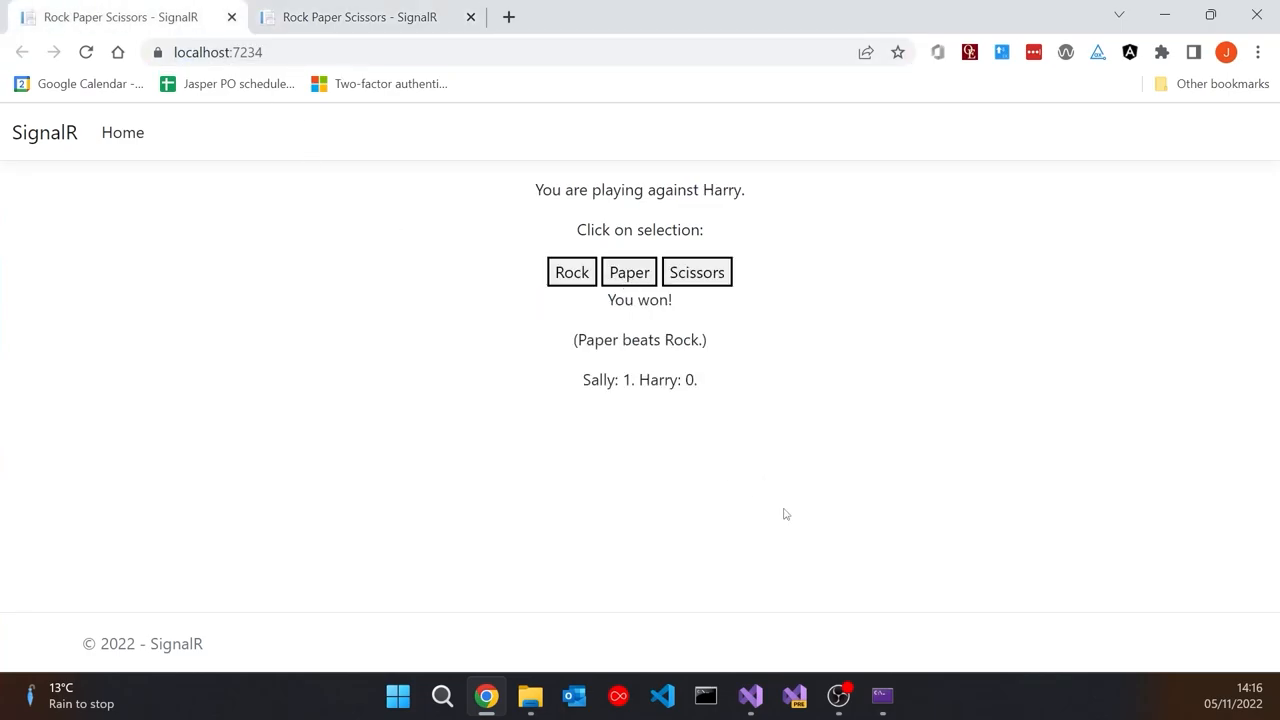
{"action": "left_click", "coordinate": [750, 695]}
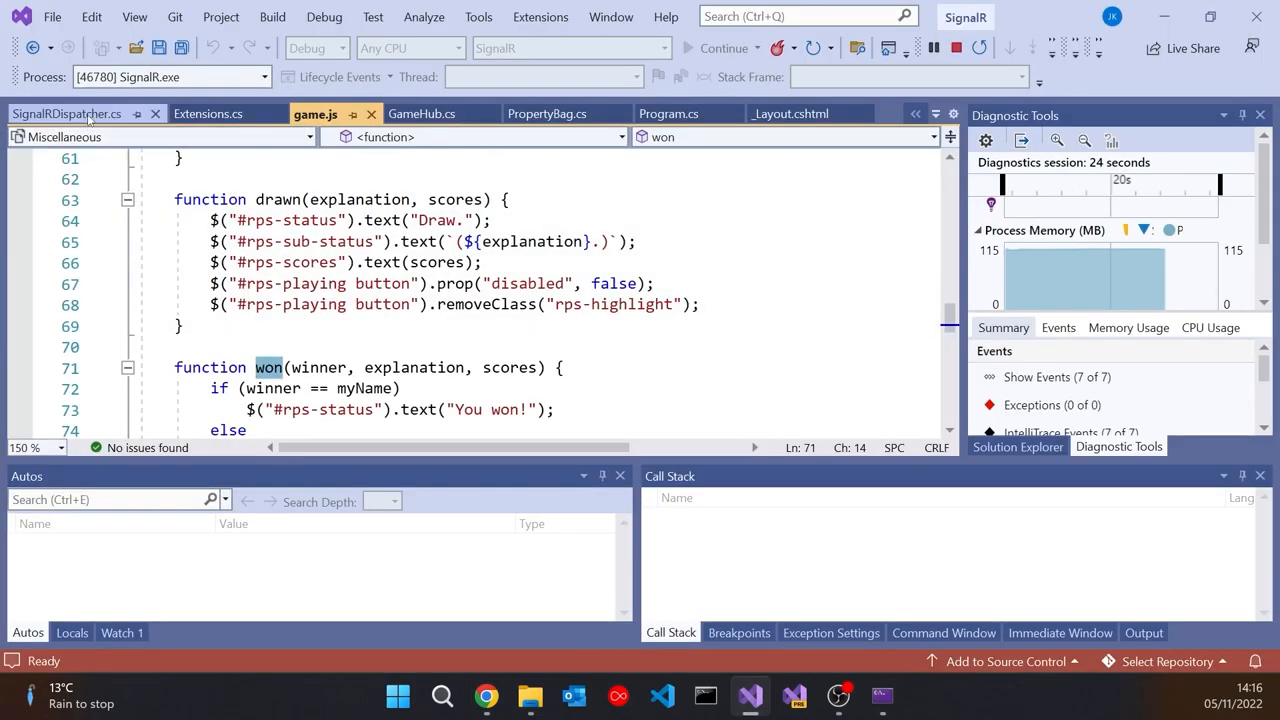
- Add 'return true;' in SignalRDispatcher.cs and set a breakpoint on the args line
{"action": "left_click", "coordinate": [70, 113]}
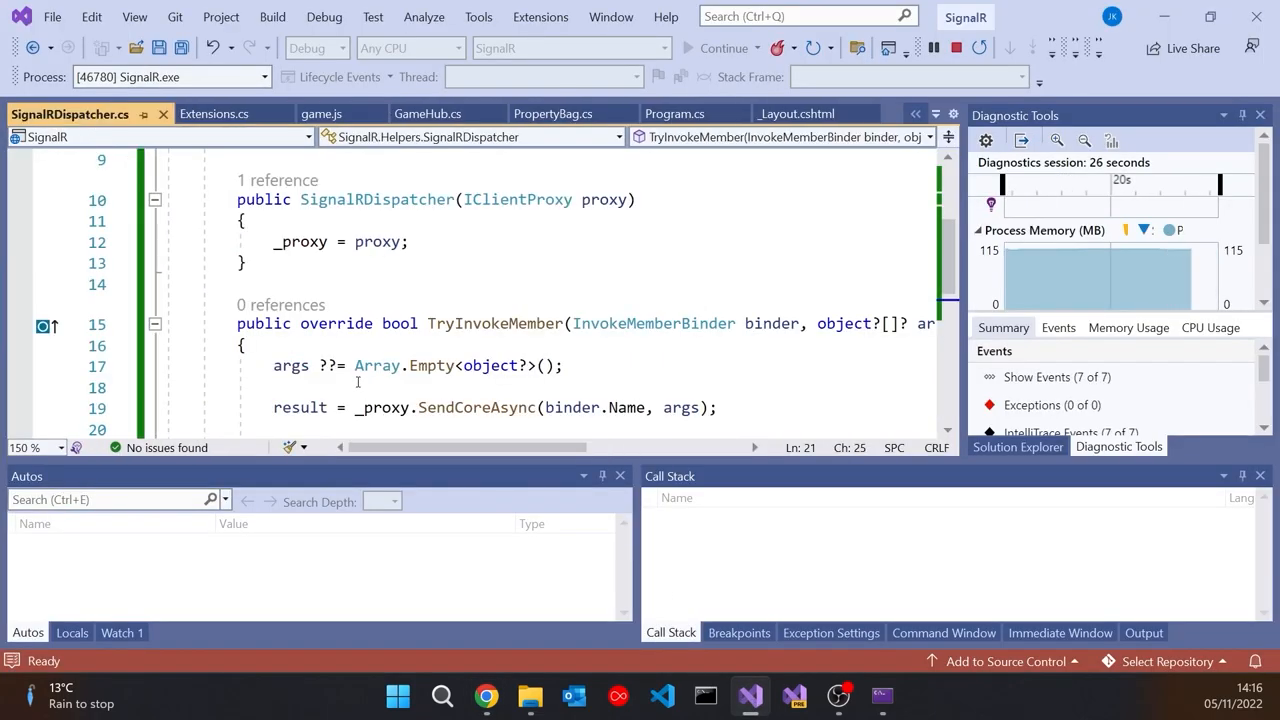
{"action": "type", "text": "return true;"}
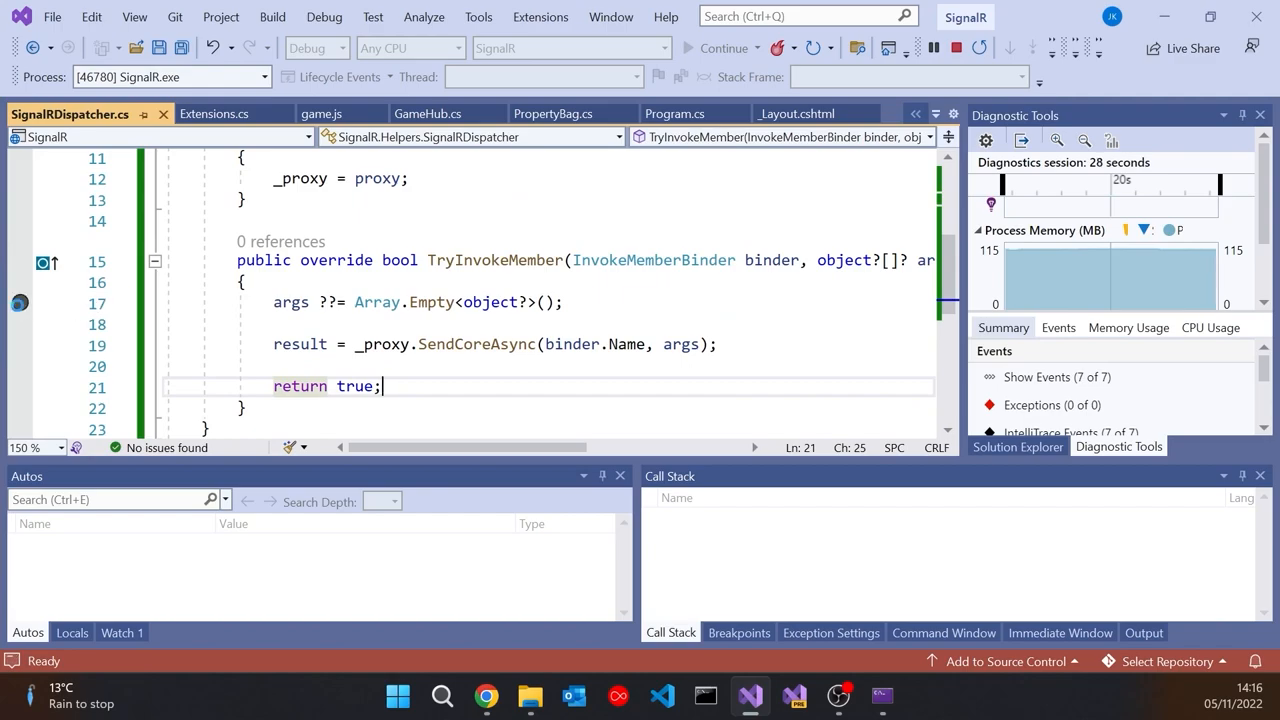
{"action": "left_click", "coordinate": [485, 696]}
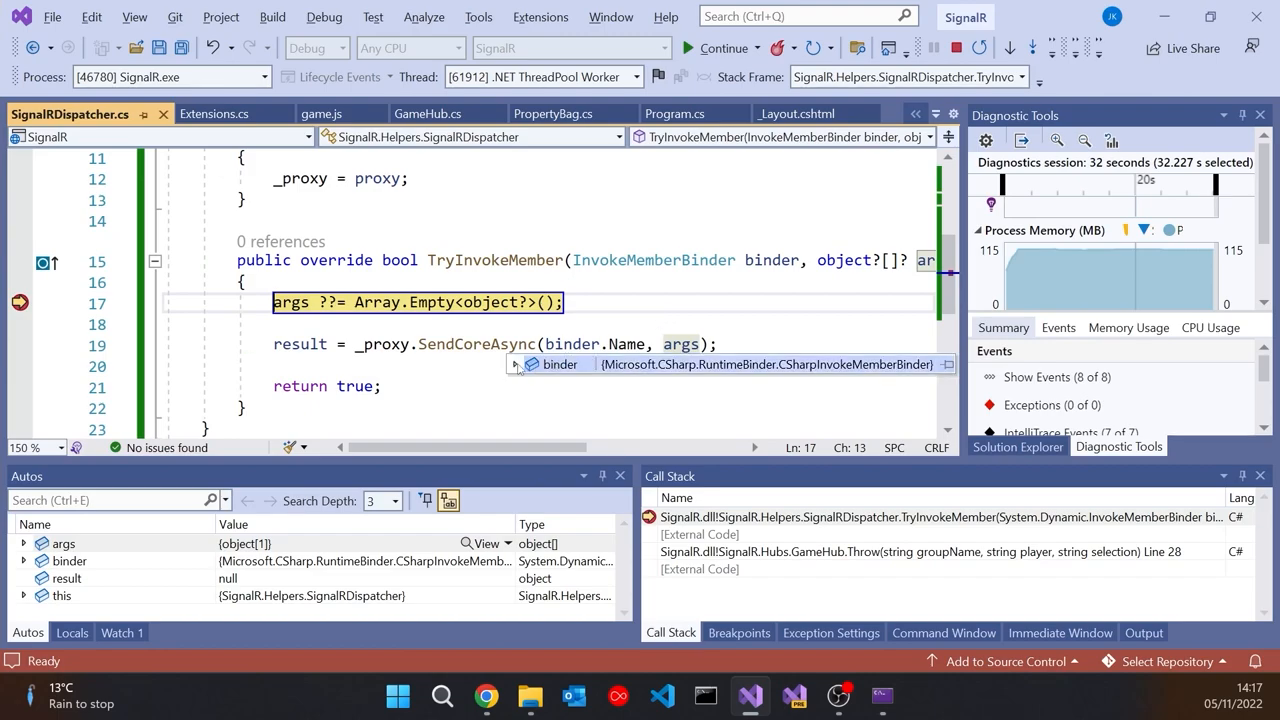
{"action": "left_click", "coordinate": [515, 364]}
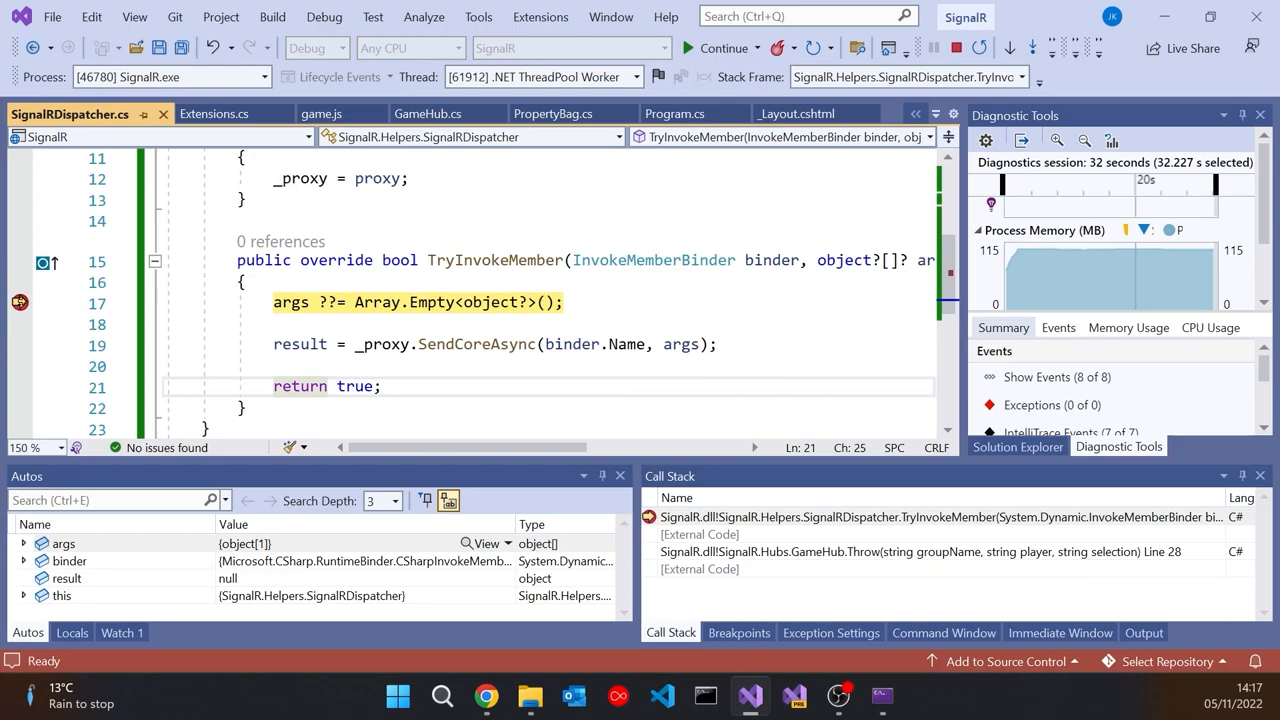
- Hit the breakpoint from the browser game, then stop debugging
{"action": "left_click", "coordinate": [486, 696]}
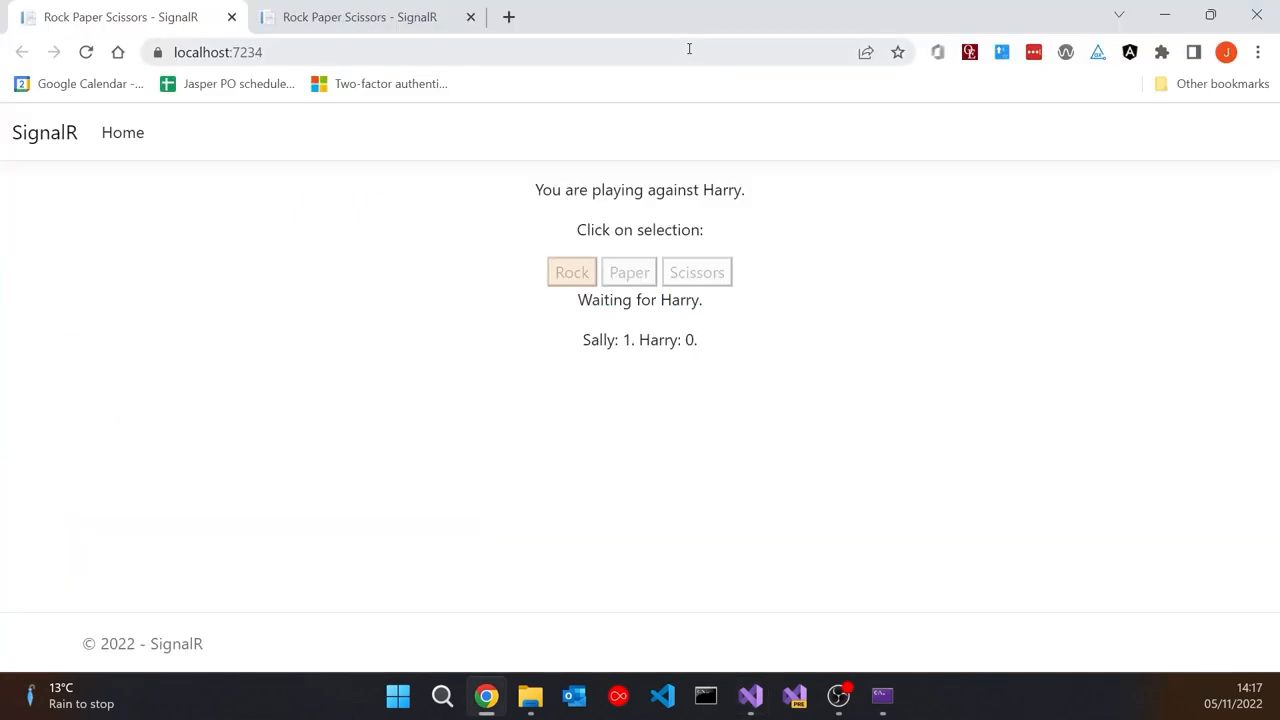
{"action": "left_click", "coordinate": [750, 695]}
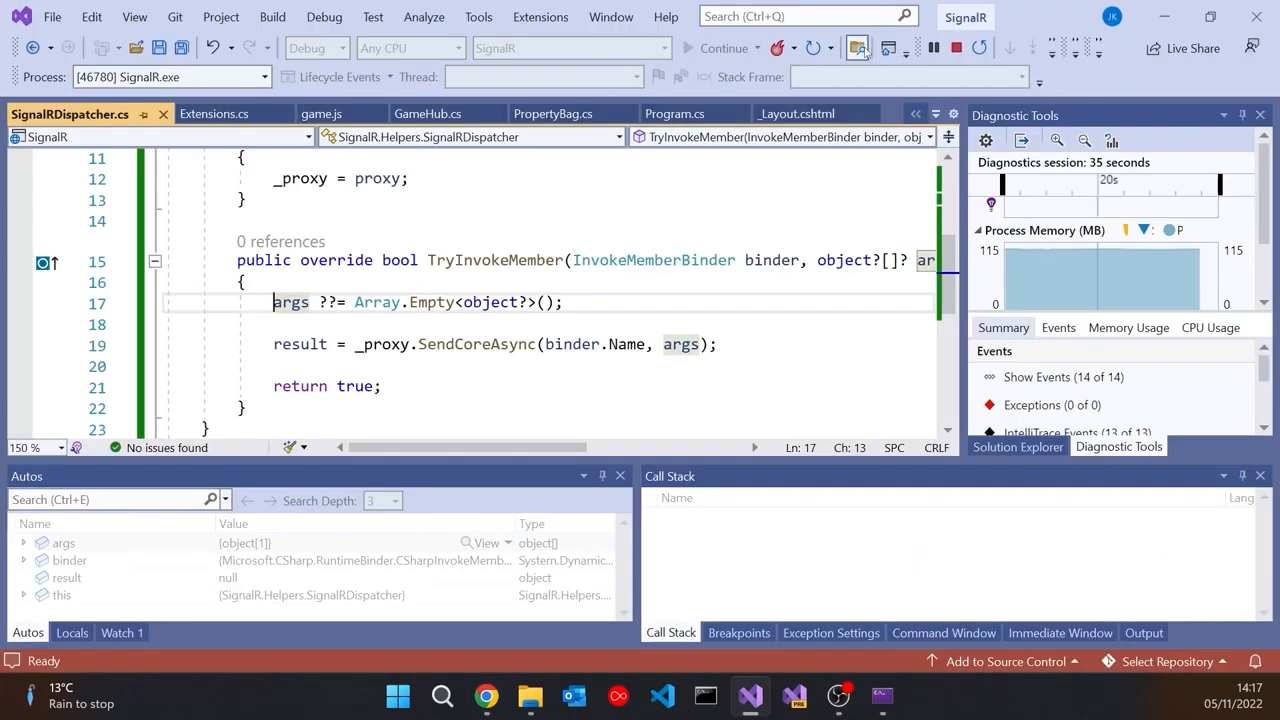
{"action": "left_click", "coordinate": [954, 47]}
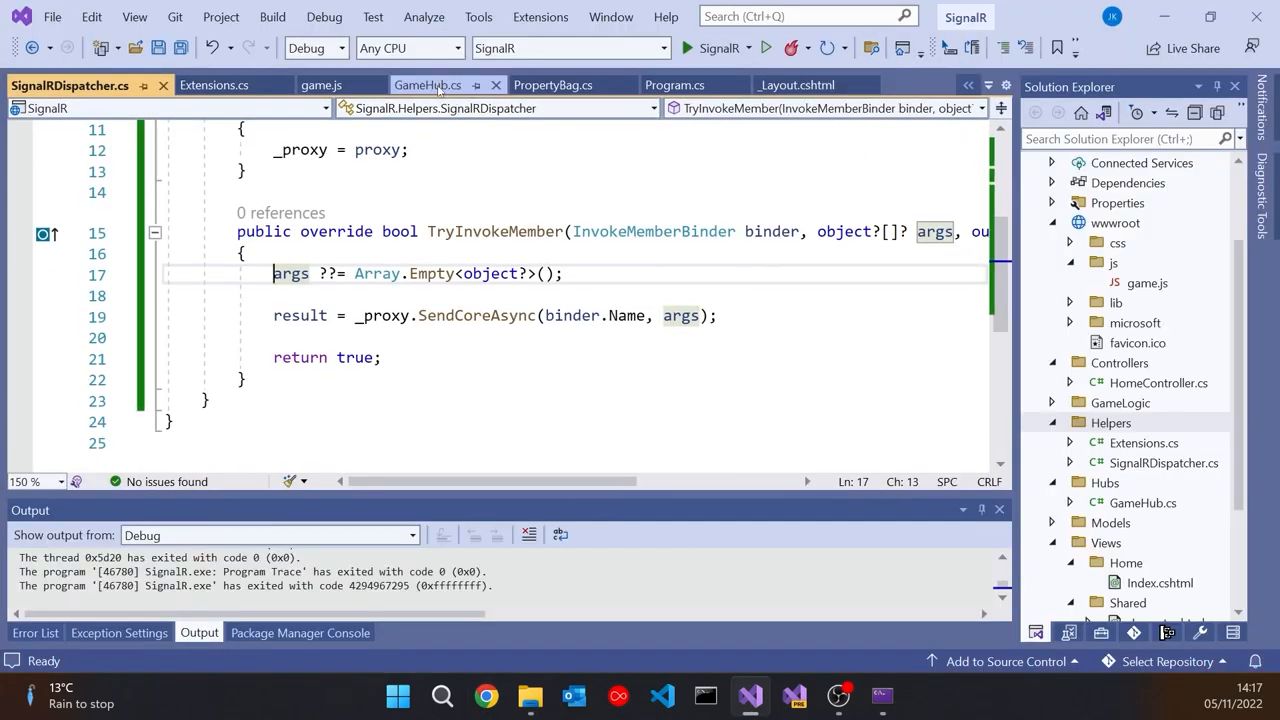
- Open HomeController.cs and try rewriting the title as ViewData["Title"], ending at ViewBag.Title
{"action": "left_click", "coordinate": [423, 84]}
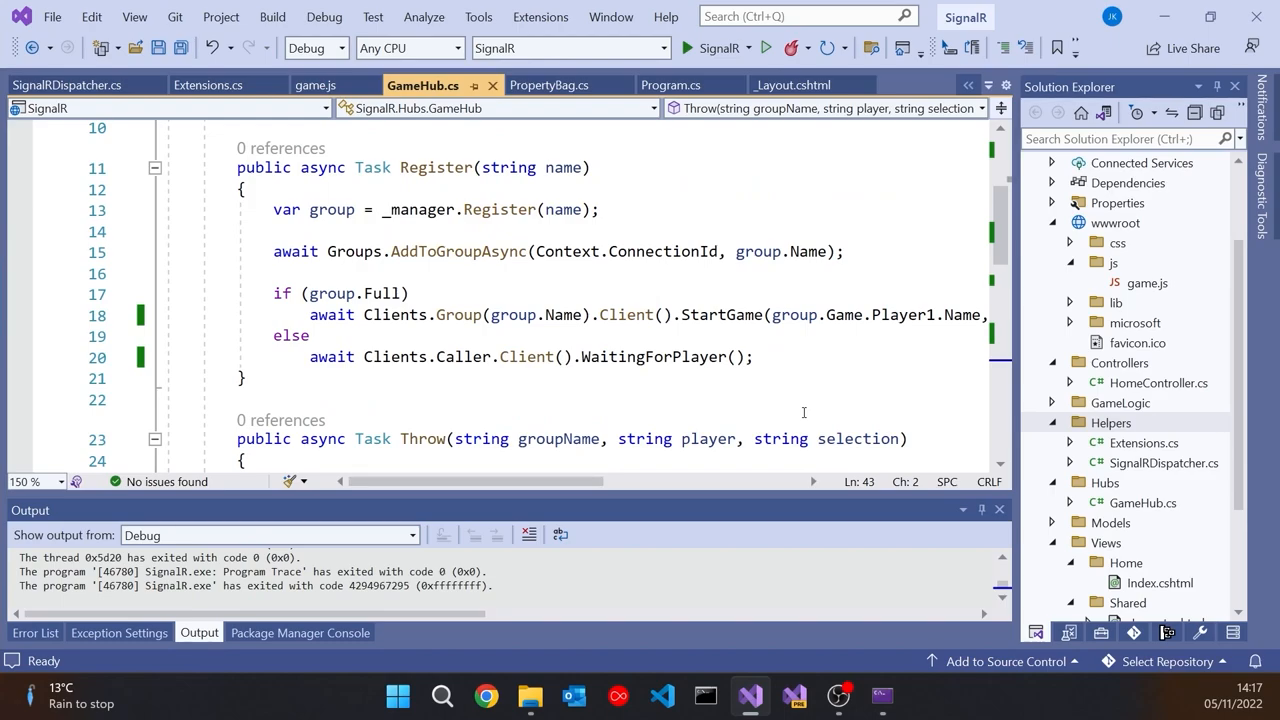
{"action": "mouse_move", "coordinate": [813, 330]}
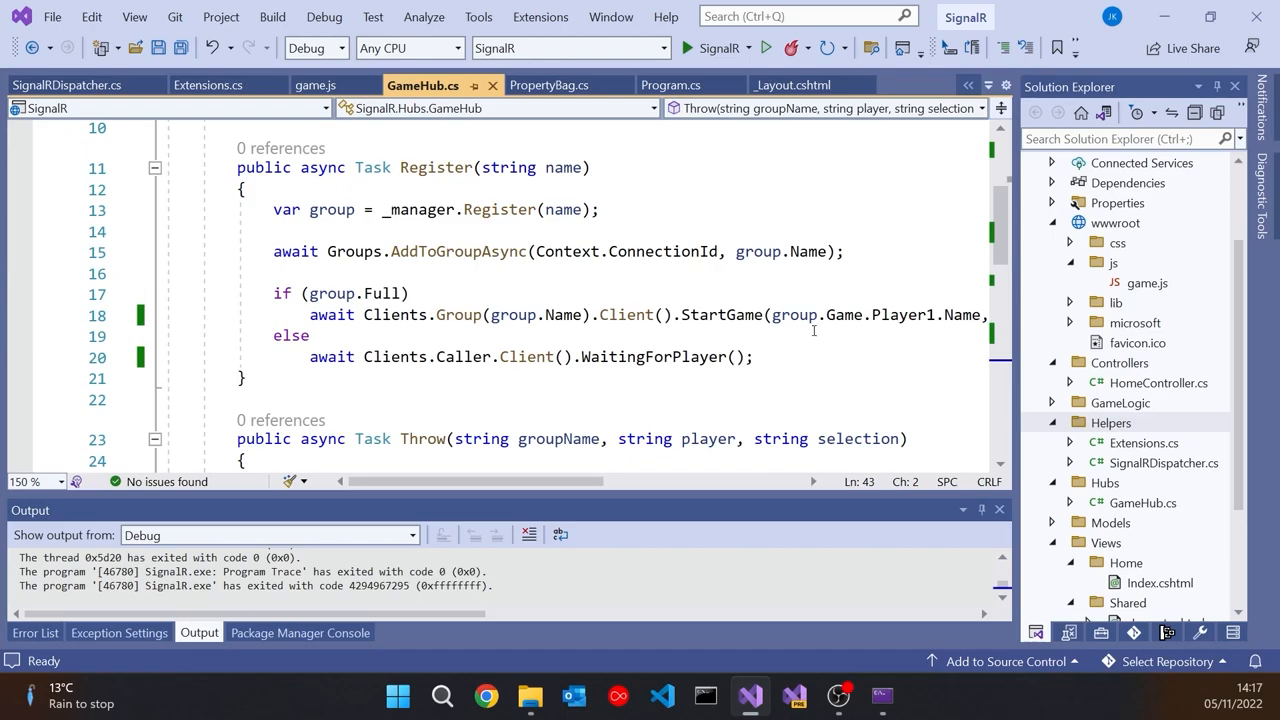
{"action": "left_click", "coordinate": [1158, 382]}
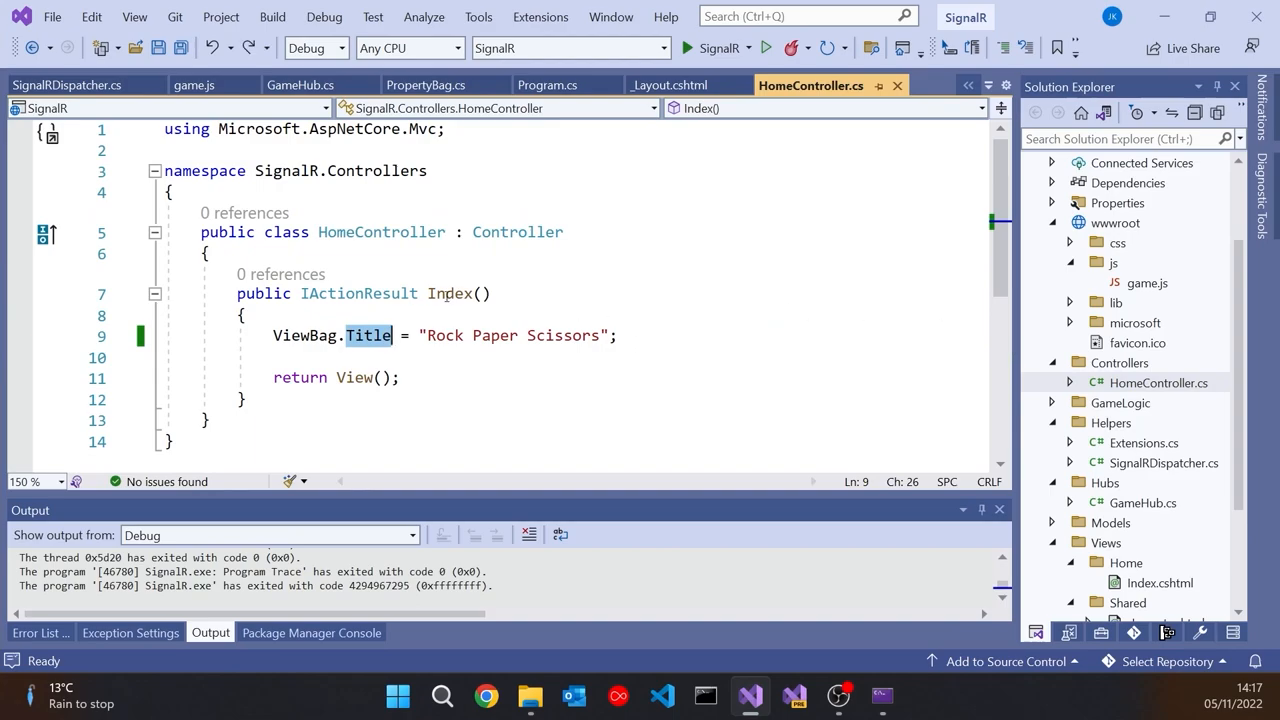
{"action": "type", "text": "ViewData["}
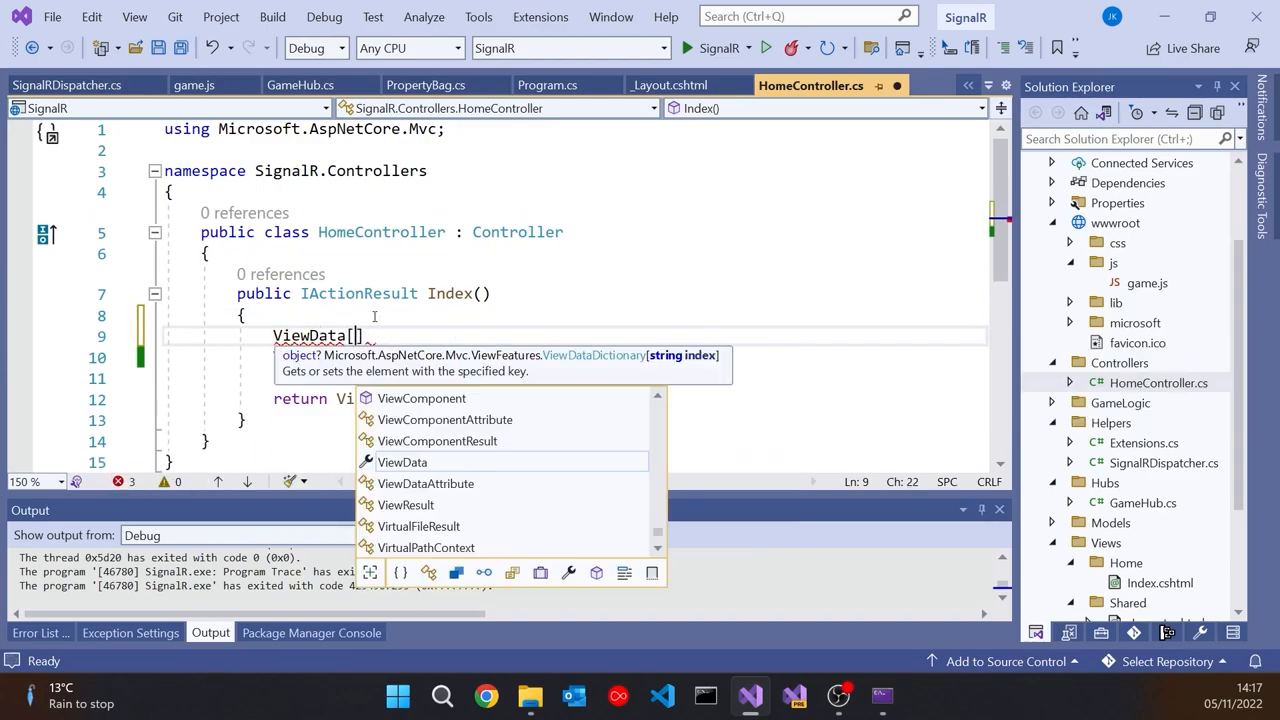
{"action": "type", "text": "\"Title = \"Rock Paper Scissors\";"}
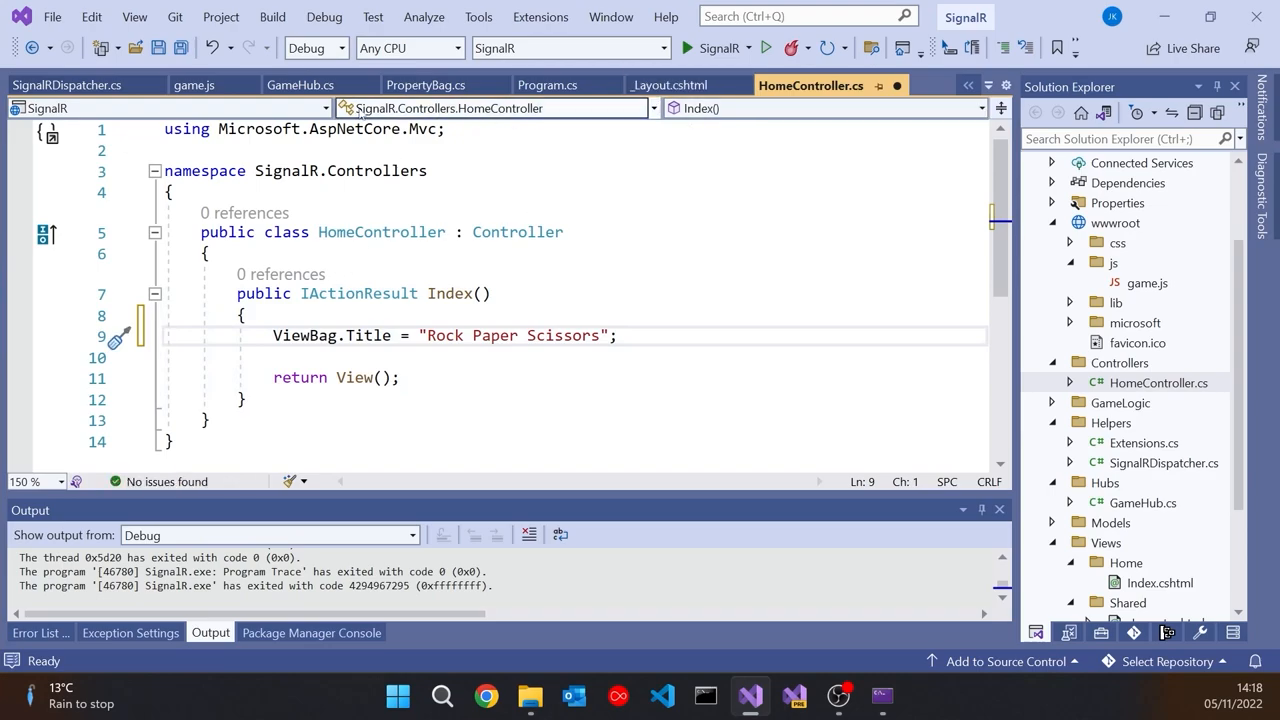
- Return to GameHub.cs and review Register reverted to SendAsync "StartGame" and "WaitingForPlayer"
{"action": "left_click", "coordinate": [302, 85]}
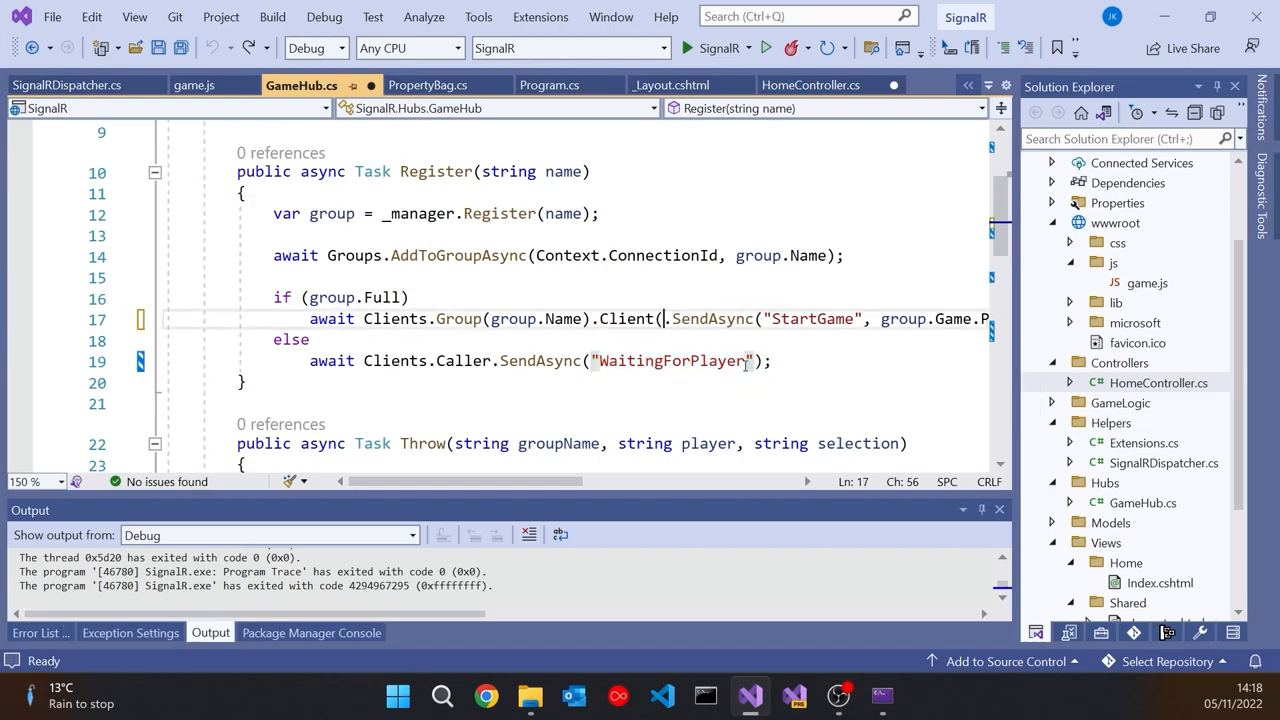
{"action": "scroll", "scroll_direction": "down", "scroll_amount": 3}
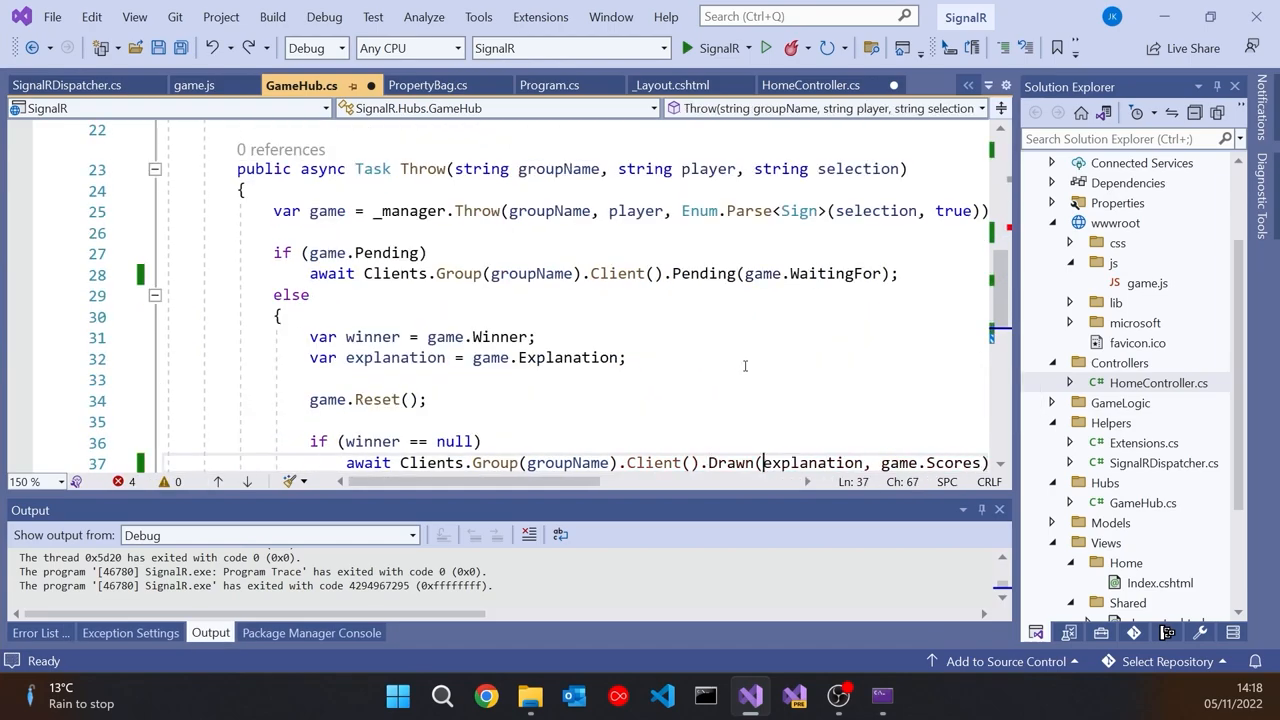